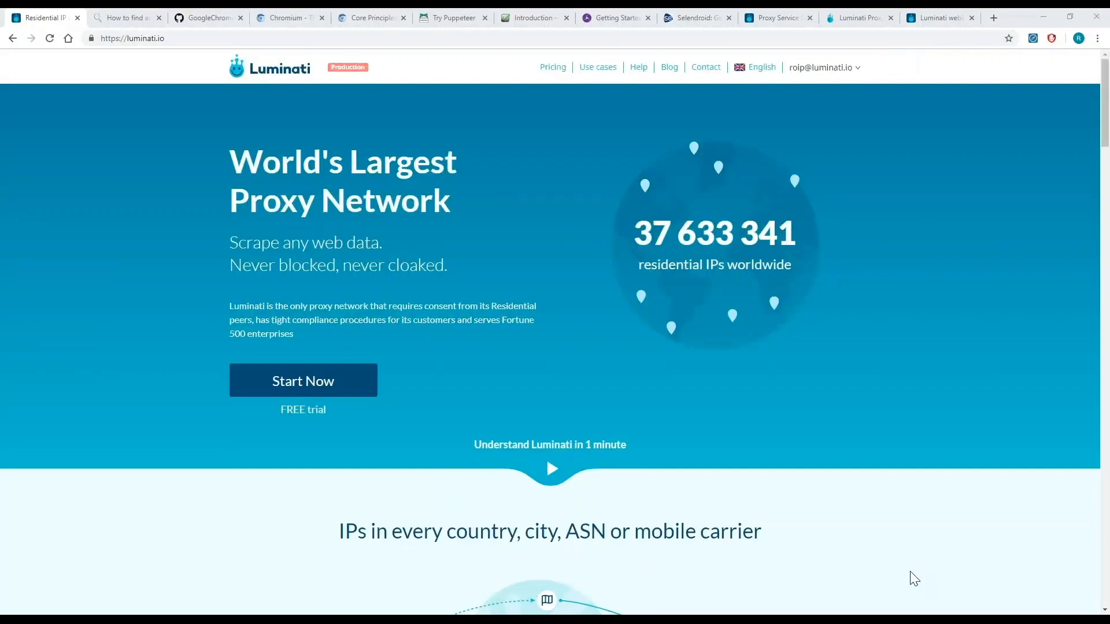
mouse_move(894, 570)
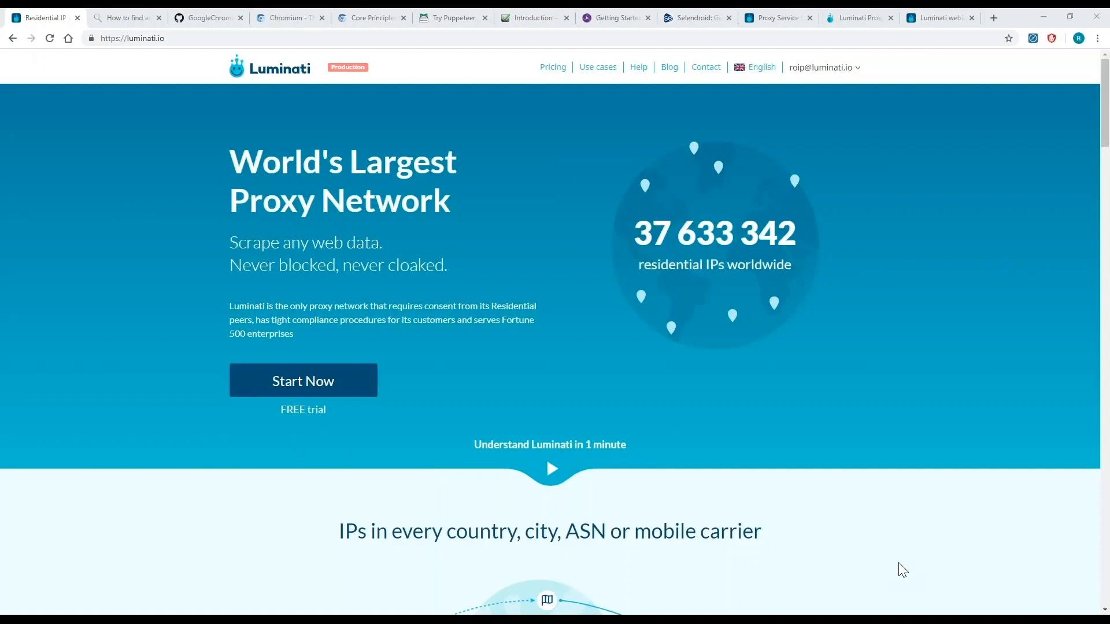
mouse_move(1041, 563)
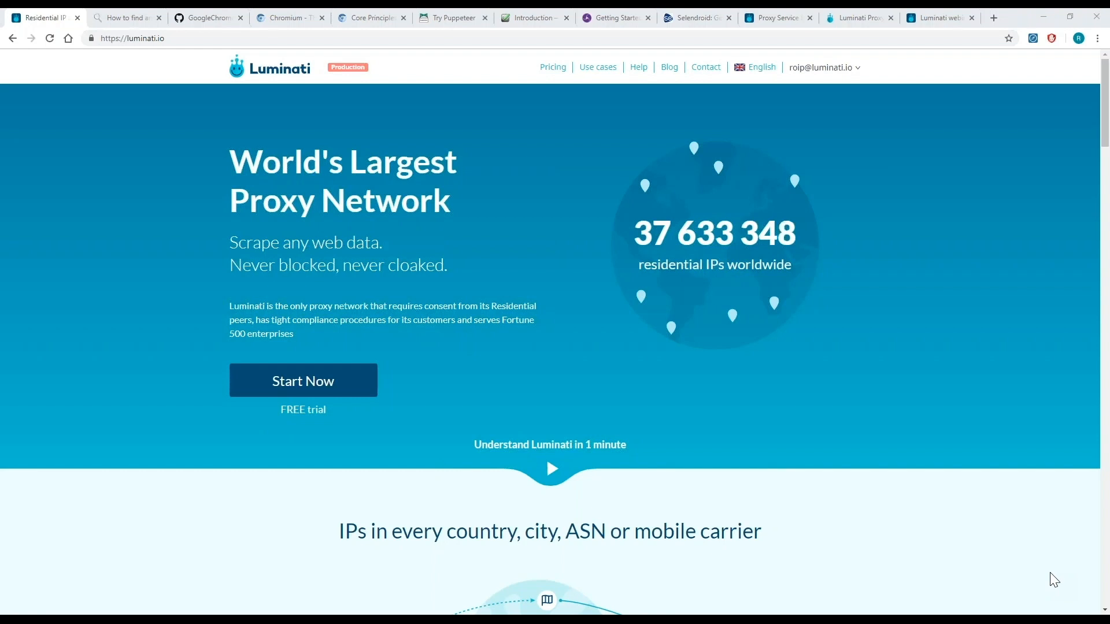
mouse_move(31, 91)
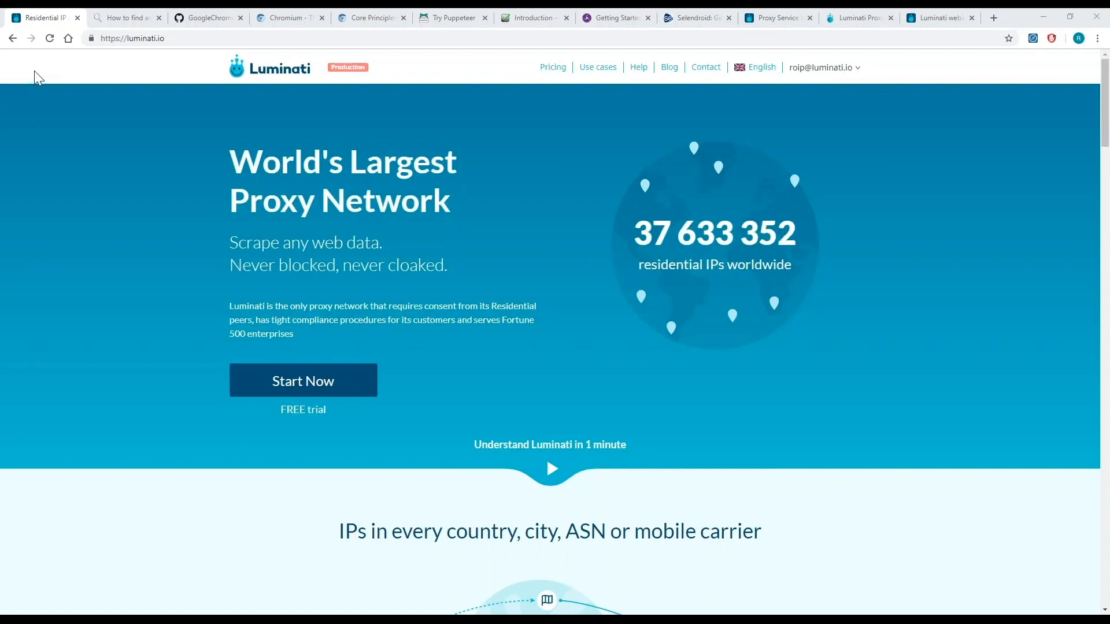
mouse_move(51, 106)
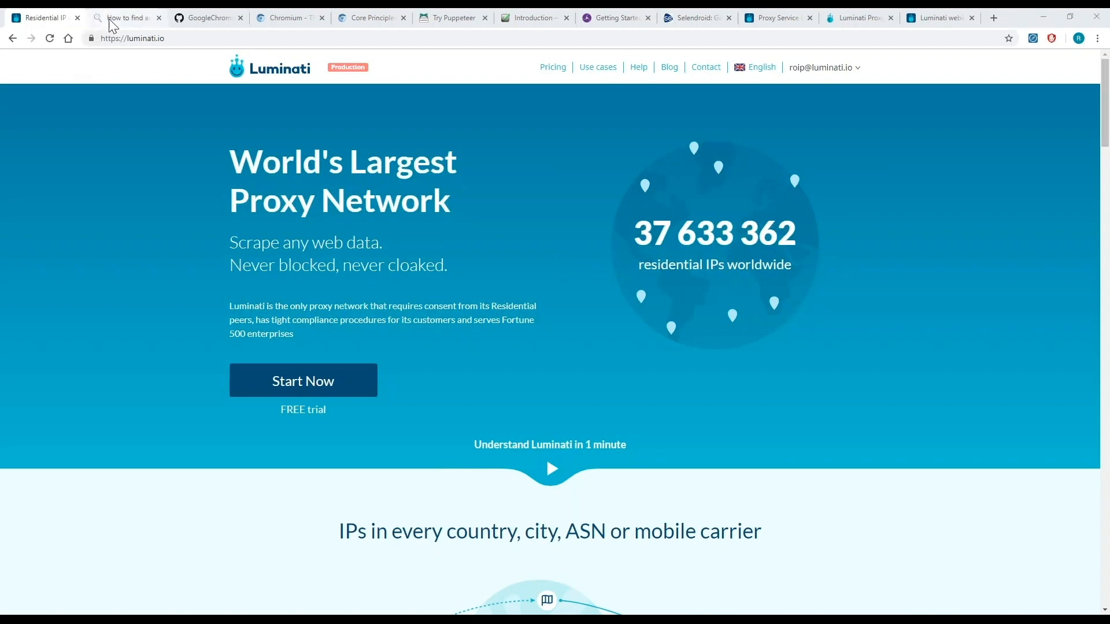
On whoer.net, highlight both WebRTC IP addresses and the browser's user-agent header string.
left_click(124, 17)
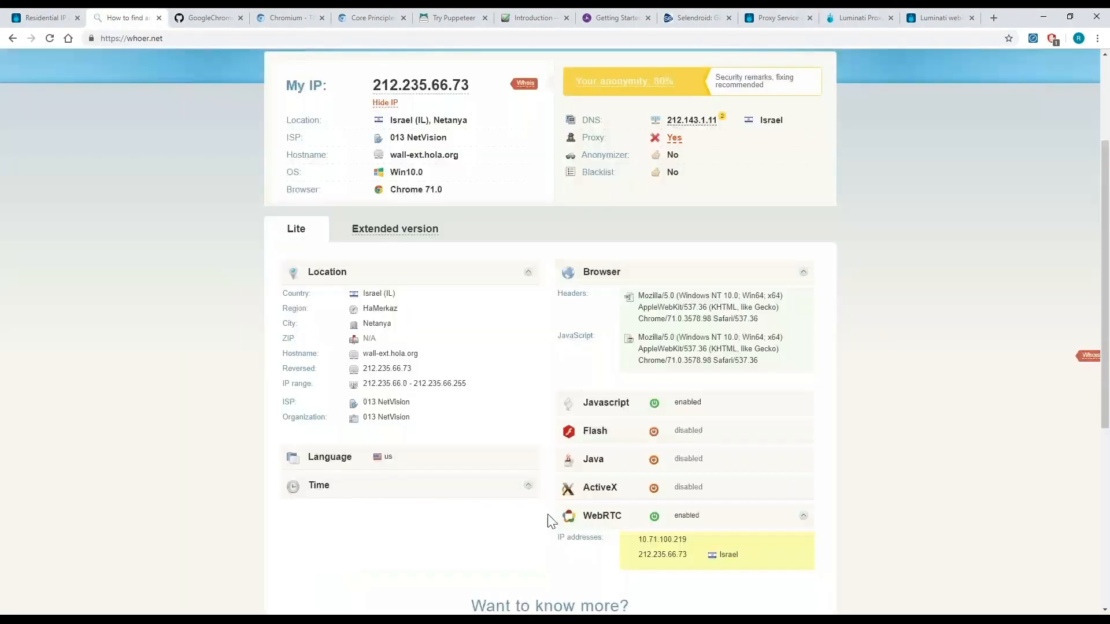
mouse_move(167, 340)
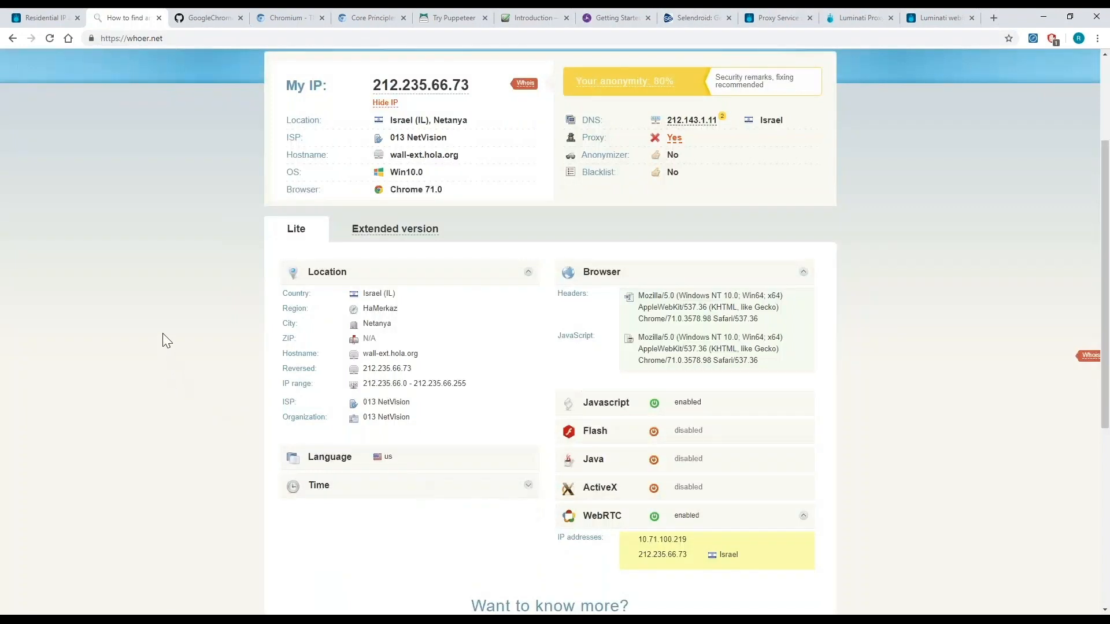
mouse_move(167, 336)
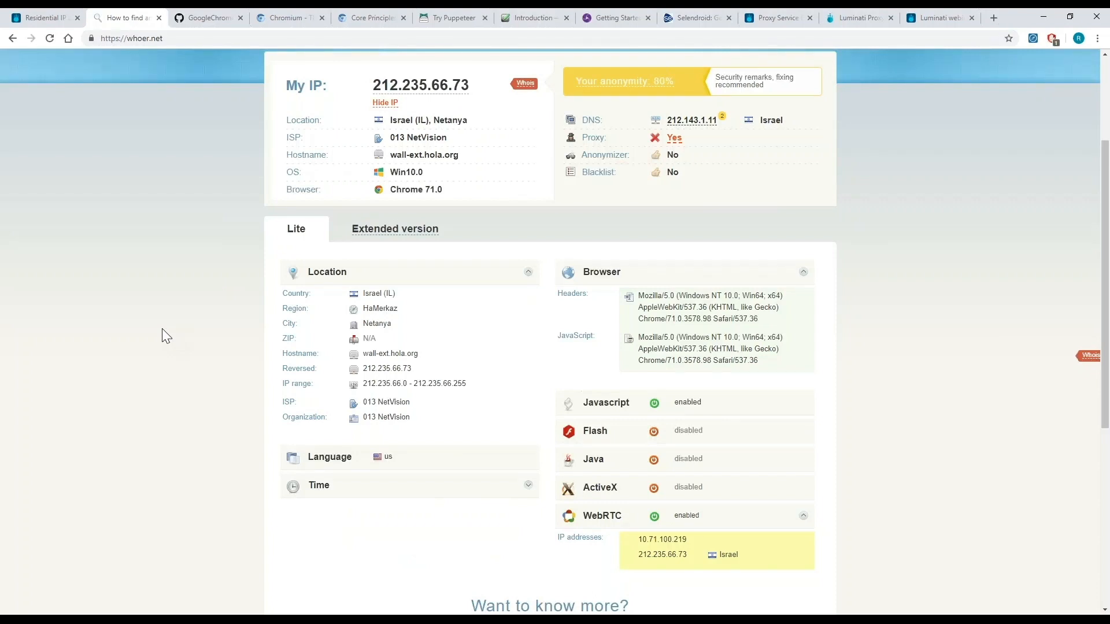
mouse_move(445, 120)
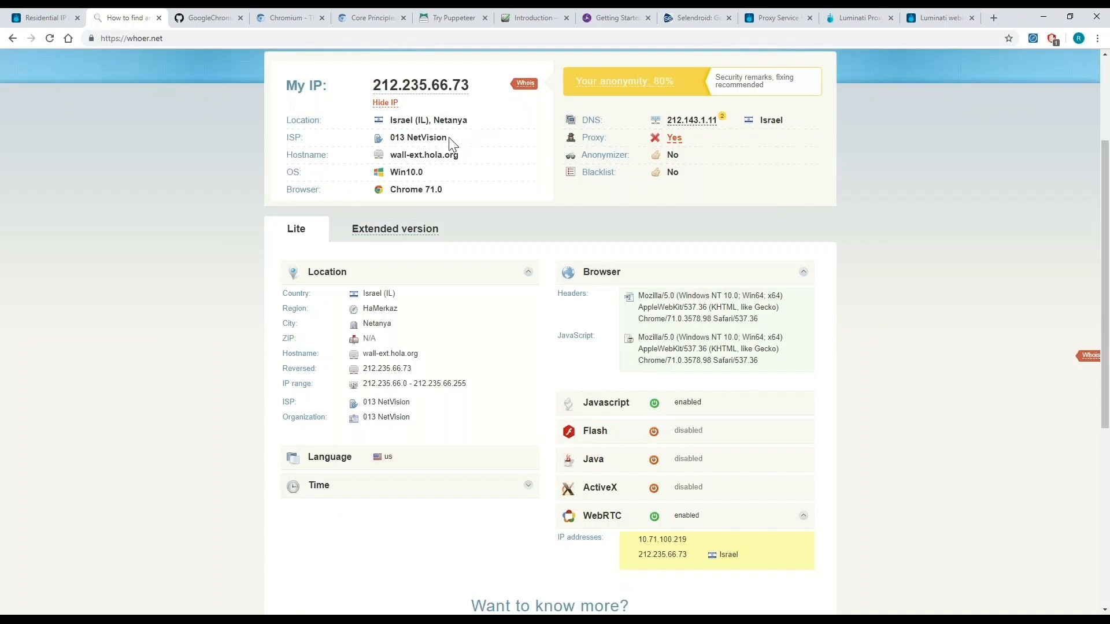
mouse_move(467, 149)
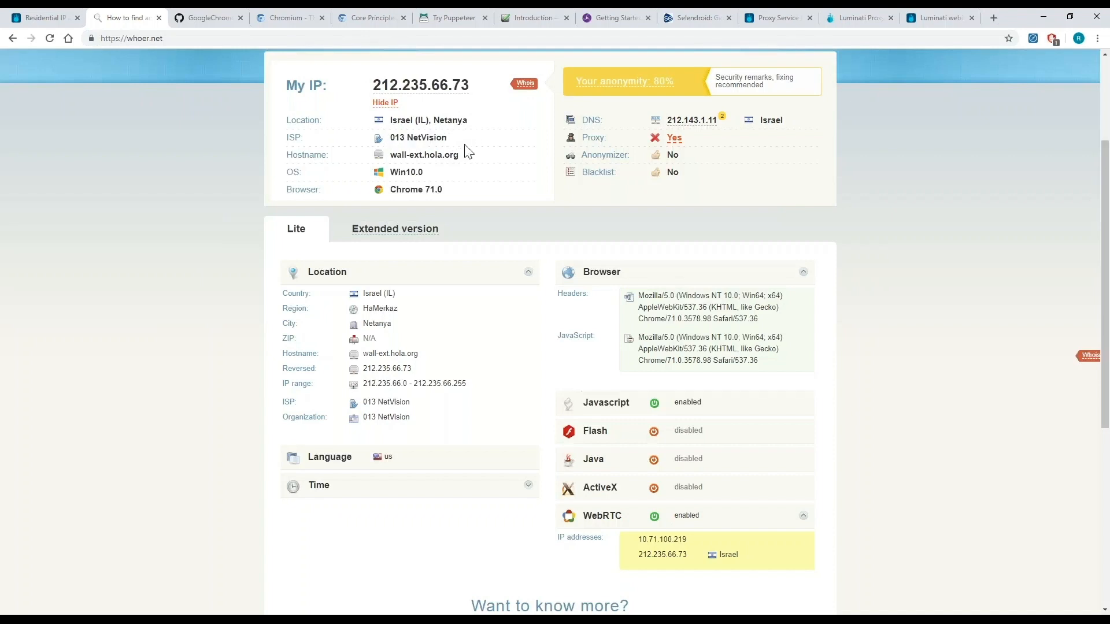
mouse_move(605, 409)
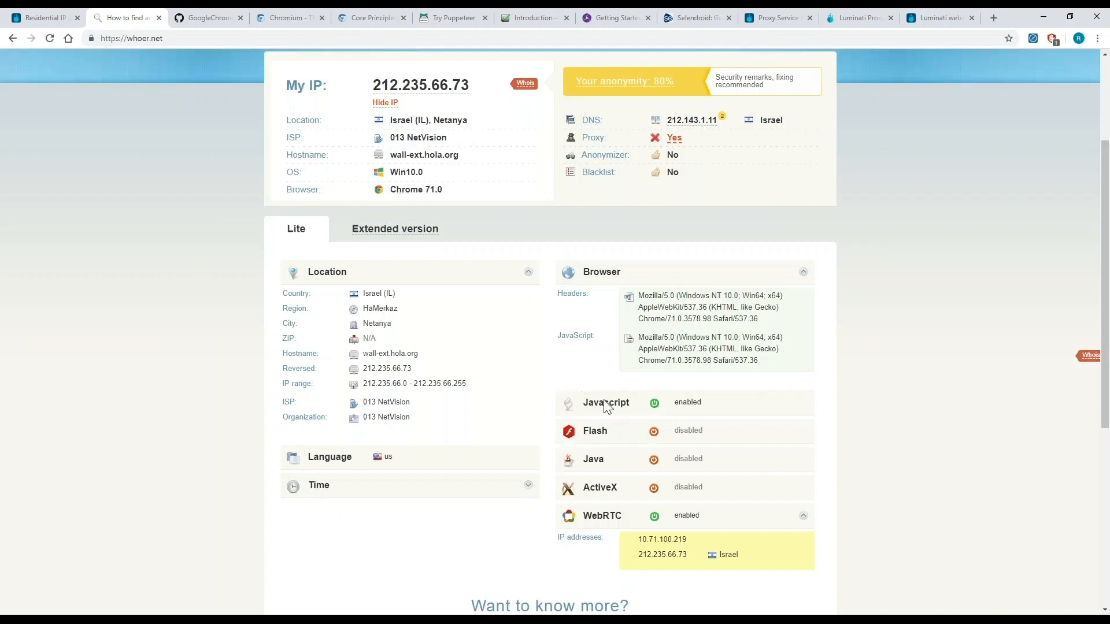
mouse_move(608, 419)
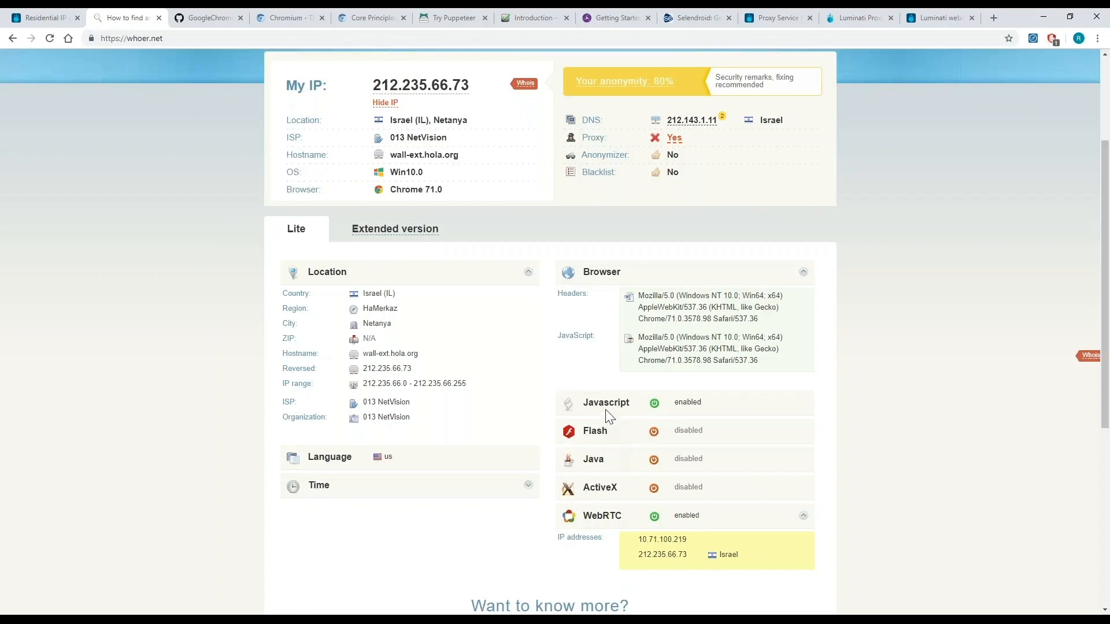
mouse_move(607, 410)
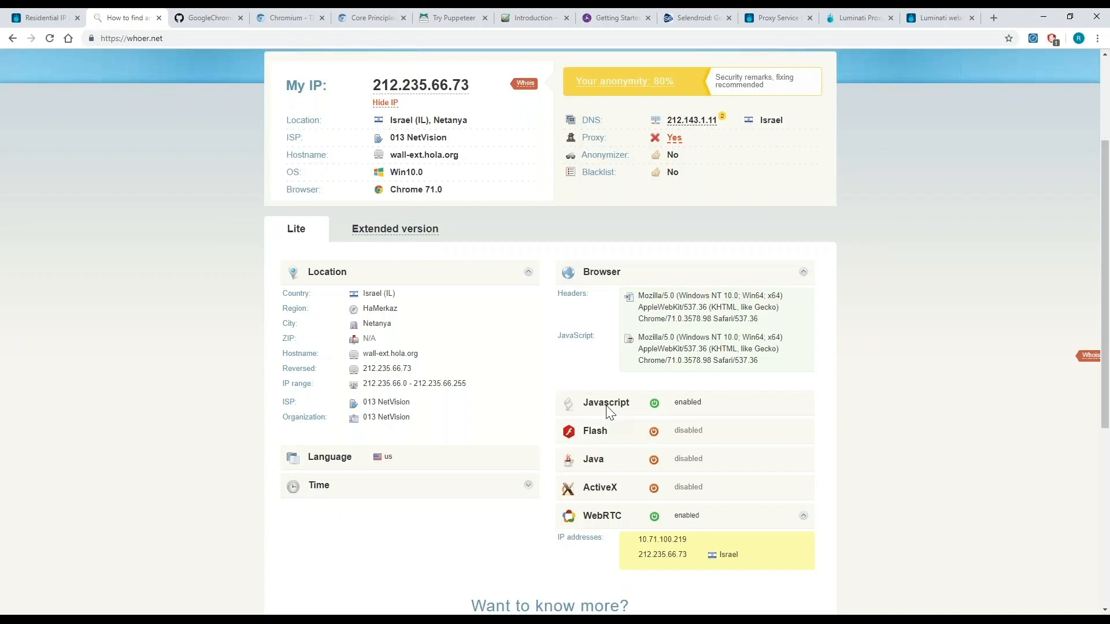
mouse_move(611, 417)
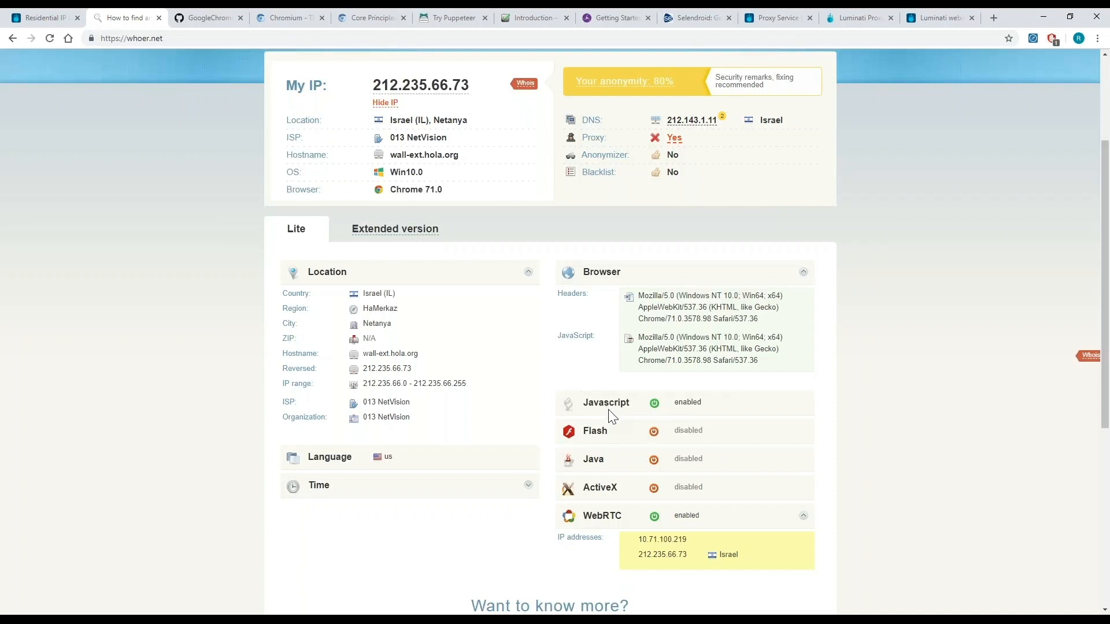
mouse_move(603, 494)
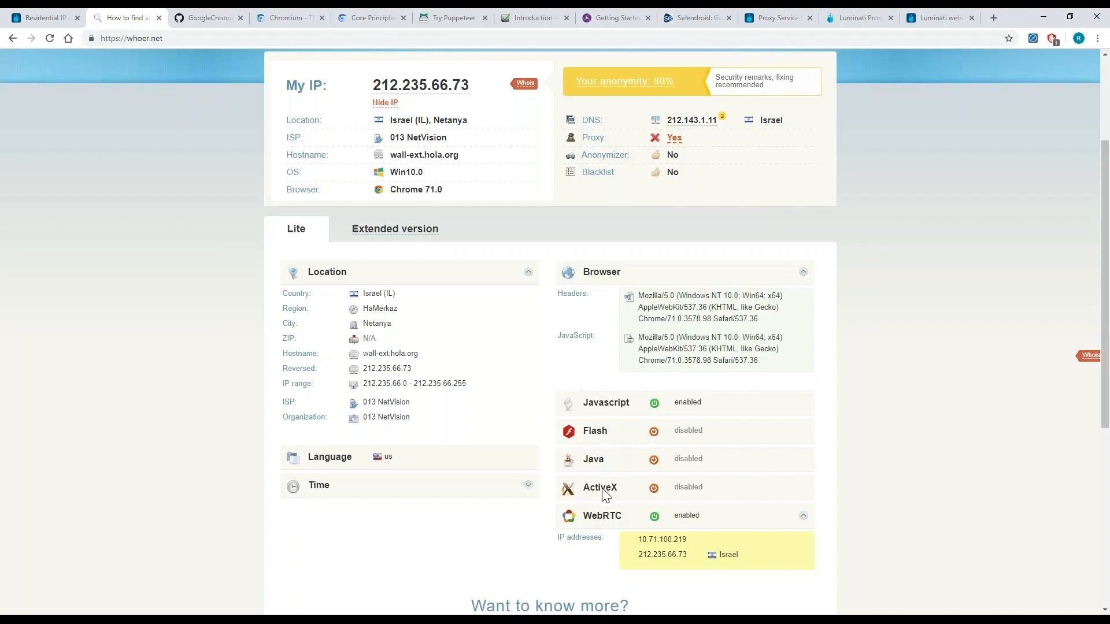
mouse_move(613, 523)
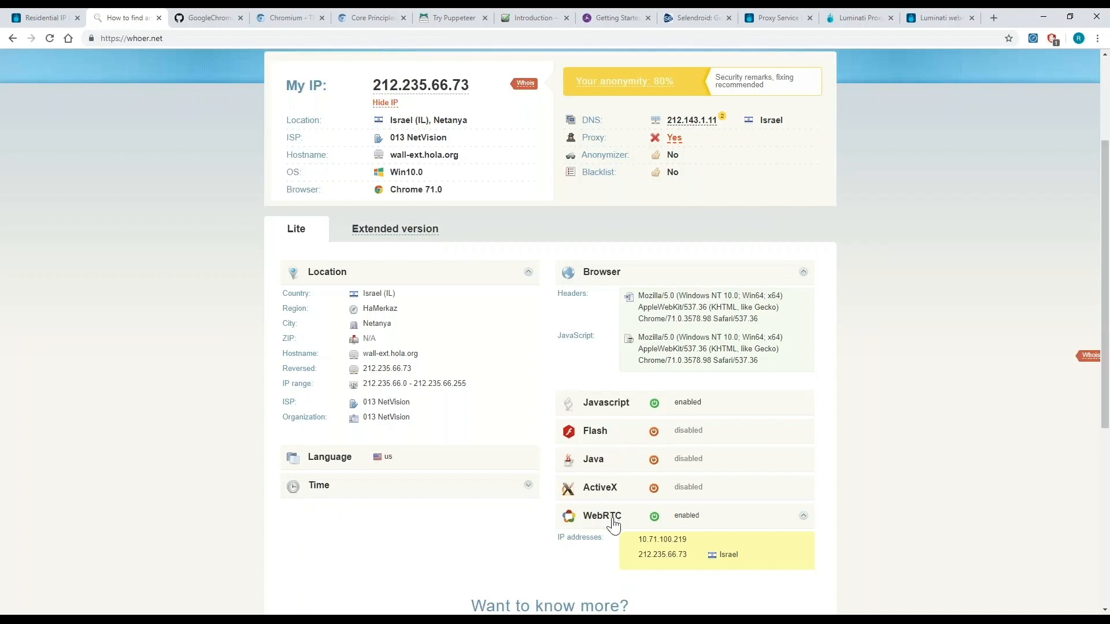
mouse_move(617, 525)
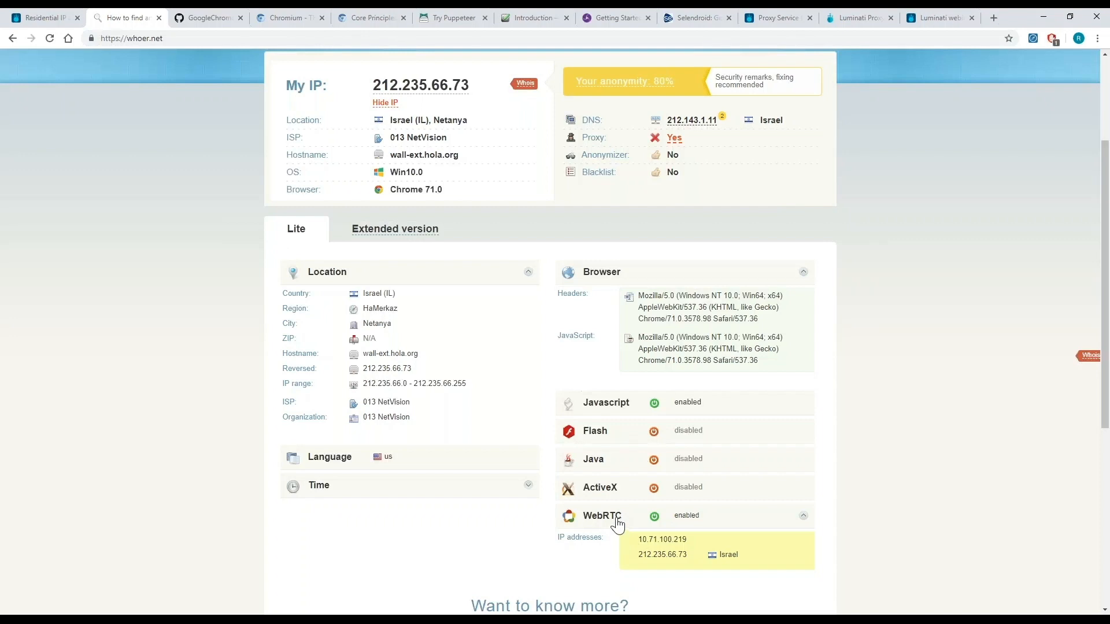
double_click(662, 539)
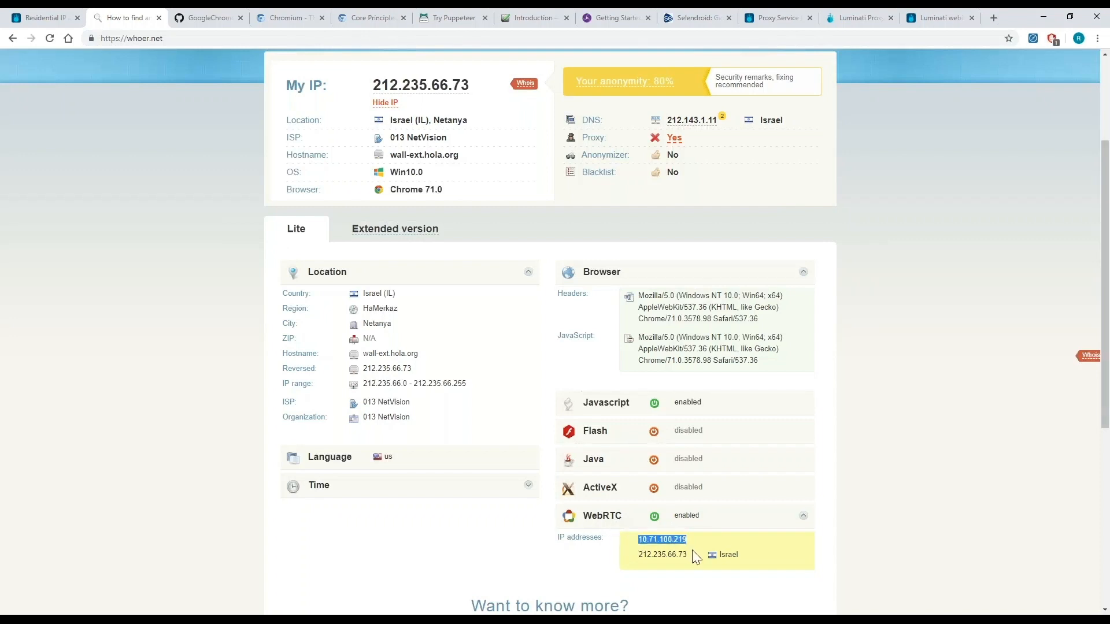
left_click_drag(662, 539, 736, 554)
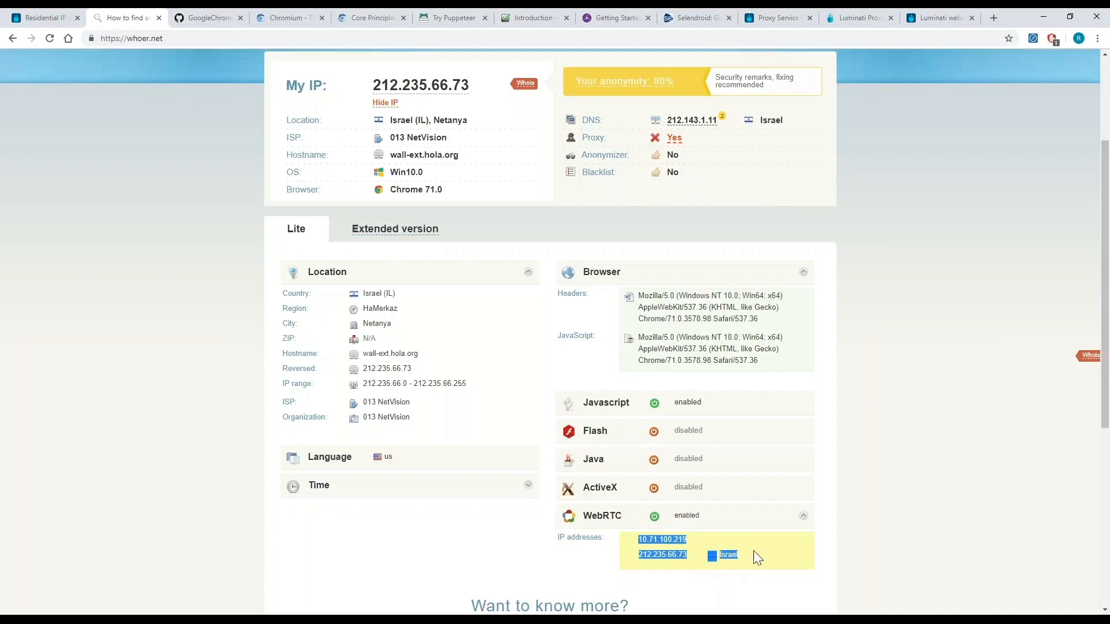
mouse_move(826, 553)
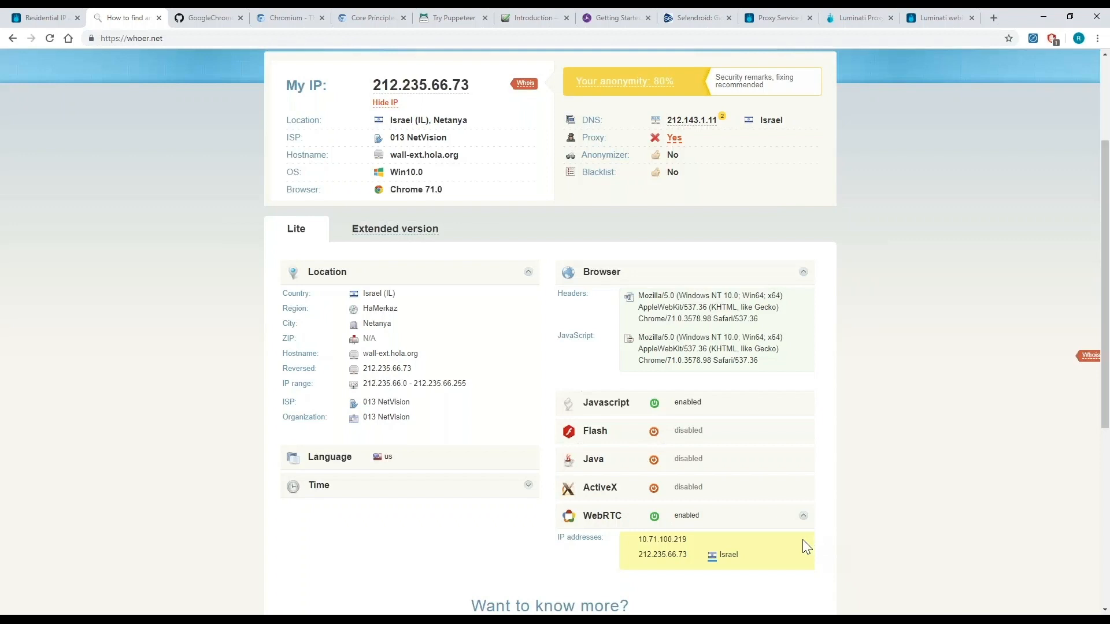
mouse_move(309, 498)
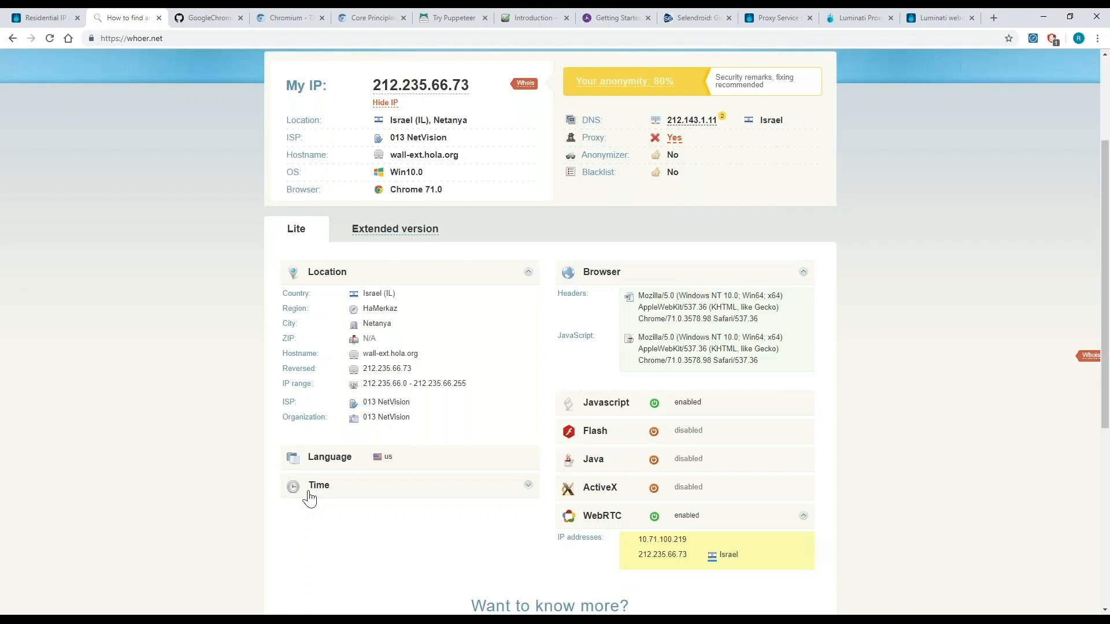
mouse_move(198, 458)
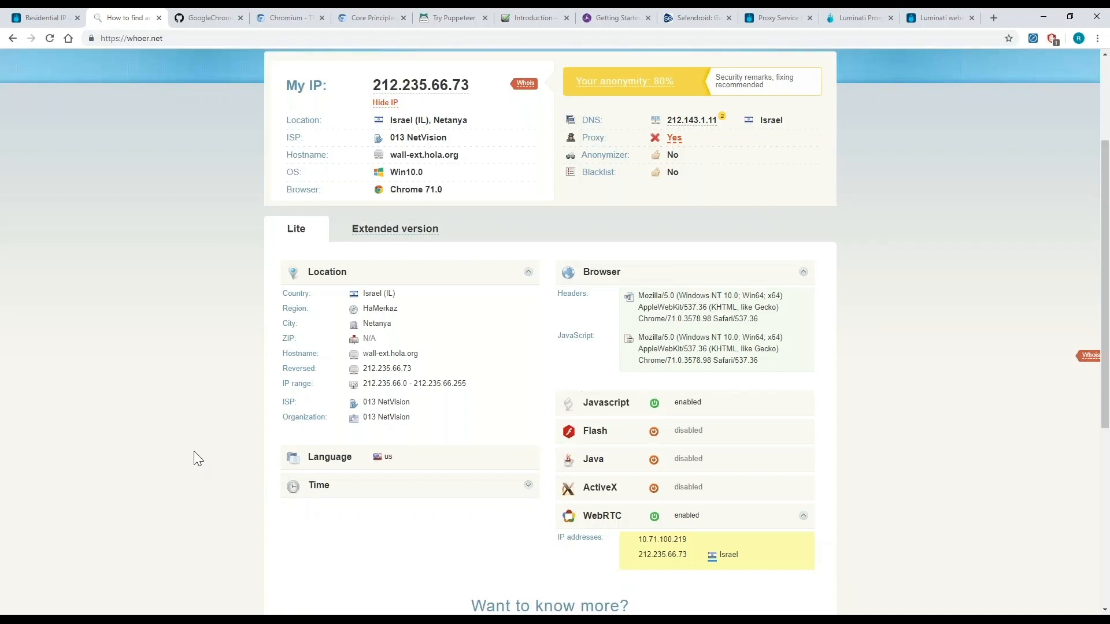
mouse_move(184, 438)
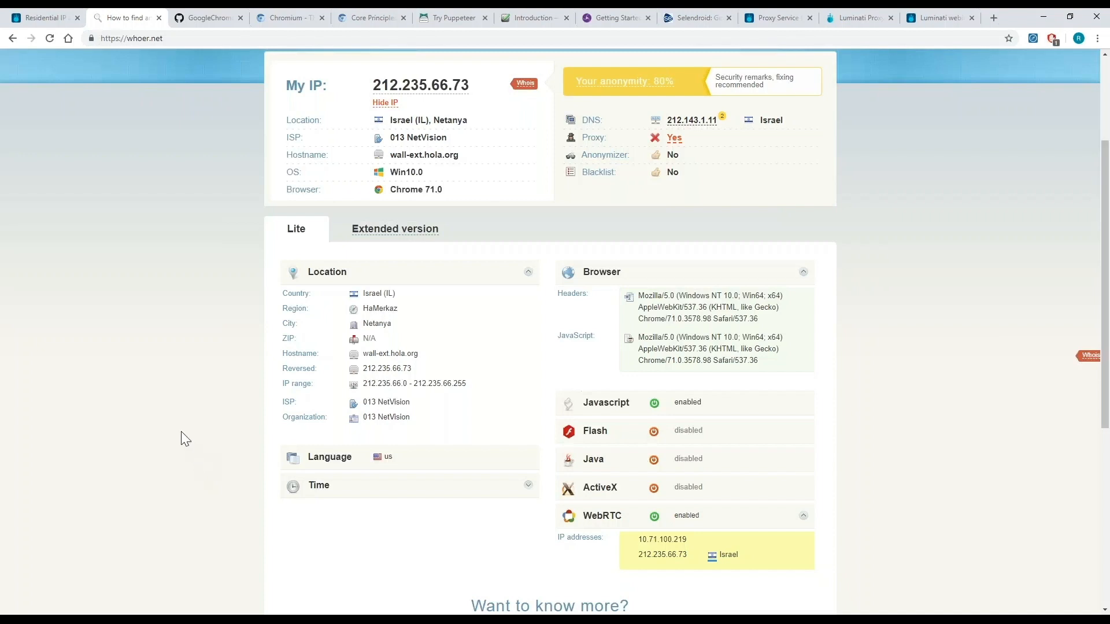
mouse_move(145, 372)
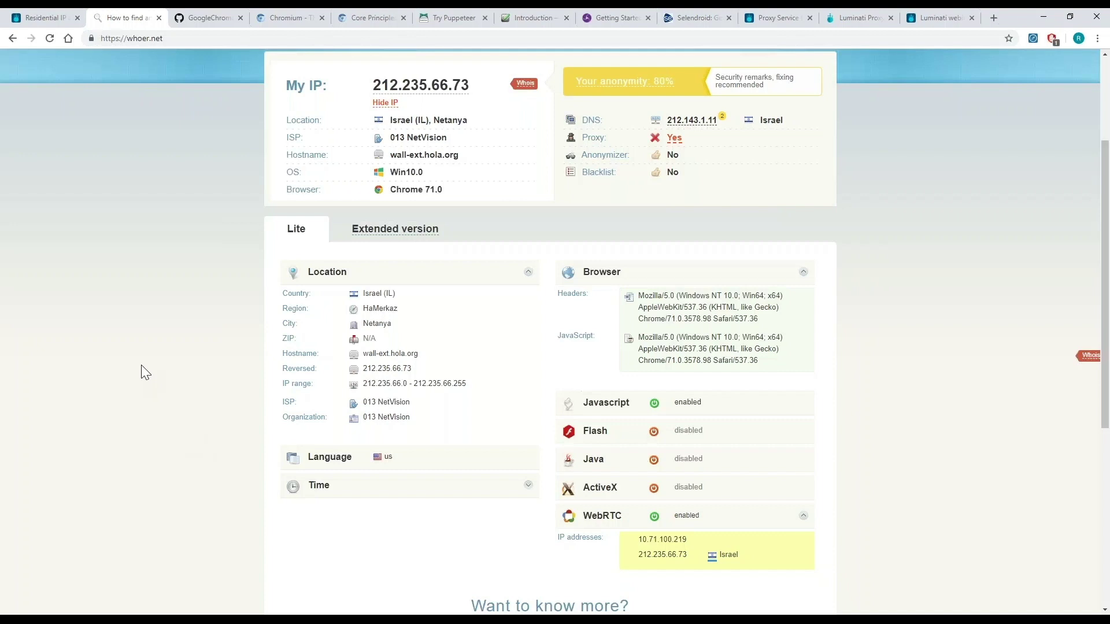
mouse_move(633, 305)
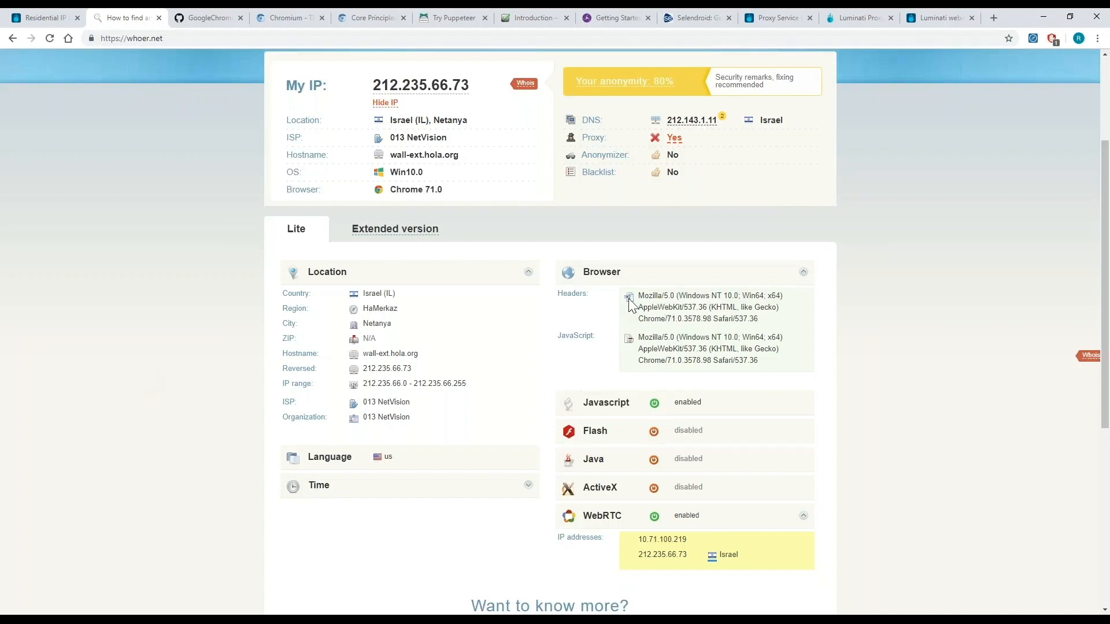
left_click_drag(637, 295, 757, 319)
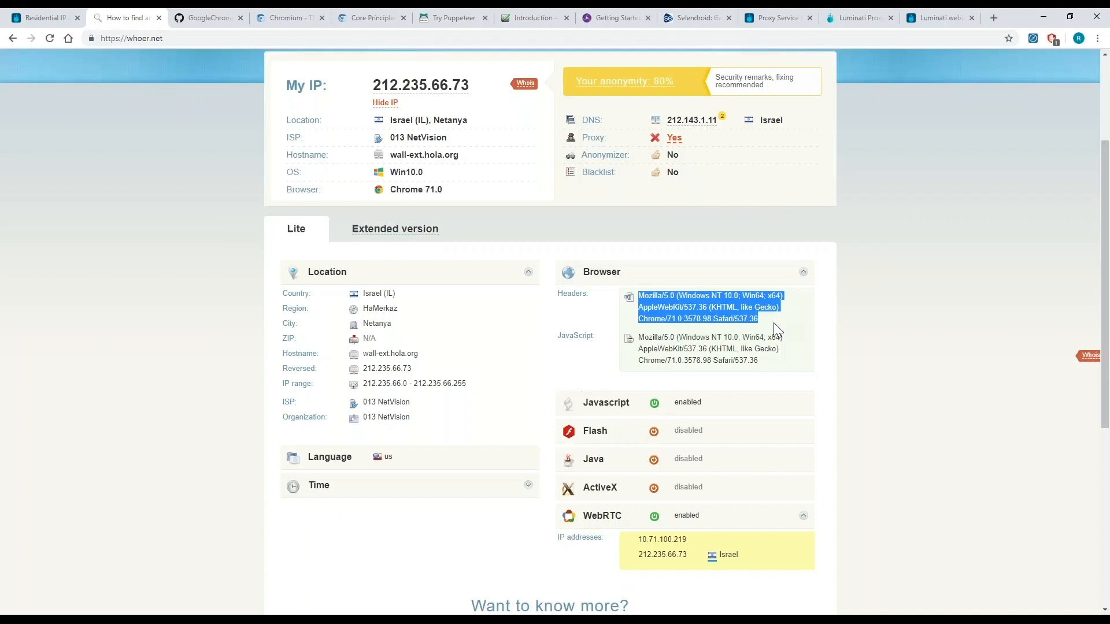
Show the whoer.net request headers in DevTools, highlighting and then deselecting the cookie line.
key("F12")
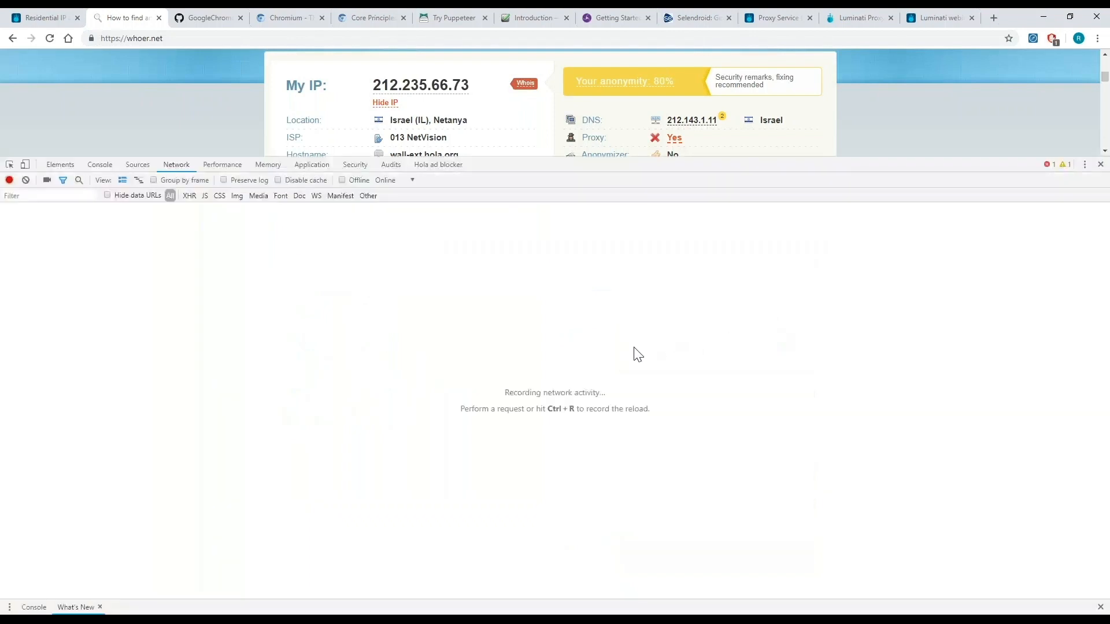
mouse_move(609, 361)
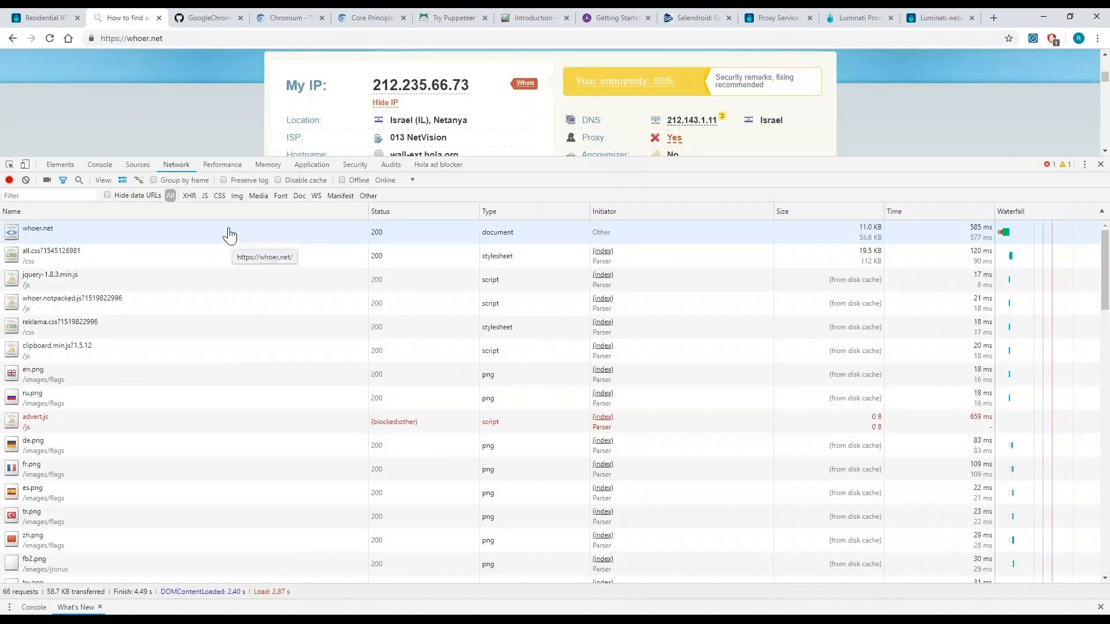
left_click(38, 229)
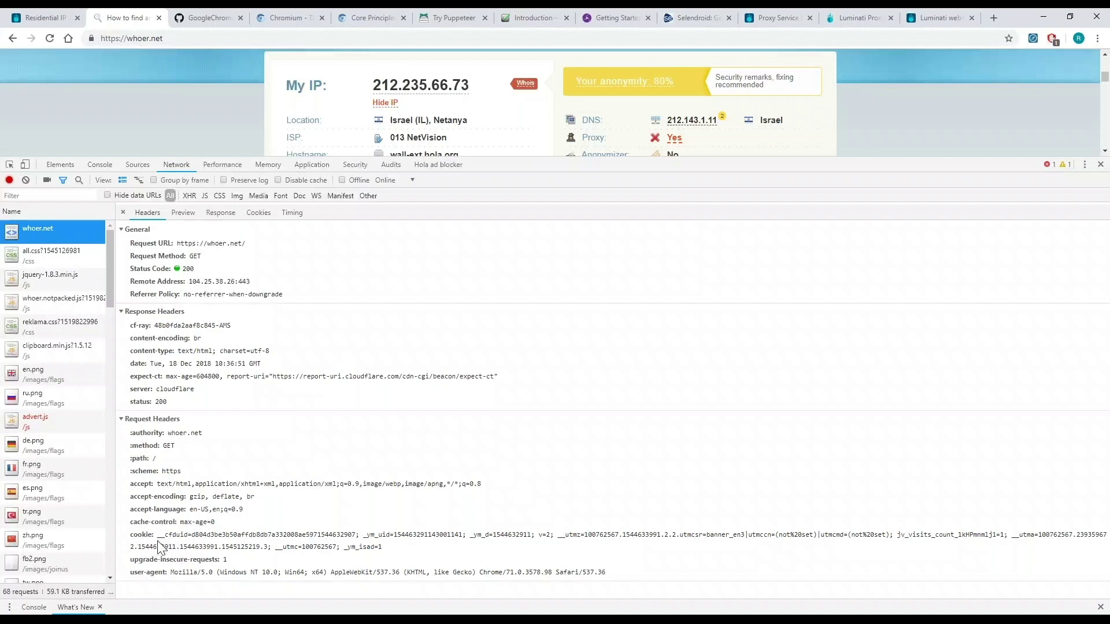
mouse_move(144, 536)
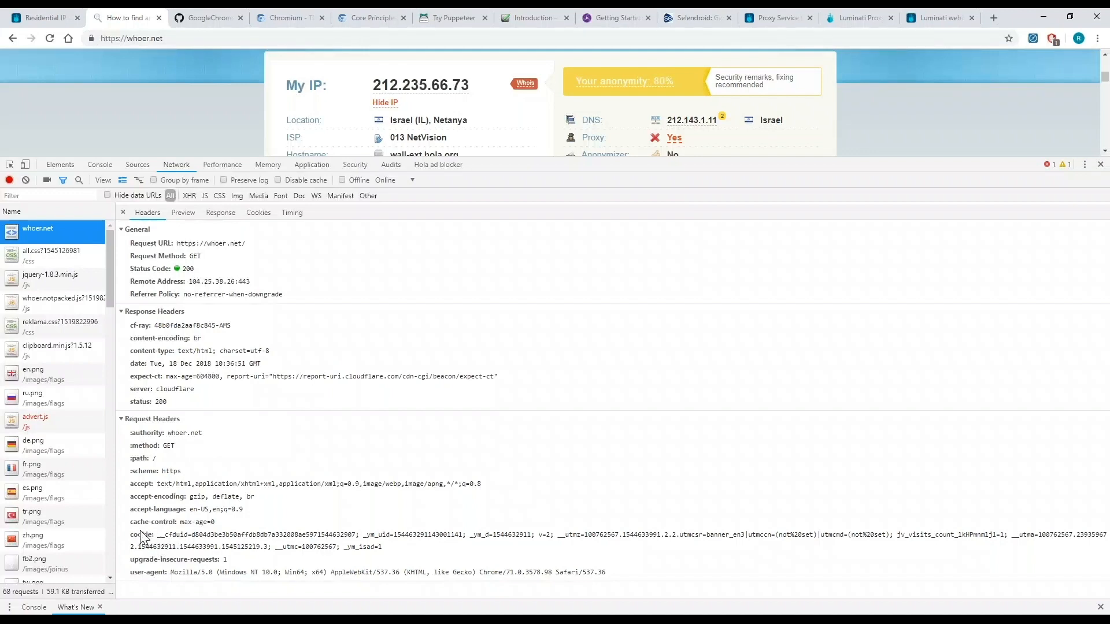
left_click_drag(131, 534, 579, 572)
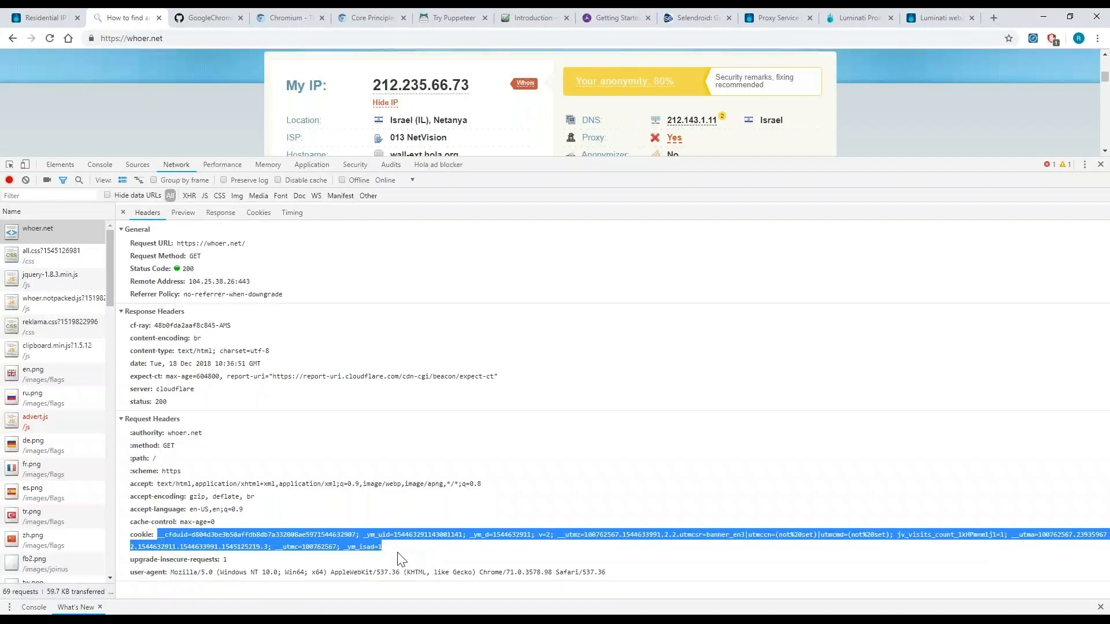
left_click(156, 483)
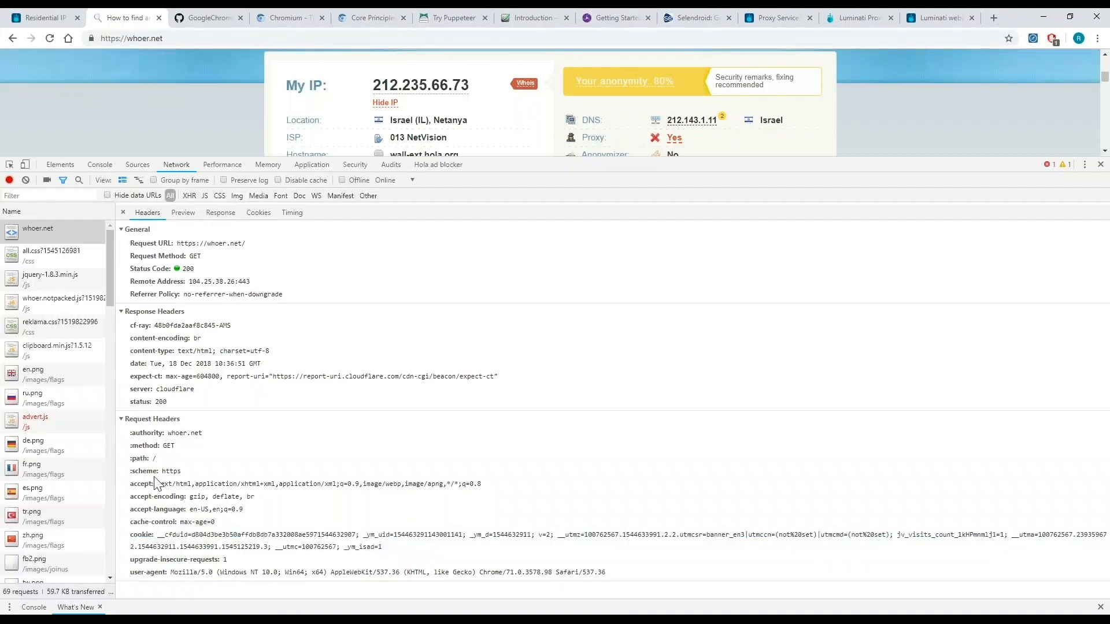
mouse_move(150, 448)
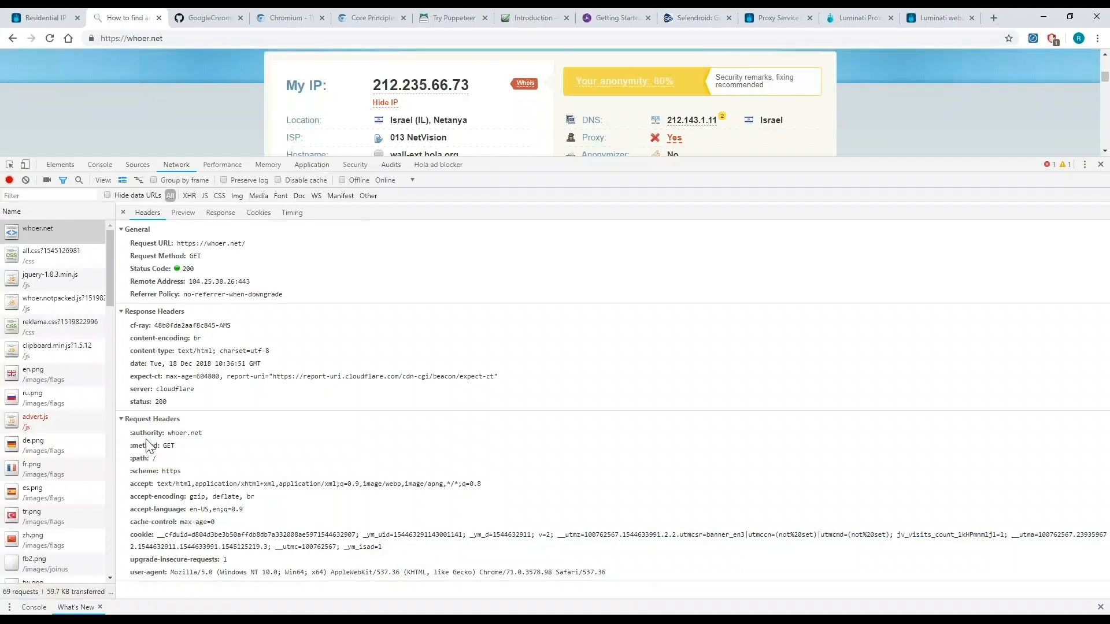
mouse_move(149, 513)
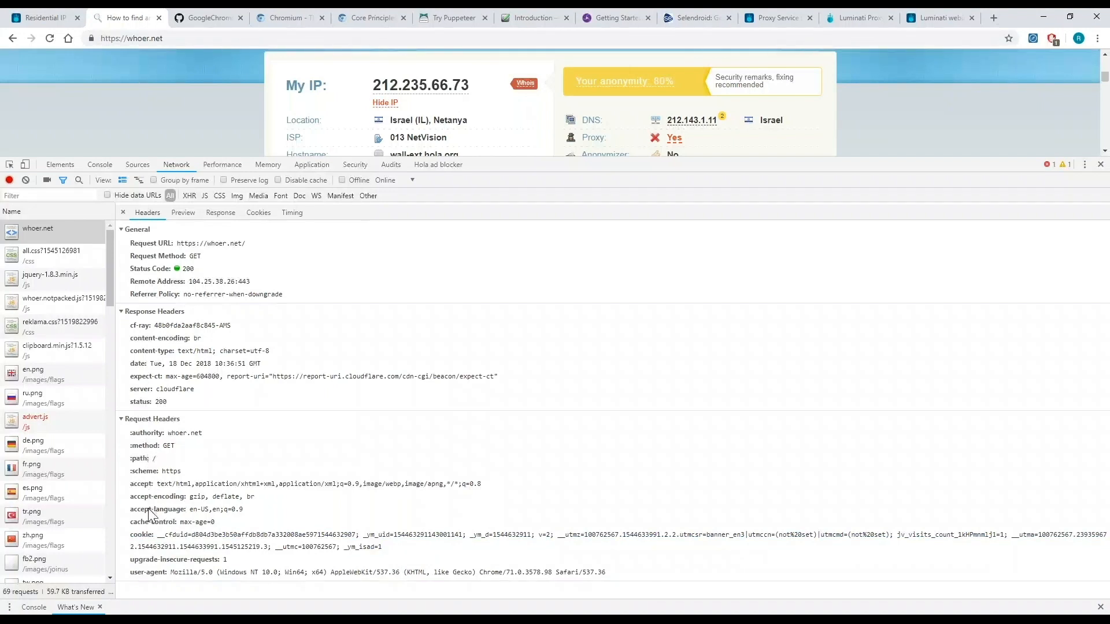
mouse_move(151, 519)
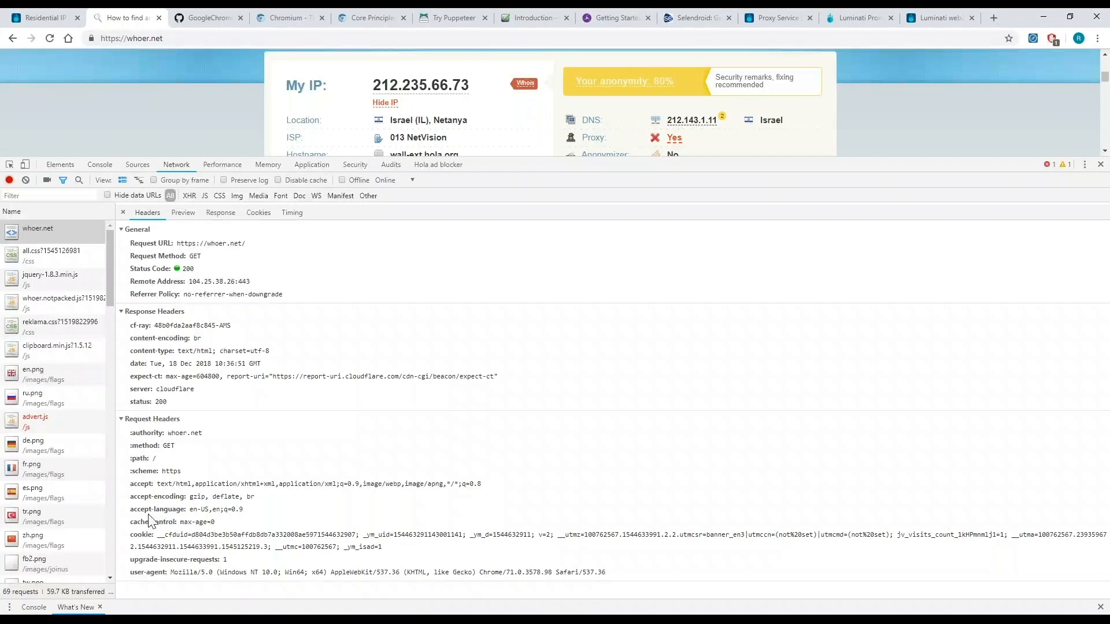
mouse_move(168, 509)
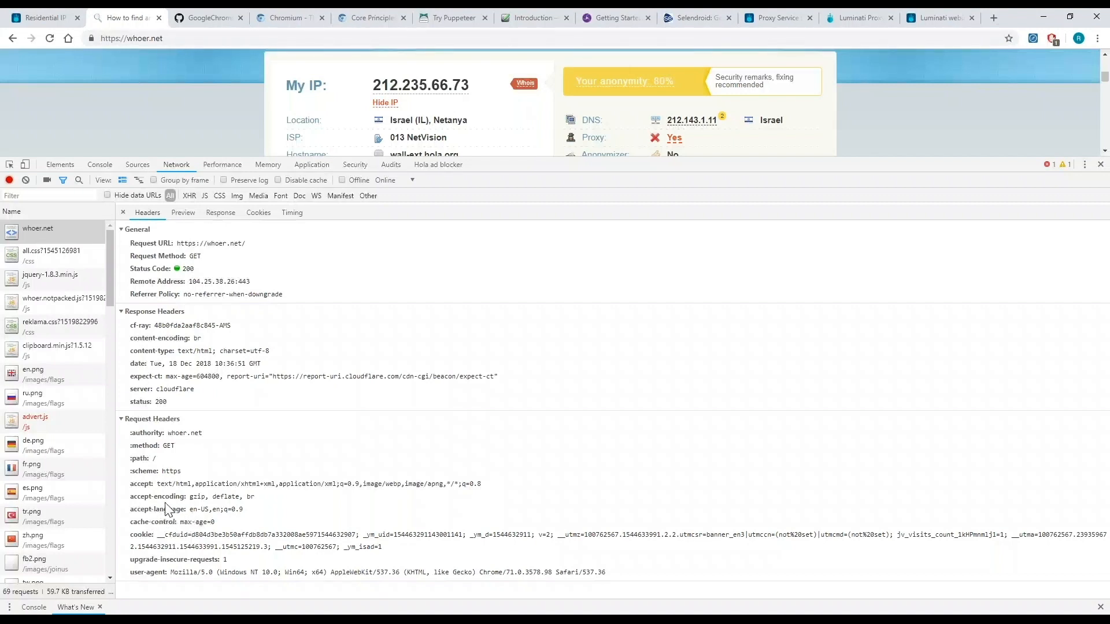
mouse_move(182, 523)
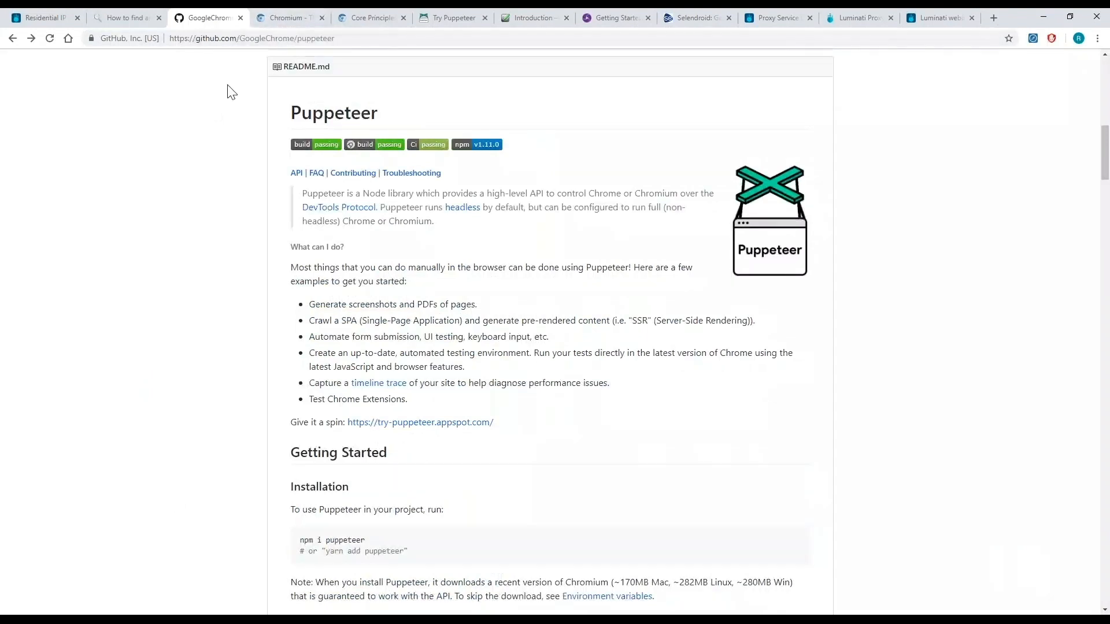
mouse_move(231, 99)
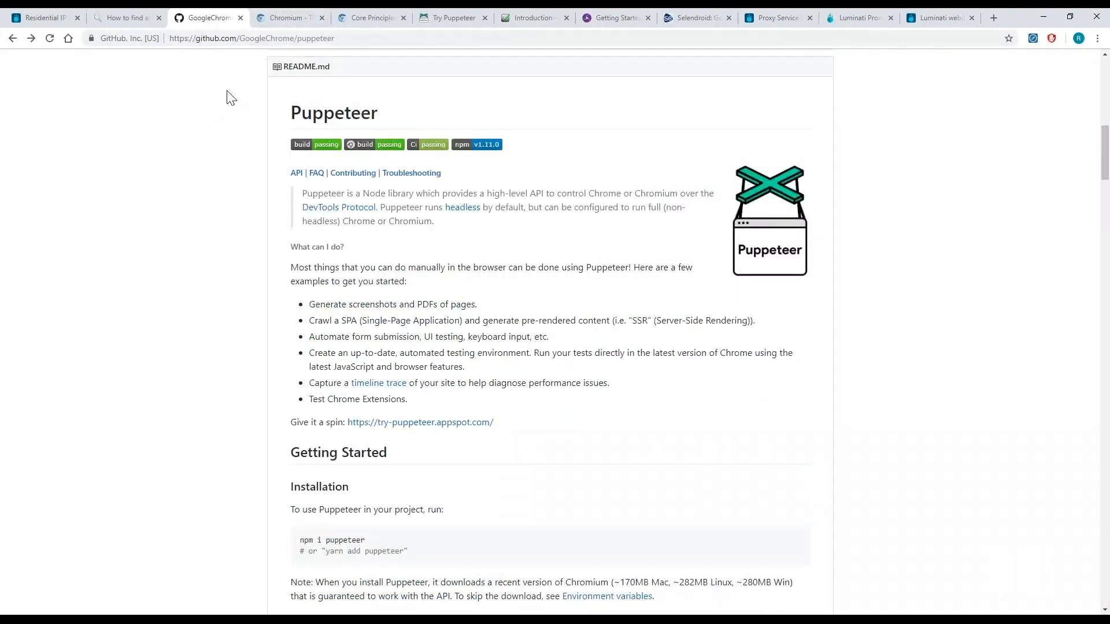
mouse_move(220, 110)
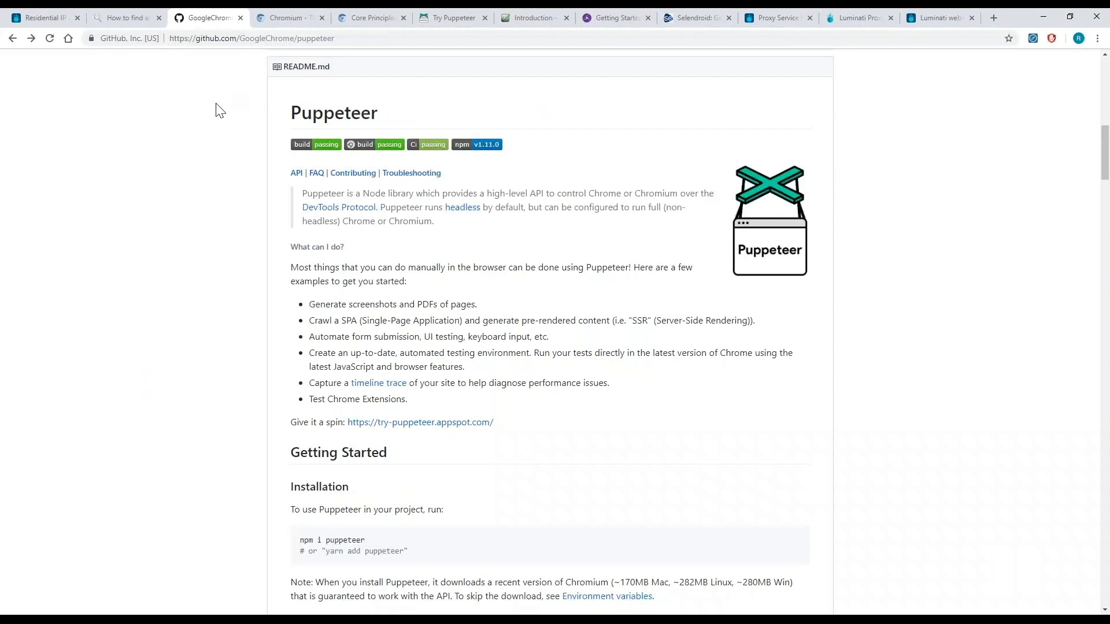
Bring up the GoogleChrome/puppeteer README on GitHub.
left_click(289, 18)
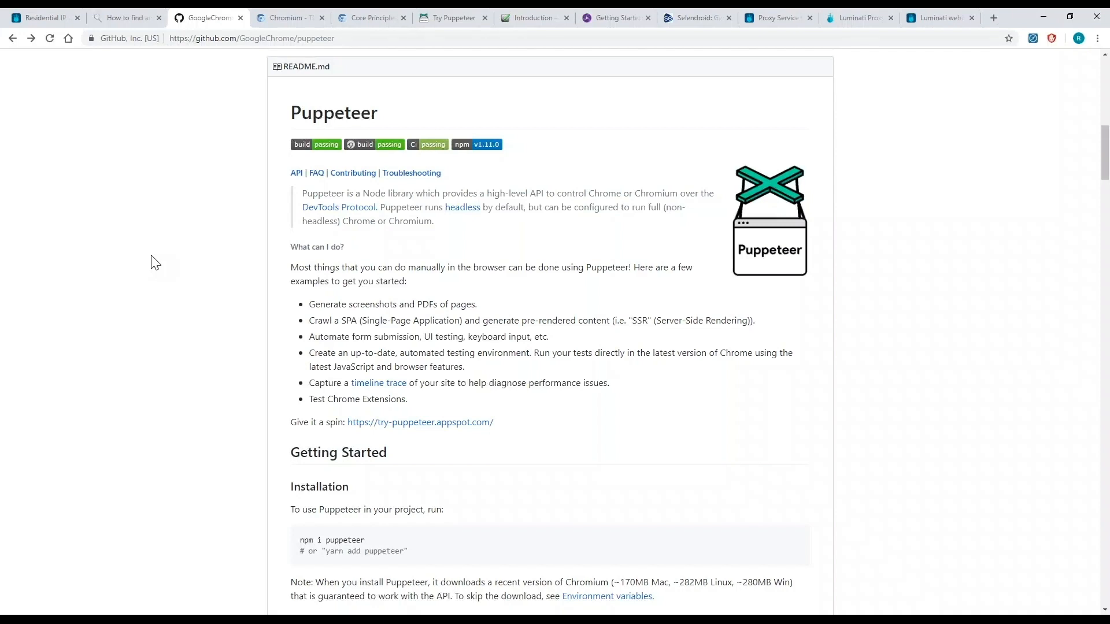
Scroll through Chromium's Core Principles page, then return to the Puppeteer README.
left_click(288, 17)
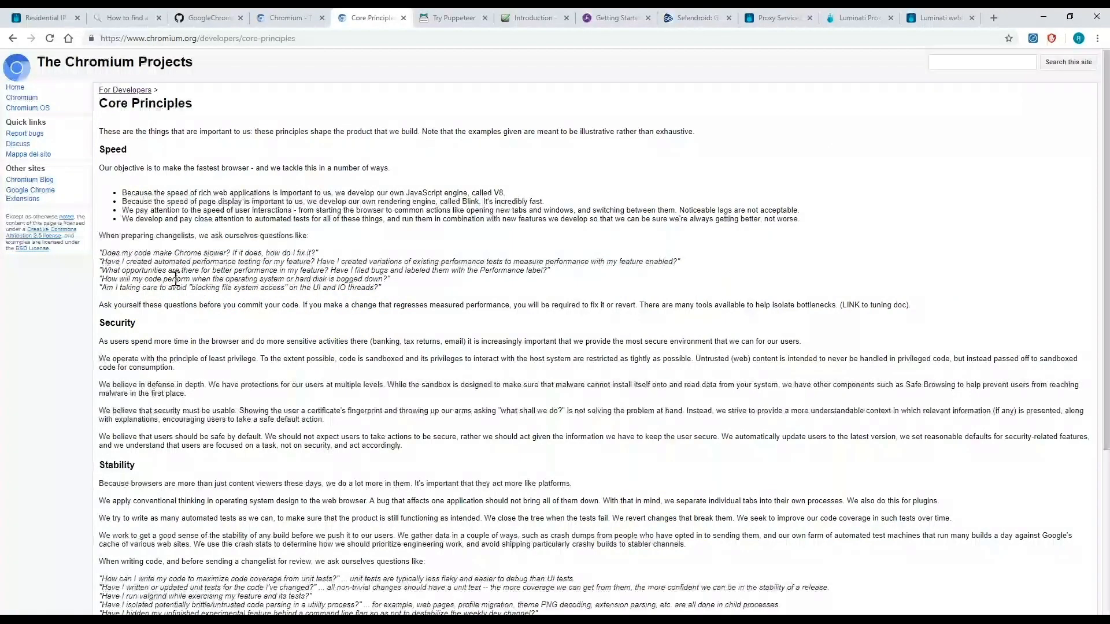
mouse_move(170, 304)
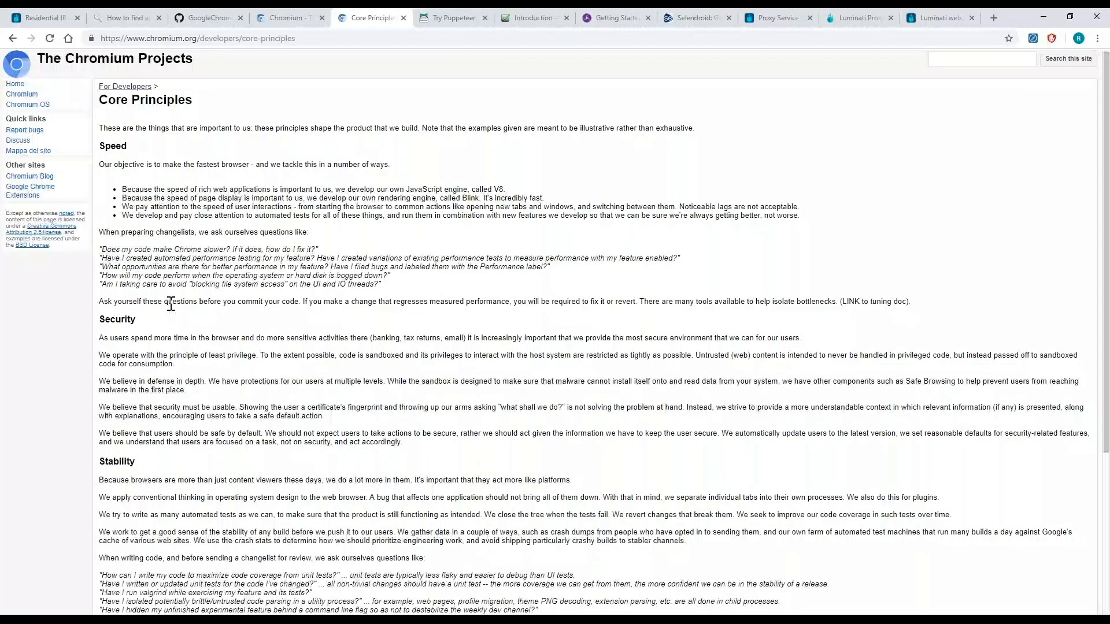
scroll("down", 3)
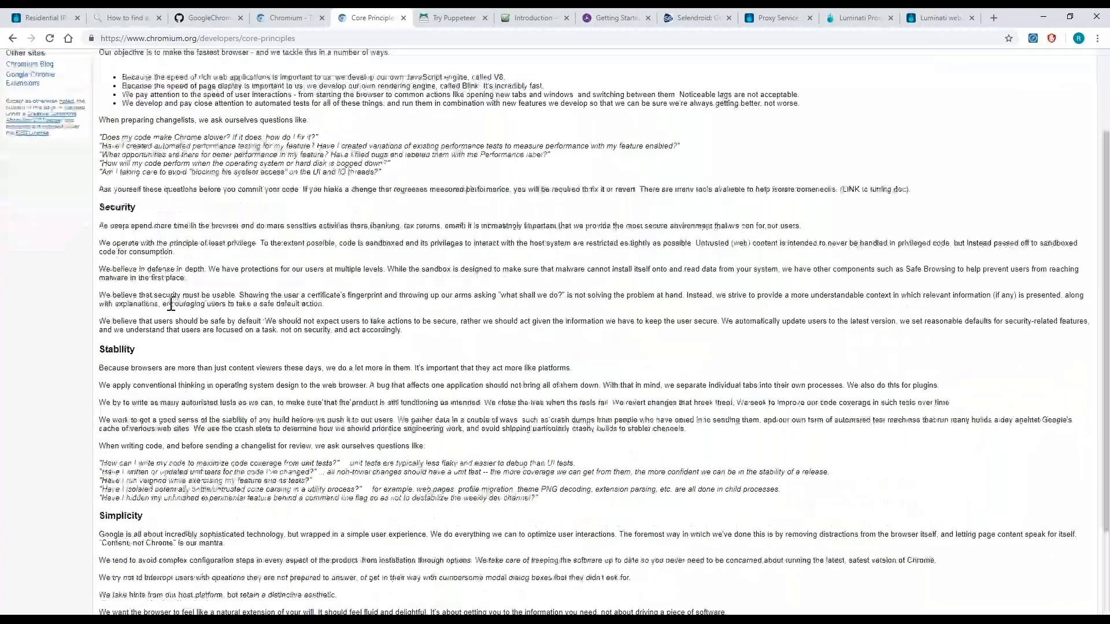
scroll("down", 3)
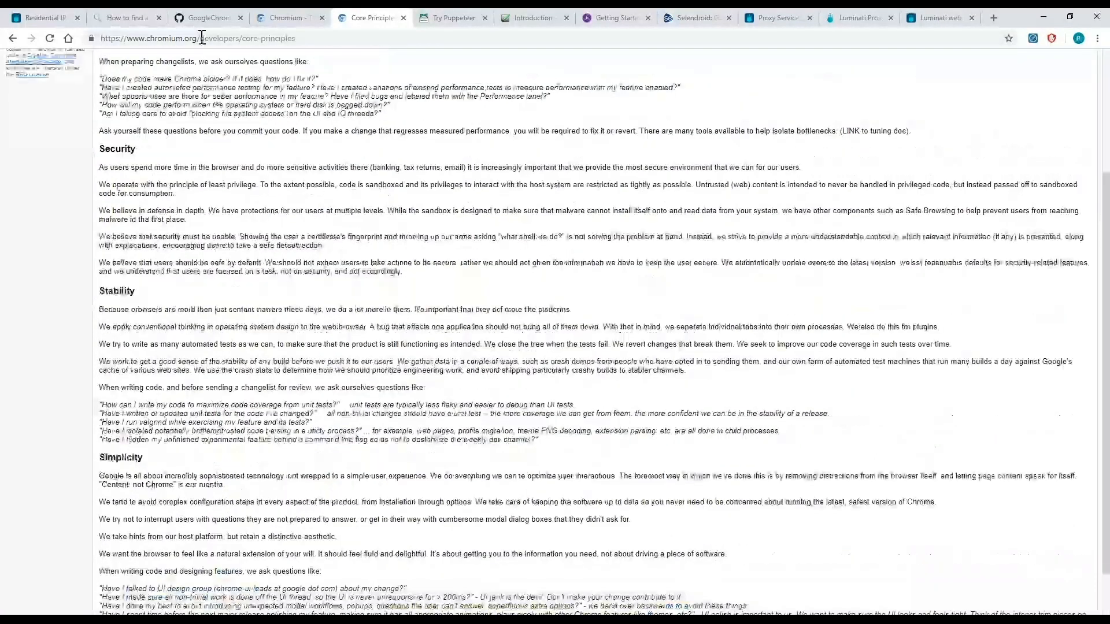
left_click(208, 17)
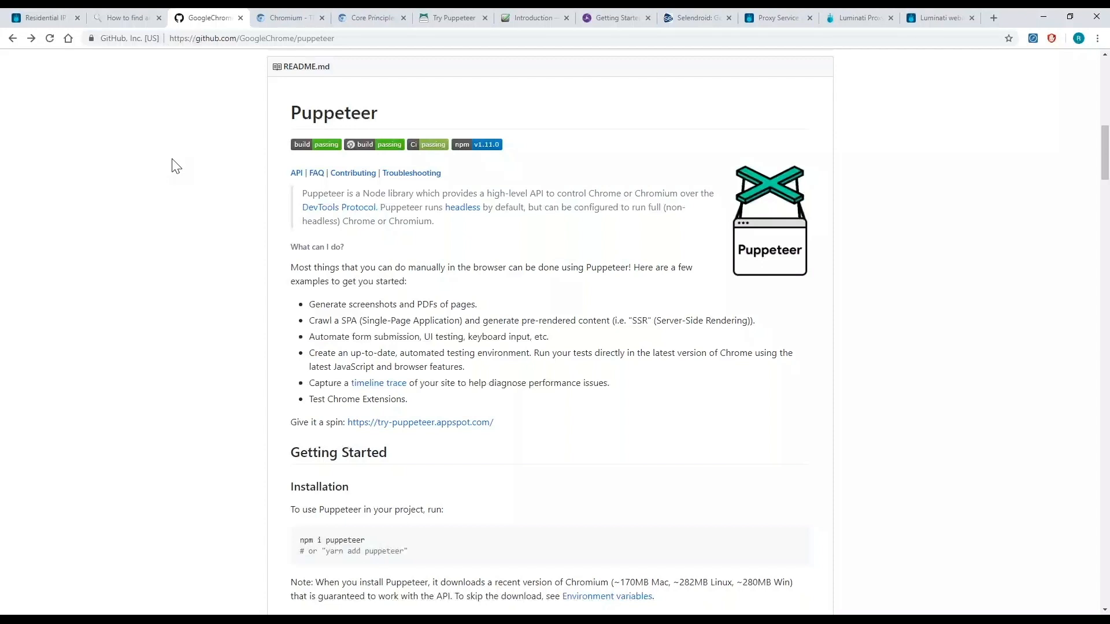
mouse_move(456, 185)
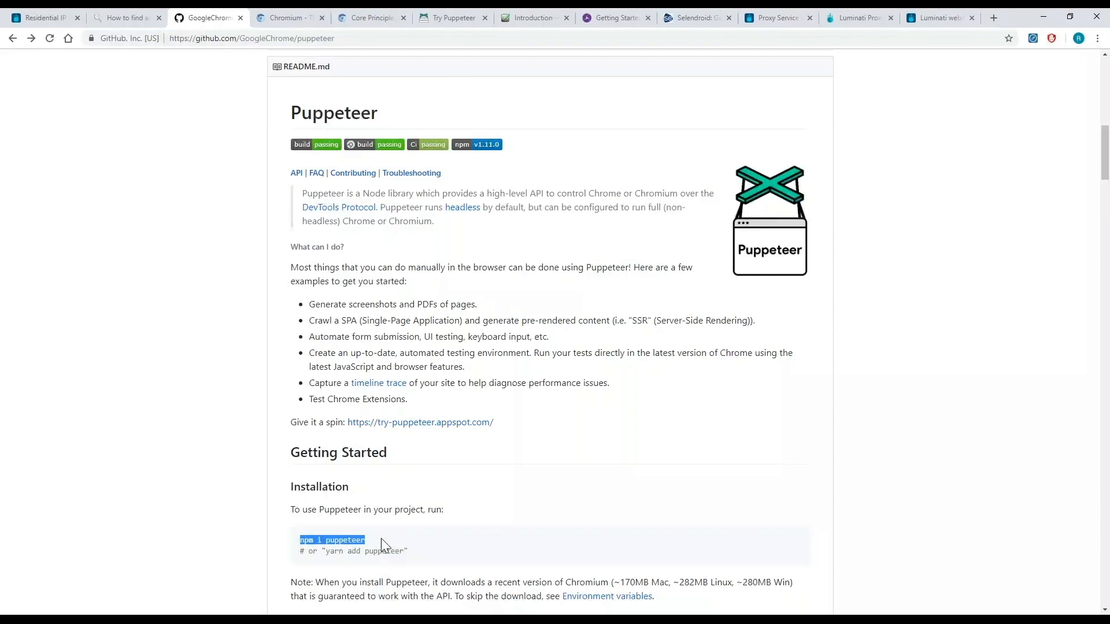
Scroll the Puppeteer README to the puppeteer and puppeteer-core installation commands.
scroll("down", 3)
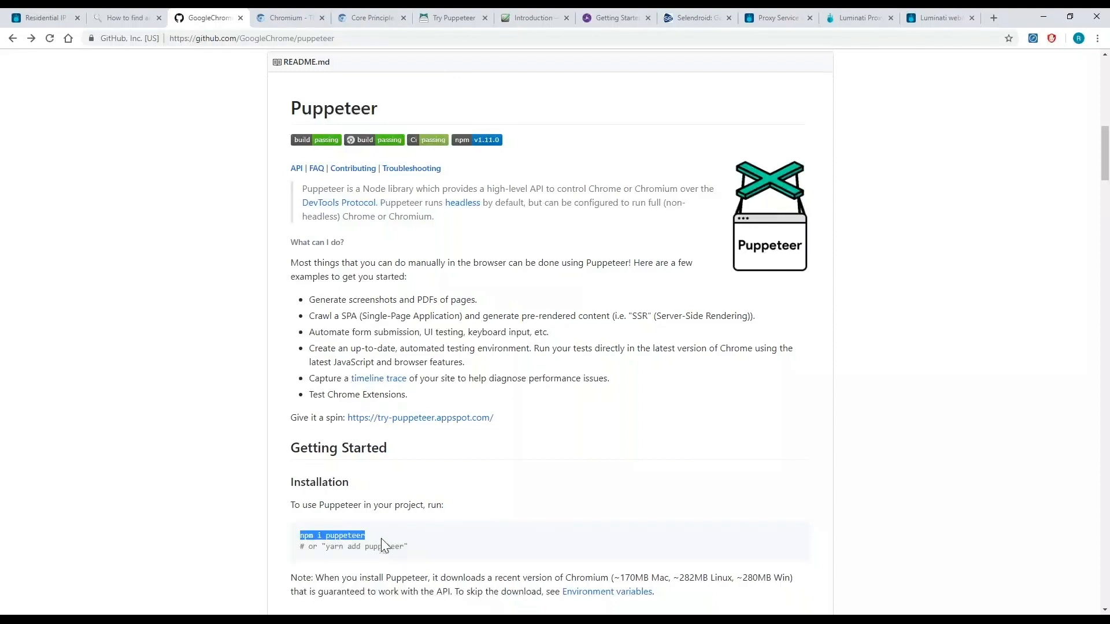
scroll("down", 3)
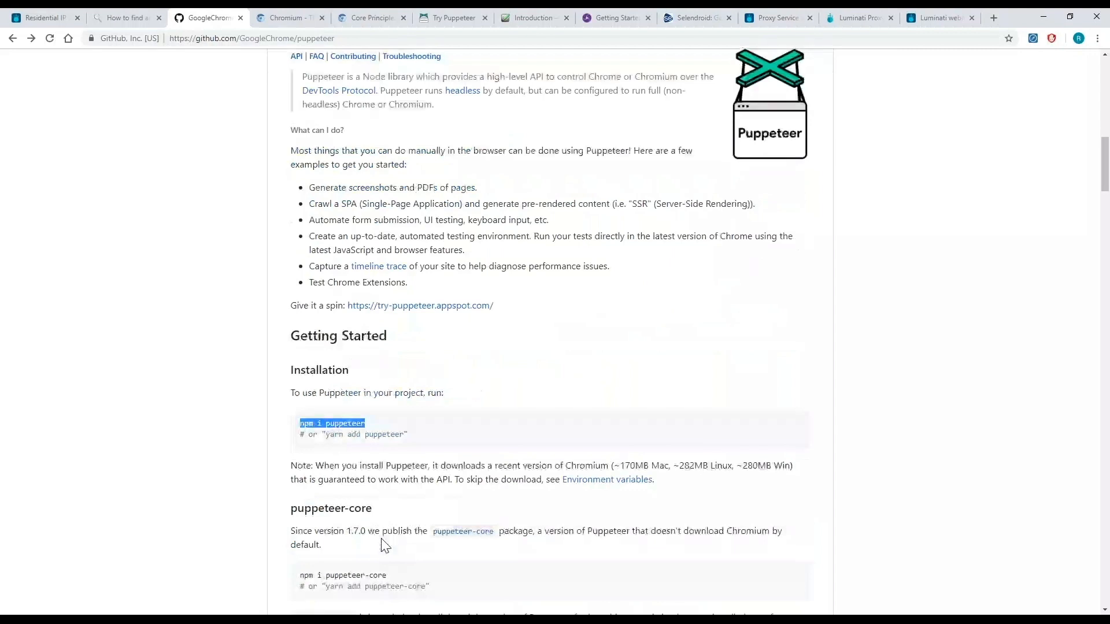
scroll("down", 3)
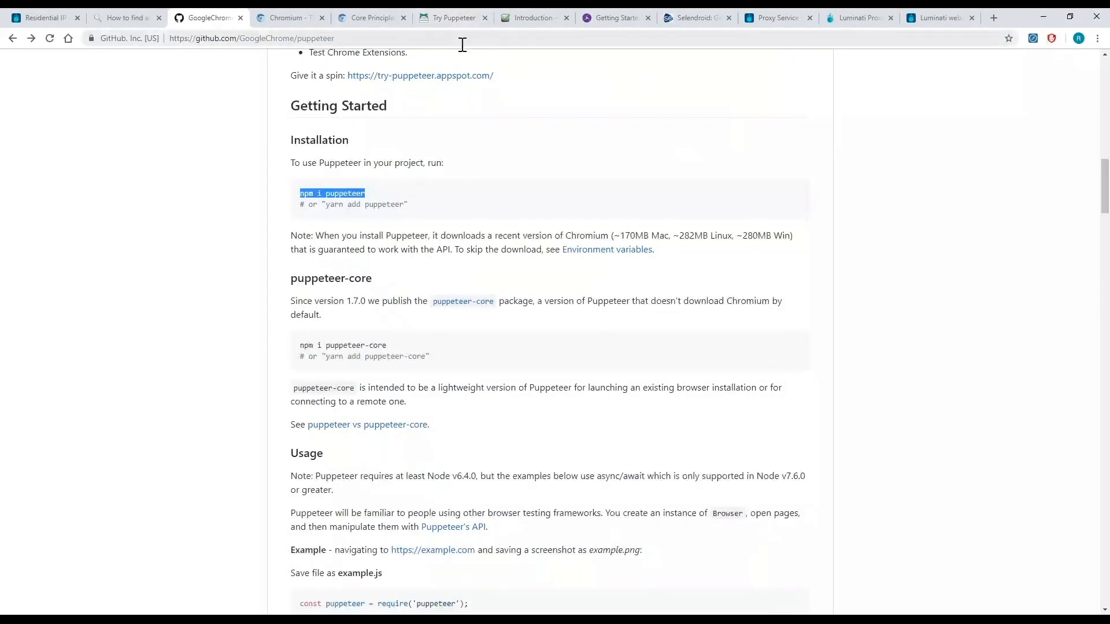
mouse_move(450, 79)
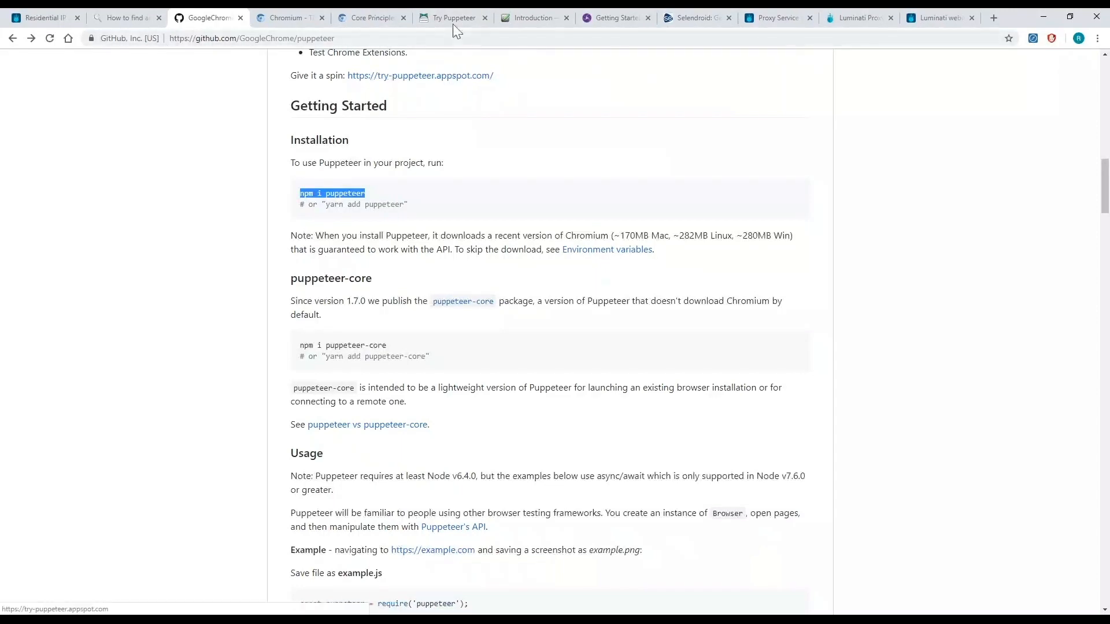
left_click(454, 17)
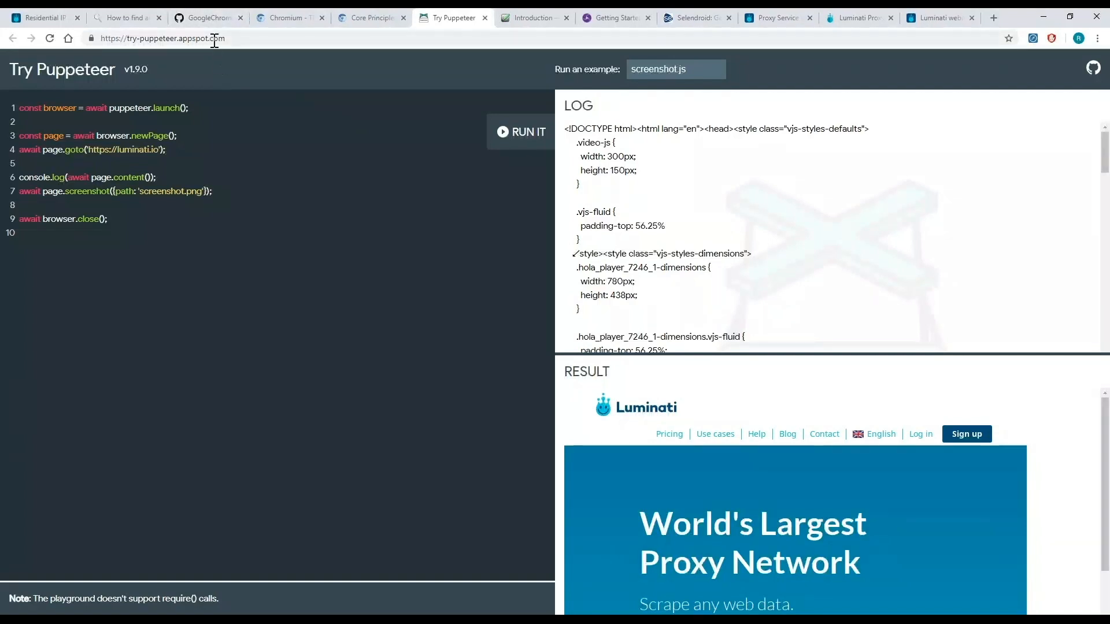
mouse_move(502, 21)
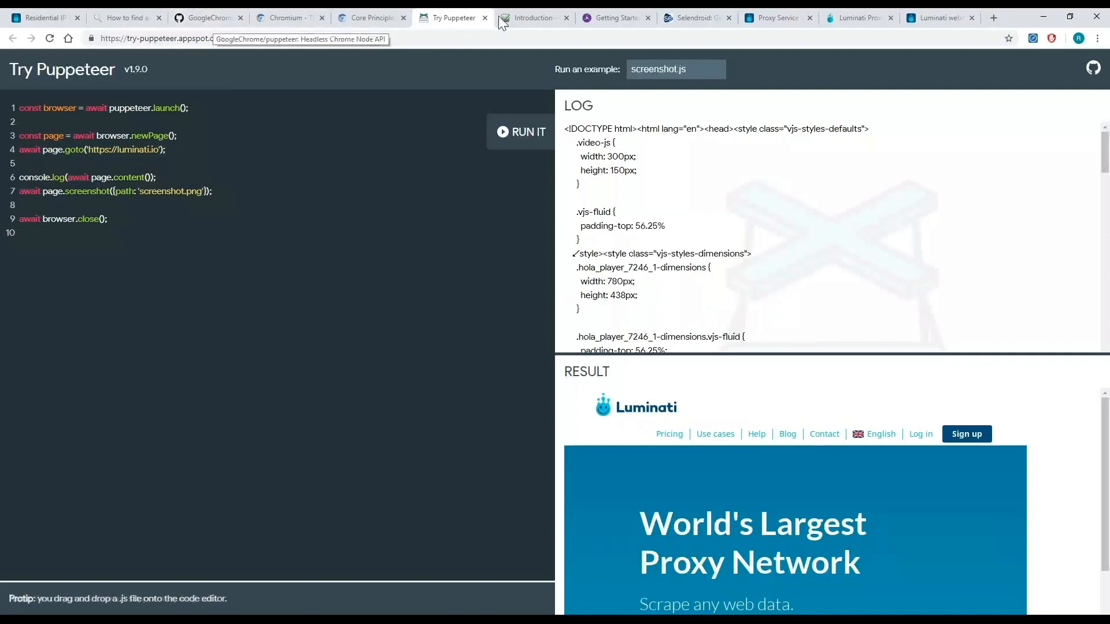
mouse_move(525, 20)
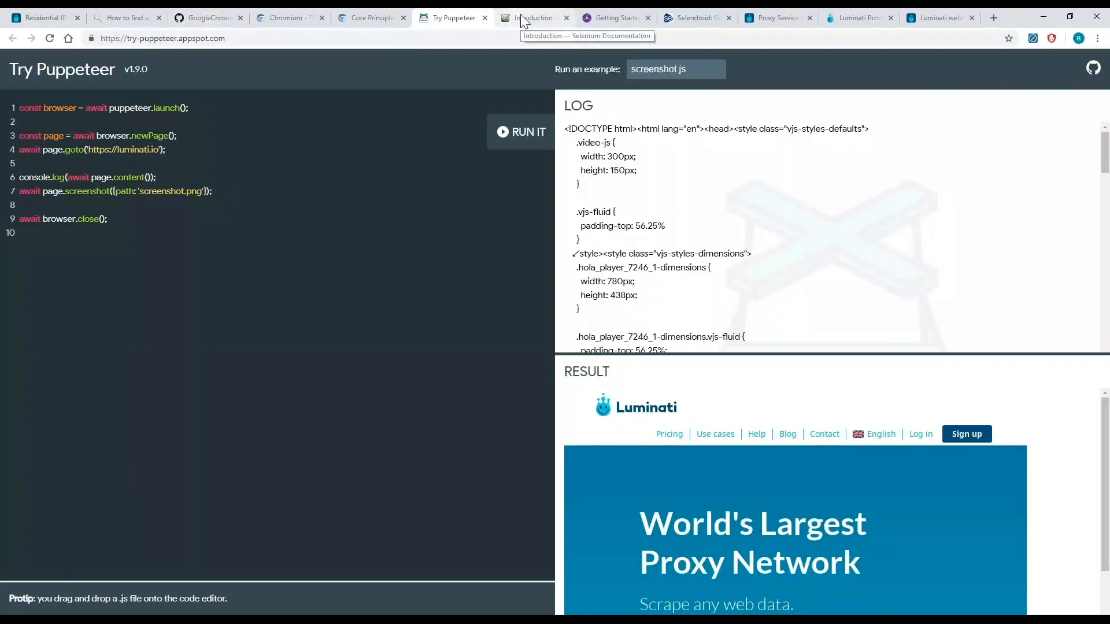
Move from the Try Puppeteer luminati.io screenshot example to the Selenium documentation tab.
left_click(532, 17)
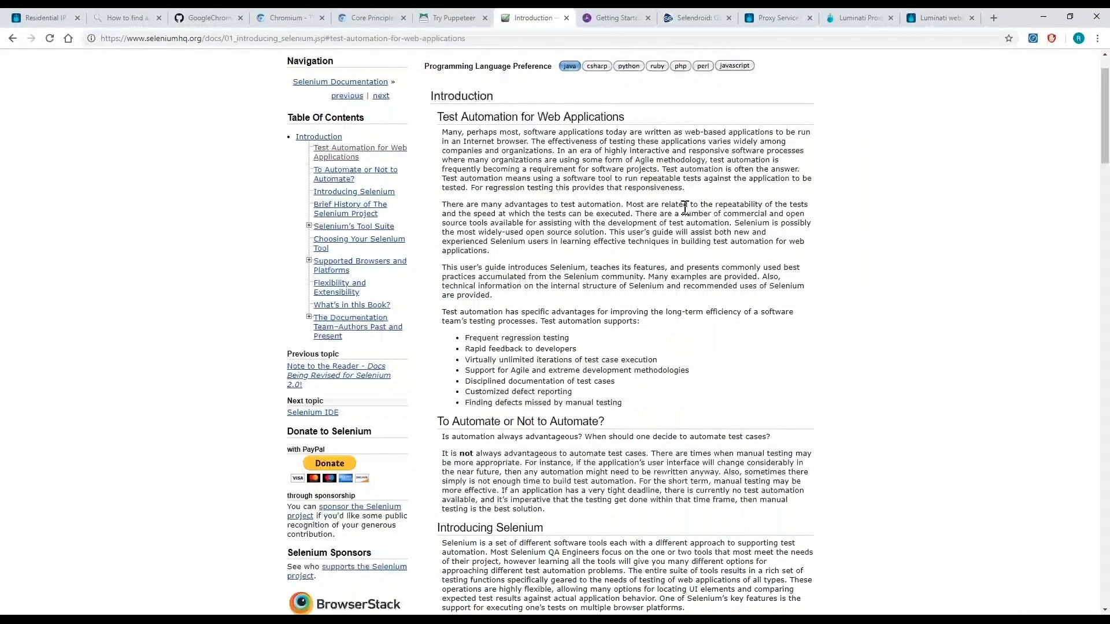
mouse_move(570, 65)
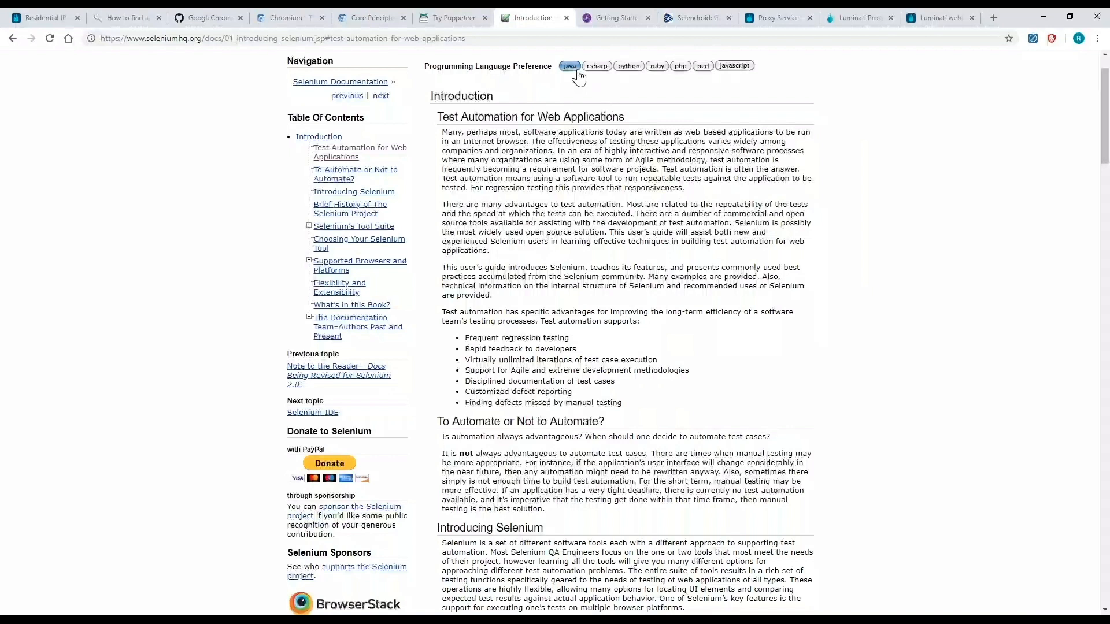
mouse_move(653, 72)
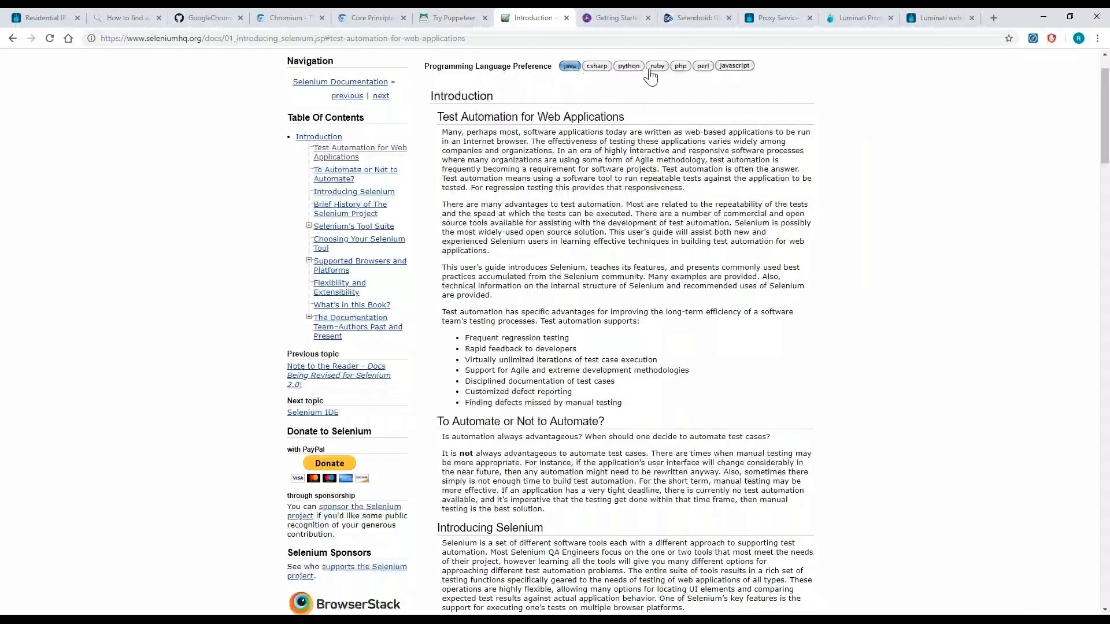
mouse_move(706, 83)
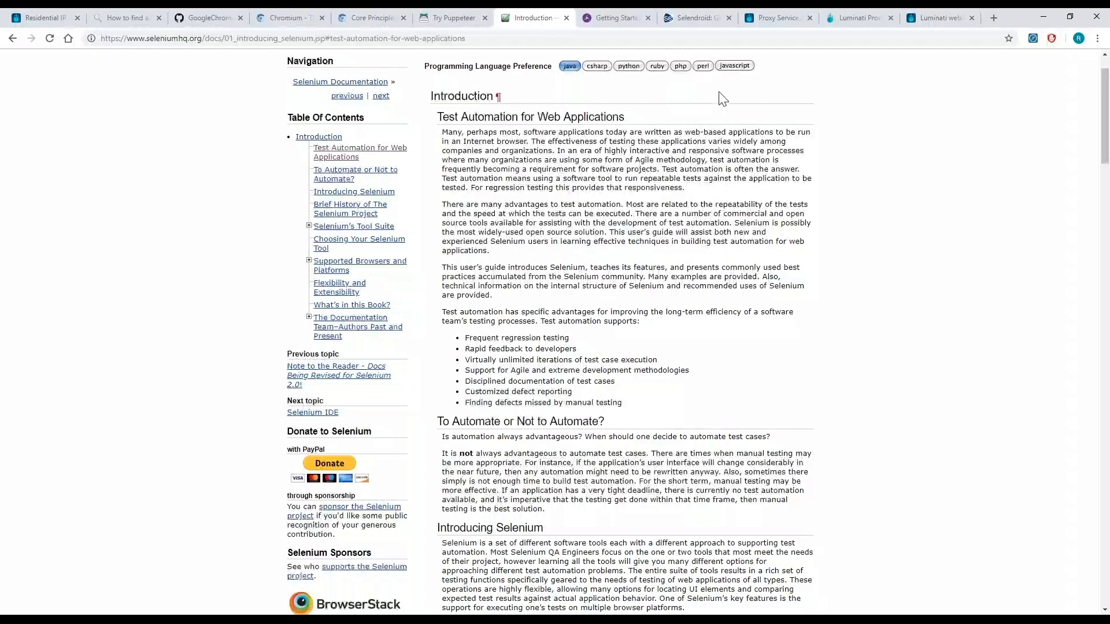
mouse_move(804, 320)
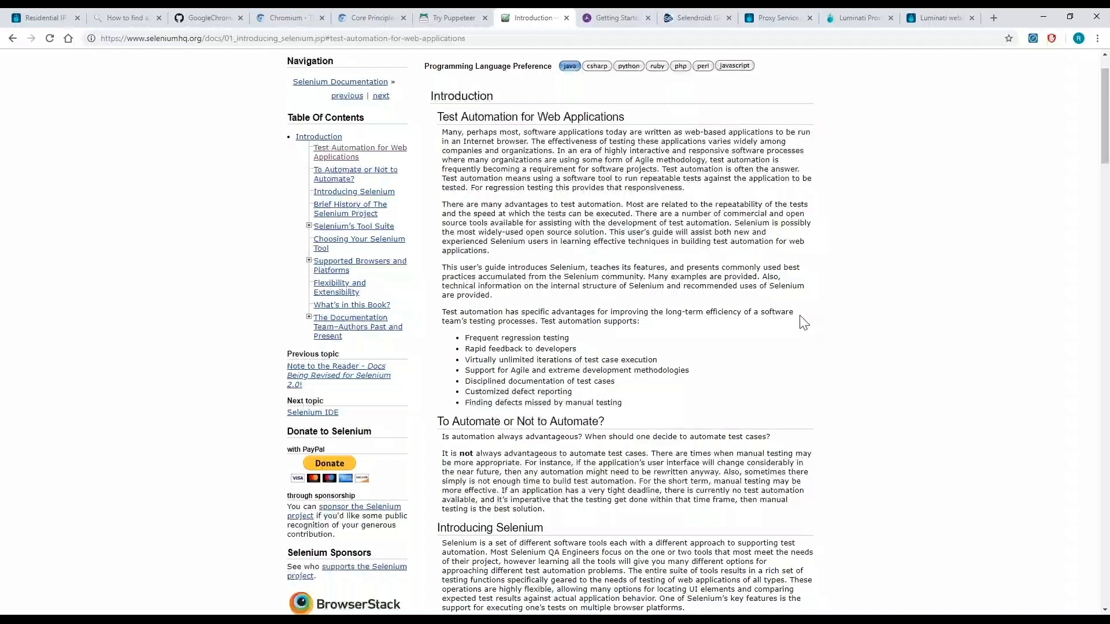
mouse_move(722, 334)
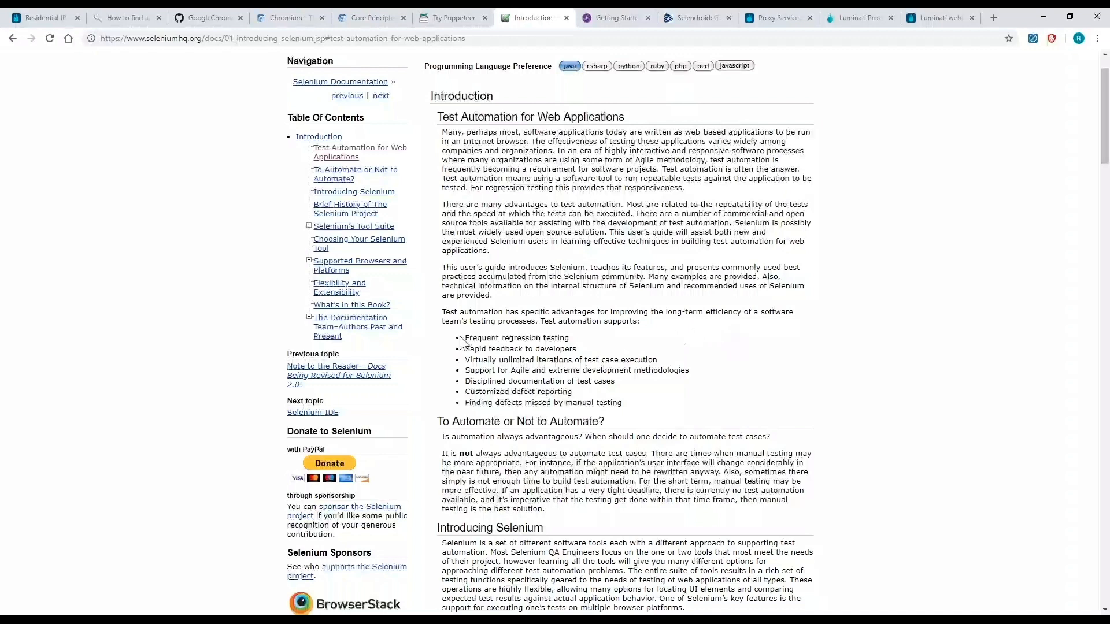
mouse_move(466, 337)
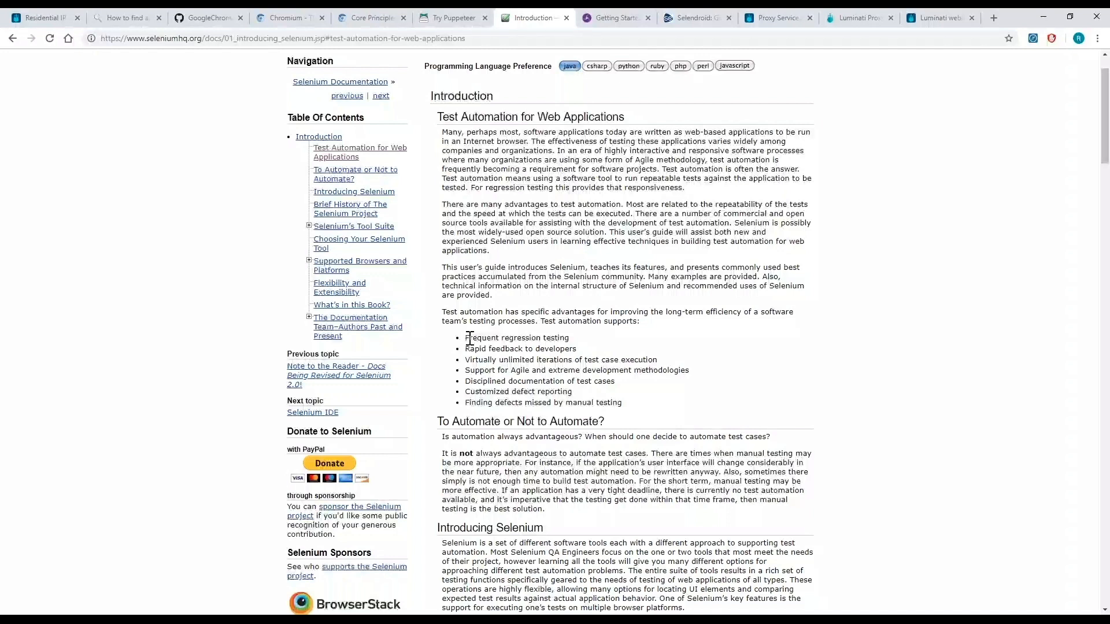
mouse_move(732, 338)
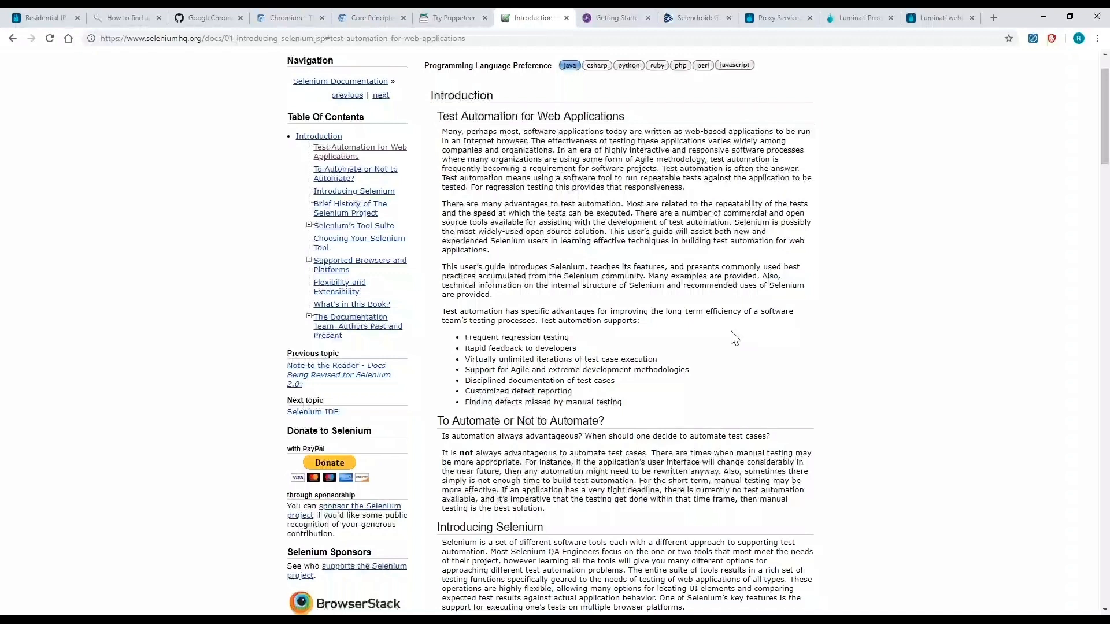
Scroll down the Selenium Introduction page on test automation for web applications.
scroll("down", 3)
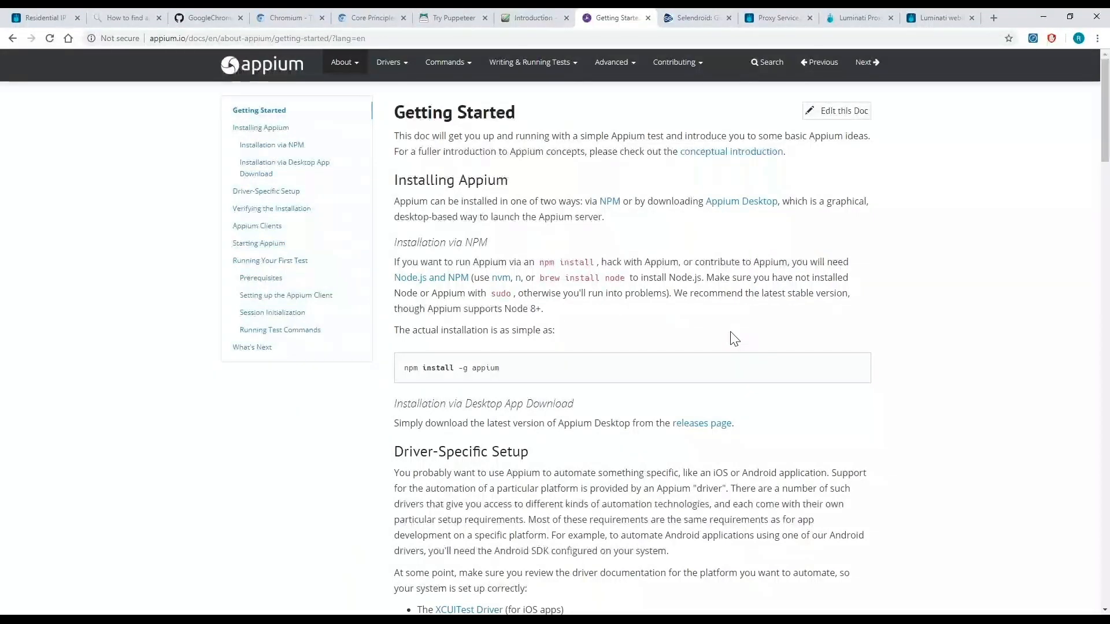
Scroll through Appium's Getting Started guide covering NPM and Appium Desktop installation.
scroll("down", 3)
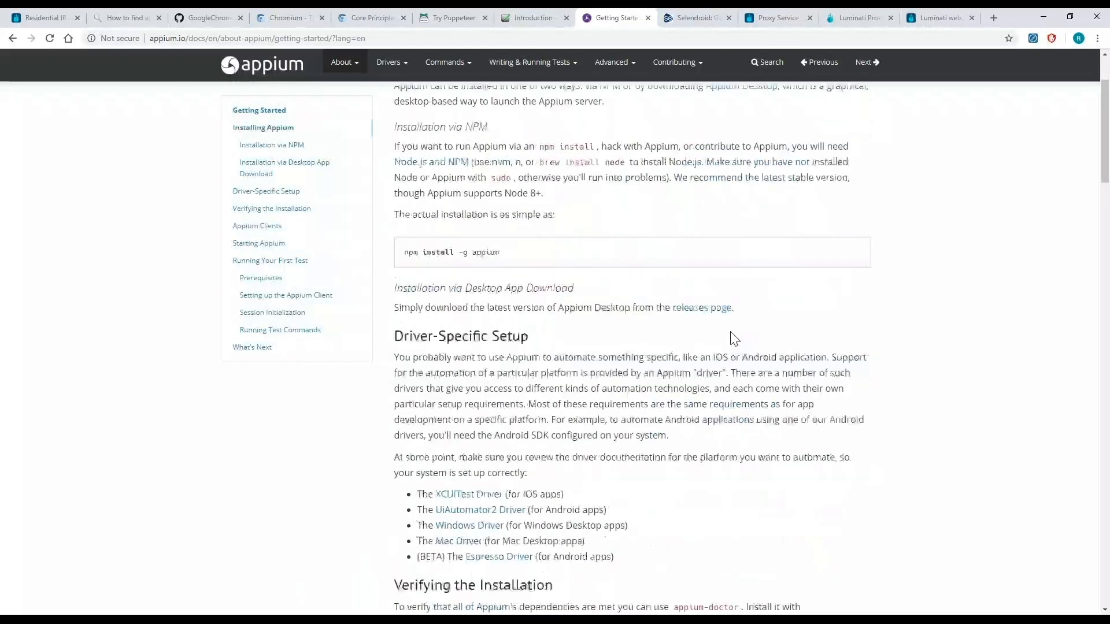
scroll("down", 3)
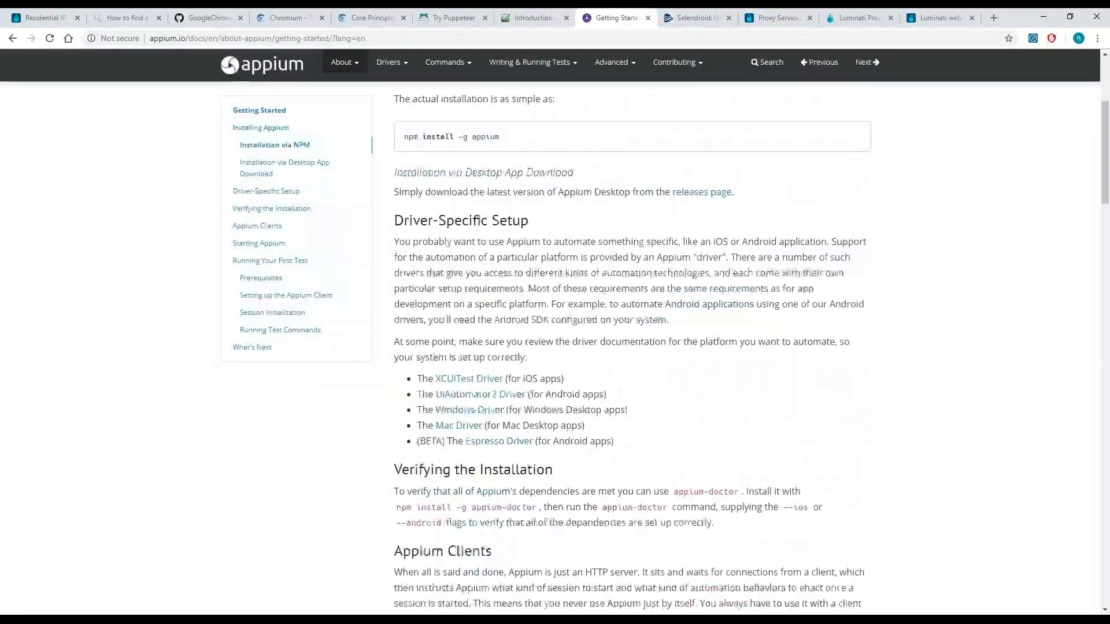
scroll("down", 3)
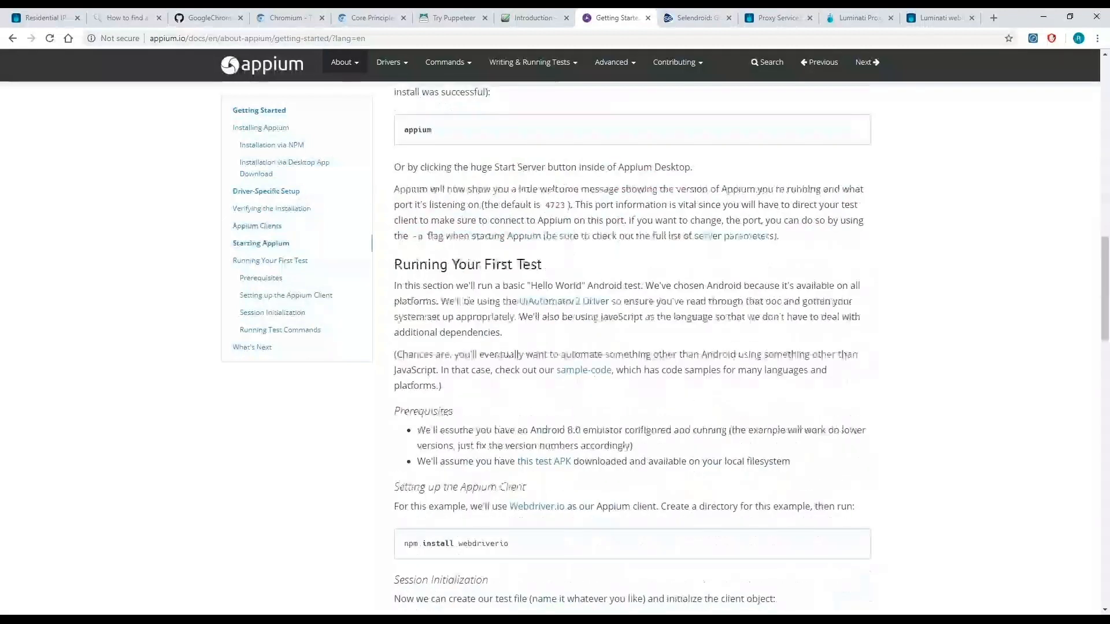
scroll("down", 3)
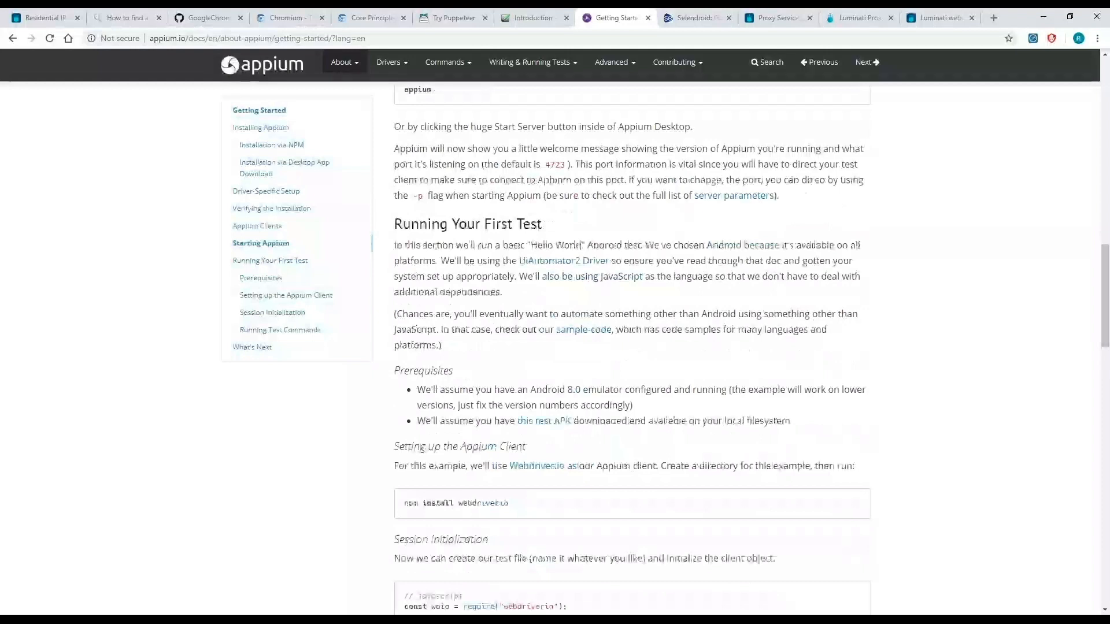
scroll("down", 3)
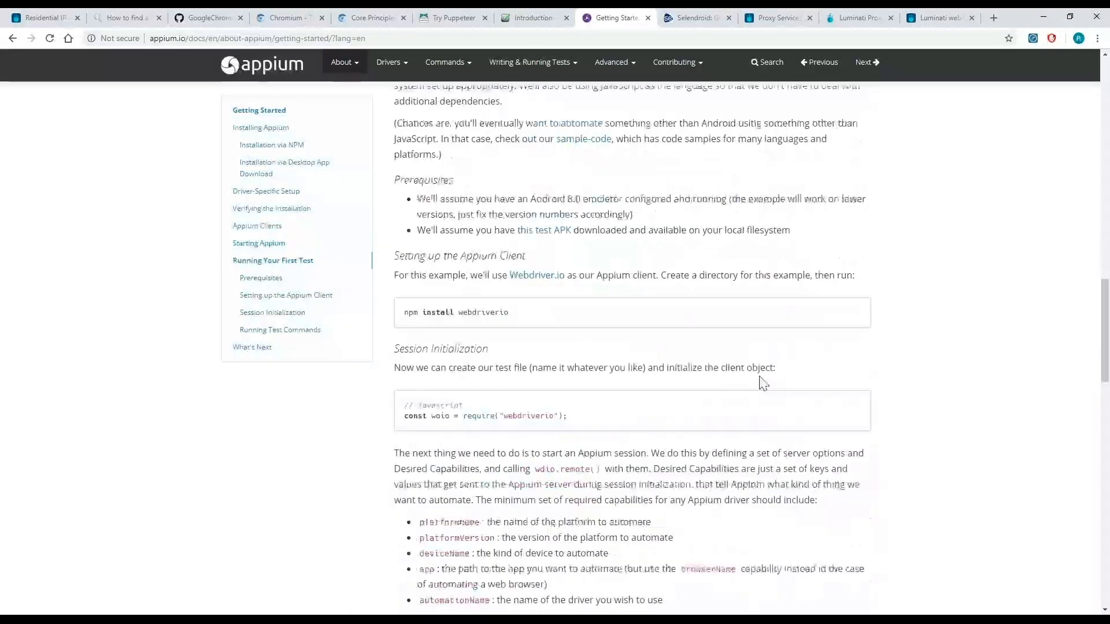
scroll("down", 3)
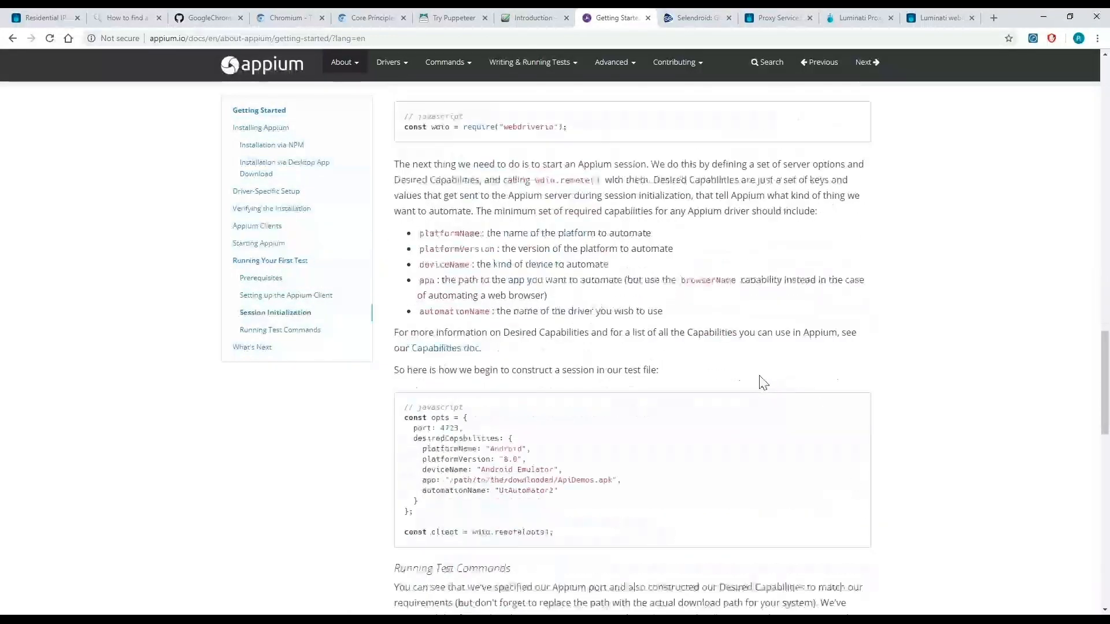
Skim the Selendroid setup guide, then return to the Luminati Proxy Manager install page.
left_click(695, 18)
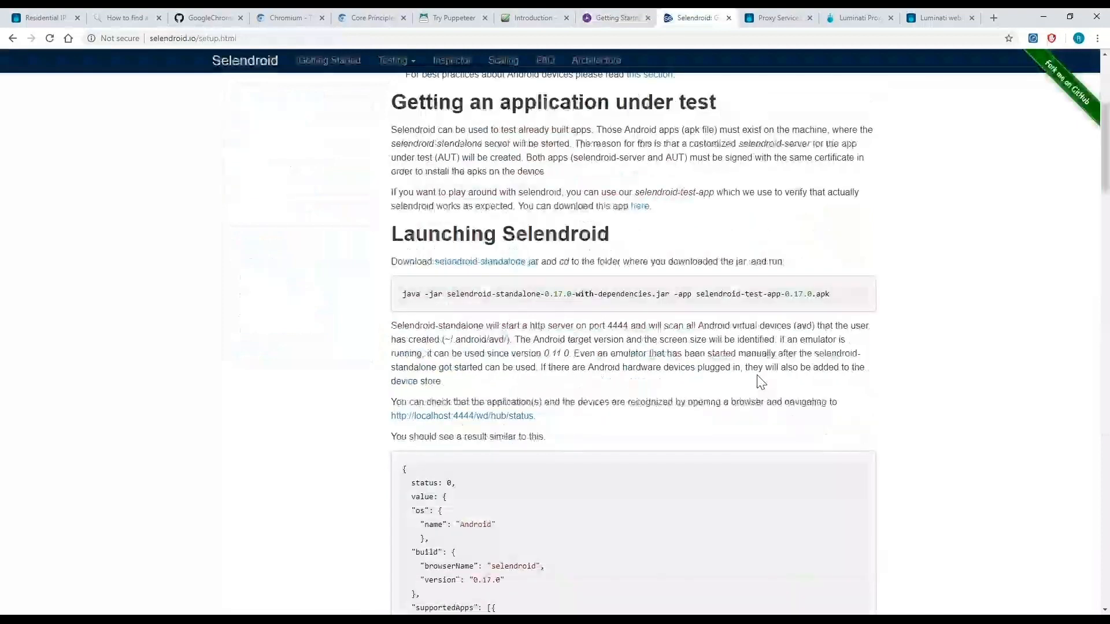
scroll("down", 3)
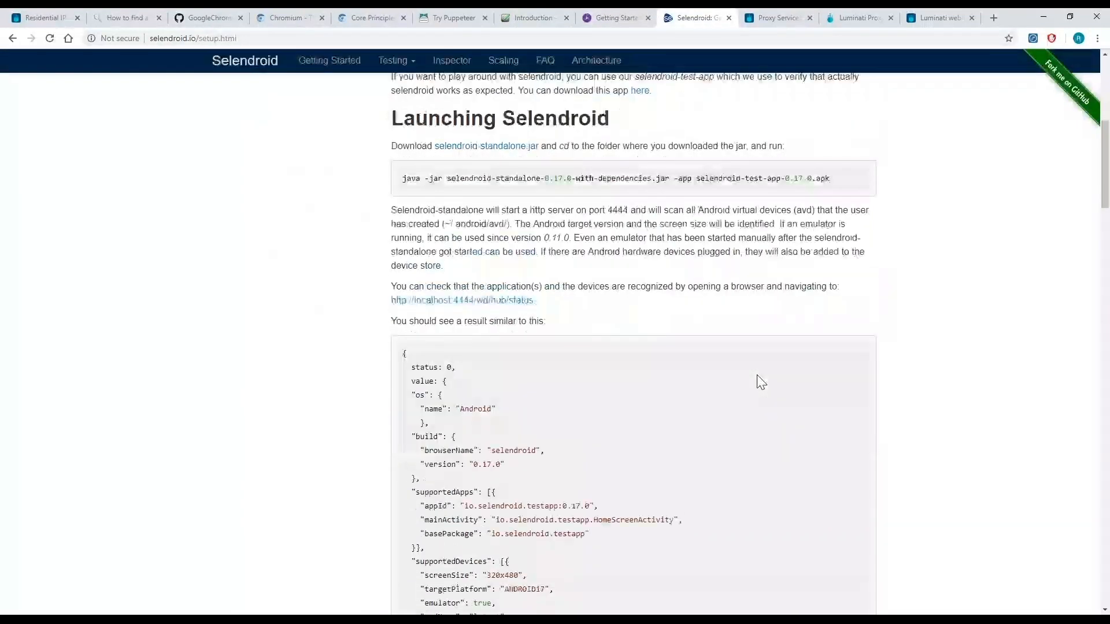
left_click(776, 18)
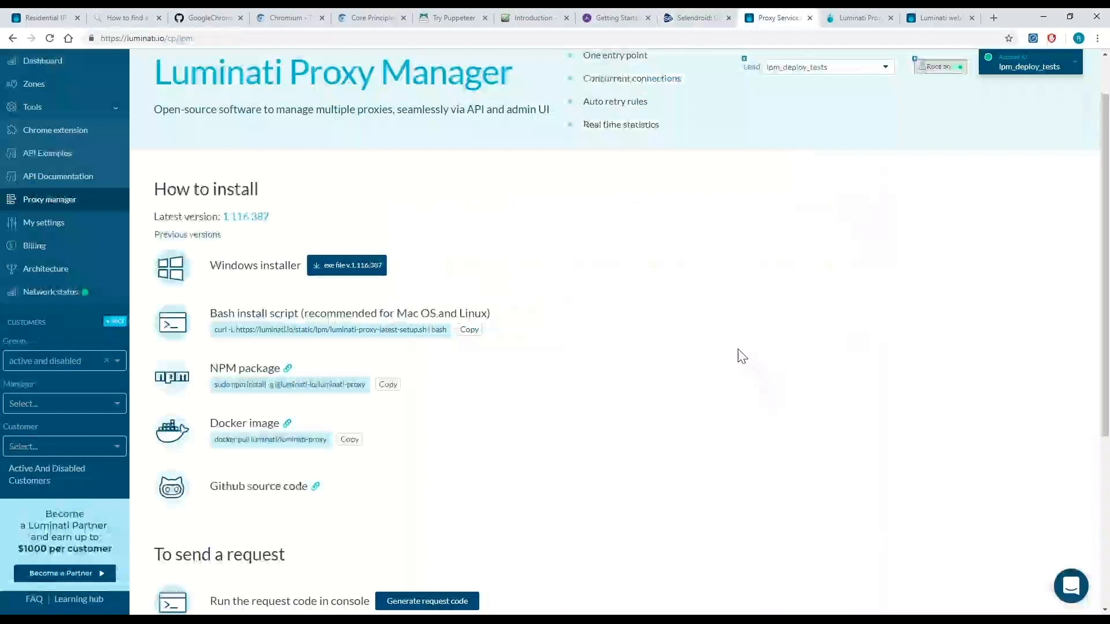
mouse_move(688, 24)
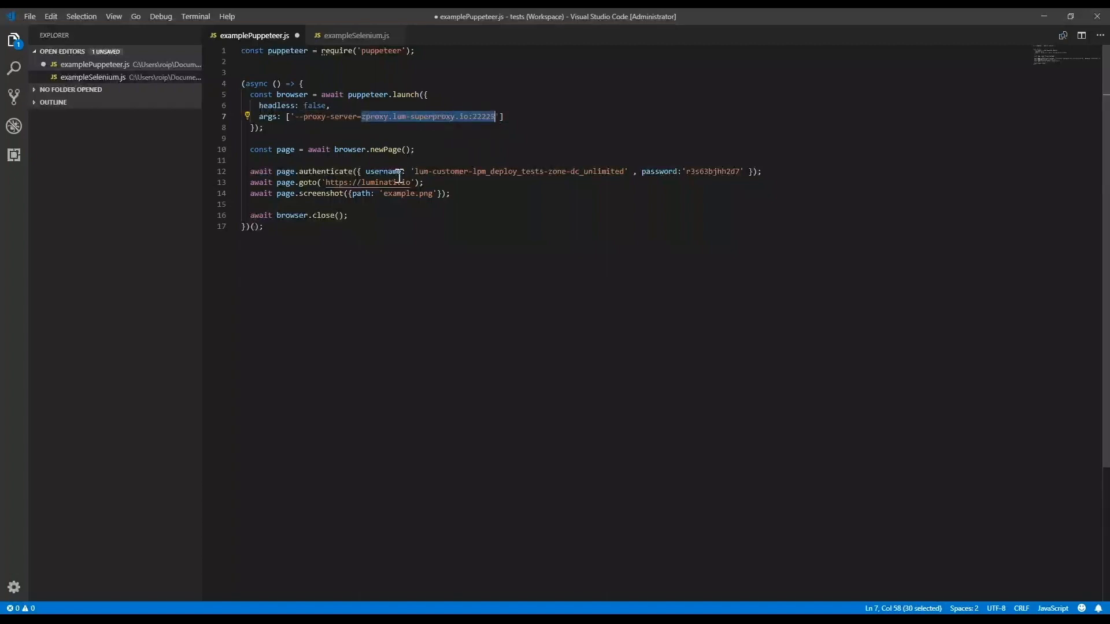
mouse_move(386, 171)
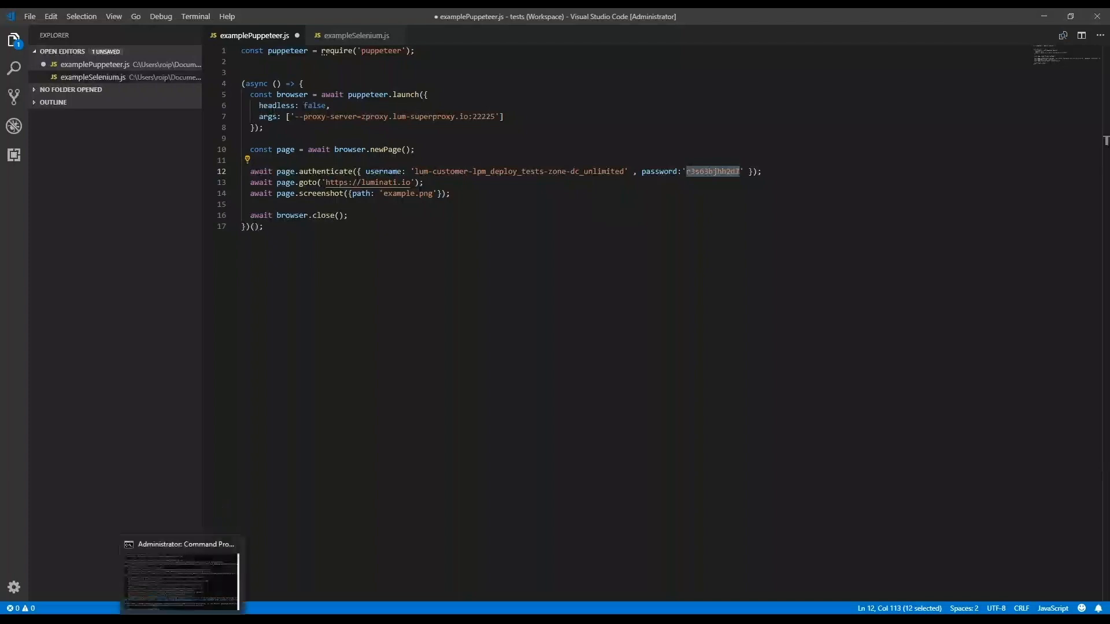
mouse_move(234, 530)
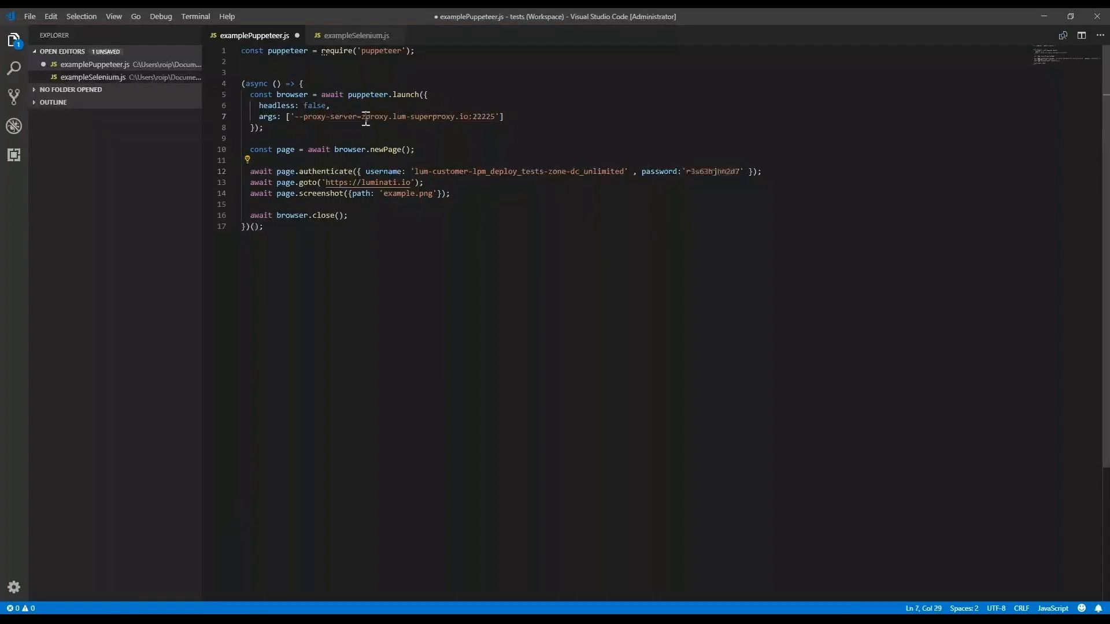
left_click_drag(366, 116, 463, 117)
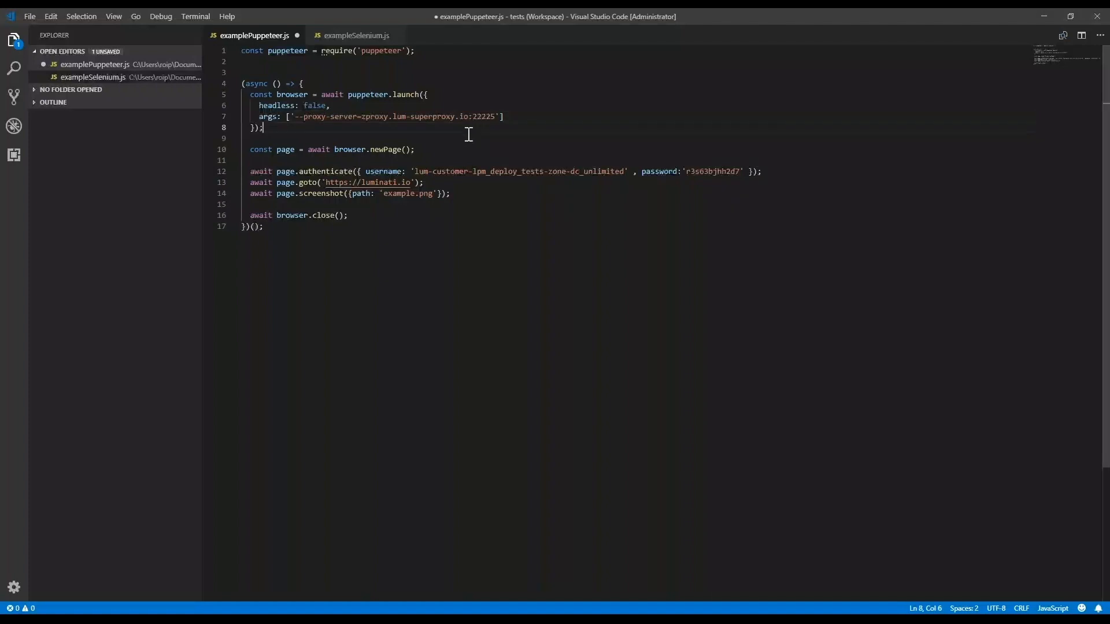
double_click(387, 149)
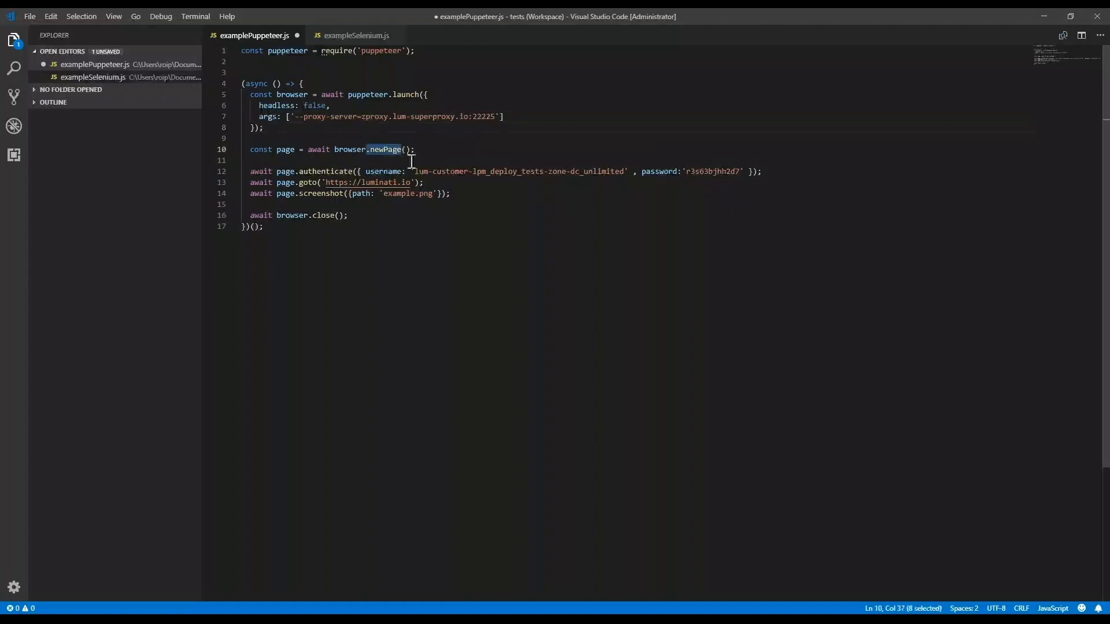
mouse_move(325, 171)
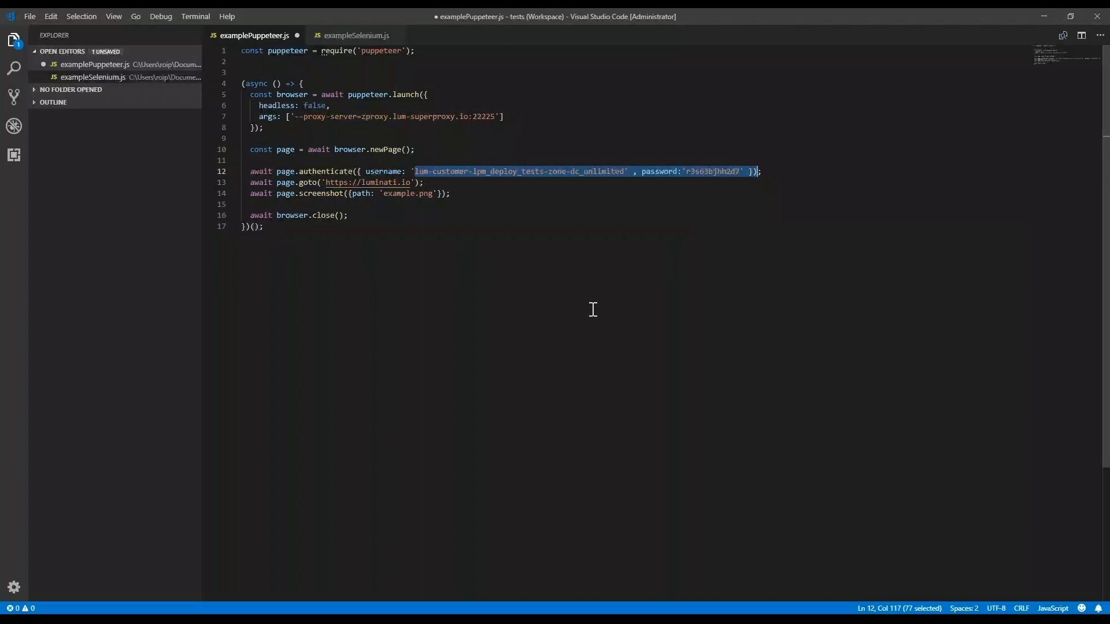
mouse_move(294, 182)
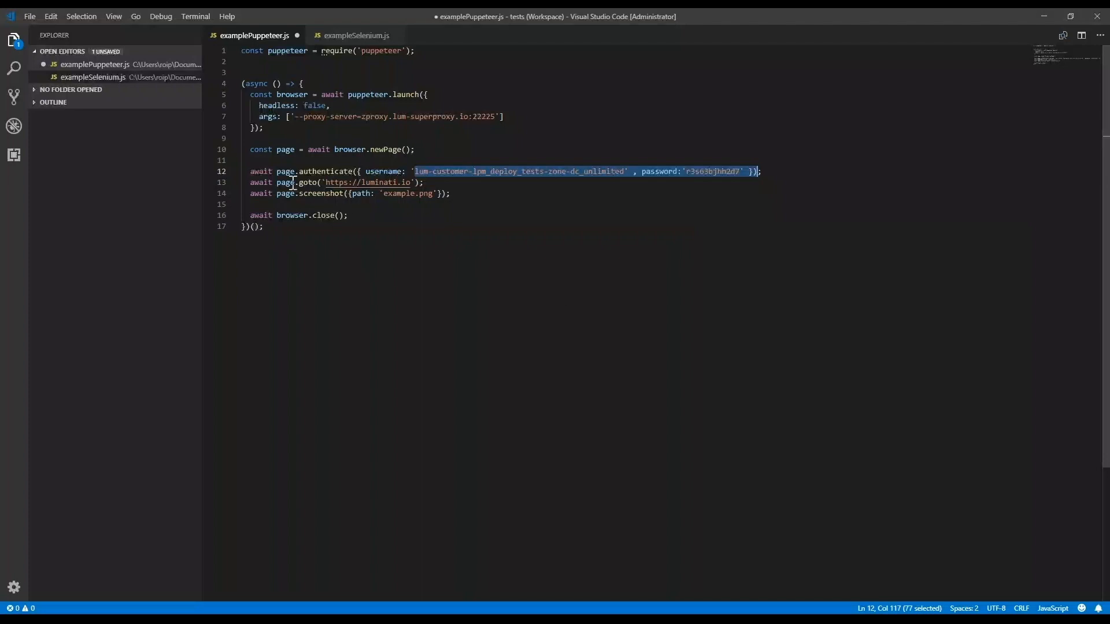
left_click(251, 171)
type("//")
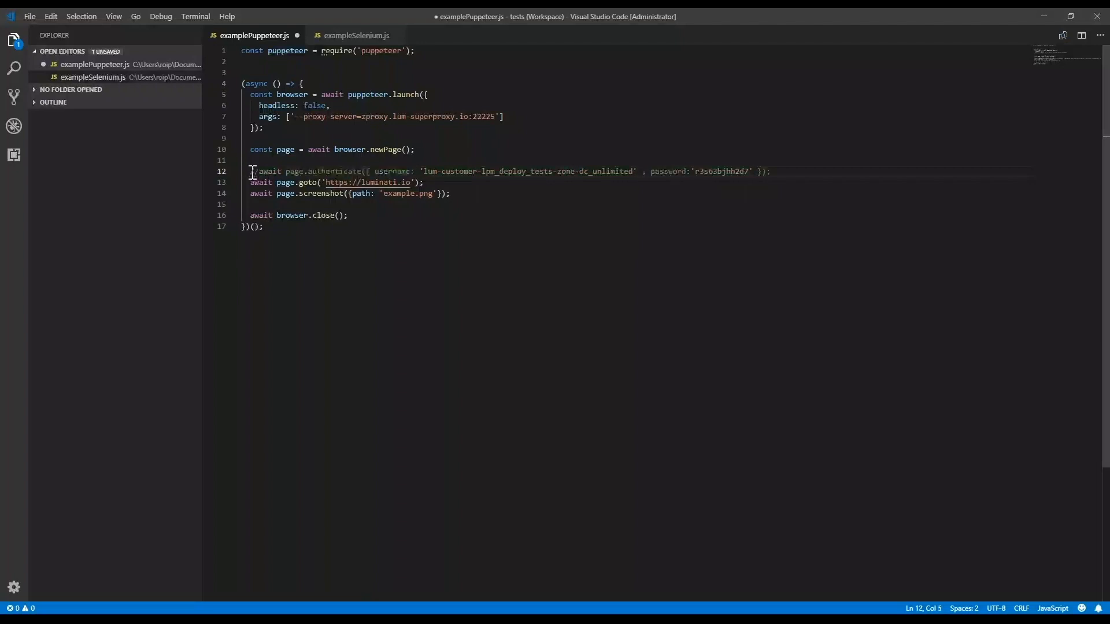
Save the script with page authentication commented out, and select the zone username value.
key("Ctrl+s")
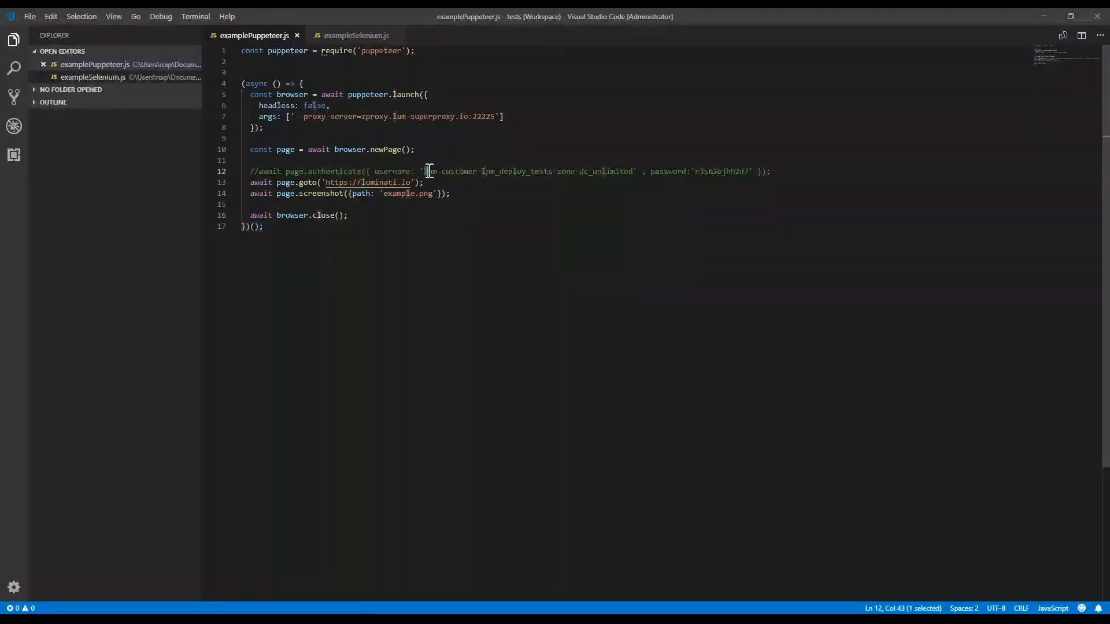
left_click_drag(430, 171, 635, 171)
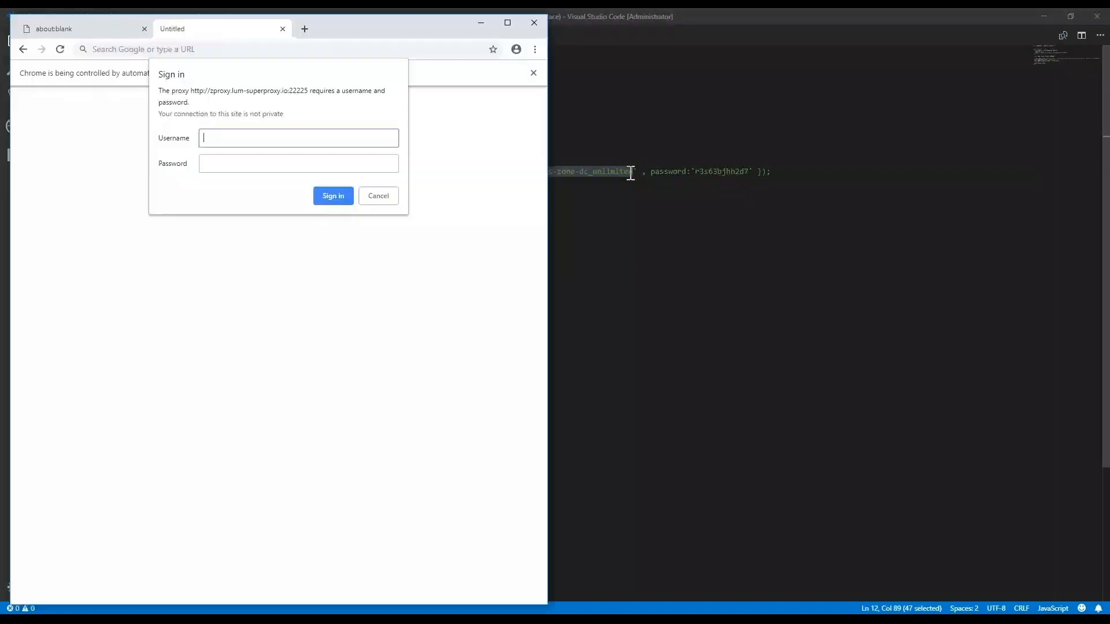
Enter username lum-customer-lpm_deploy_tests-zone-dc_unlimited in Chrome's proxy sign-in, then go back to the script.
type("lum-customer-lpm_deploy_tests-zone-dc_unlimited")
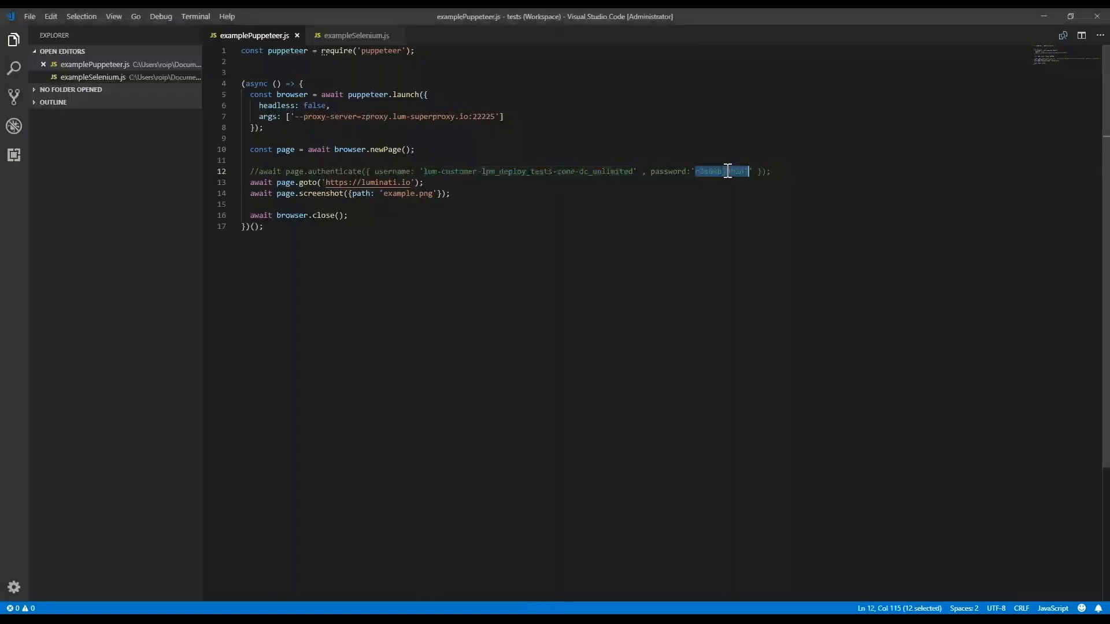
key("alt+tab")
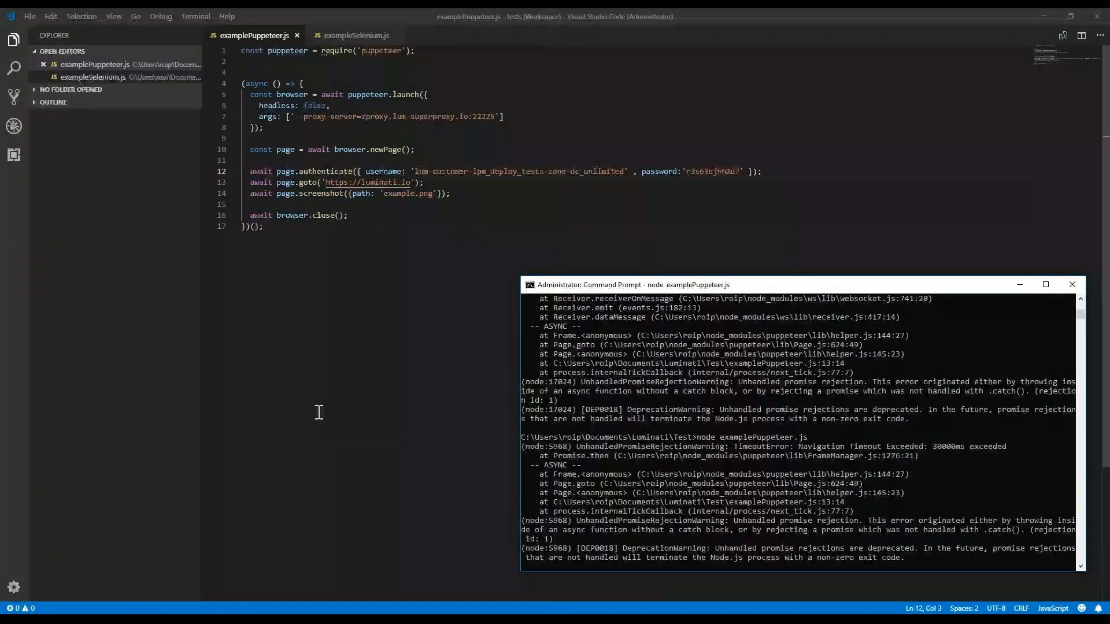
Bring the Puppeteer script back into view in Visual Studio Code after the timeout.
left_click(1072, 284)
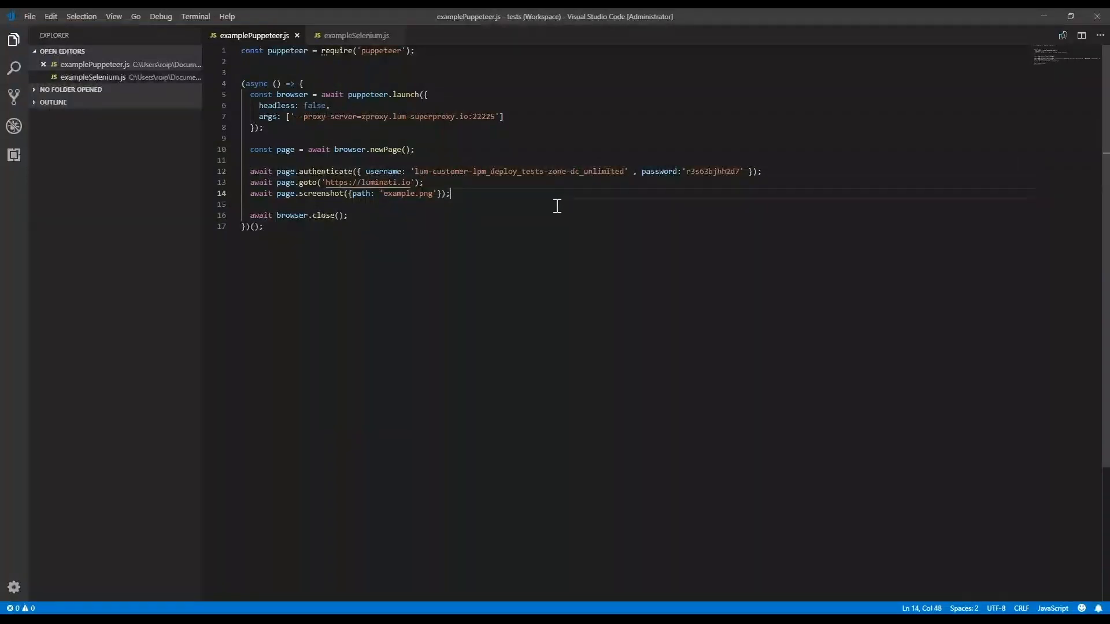
mouse_move(226, 600)
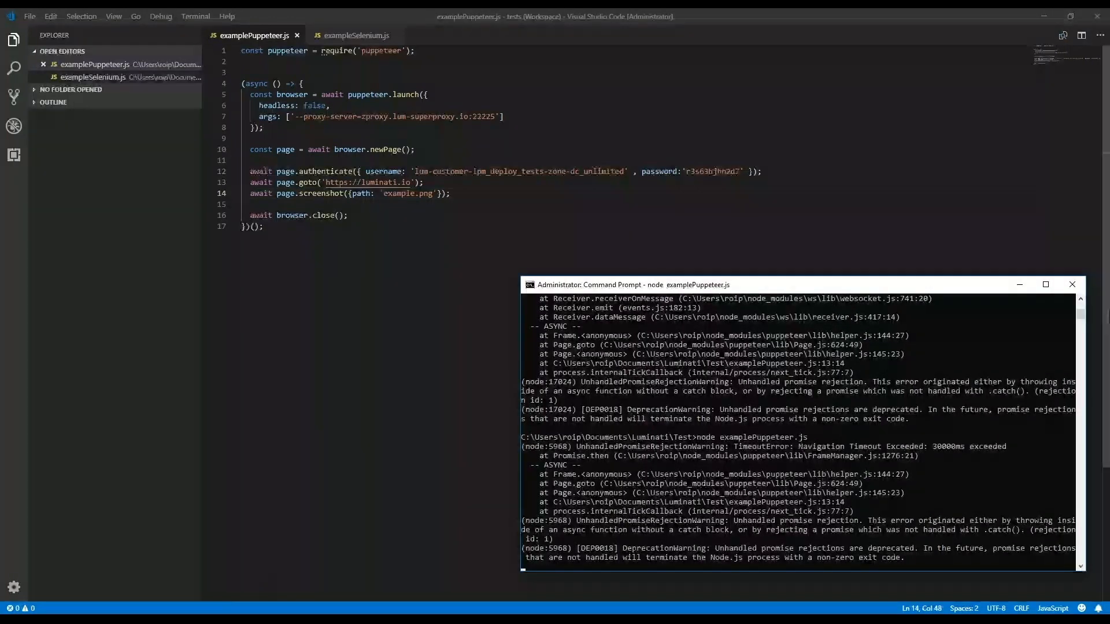
Return from the timeout console output to the Puppeteer script in Visual Studio Code.
left_click(1072, 284)
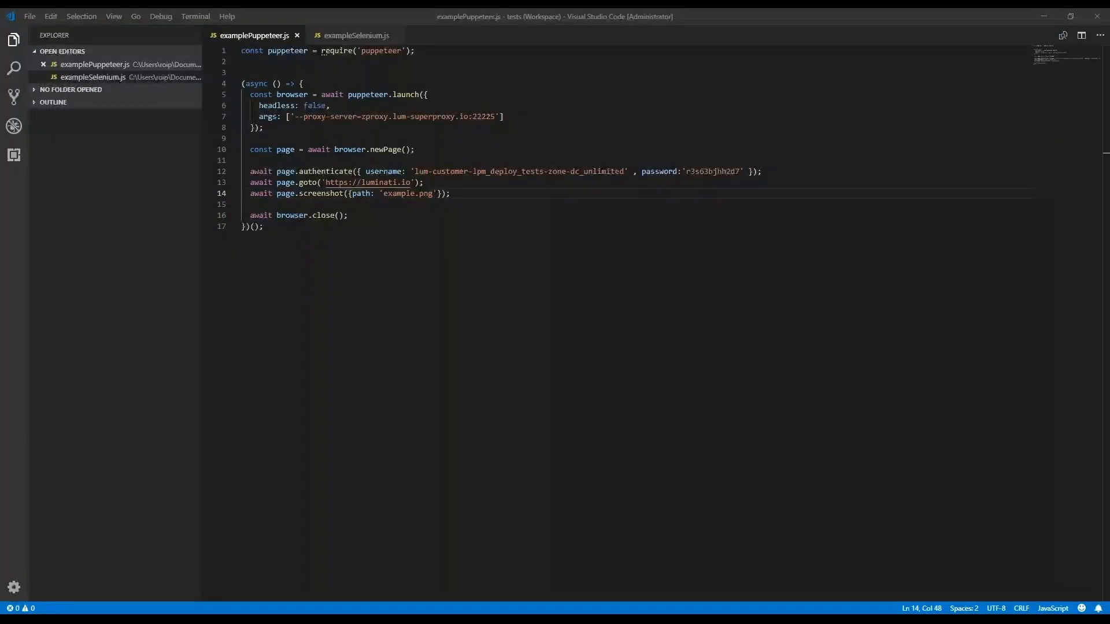
mouse_move(256, 400)
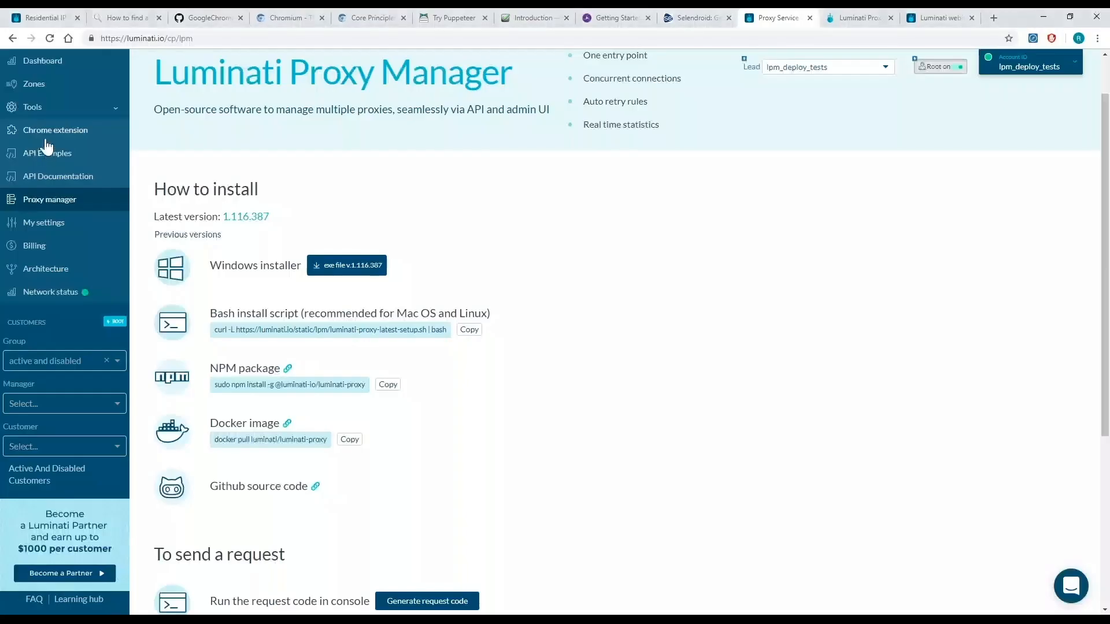
left_click(48, 153)
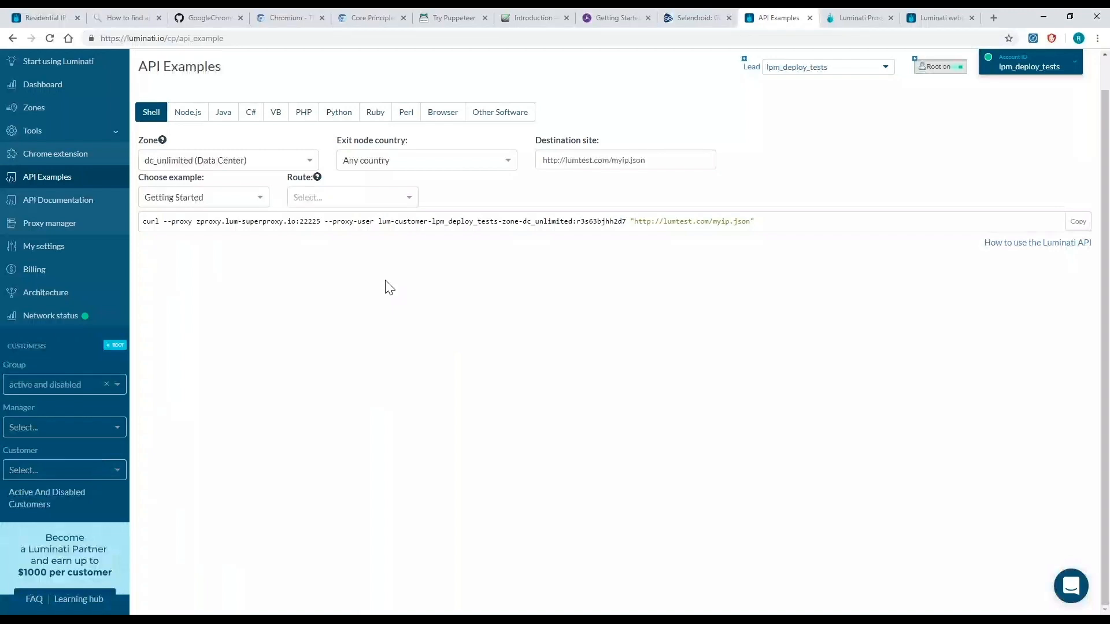
mouse_move(376, 279)
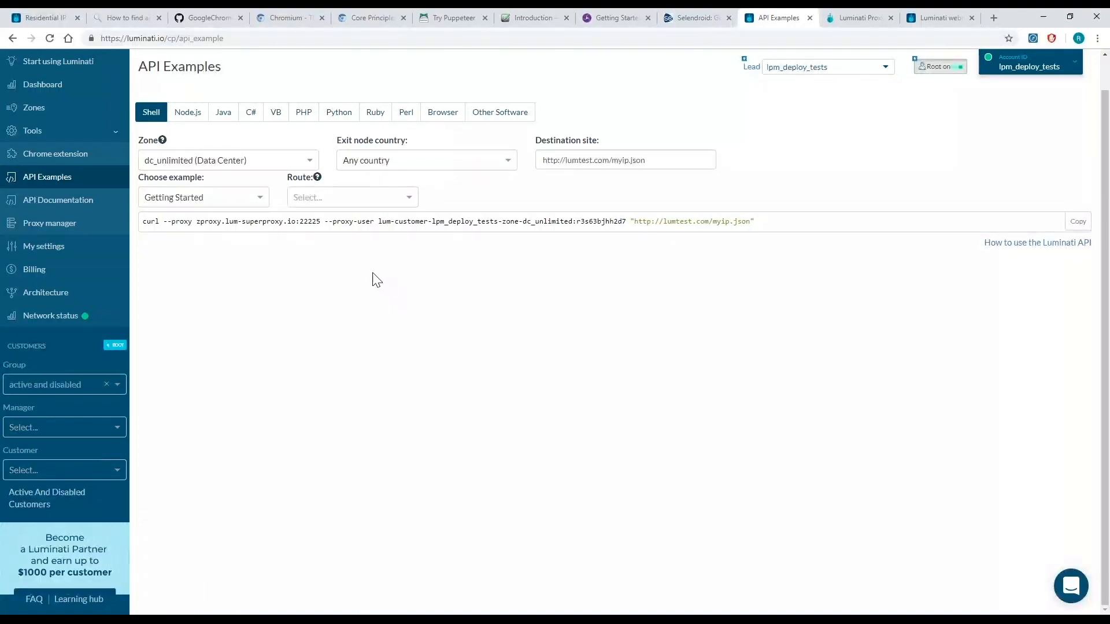
left_click(226, 160)
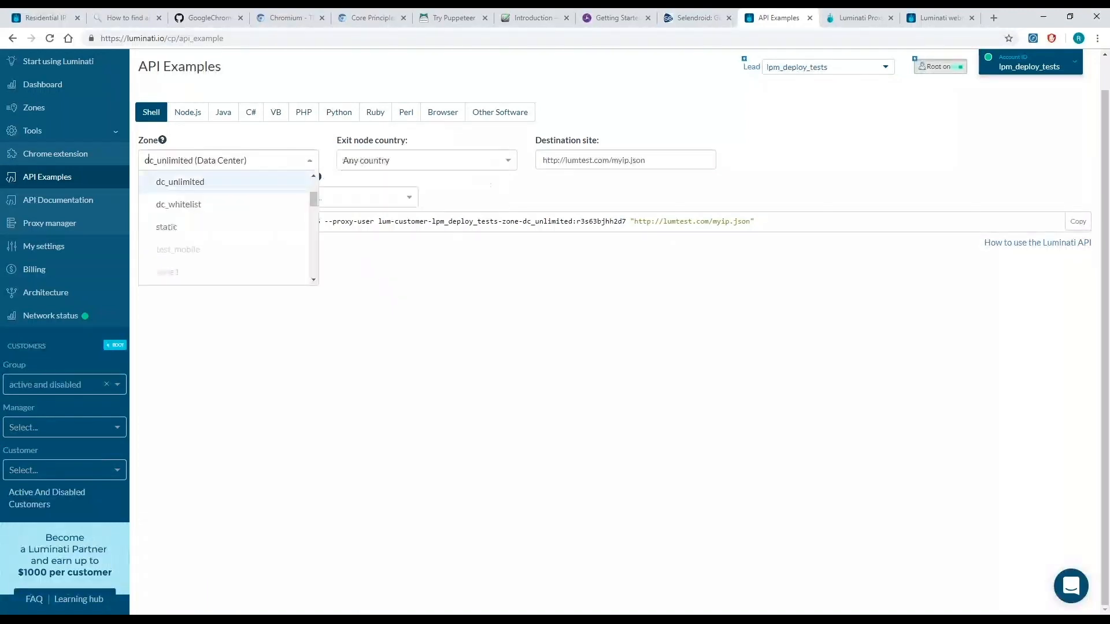
left_click(179, 182)
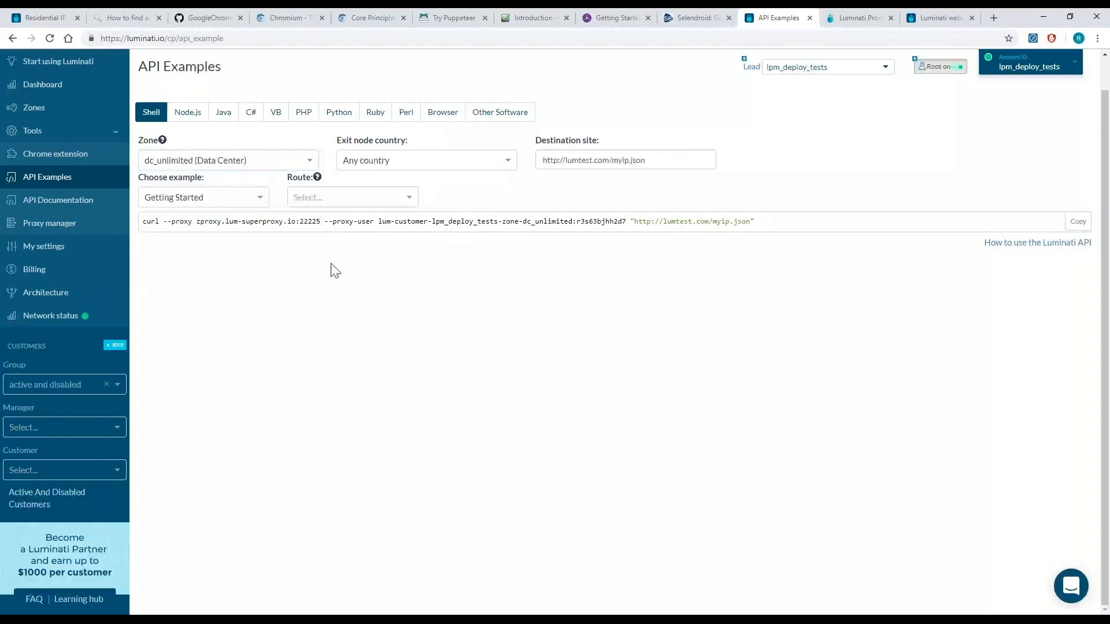
double_click(399, 221)
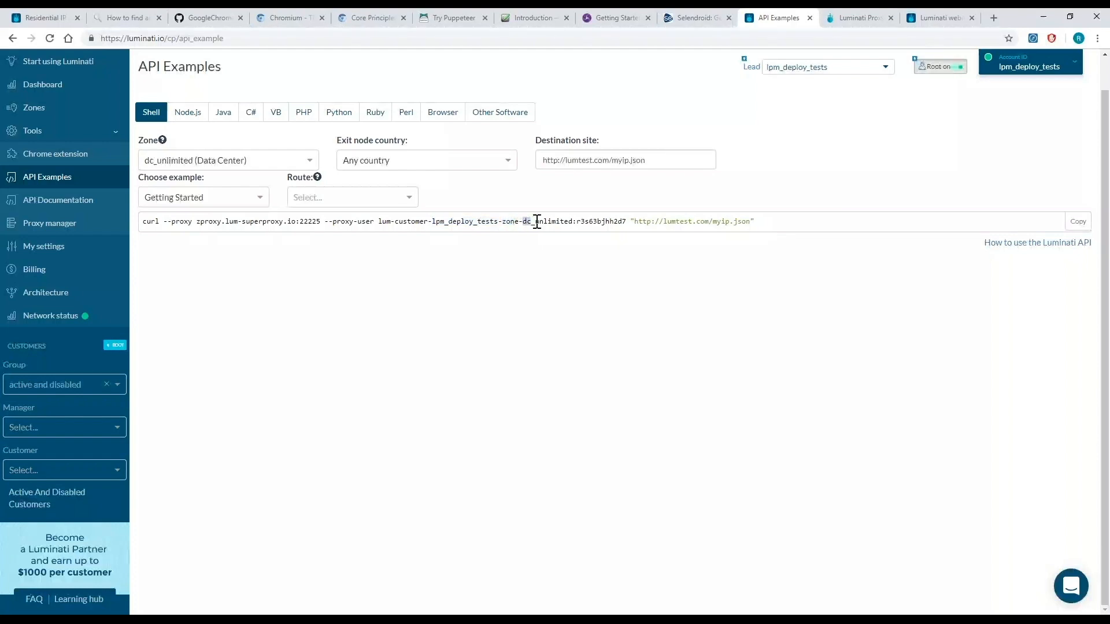
double_click(533, 221)
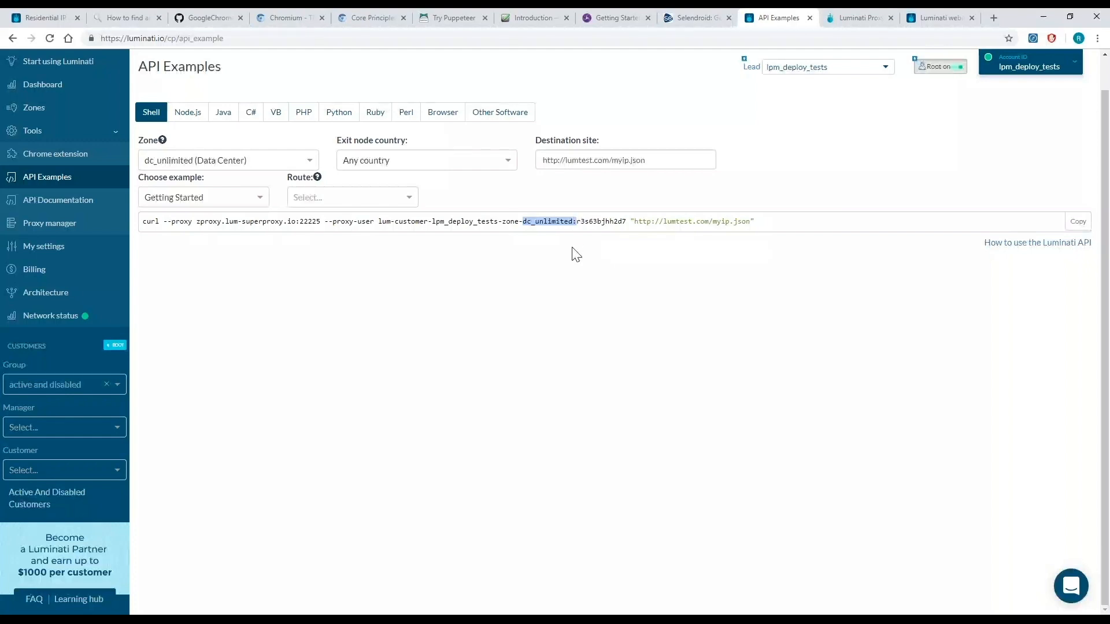
left_click(334, 221)
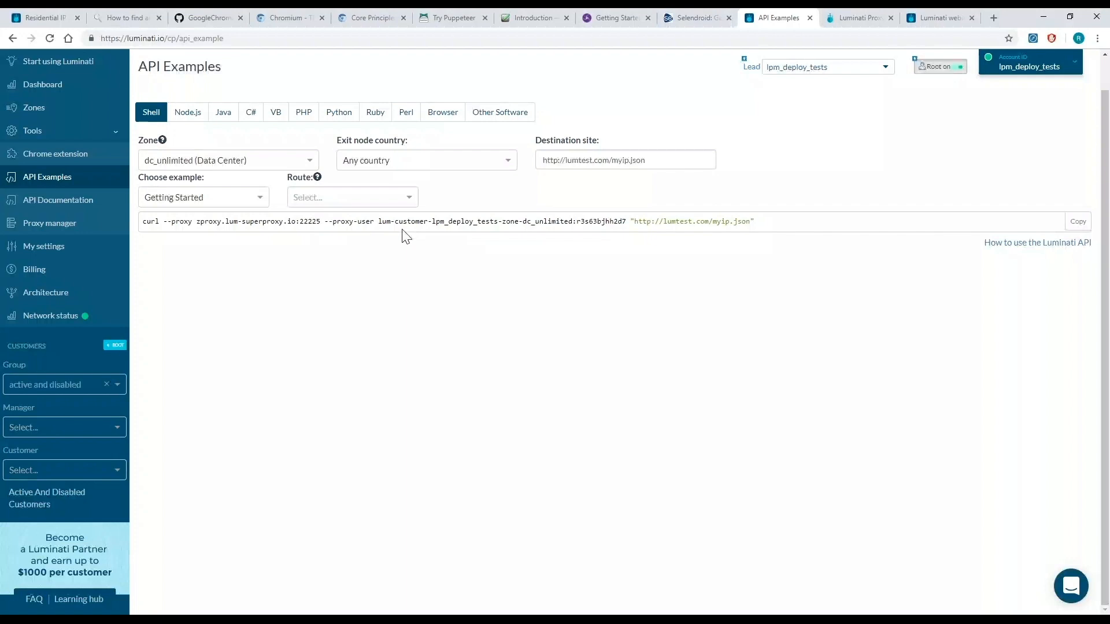
mouse_move(530, 232)
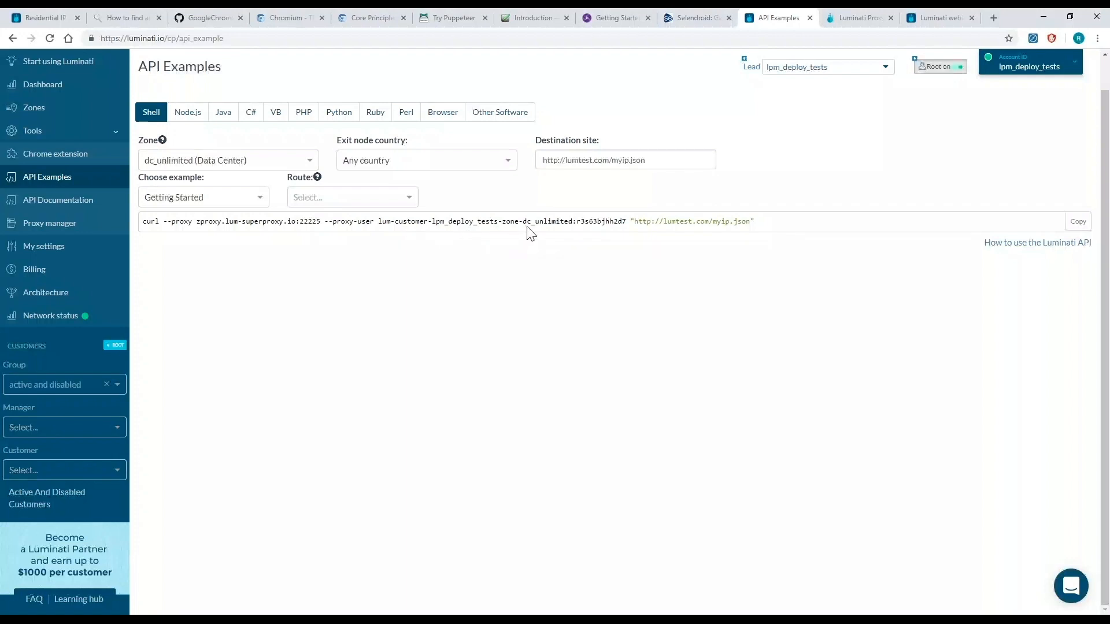
left_click_drag(523, 220, 626, 220)
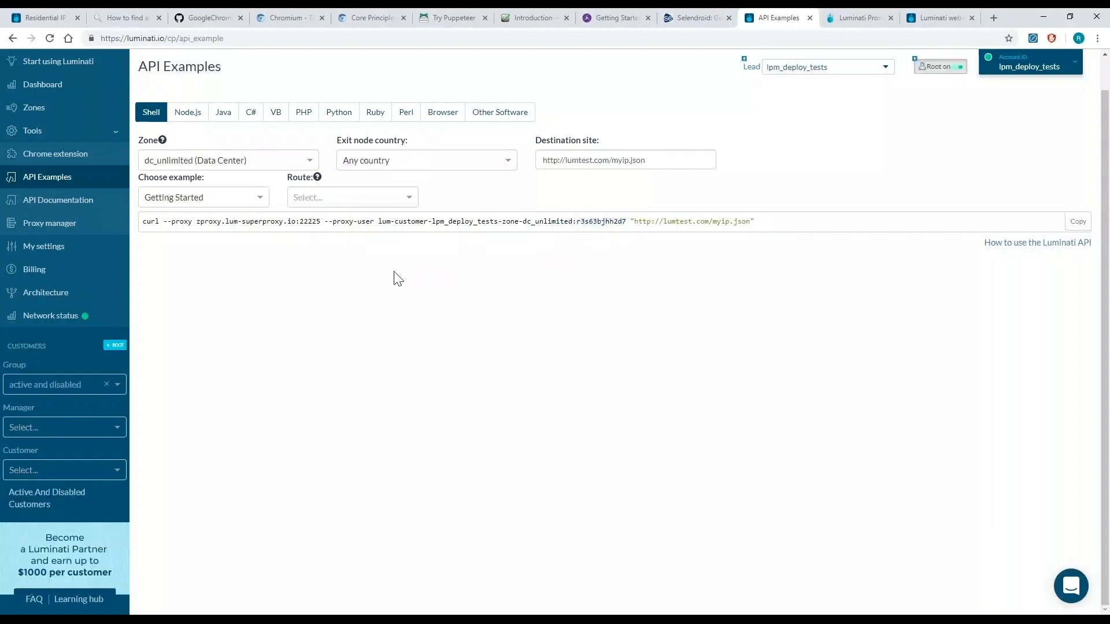
mouse_move(54, 139)
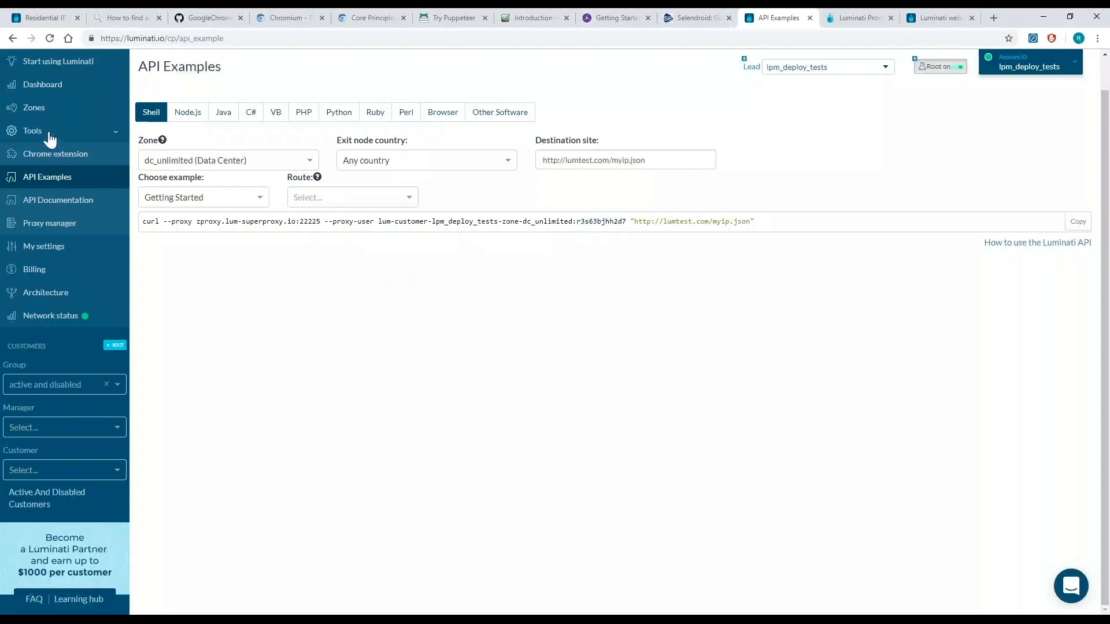
mouse_move(46, 113)
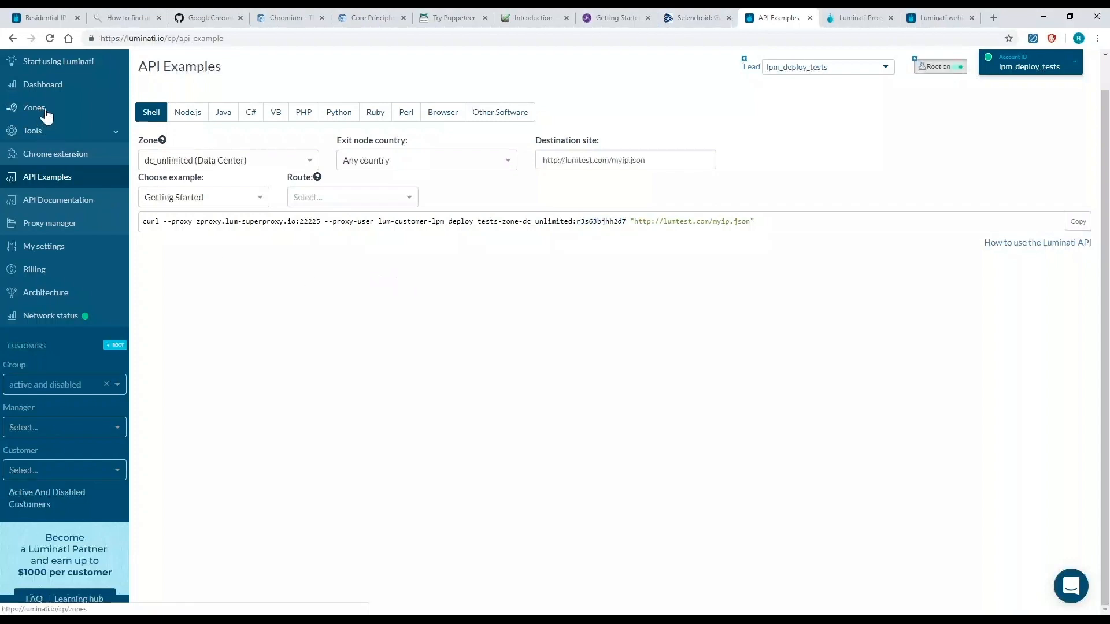
Open Zones and add the Zone password column to the zones table.
left_click(33, 108)
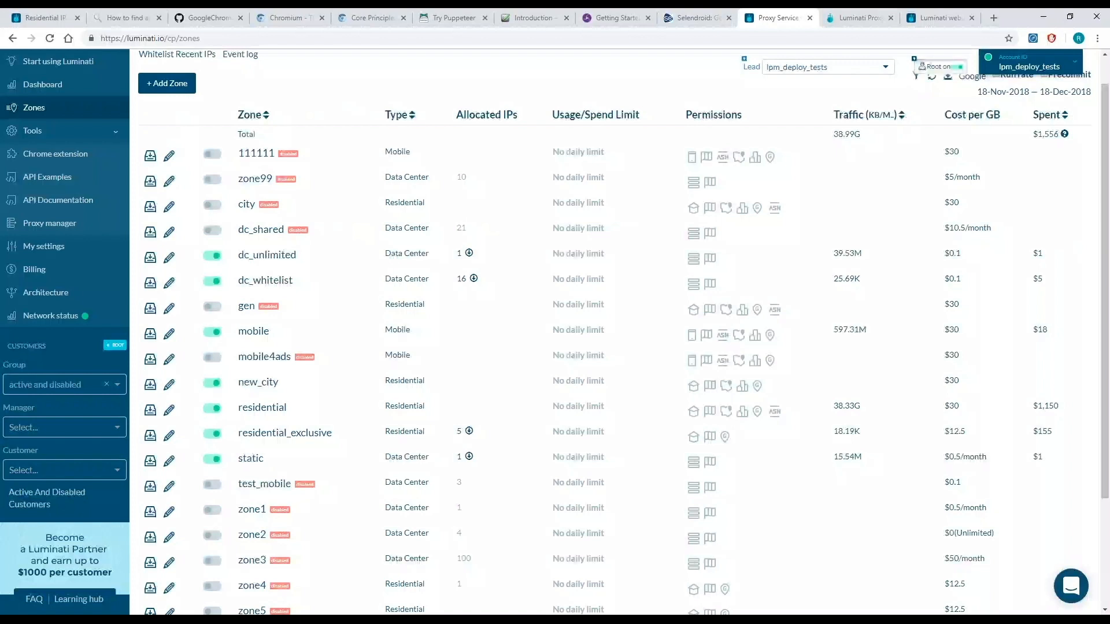
left_click(915, 110)
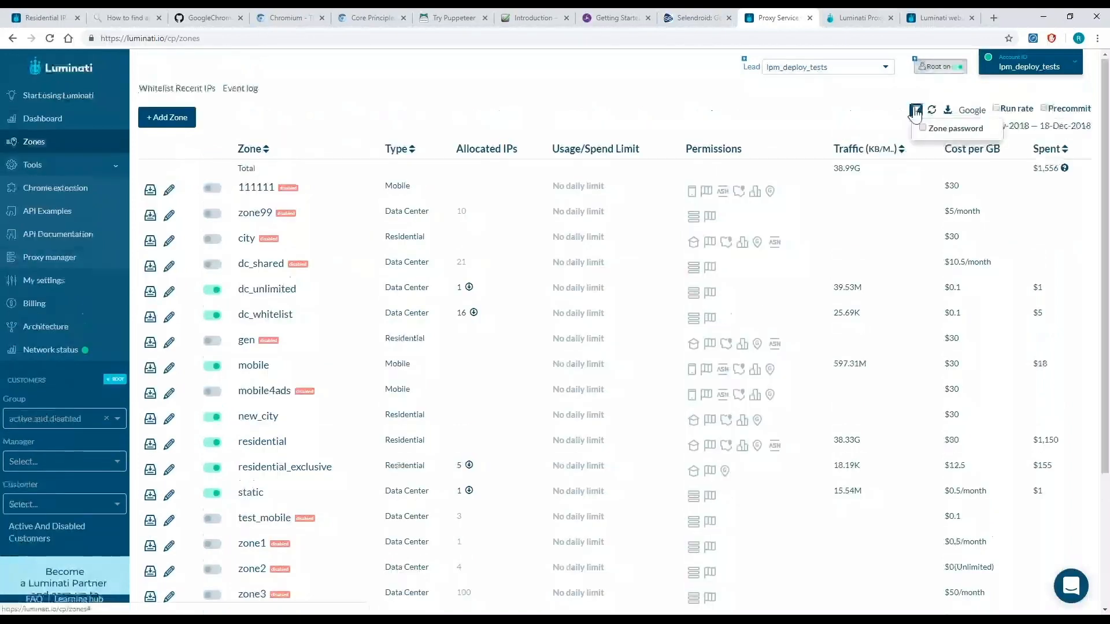
left_click(922, 128)
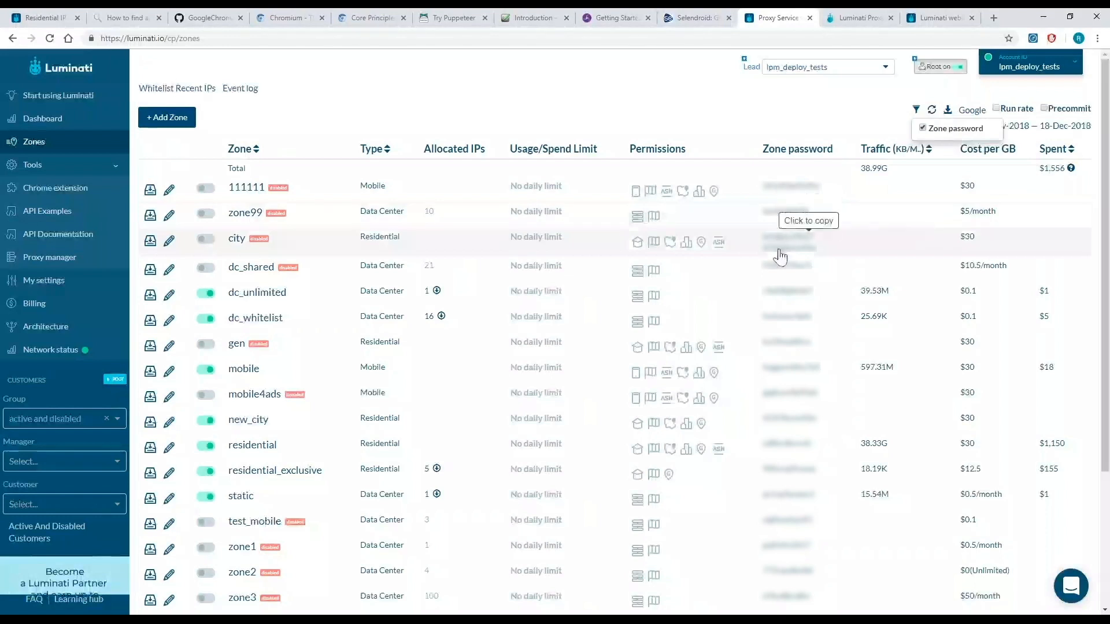
mouse_move(777, 272)
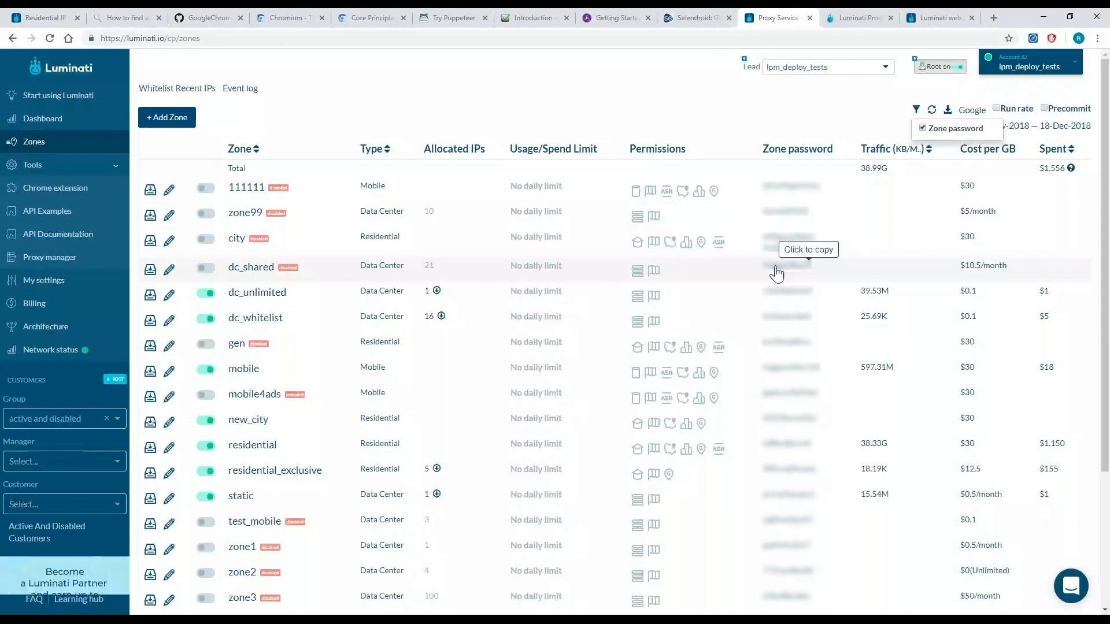
mouse_move(677, 91)
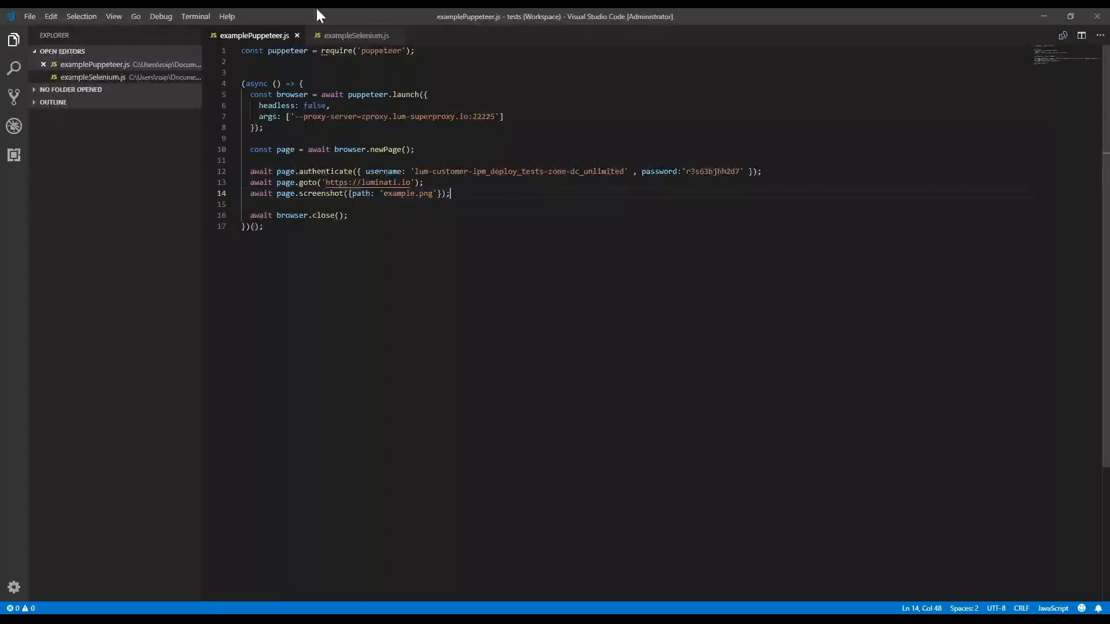
Show exampleSelenium.js and highlight its superproxy host, port 22225, username and password.
left_click(352, 35)
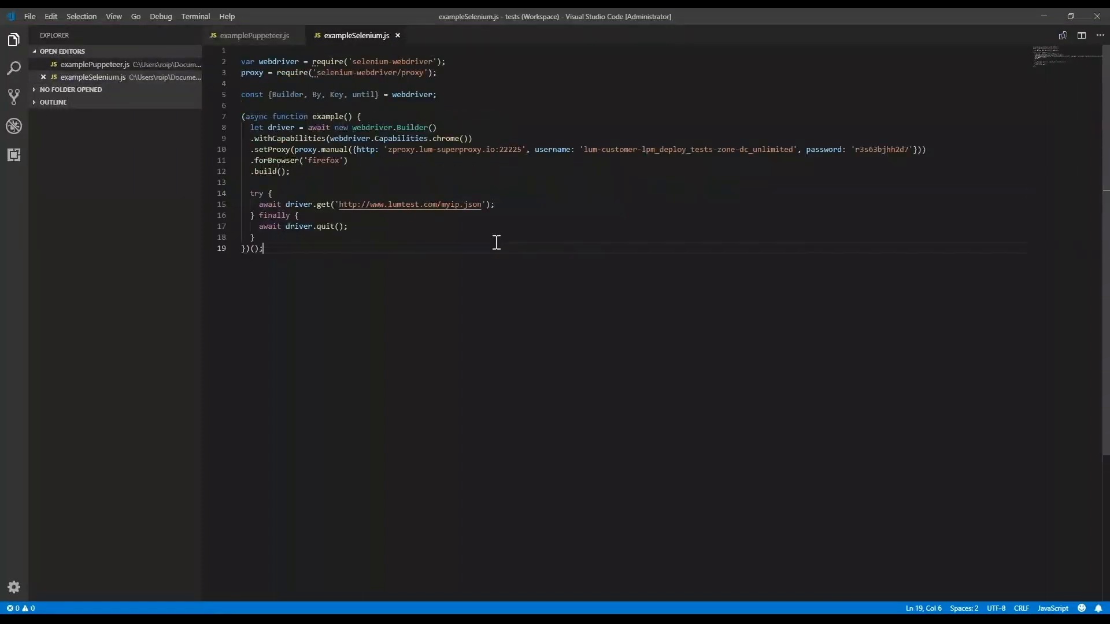
mouse_move(463, 182)
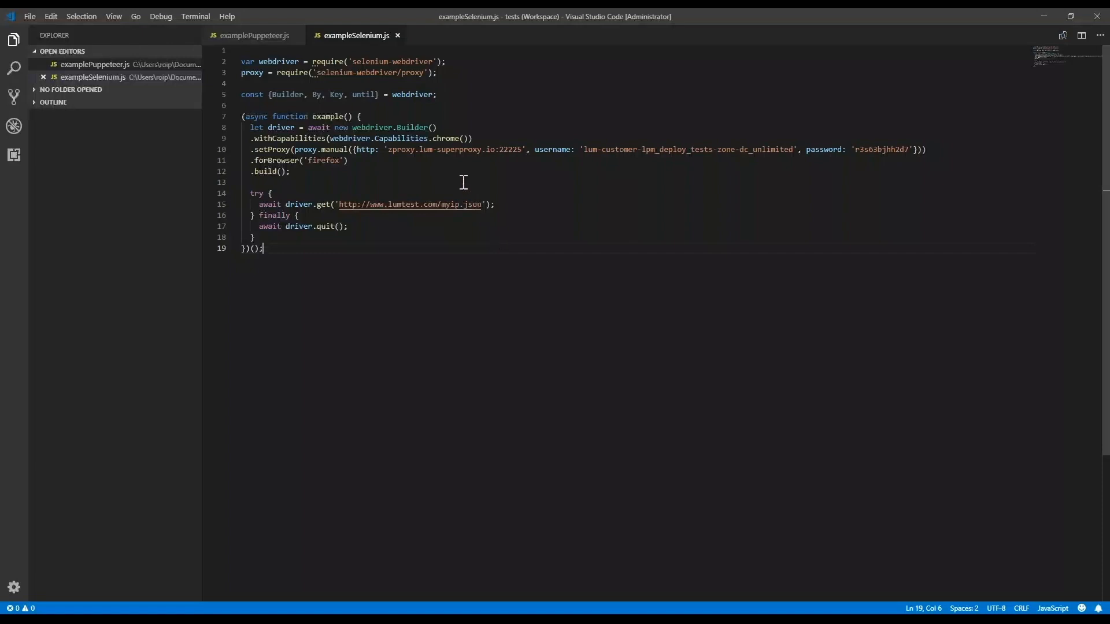
mouse_move(336, 127)
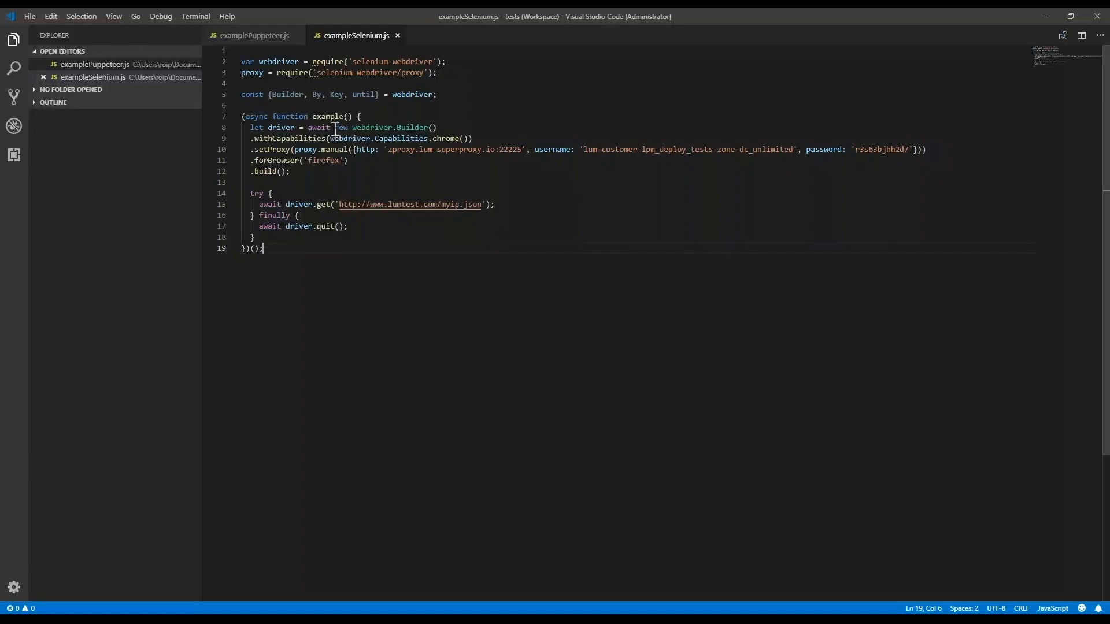
left_click_drag(272, 116, 345, 116)
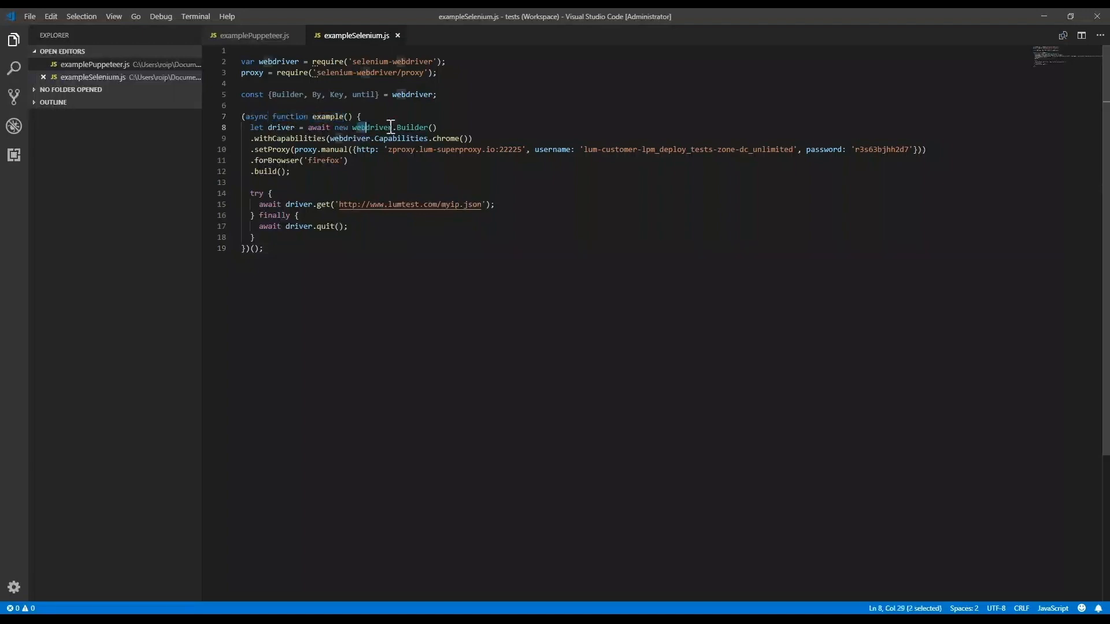
double_click(454, 149)
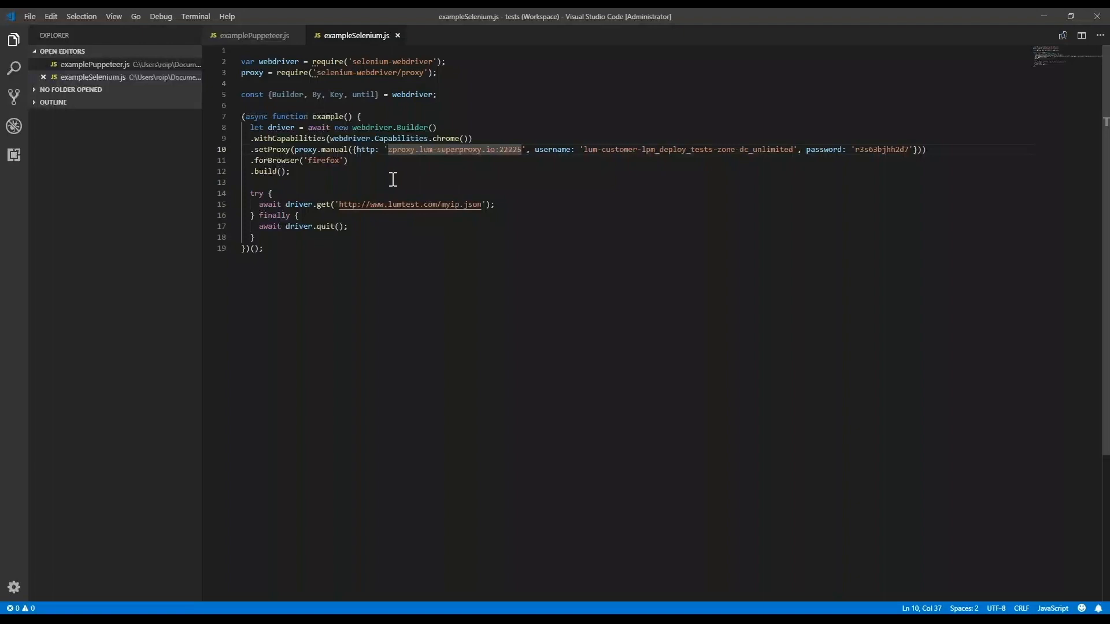
mouse_move(455, 184)
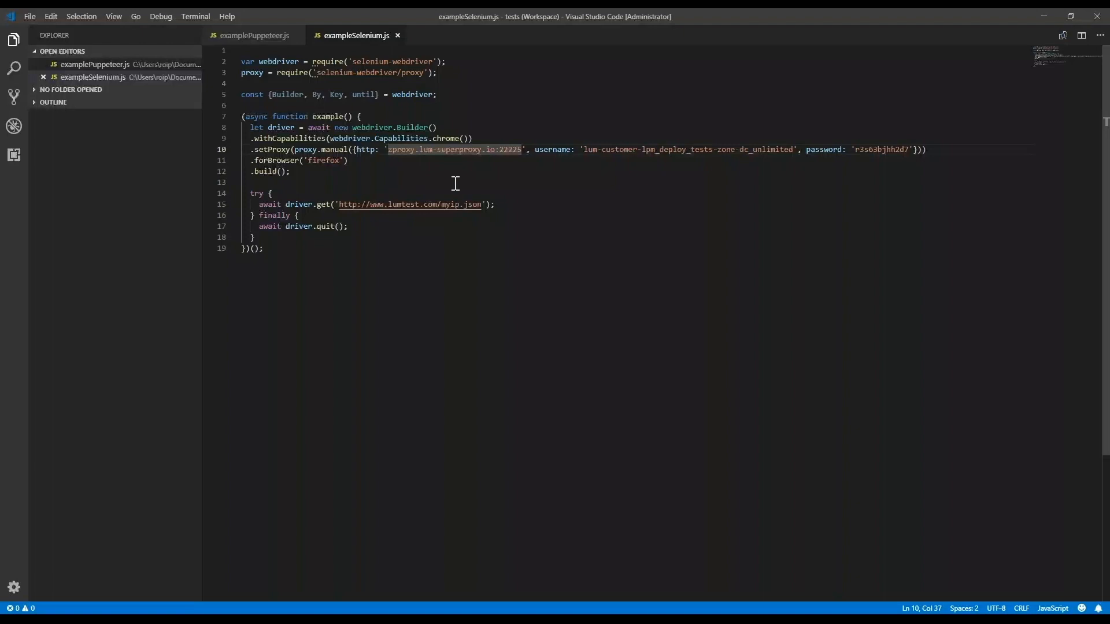
left_click(512, 149)
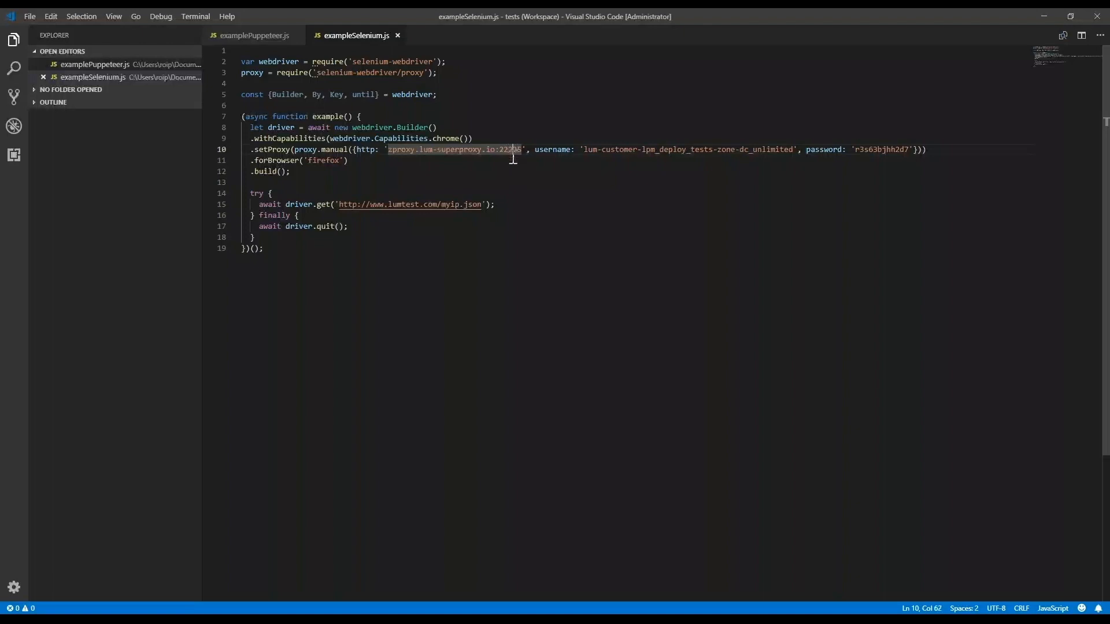
mouse_move(512, 195)
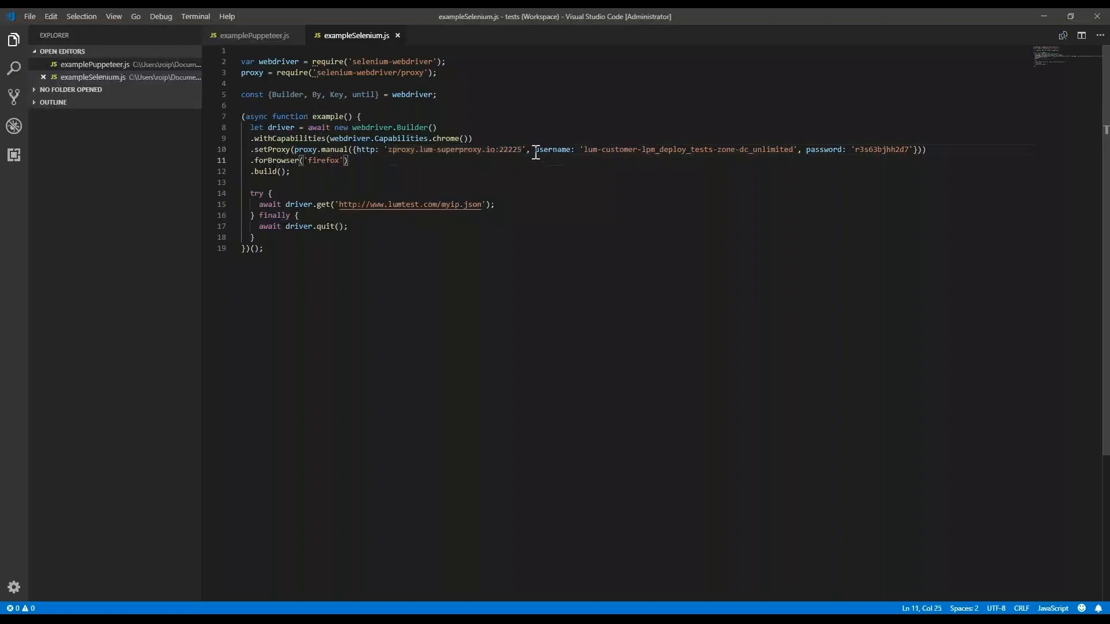
left_click_drag(534, 149, 914, 149)
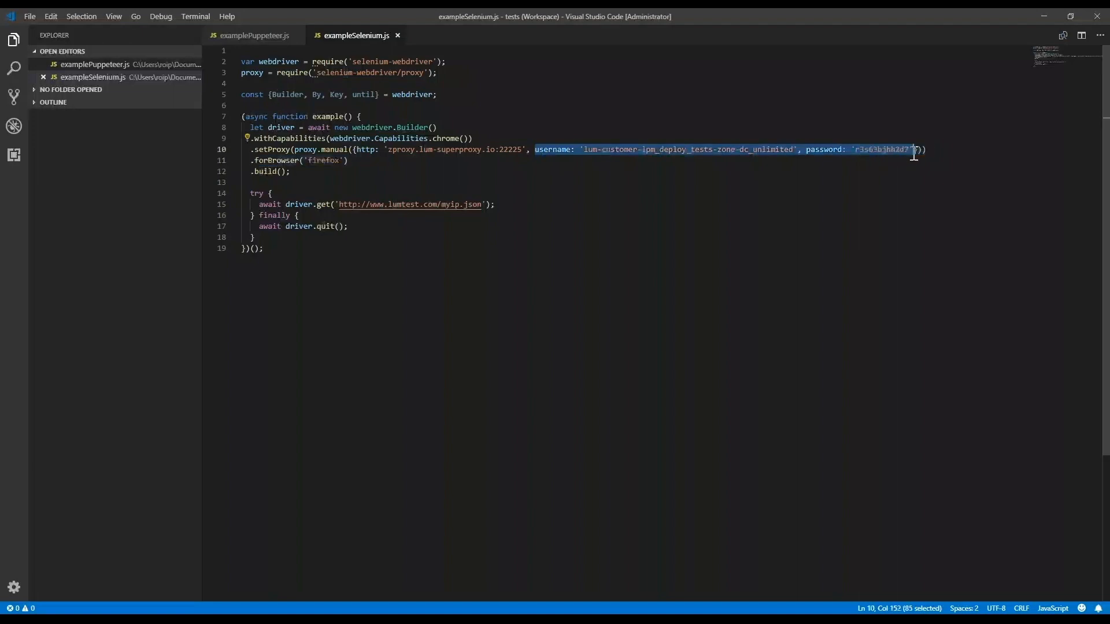
mouse_move(862, 215)
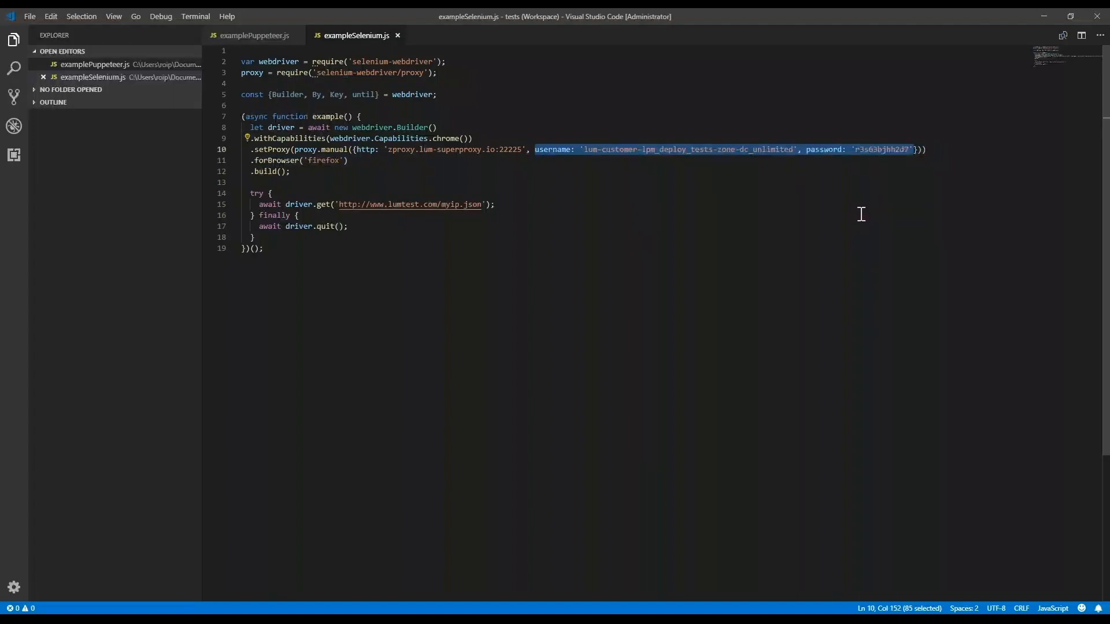
left_click(297, 215)
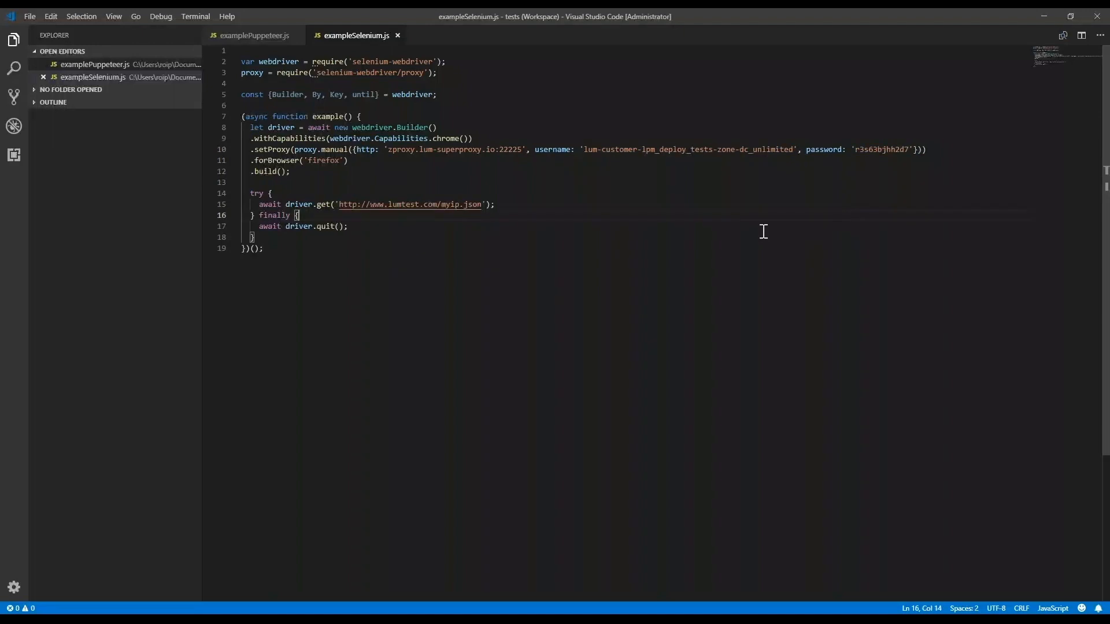
mouse_move(457, 300)
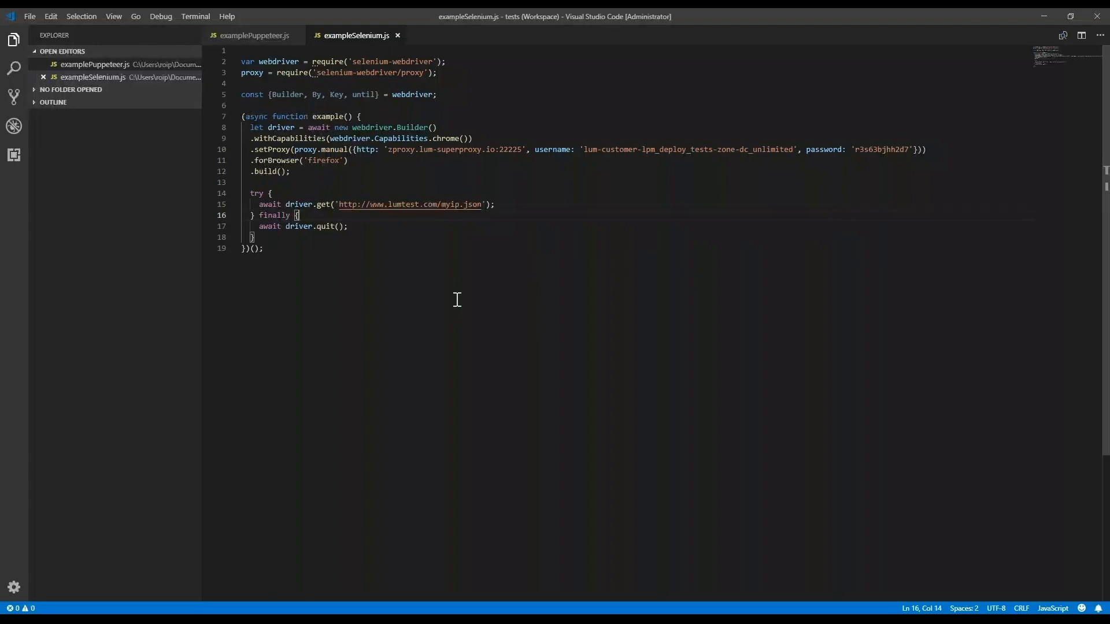
mouse_move(359, 215)
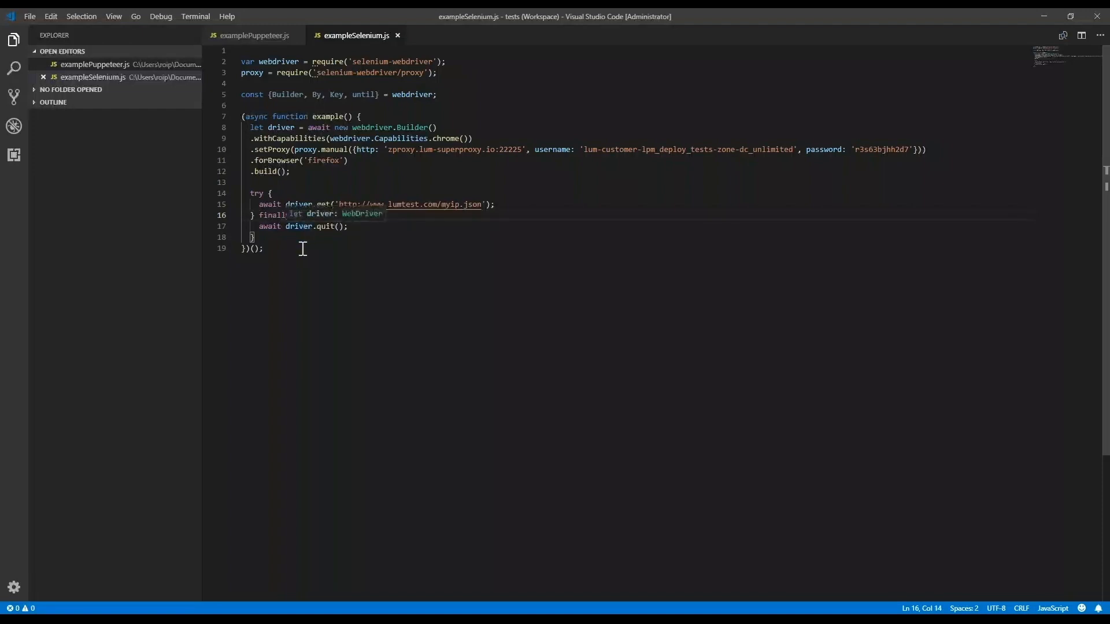
mouse_move(219, 397)
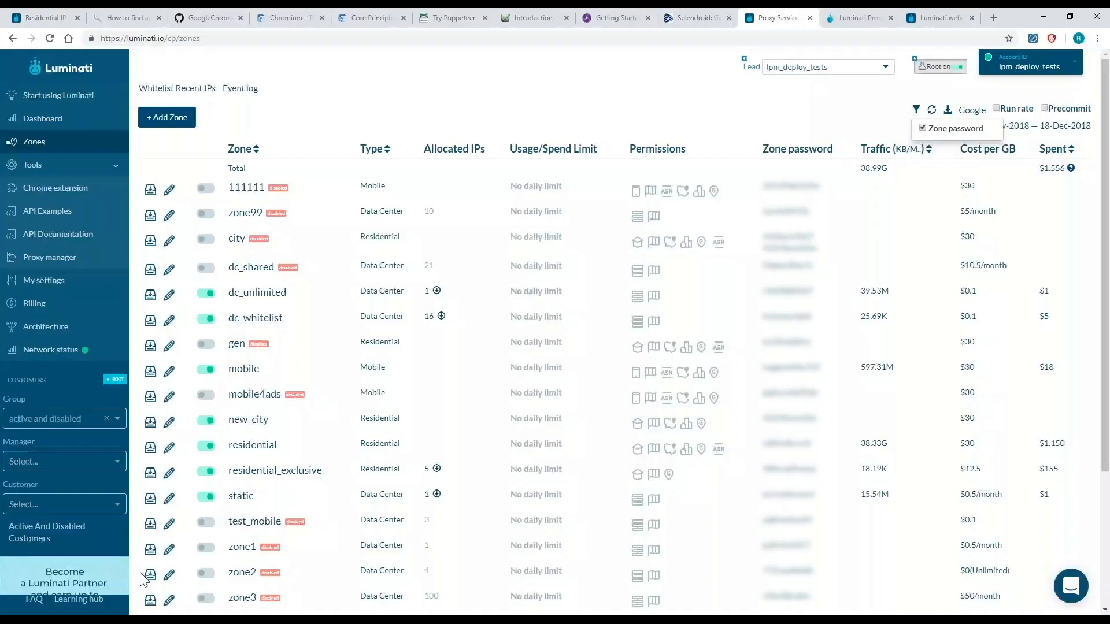
Return to the Luminati dashboard's Proxy manager installation page.
left_click(48, 257)
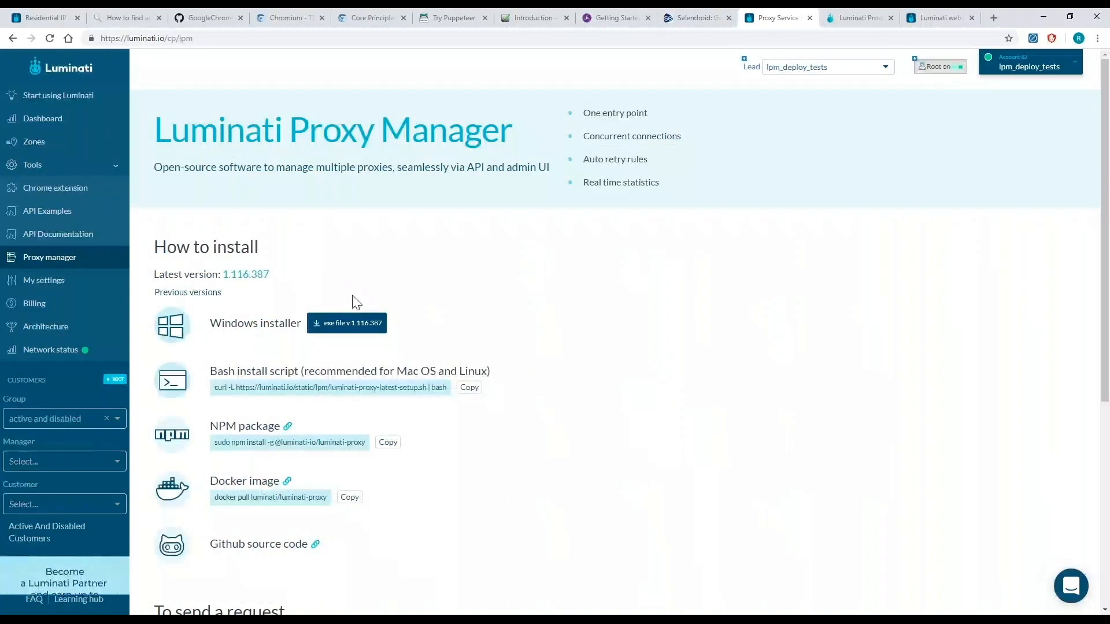
mouse_move(356, 333)
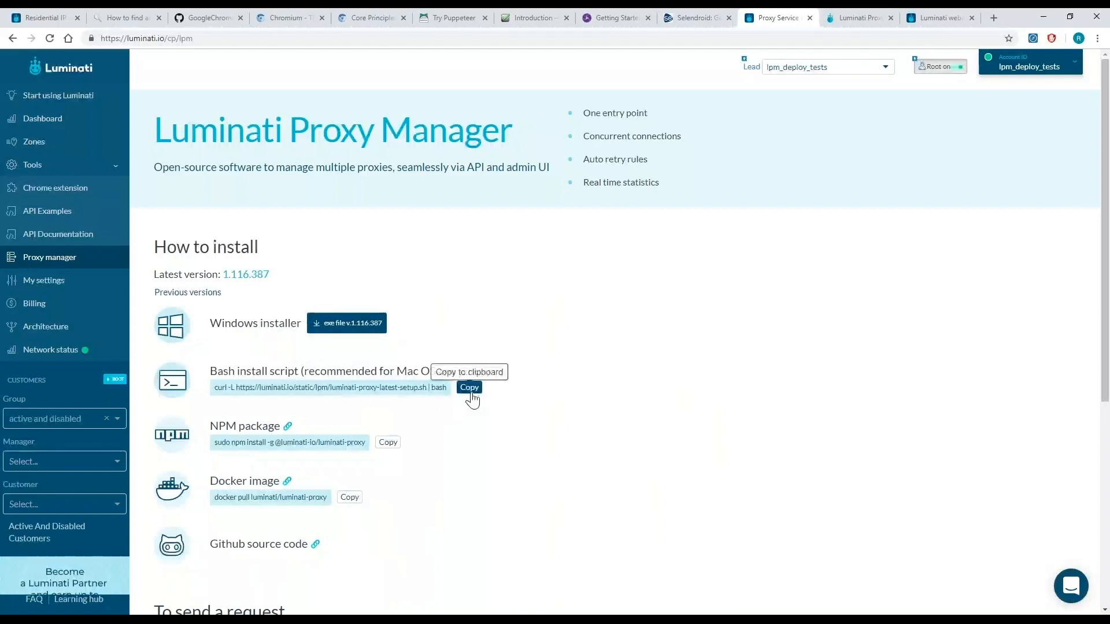
mouse_move(289, 432)
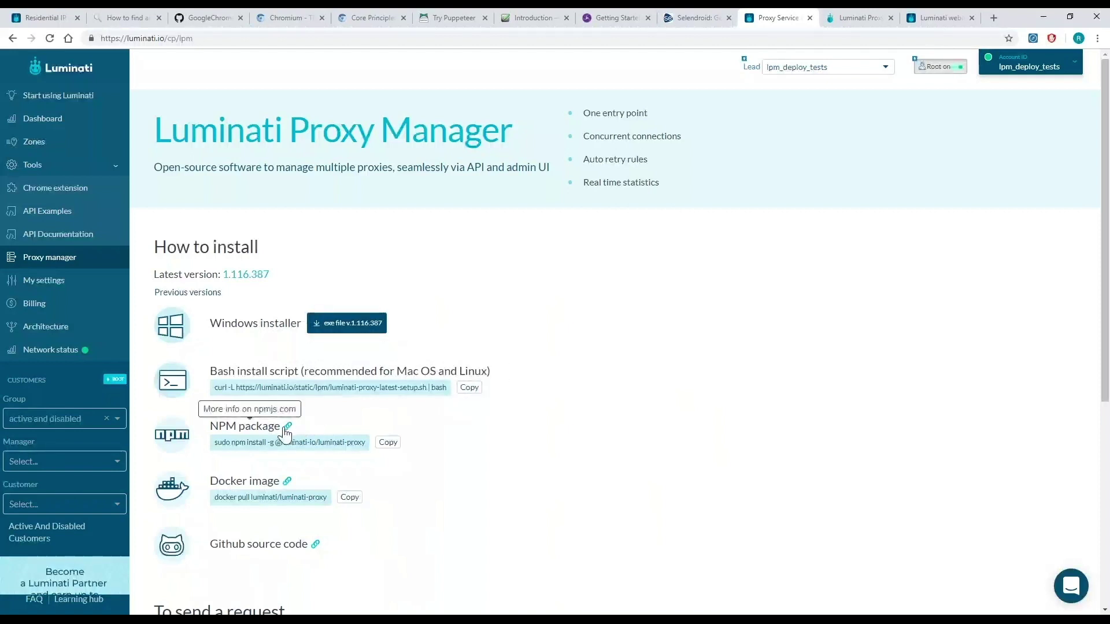
mouse_move(291, 485)
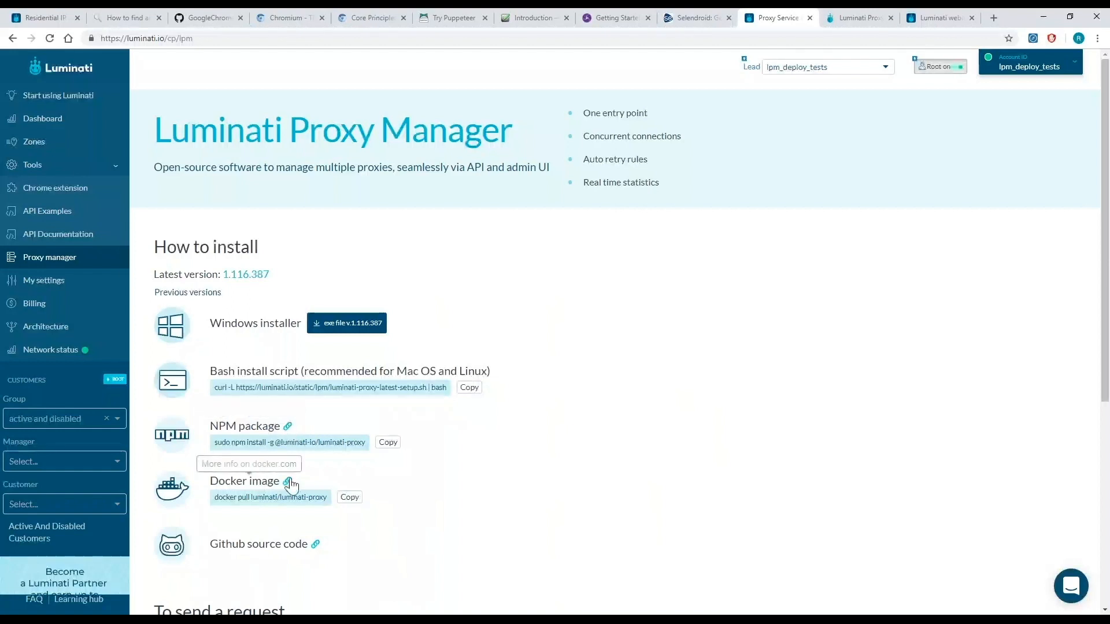
mouse_move(311, 522)
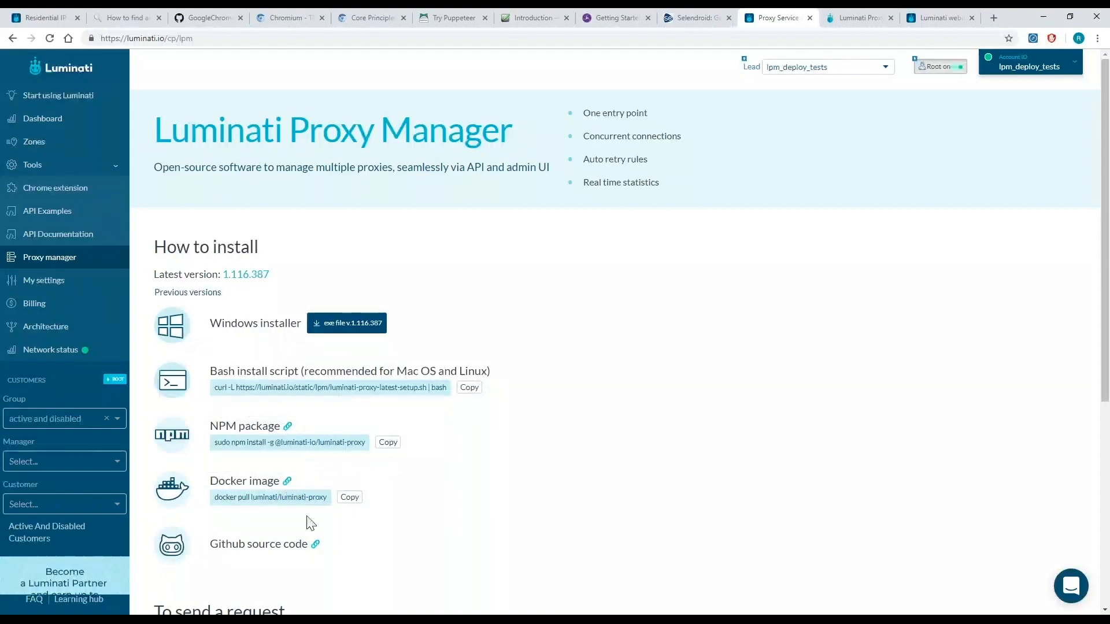
mouse_move(315, 544)
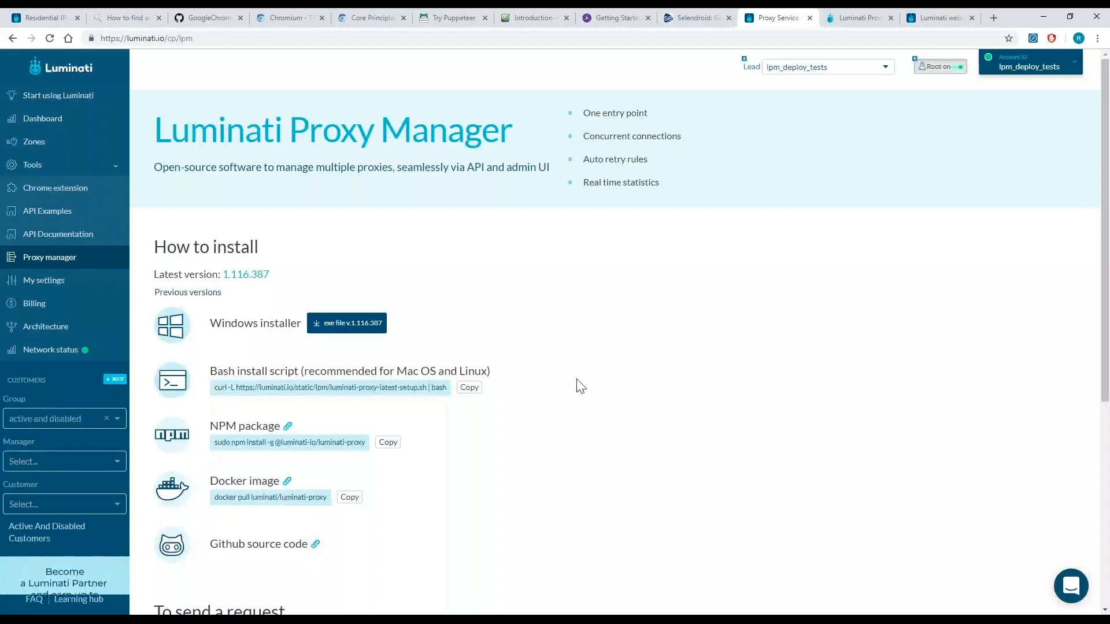
mouse_move(610, 386)
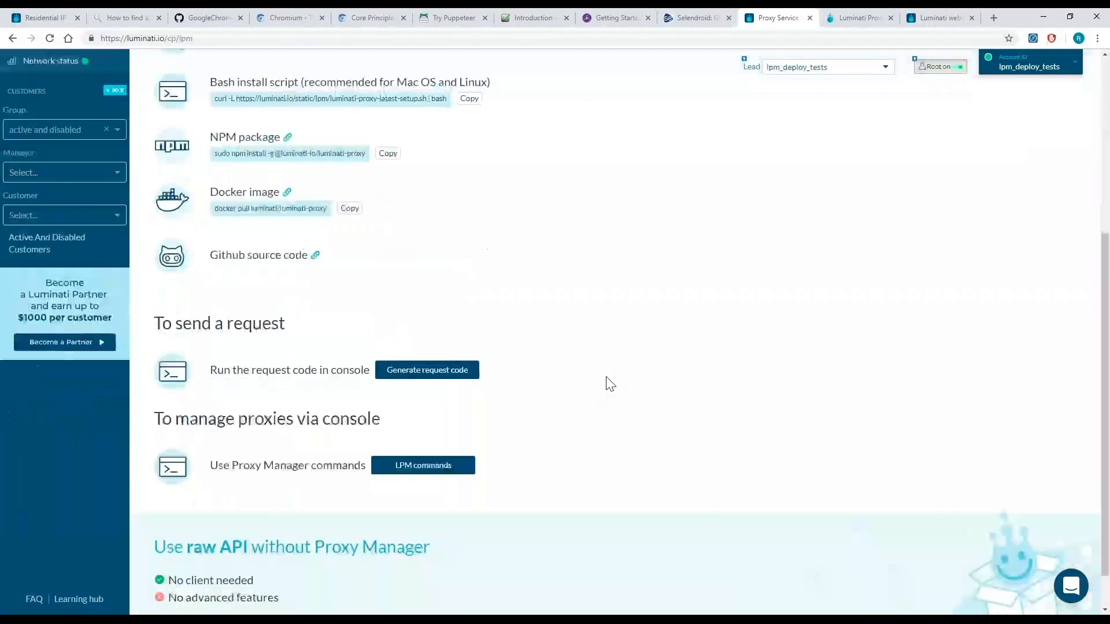
scroll("down", 3)
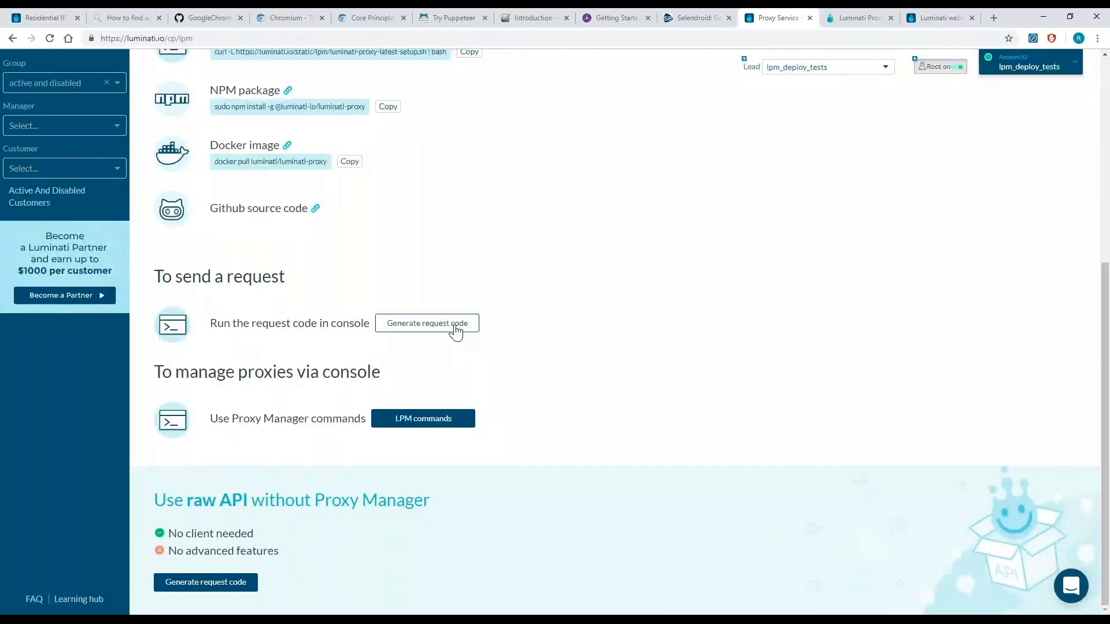
mouse_move(455, 435)
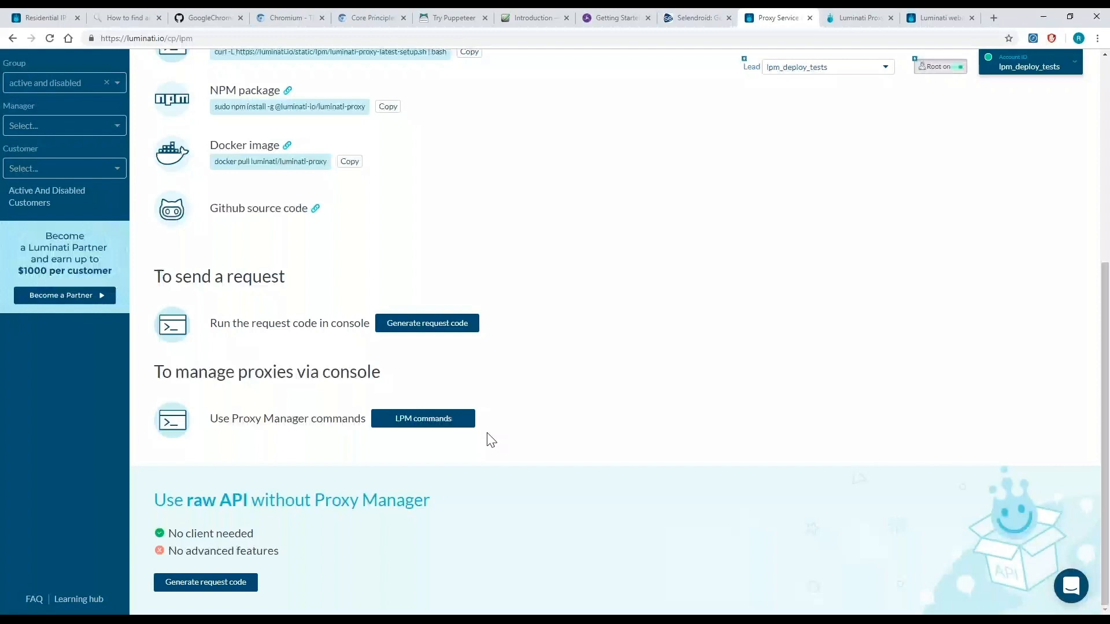
mouse_move(572, 433)
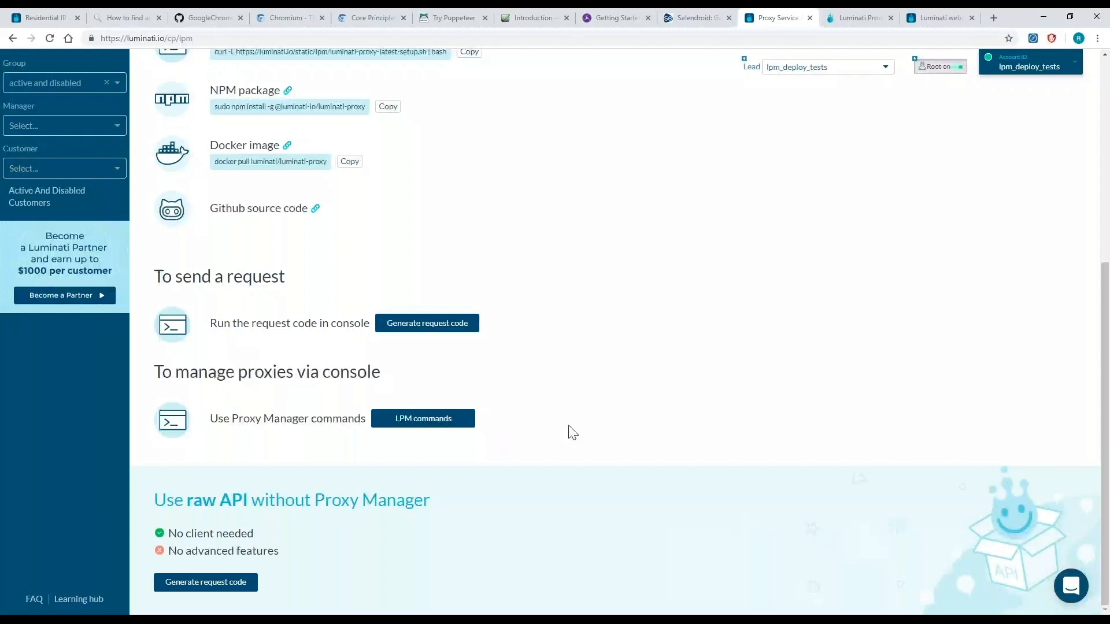
mouse_move(699, 314)
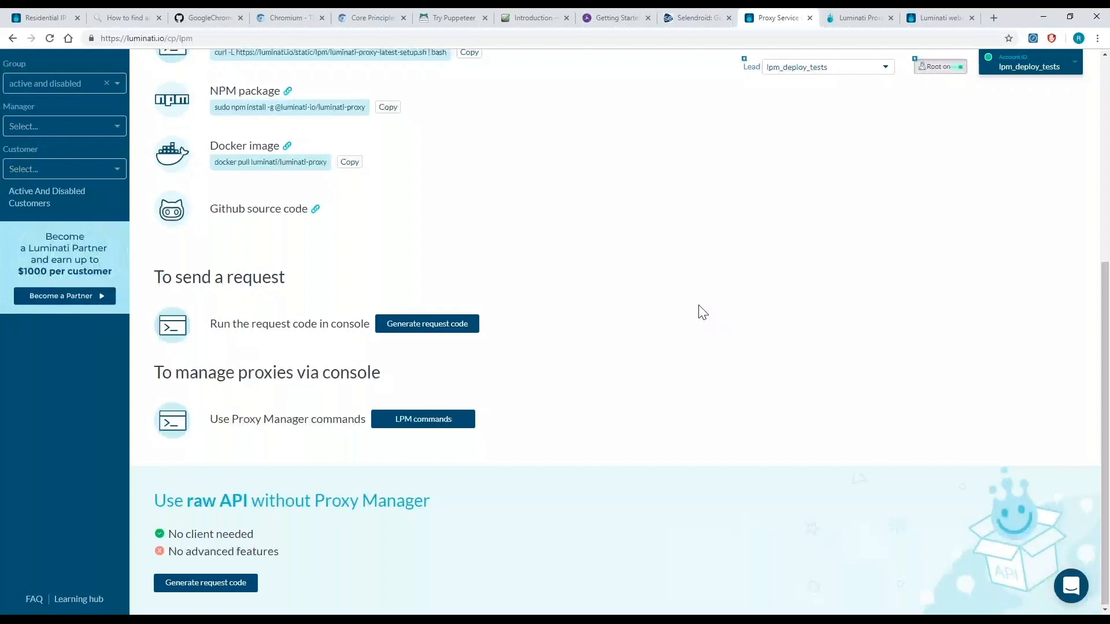
scroll("up", 3)
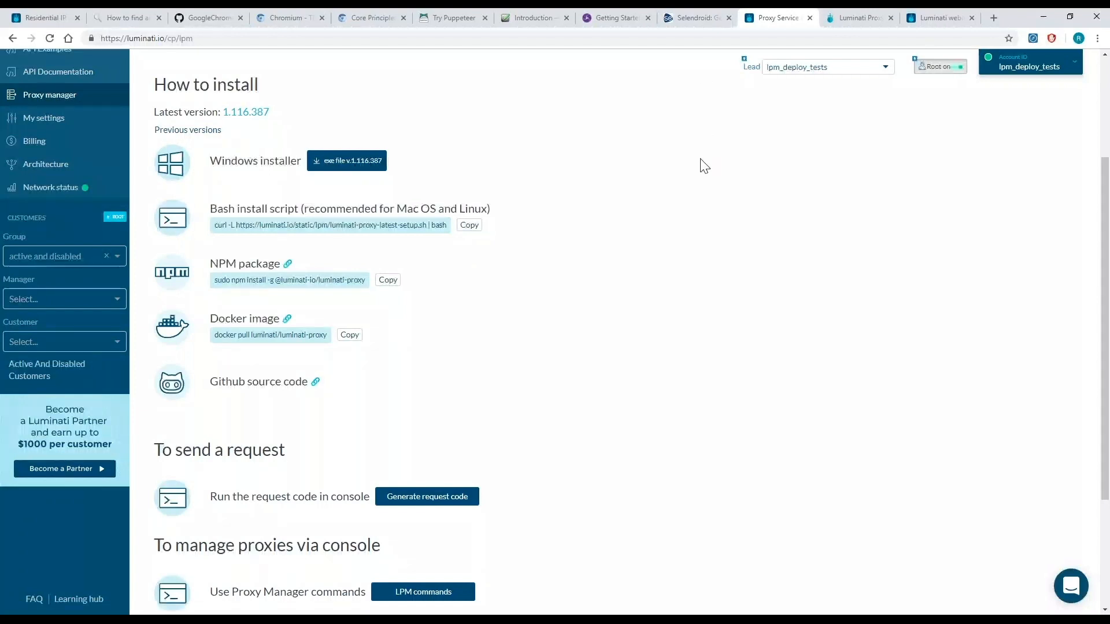
left_click(857, 18)
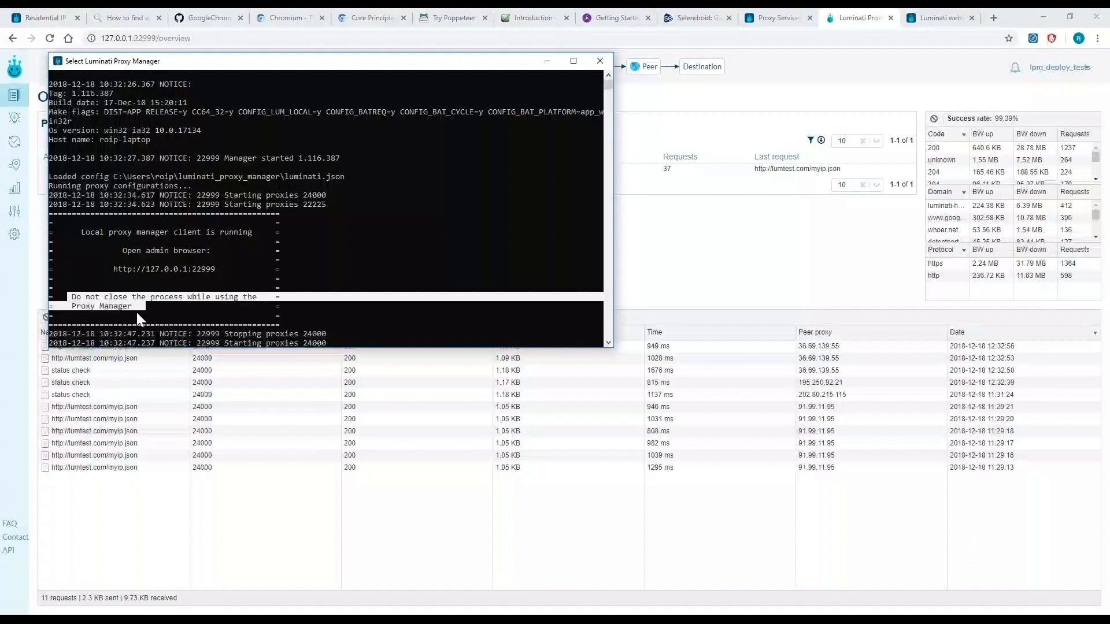
mouse_move(113, 274)
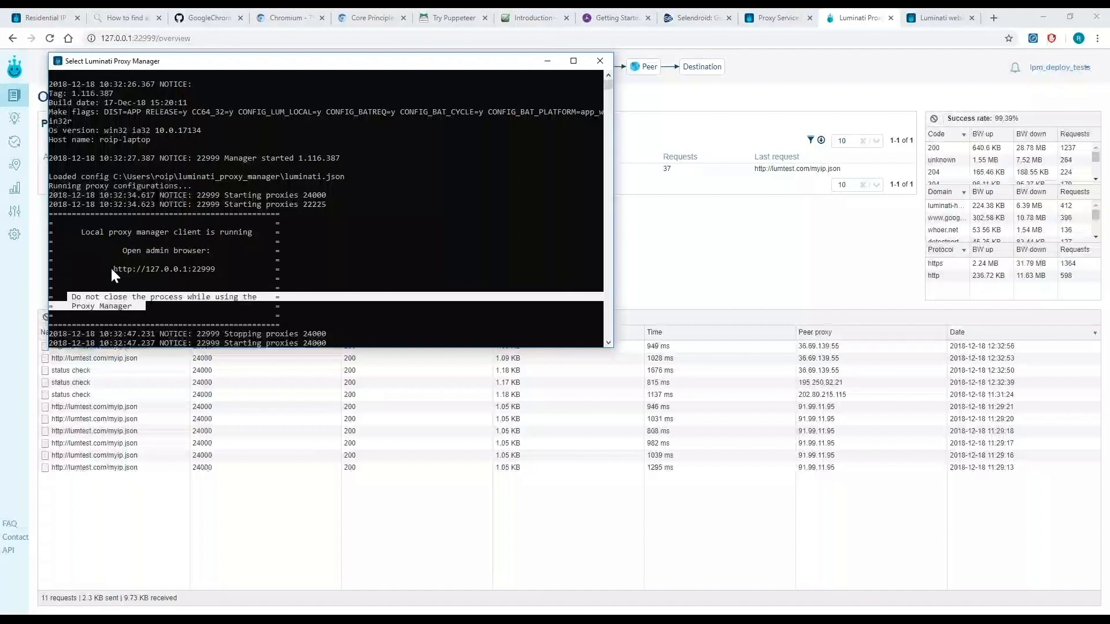
double_click(165, 269)
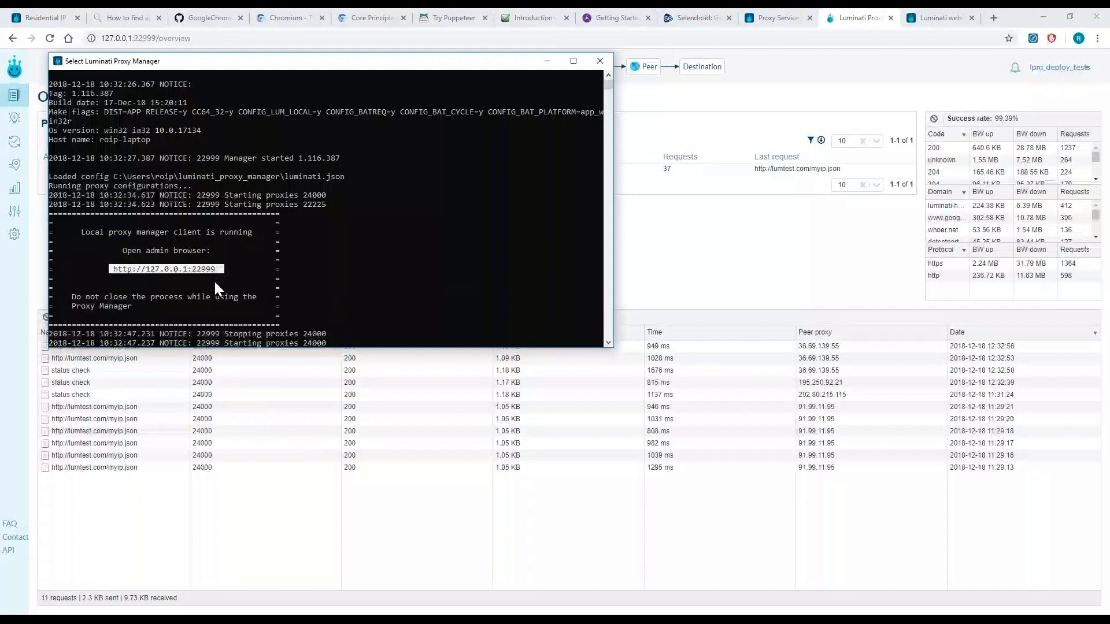
mouse_move(263, 134)
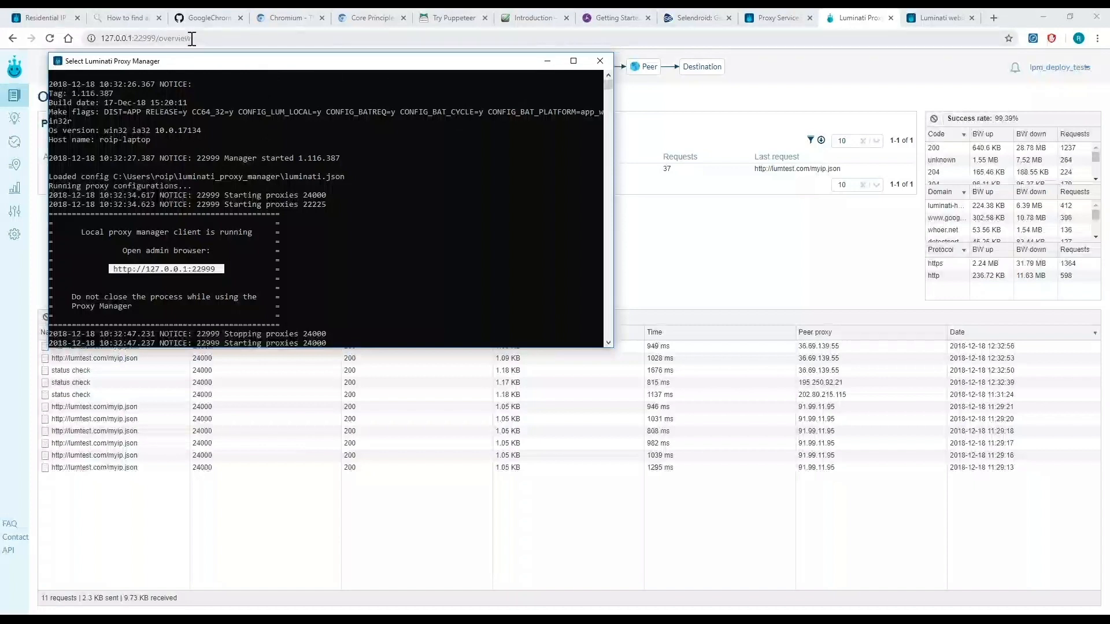
left_click(600, 60)
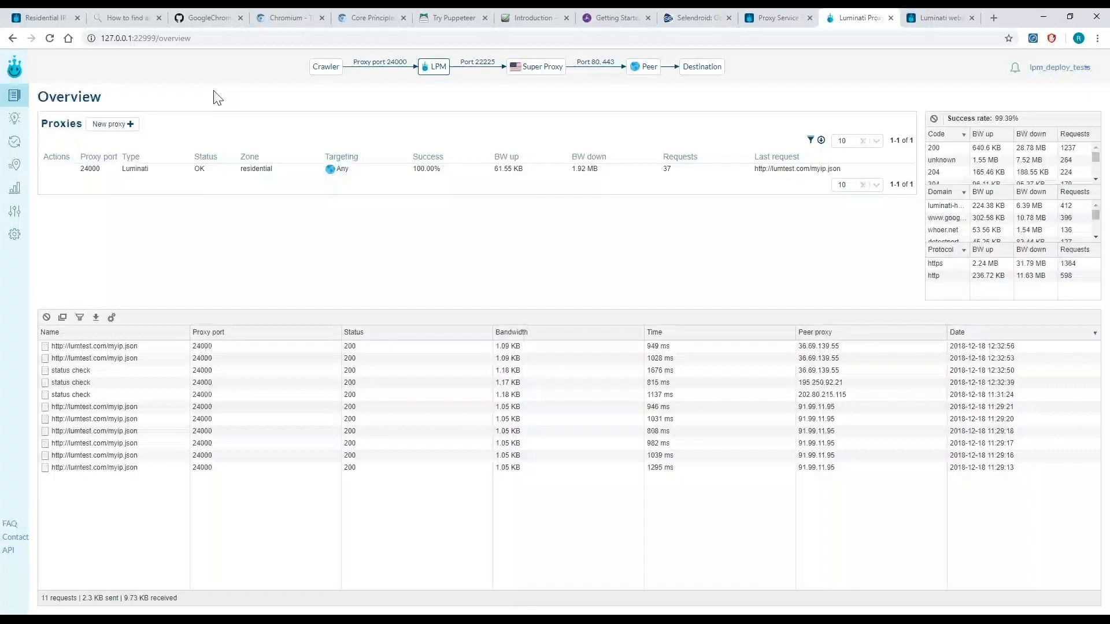
mouse_move(431, 69)
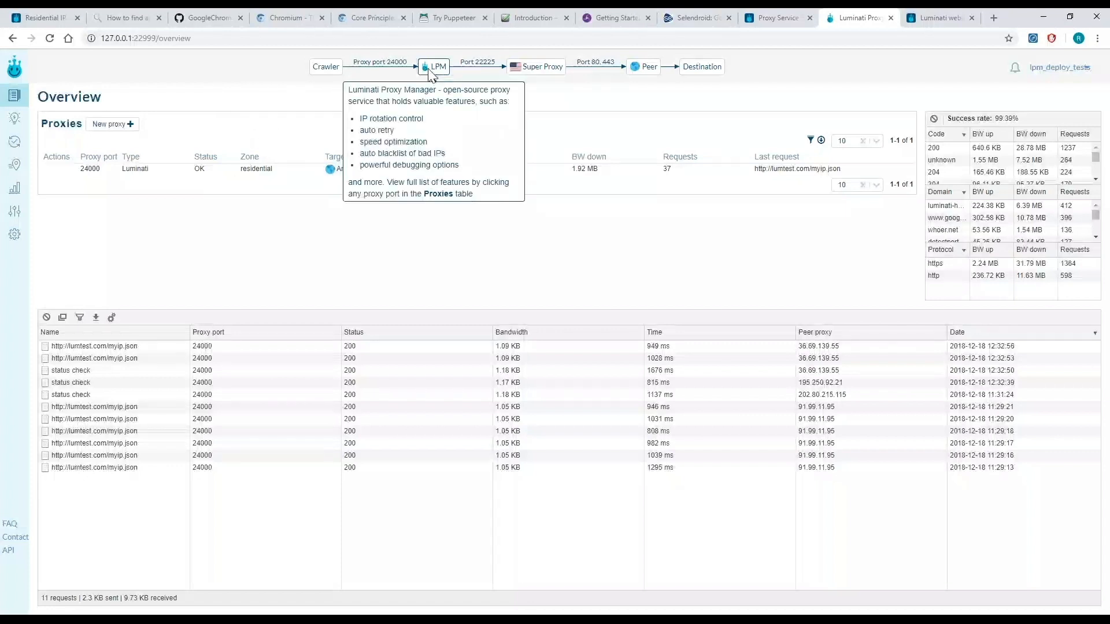
mouse_move(325, 68)
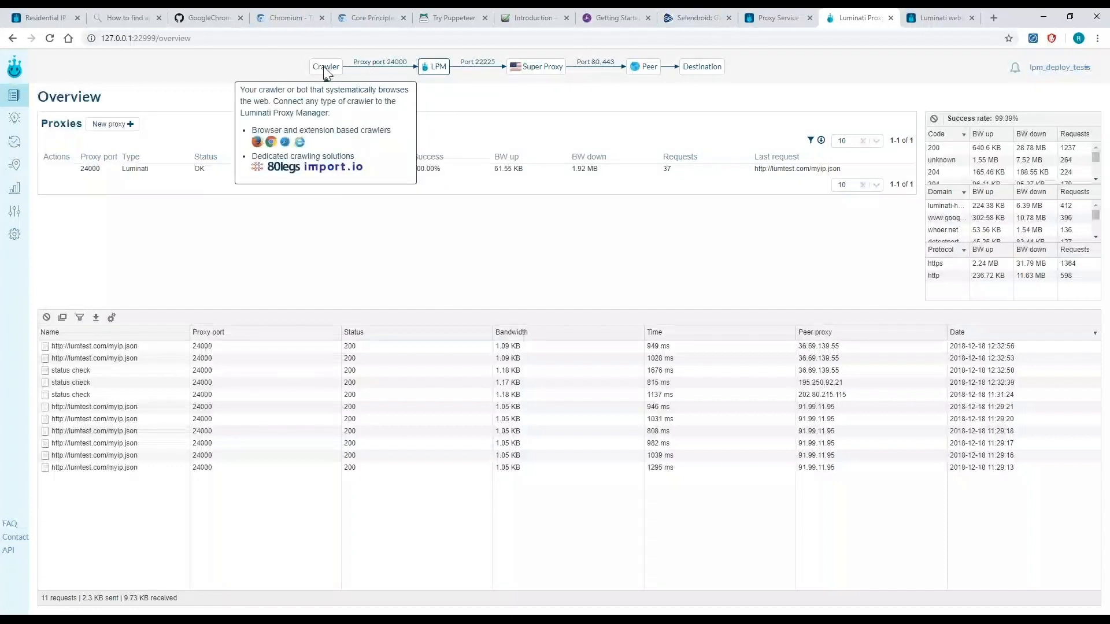
mouse_move(540, 77)
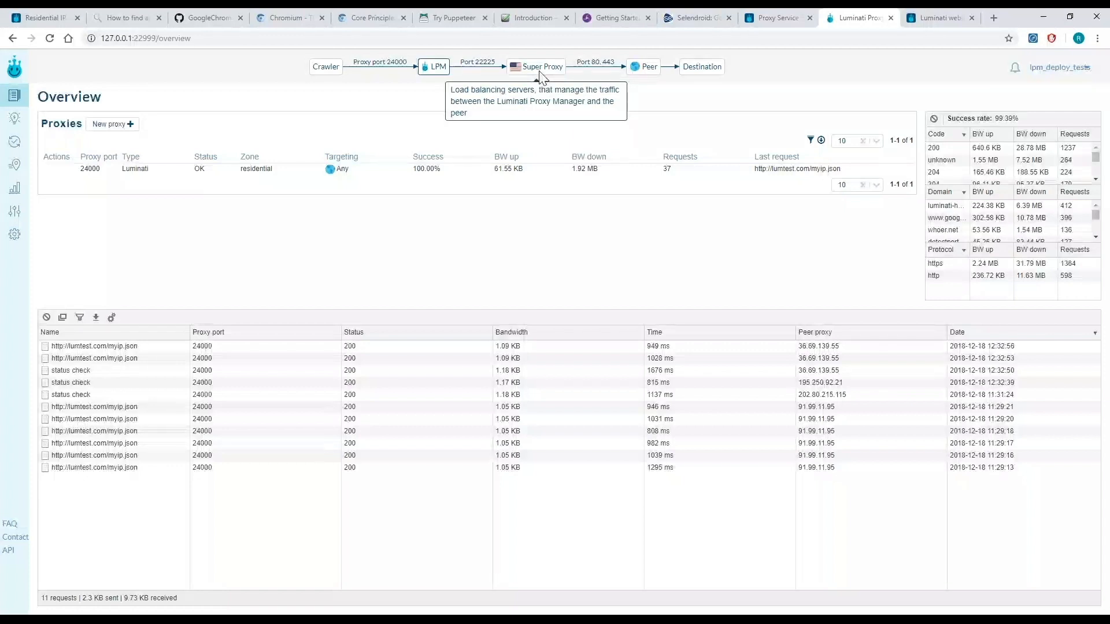
mouse_move(643, 69)
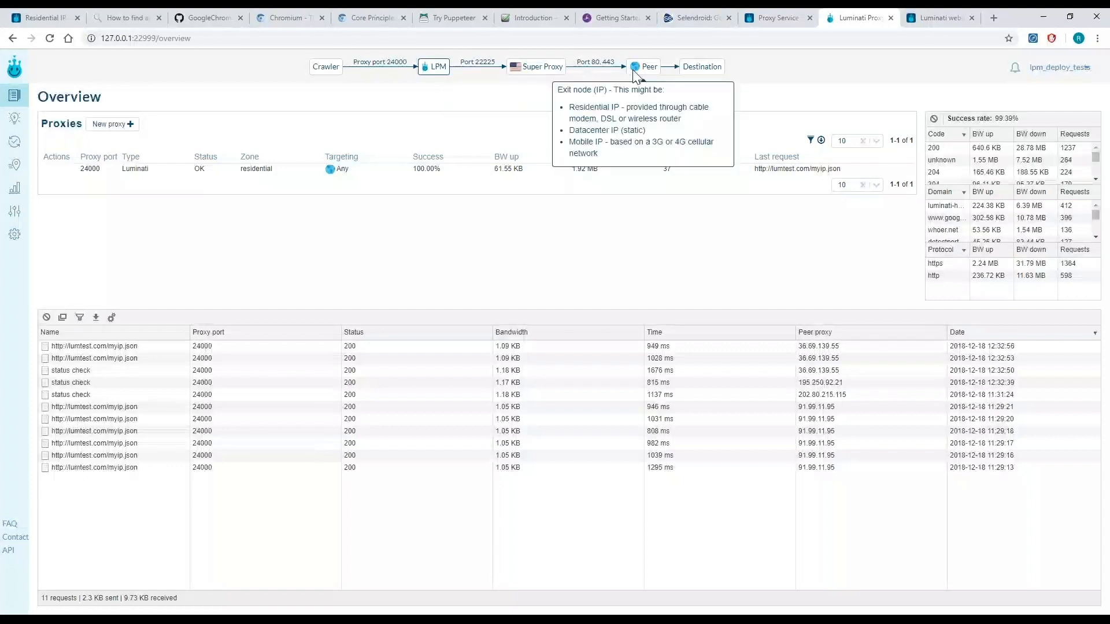
mouse_move(696, 77)
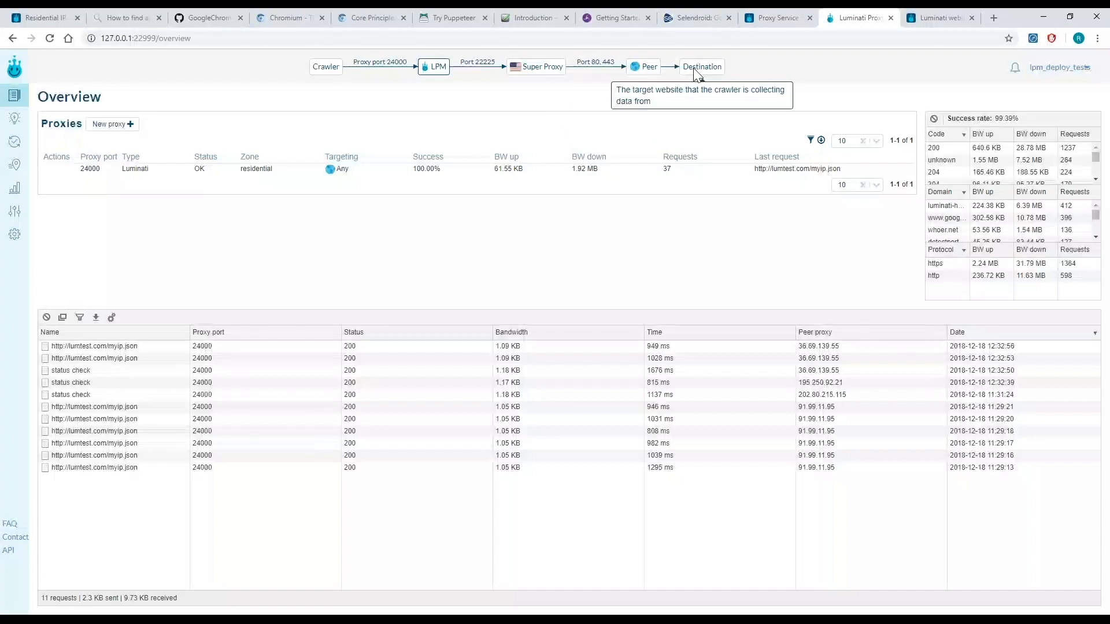
mouse_move(460, 97)
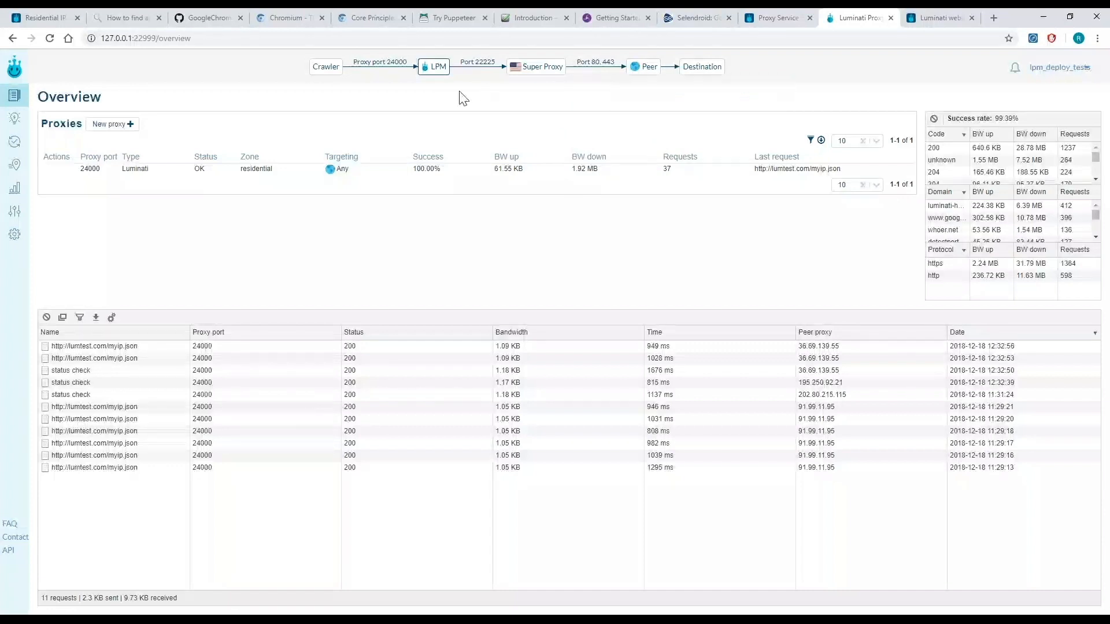
mouse_move(434, 67)
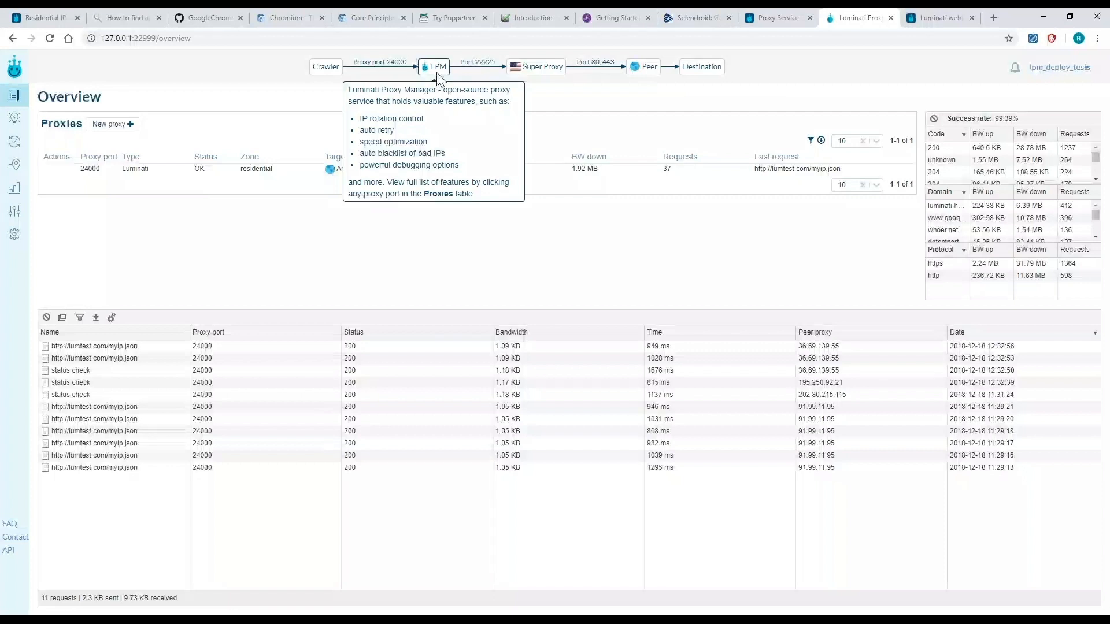
mouse_move(267, 97)
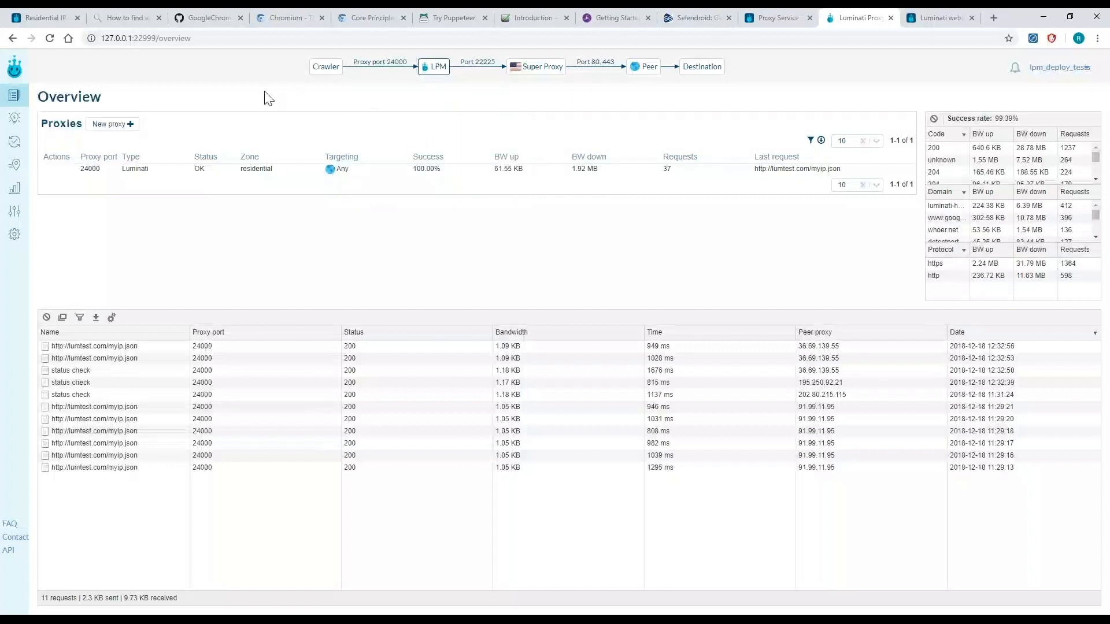
mouse_move(193, 94)
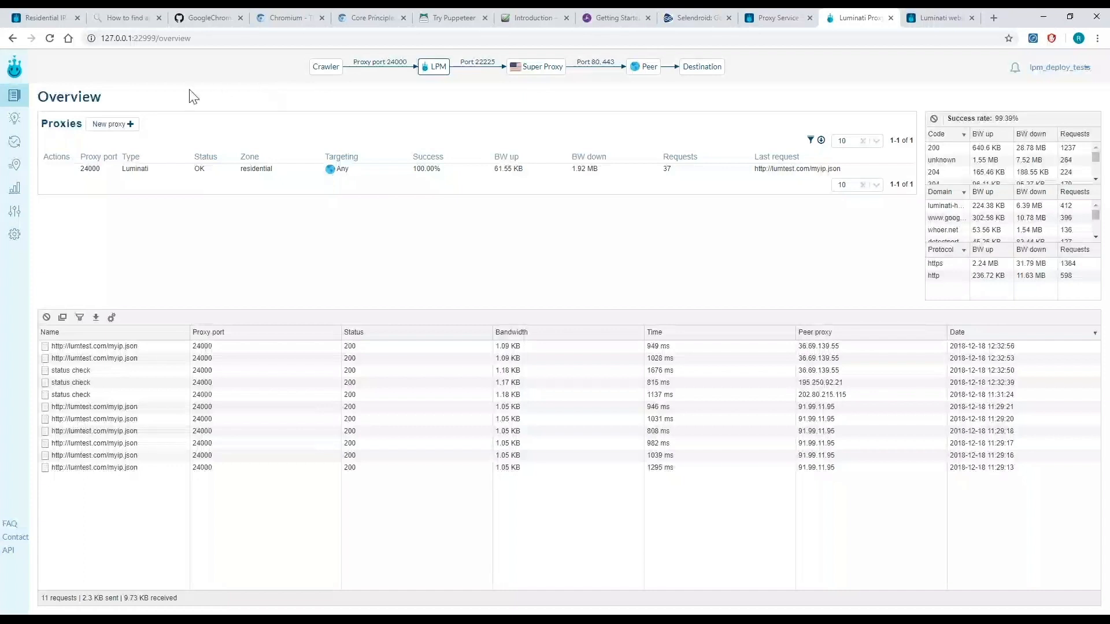
mouse_move(113, 126)
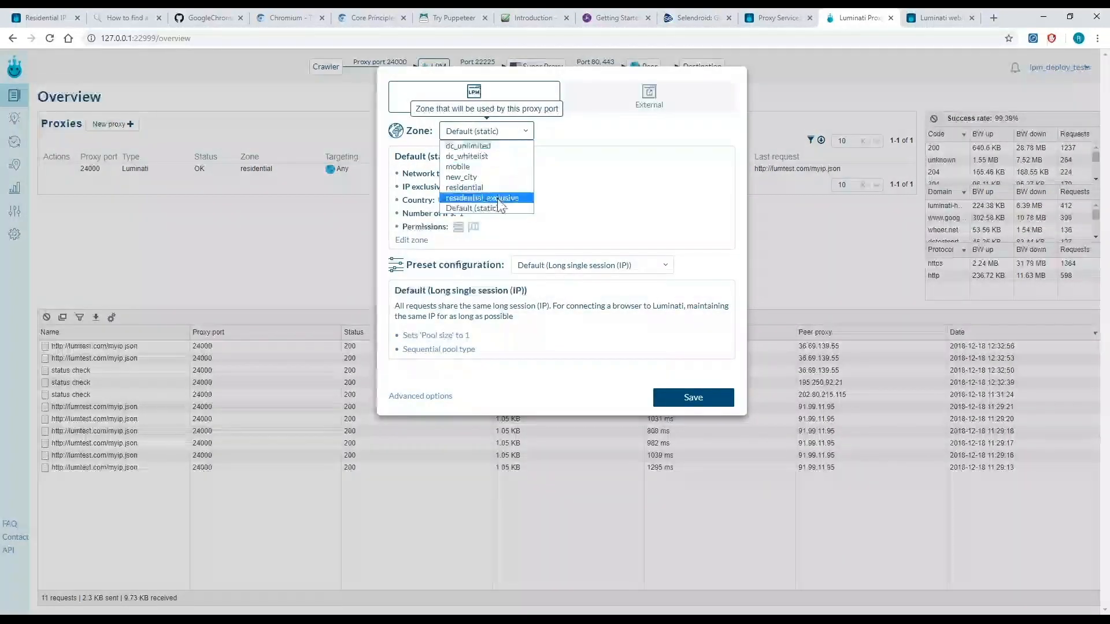
Choose the residential zone, review the presets, and open port 24000's Advanced options page.
left_click(484, 208)
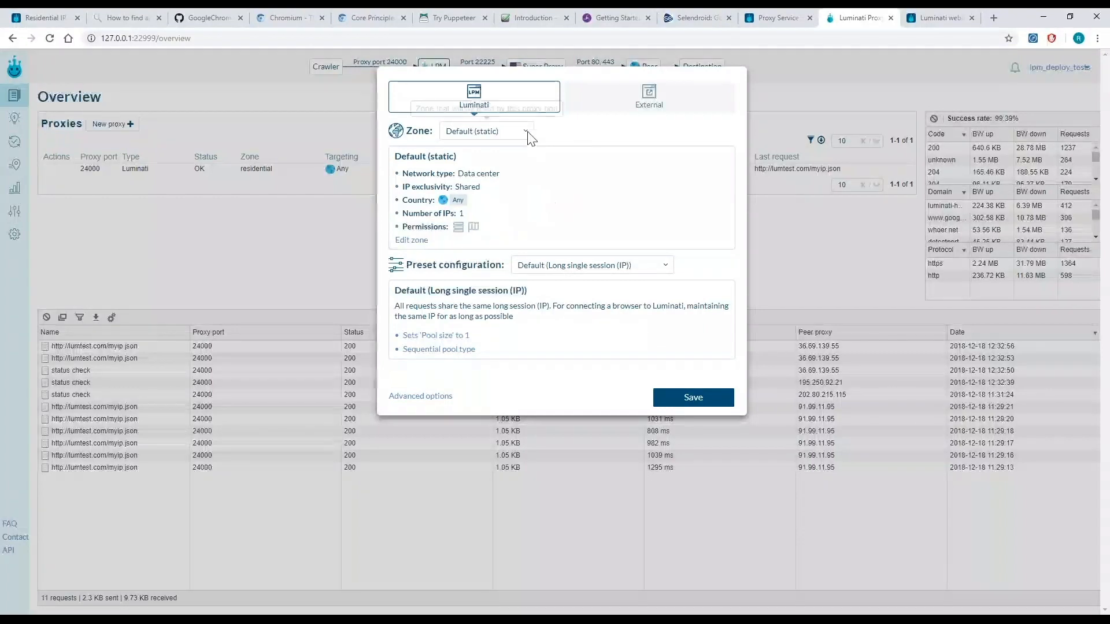
left_click(486, 130)
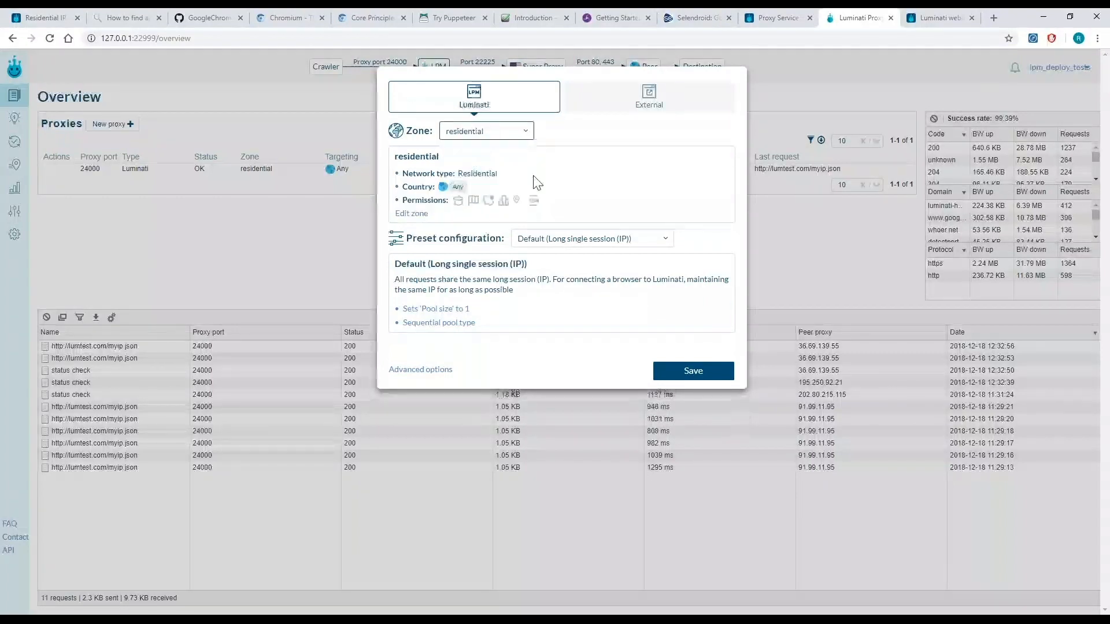
mouse_move(655, 241)
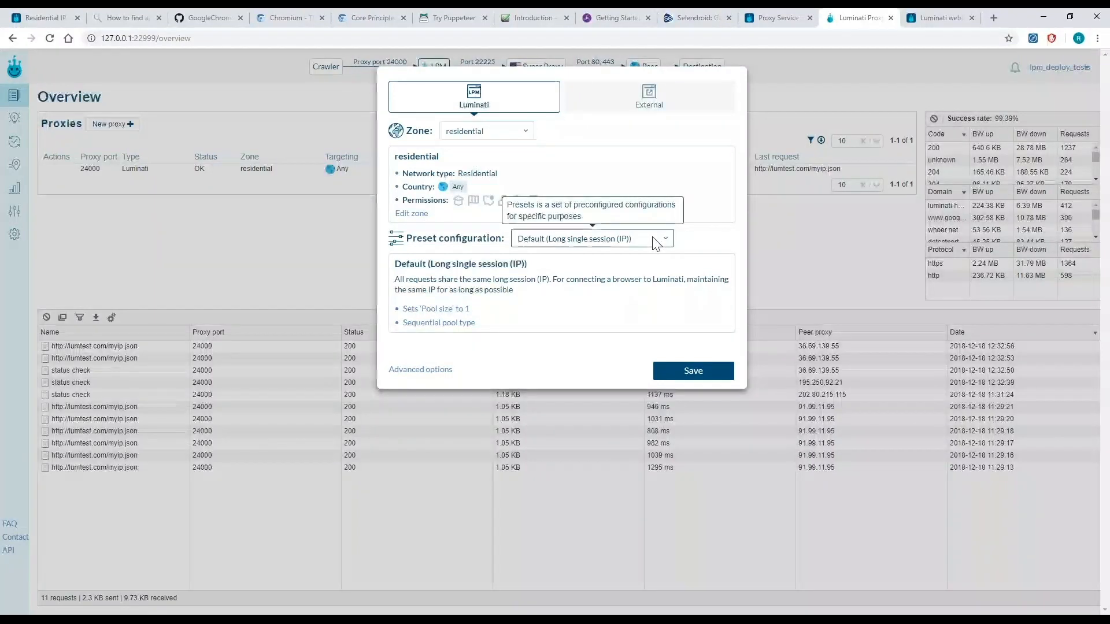
left_click(592, 238)
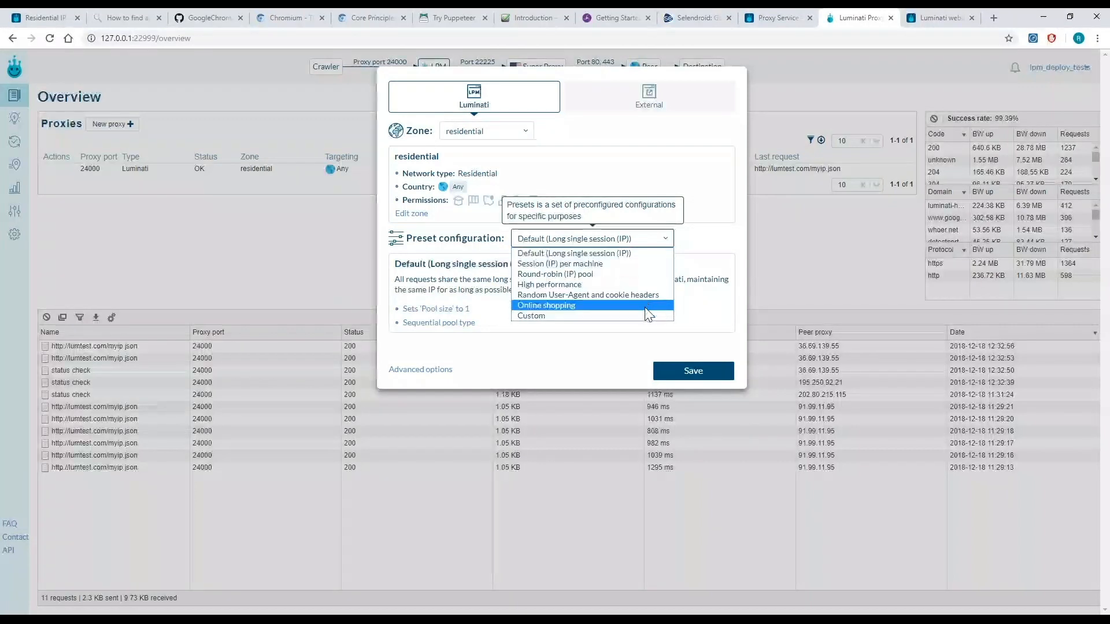
left_click(588, 295)
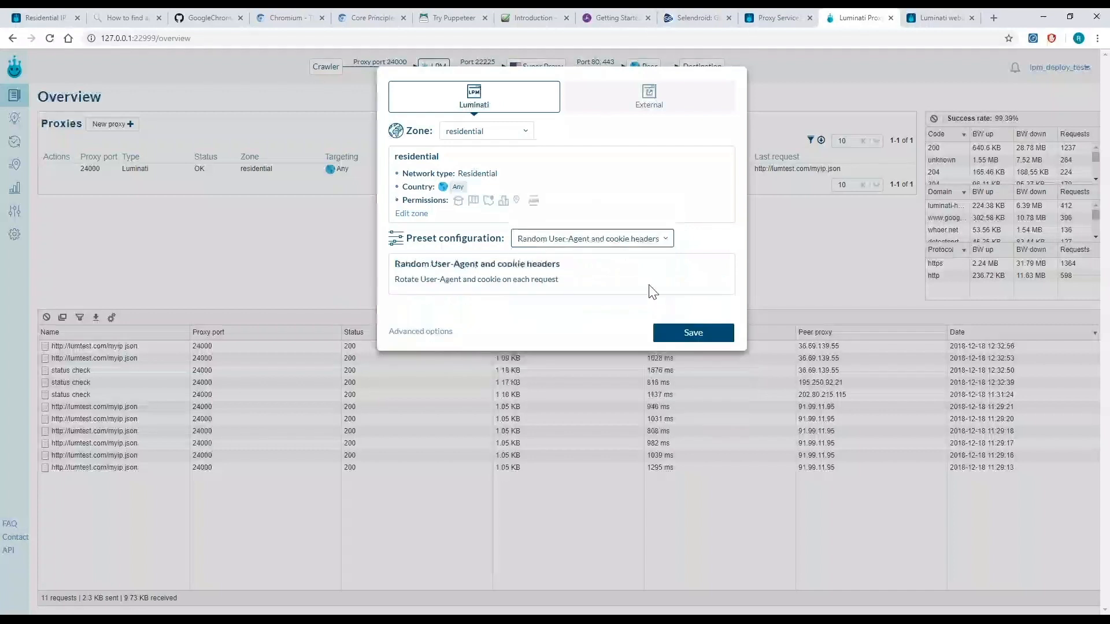
left_click(592, 238)
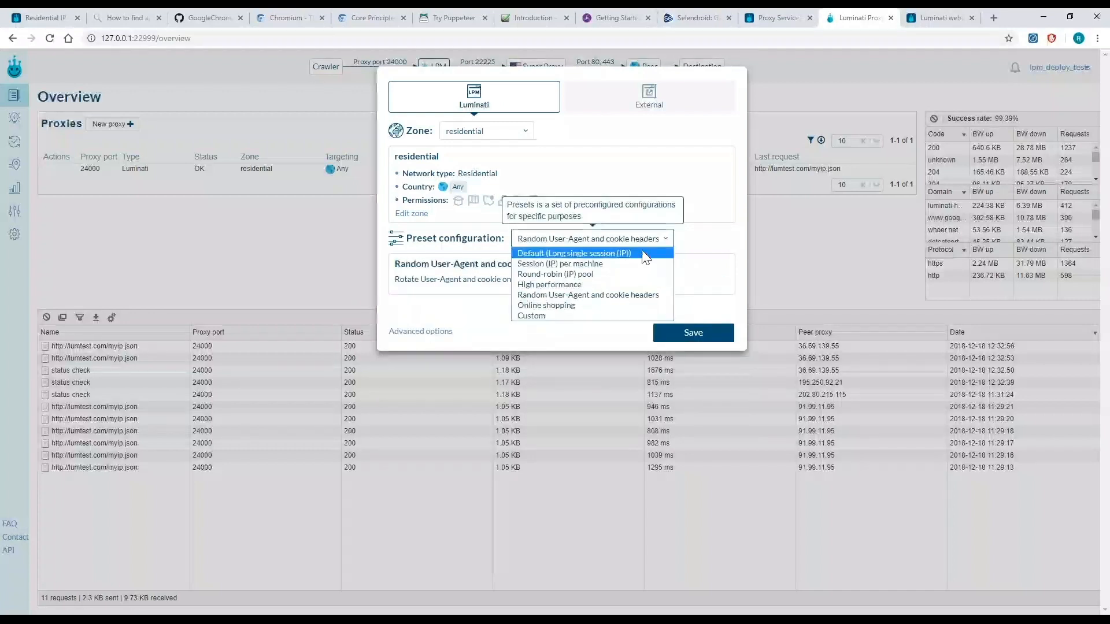
left_click(573, 253)
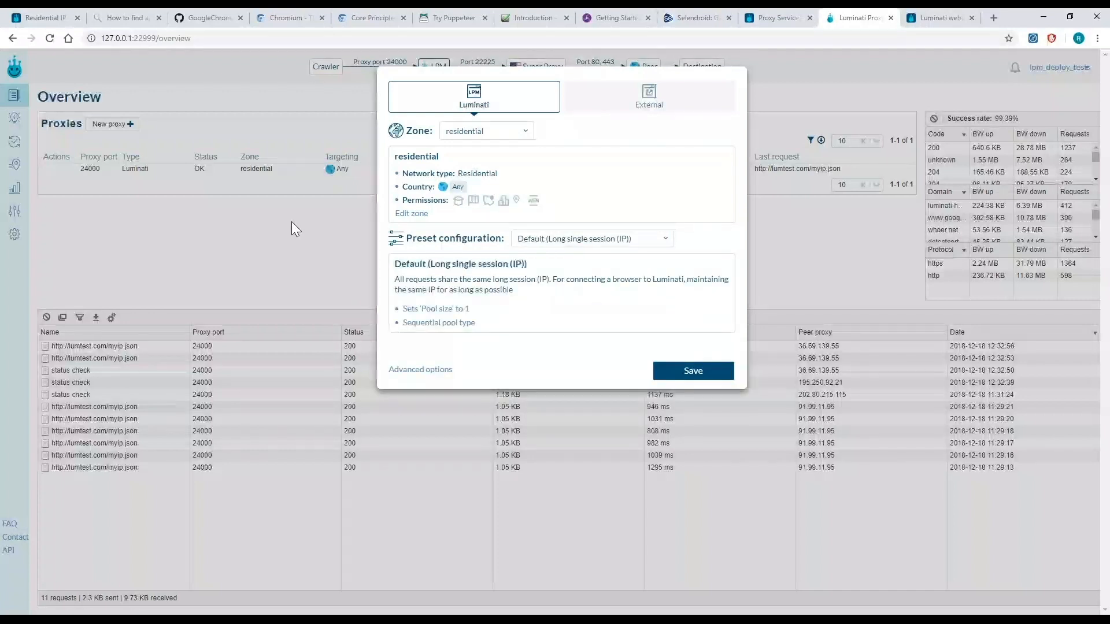
left_click(693, 370)
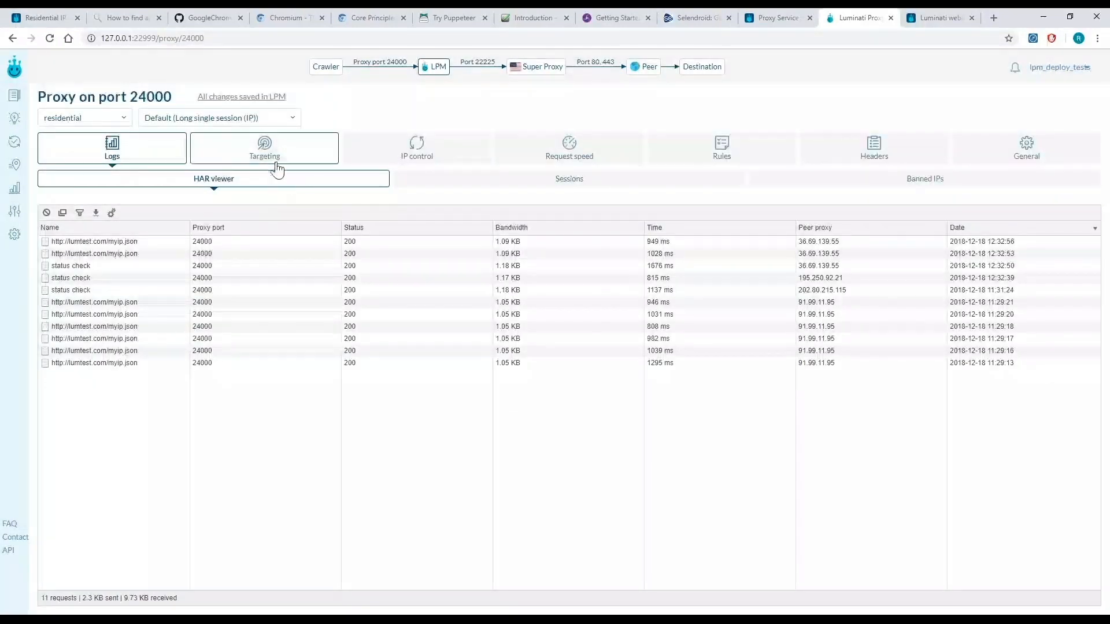
Browse port 24000's Targeting country list, leaving it default, then switch to Request speed.
left_click(264, 148)
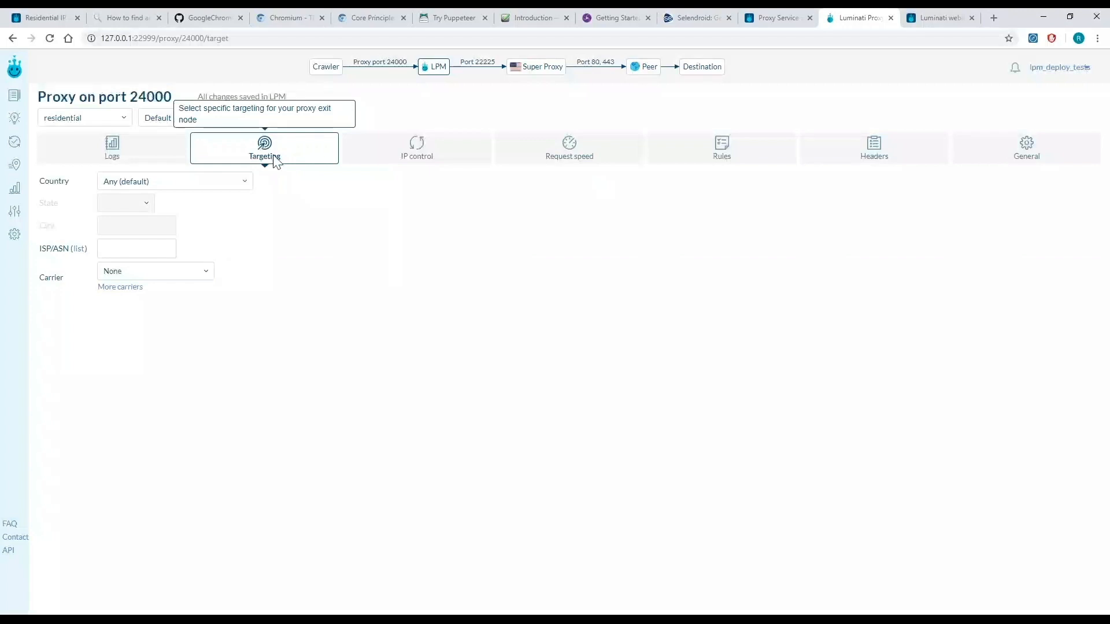
left_click(174, 181)
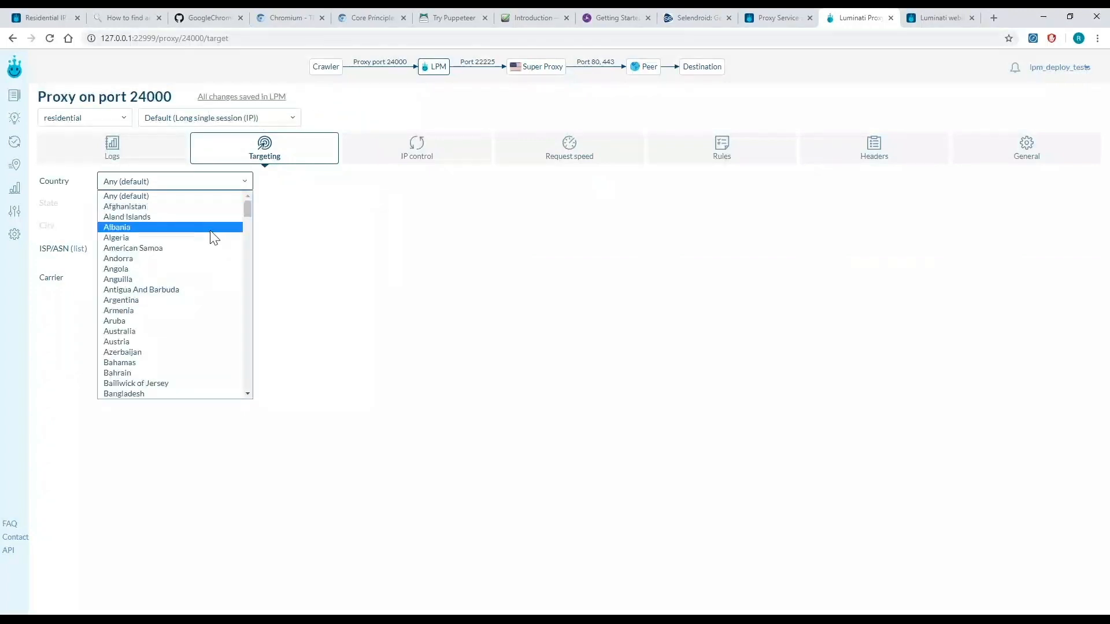
mouse_move(199, 349)
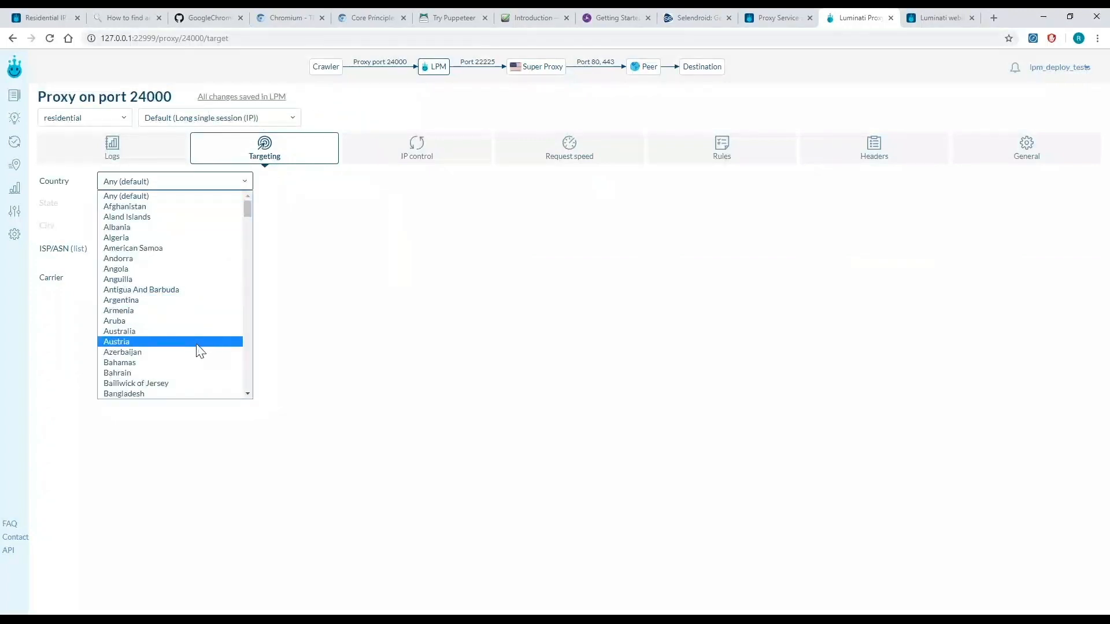
scroll("down", 3)
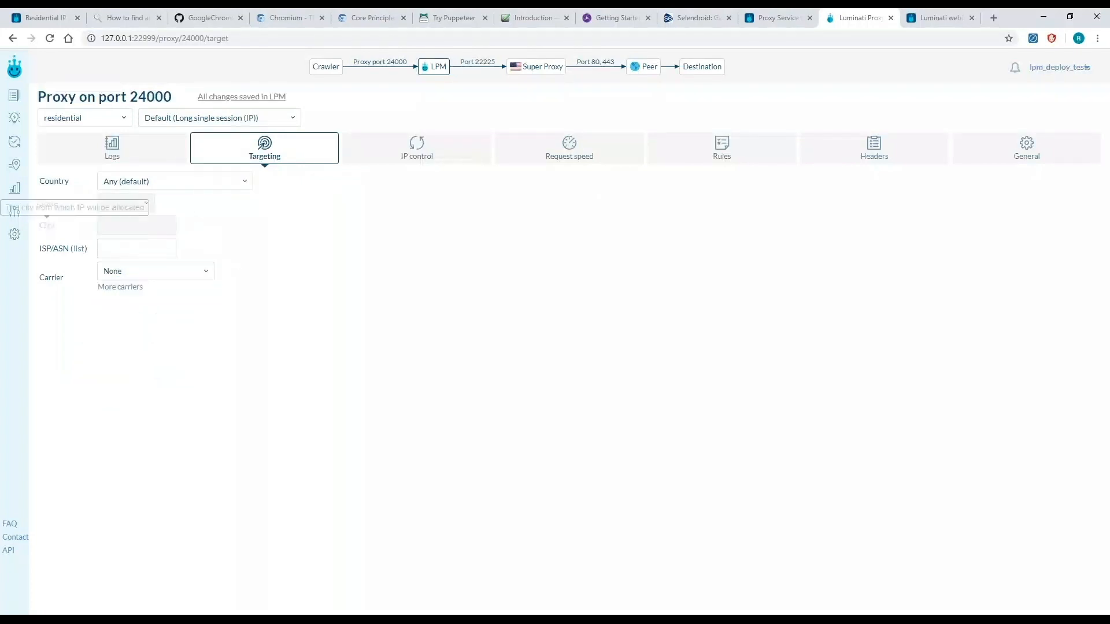
mouse_move(63, 248)
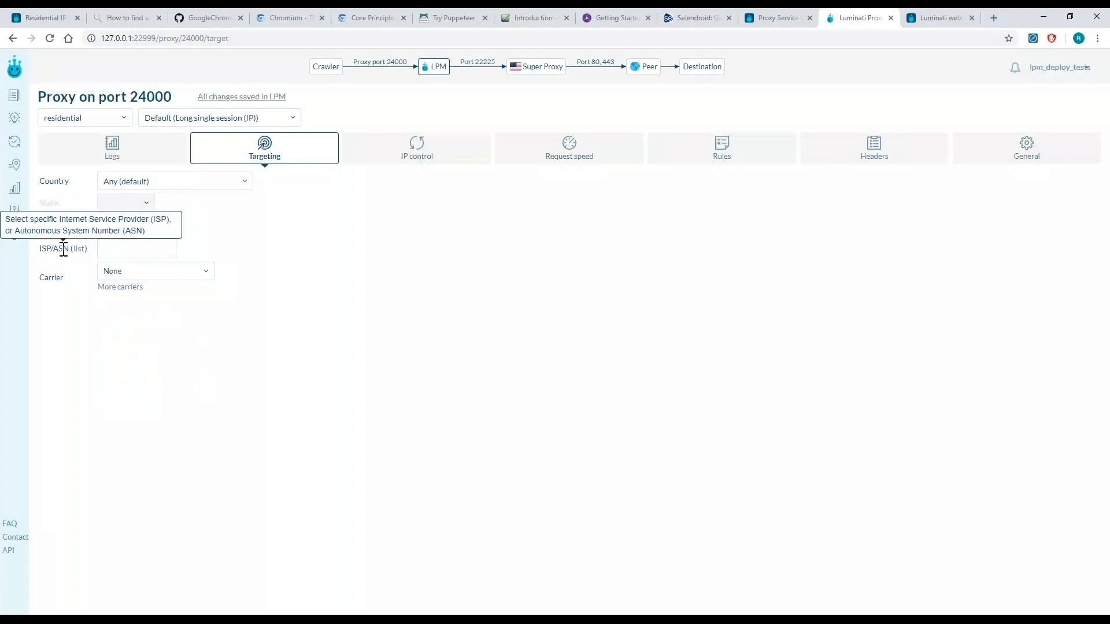
mouse_move(52, 281)
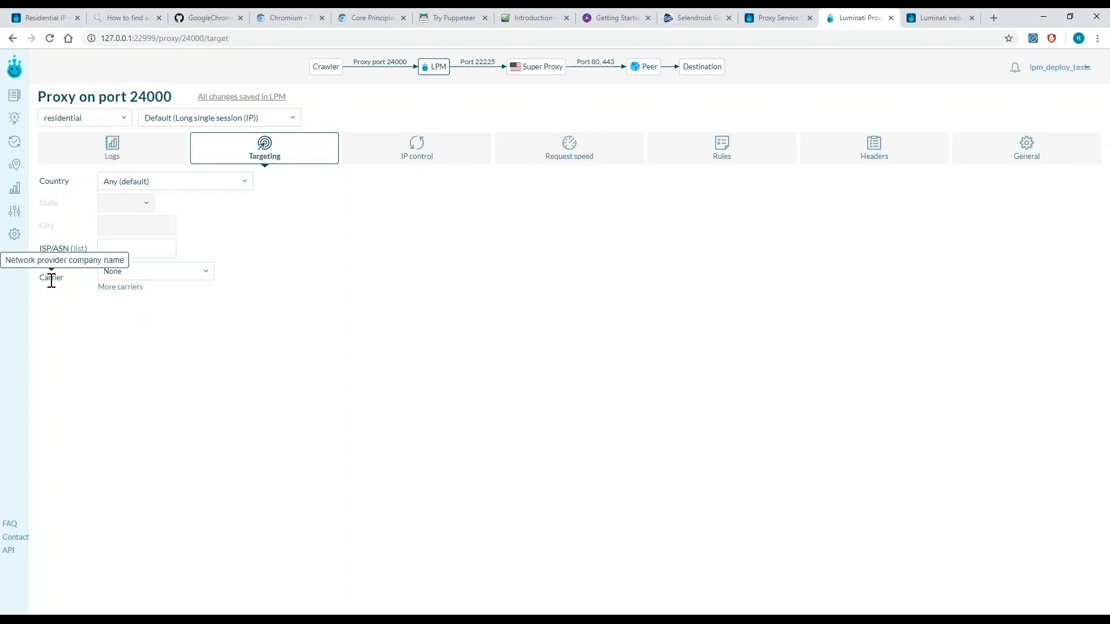
left_click(568, 148)
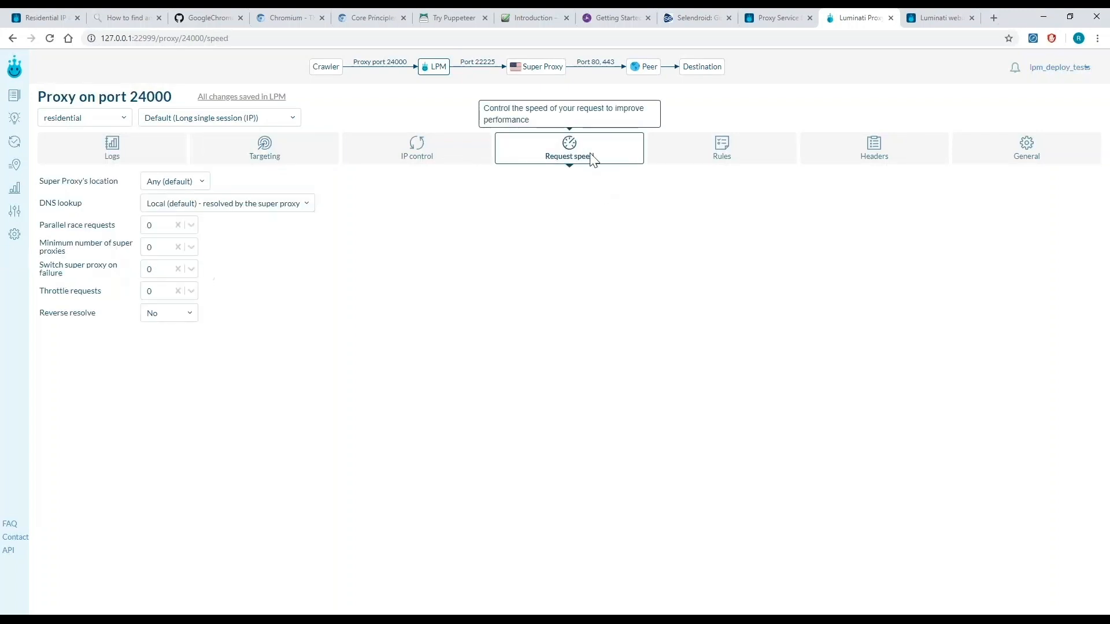
mouse_move(98, 206)
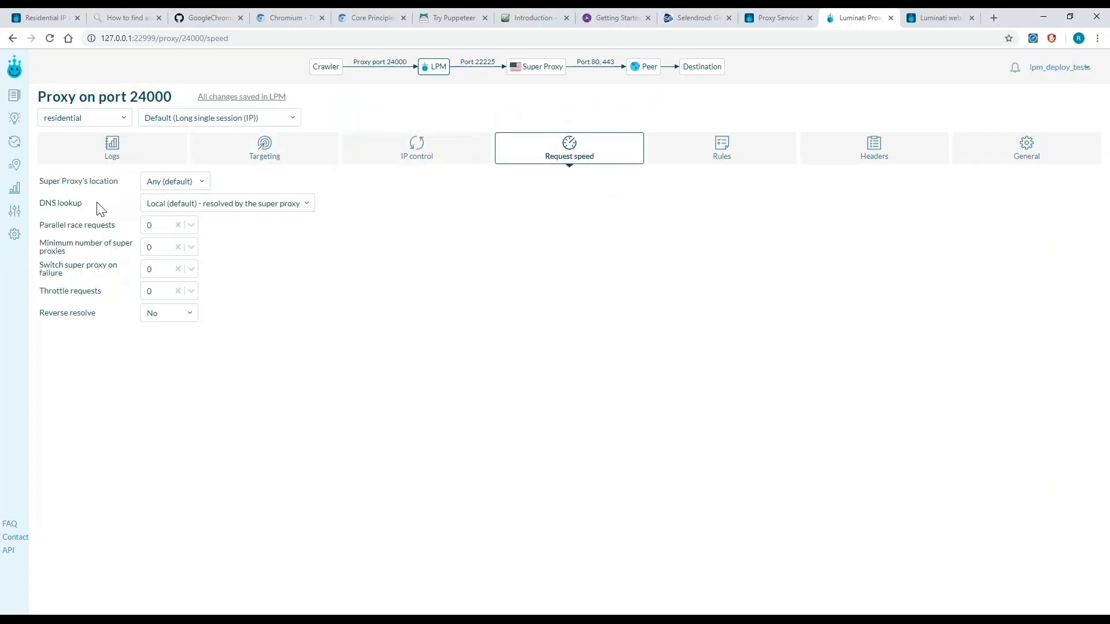
Set port 24000's DNS lookup to 'Remote - resolved by peer'.
left_click(226, 203)
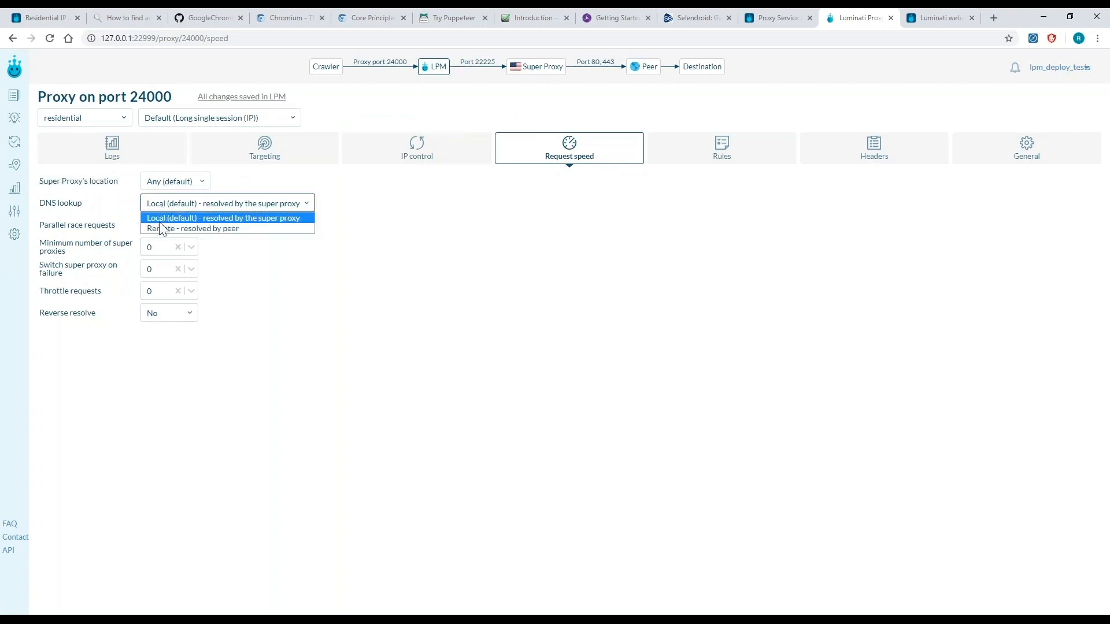
left_click(195, 228)
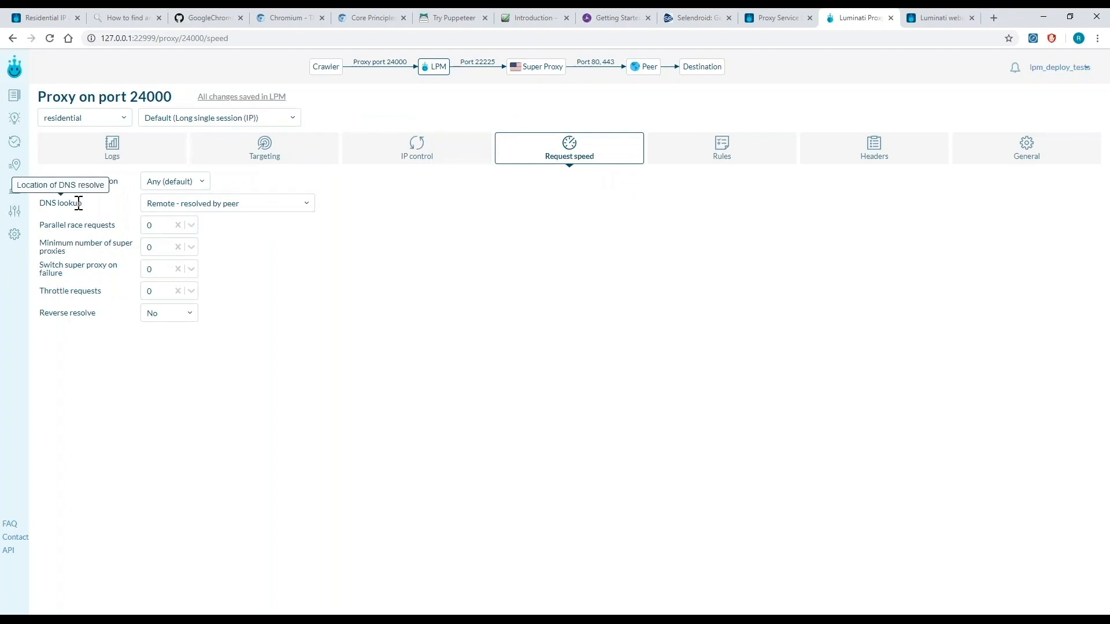
mouse_move(154, 208)
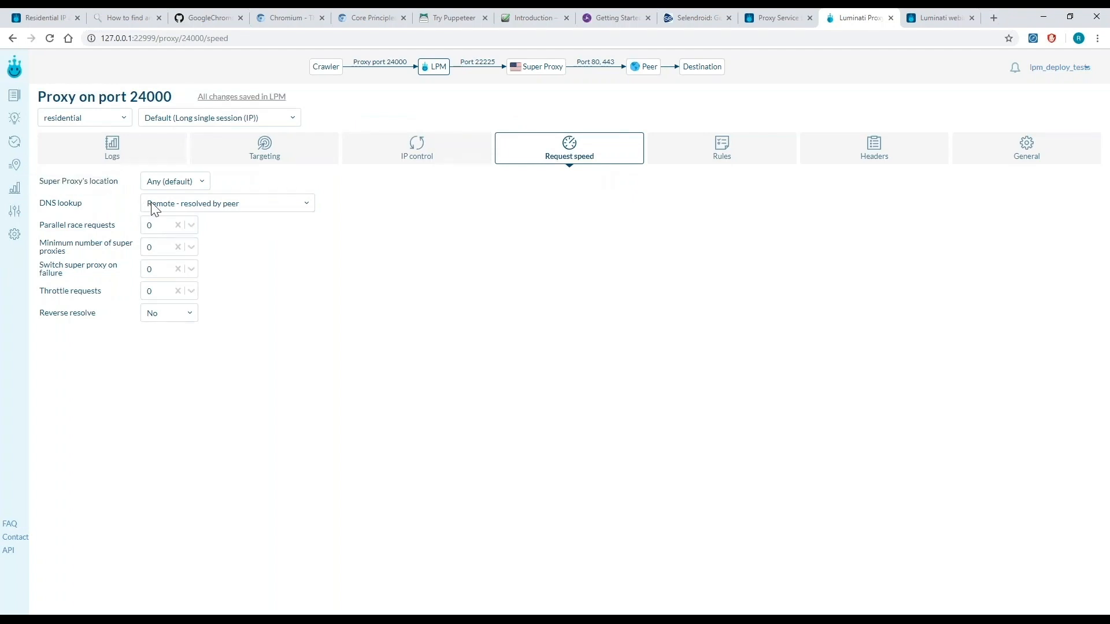
mouse_move(238, 232)
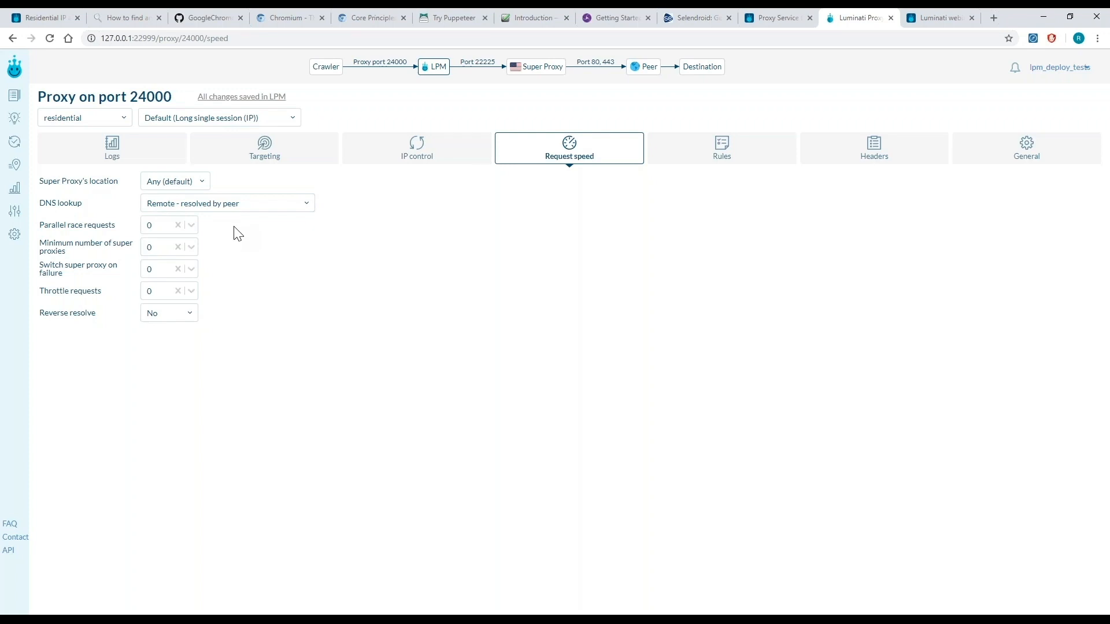
mouse_move(95, 225)
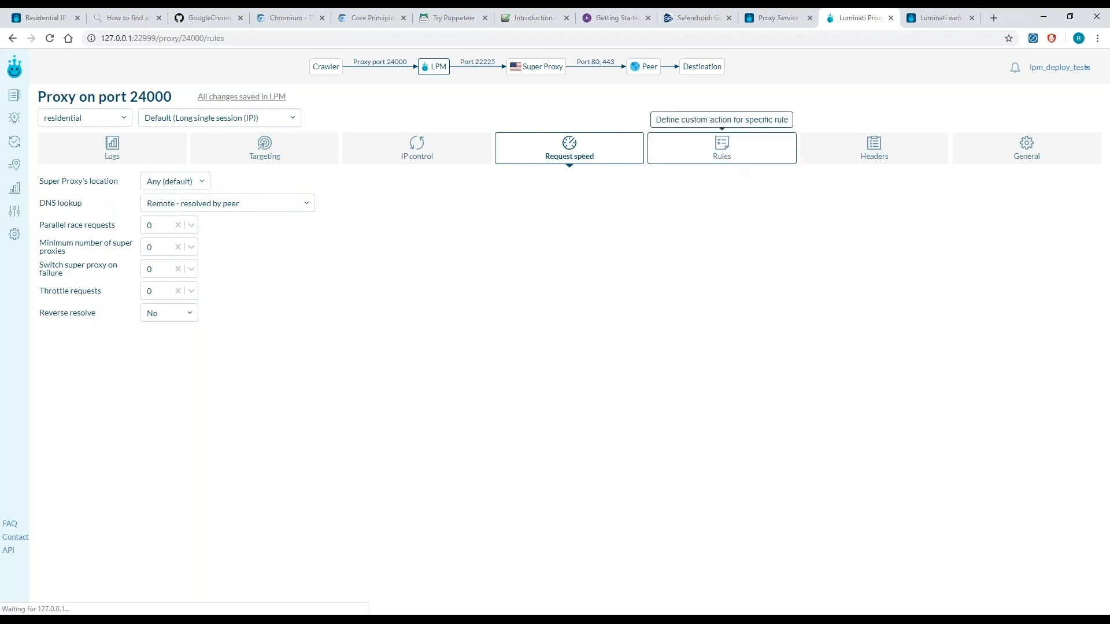
Add a second rule: status code 403 Forbidden retries once with a new IP.
left_click(722, 148)
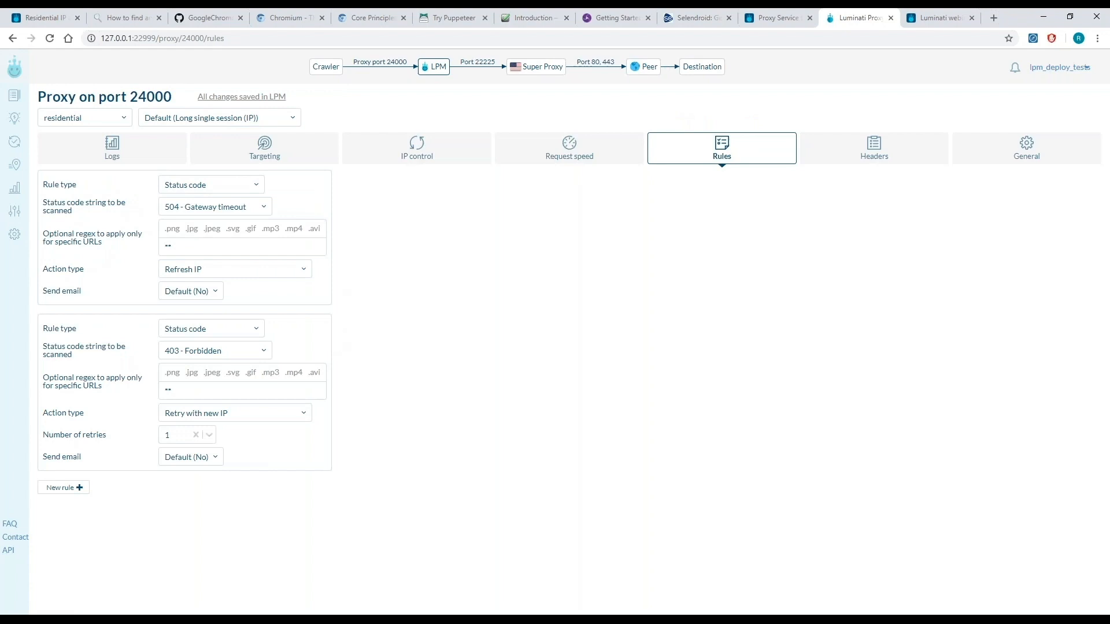
mouse_move(347, 277)
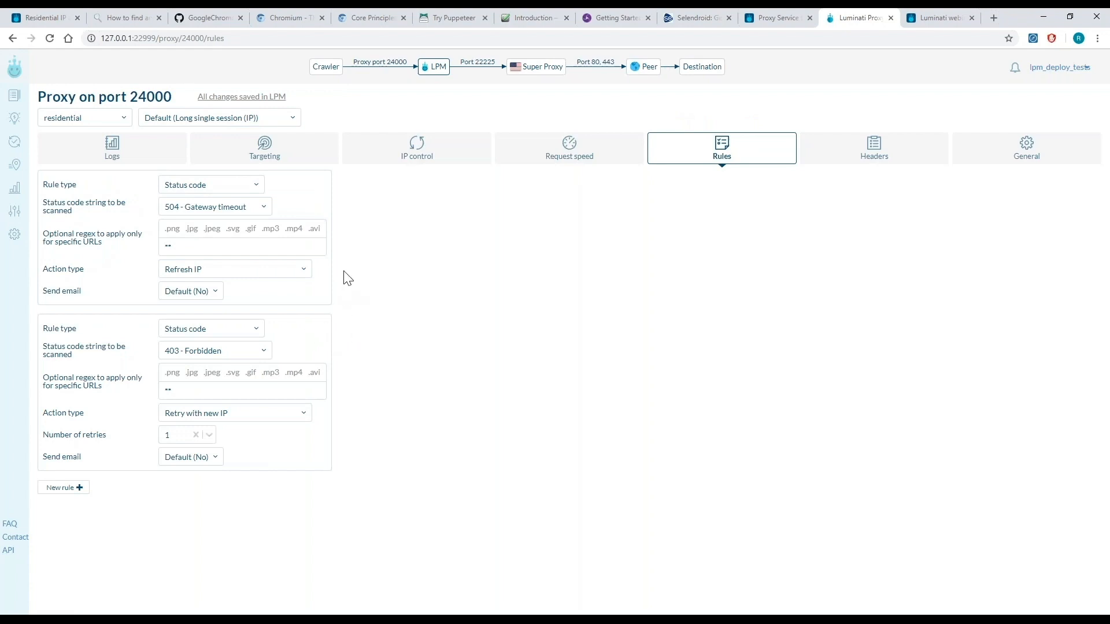
mouse_move(377, 202)
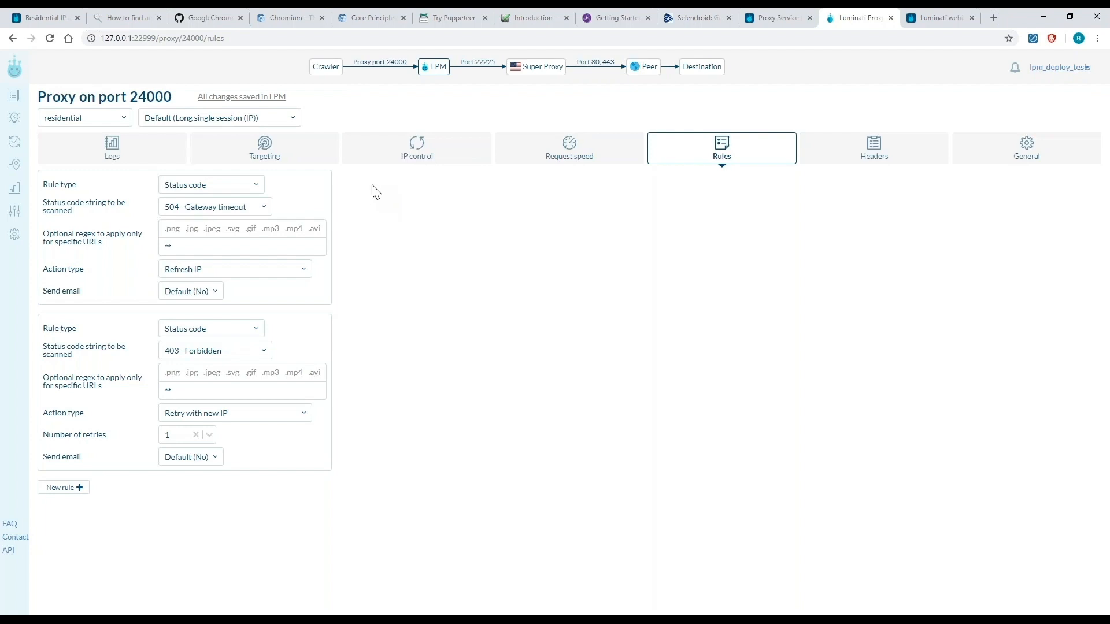
mouse_move(363, 184)
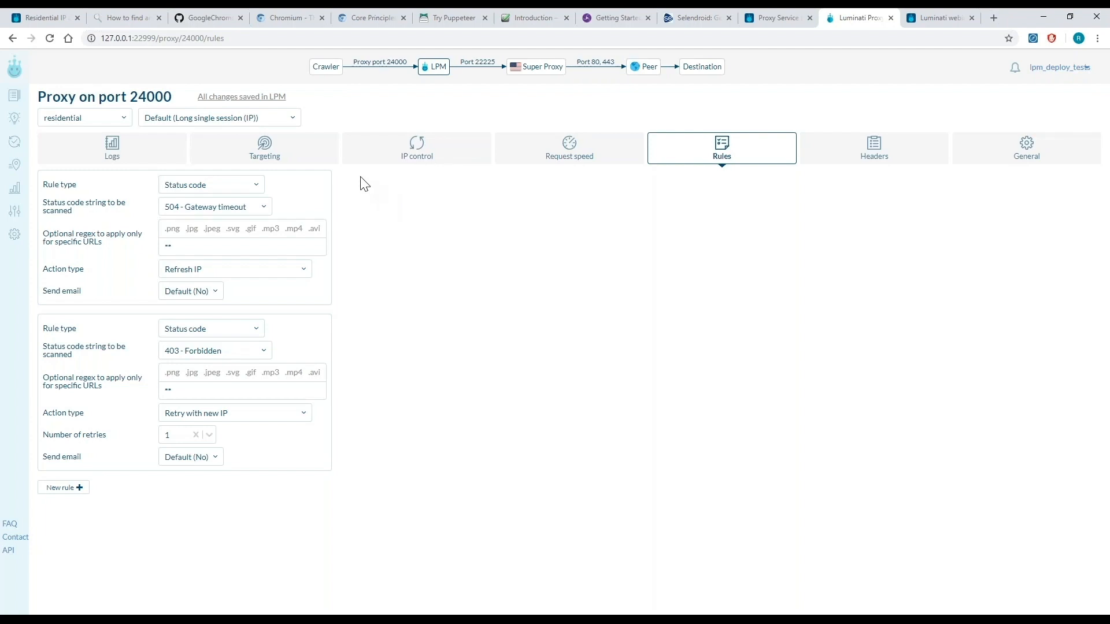
mouse_move(275, 183)
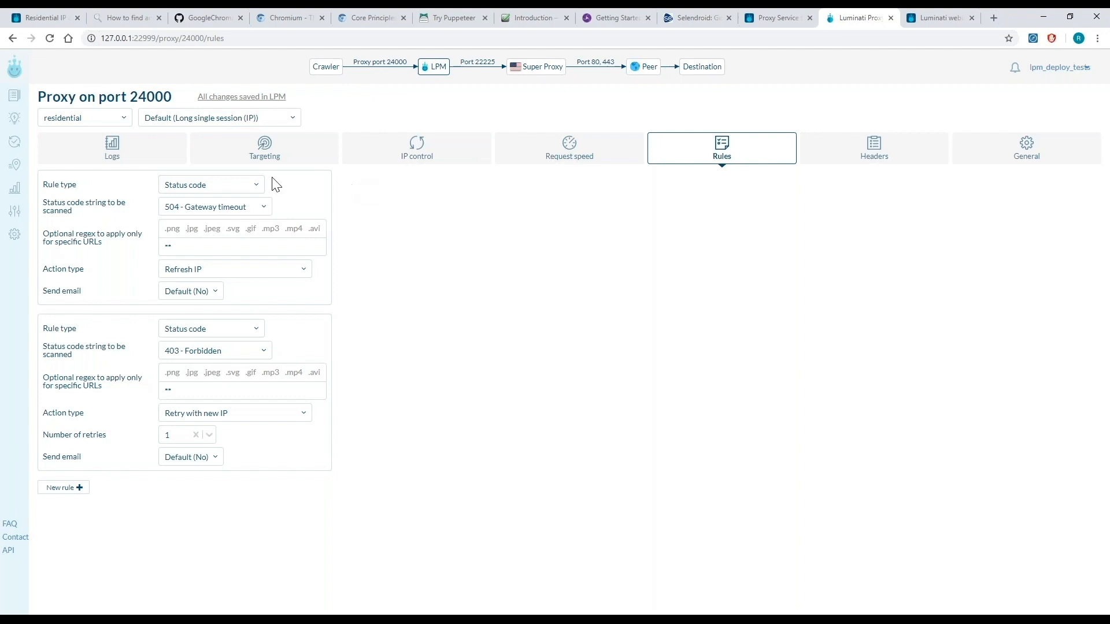
mouse_move(226, 188)
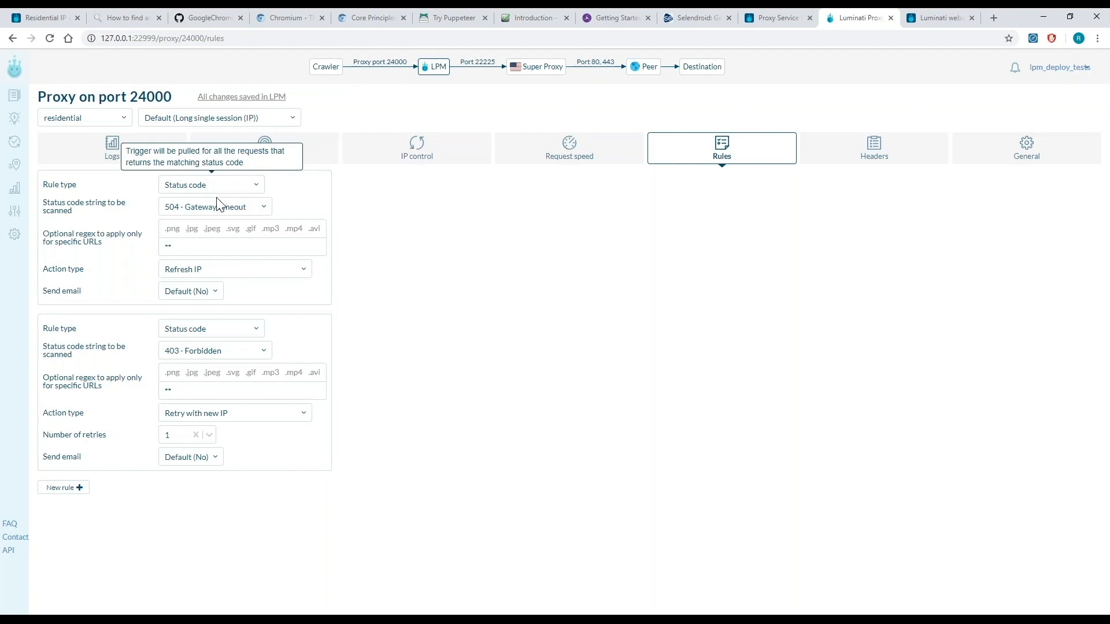
left_click(214, 206)
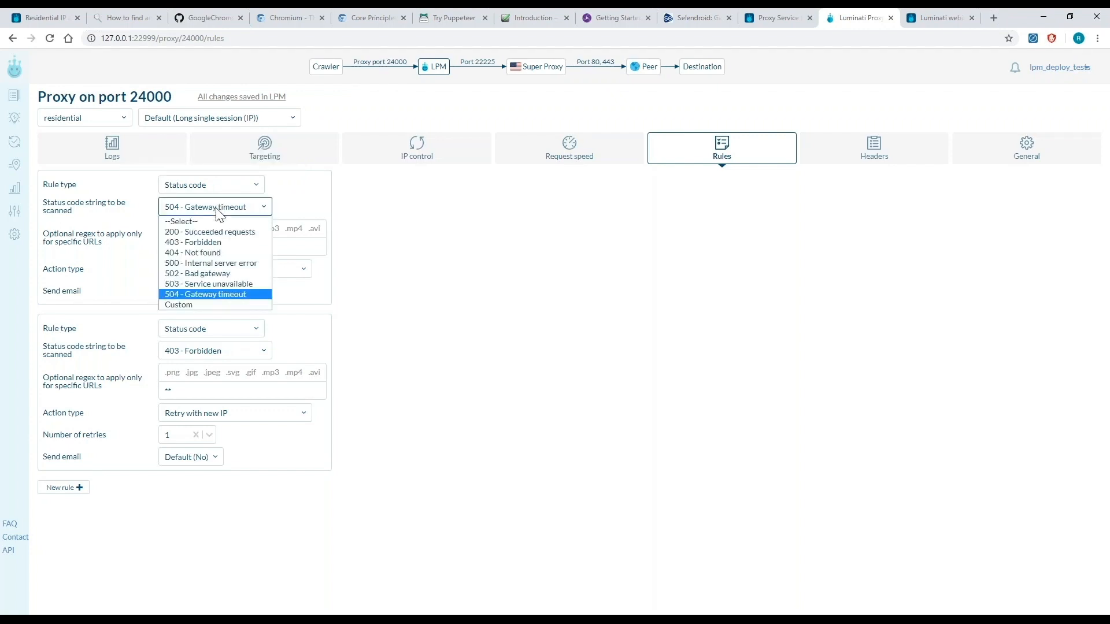
mouse_move(222, 300)
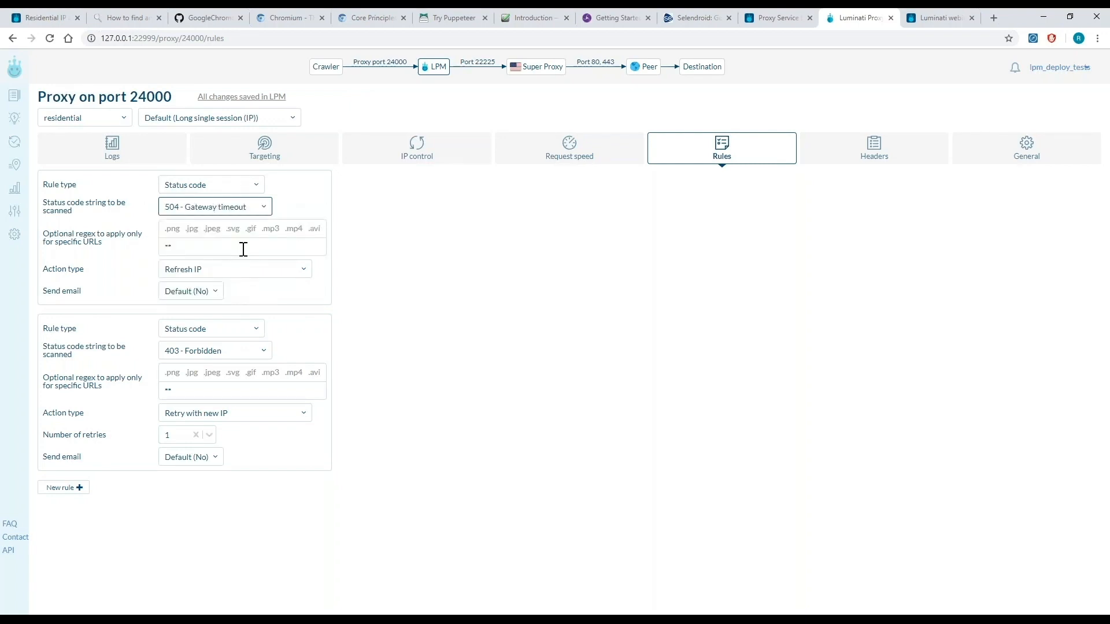
mouse_move(235, 269)
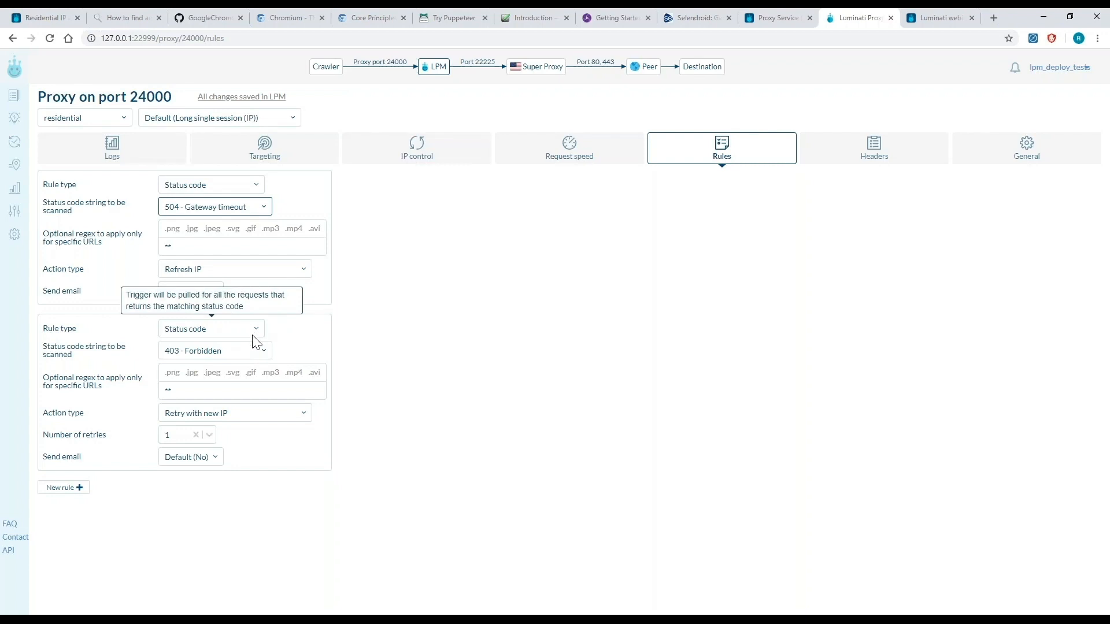
left_click(215, 351)
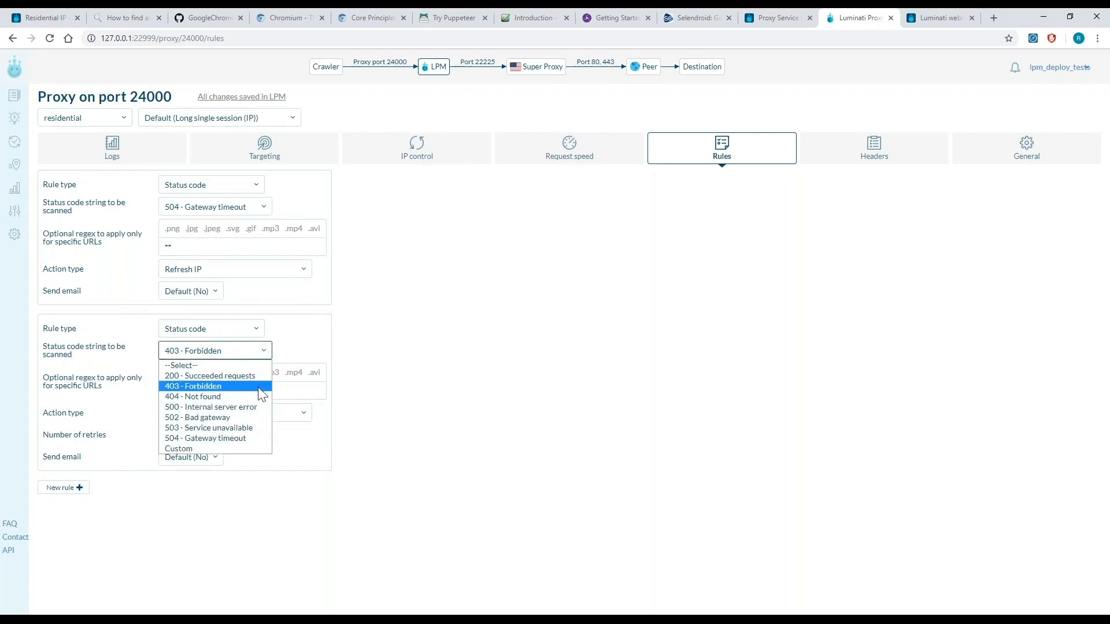
left_click(193, 386)
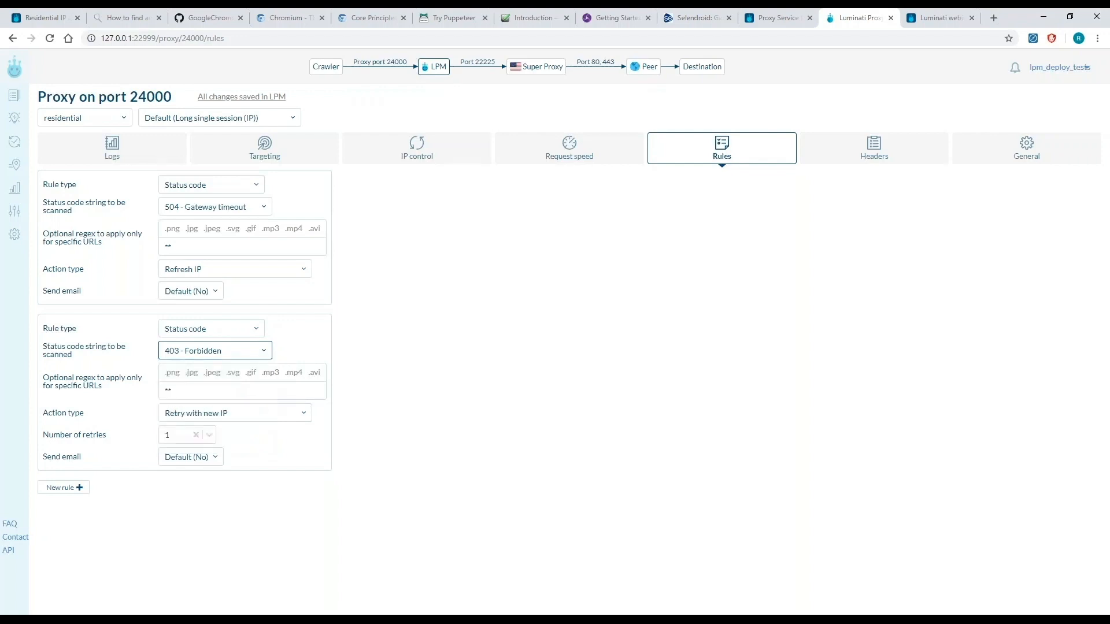
mouse_move(269, 421)
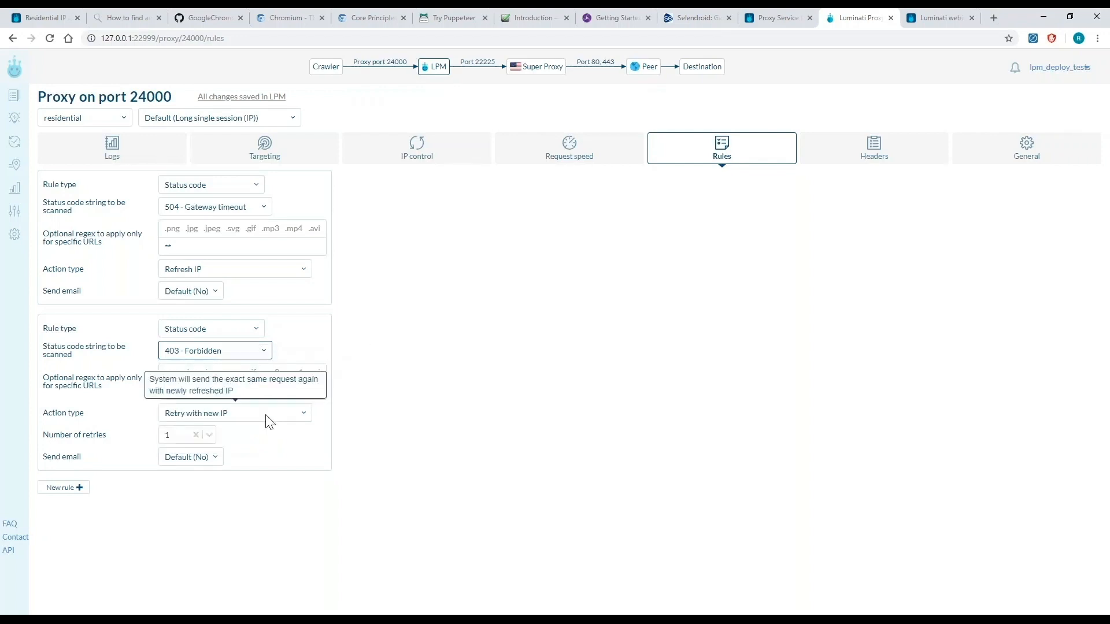
left_click(234, 413)
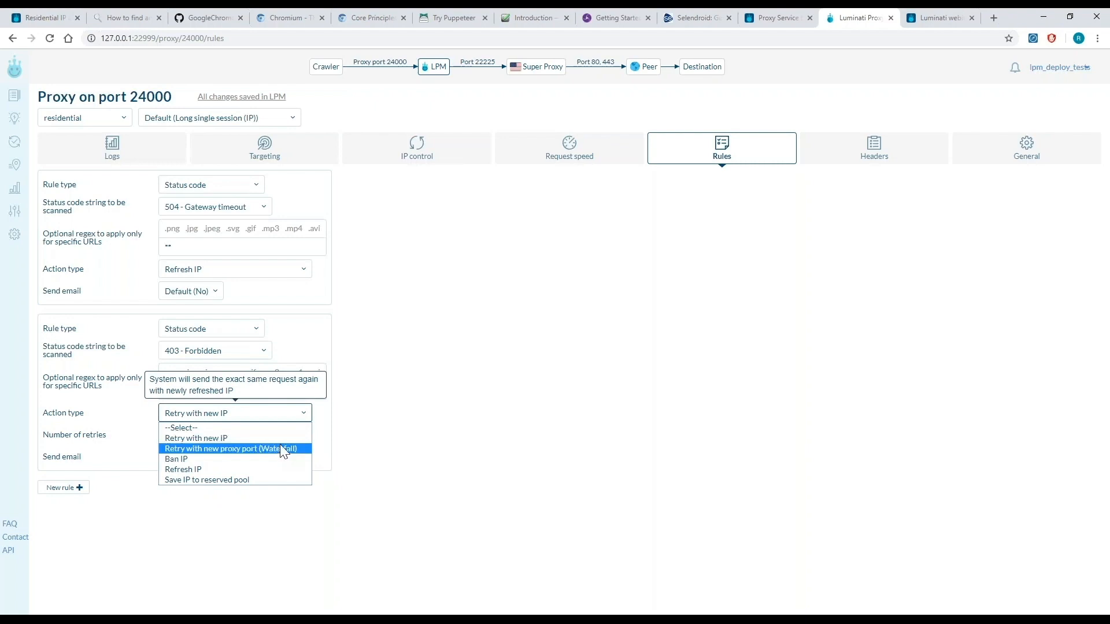
left_click(196, 438)
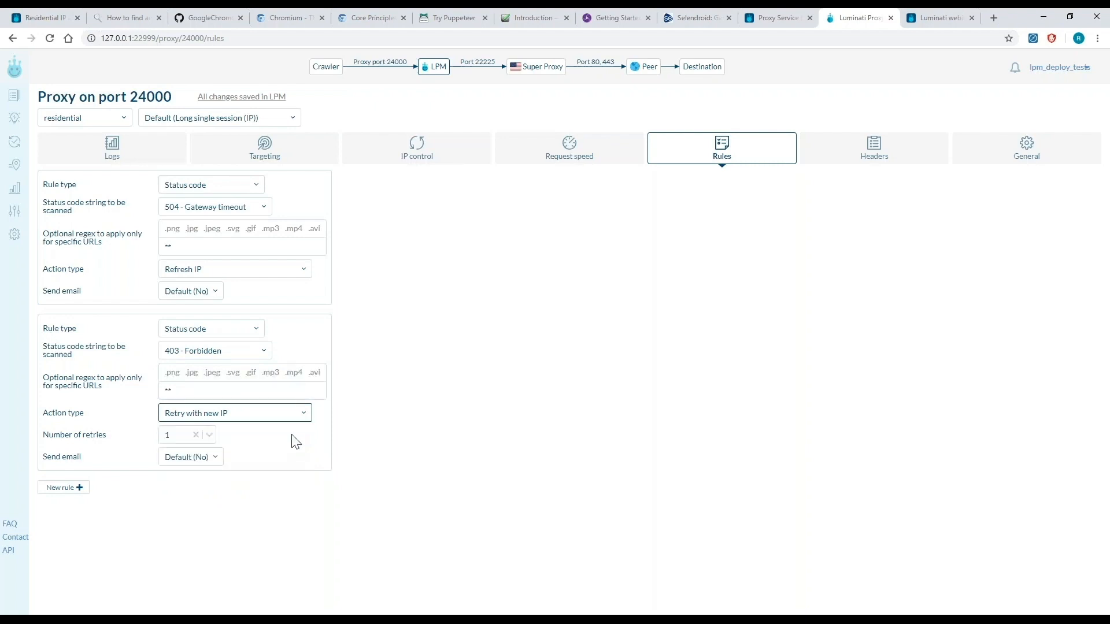
mouse_move(284, 441)
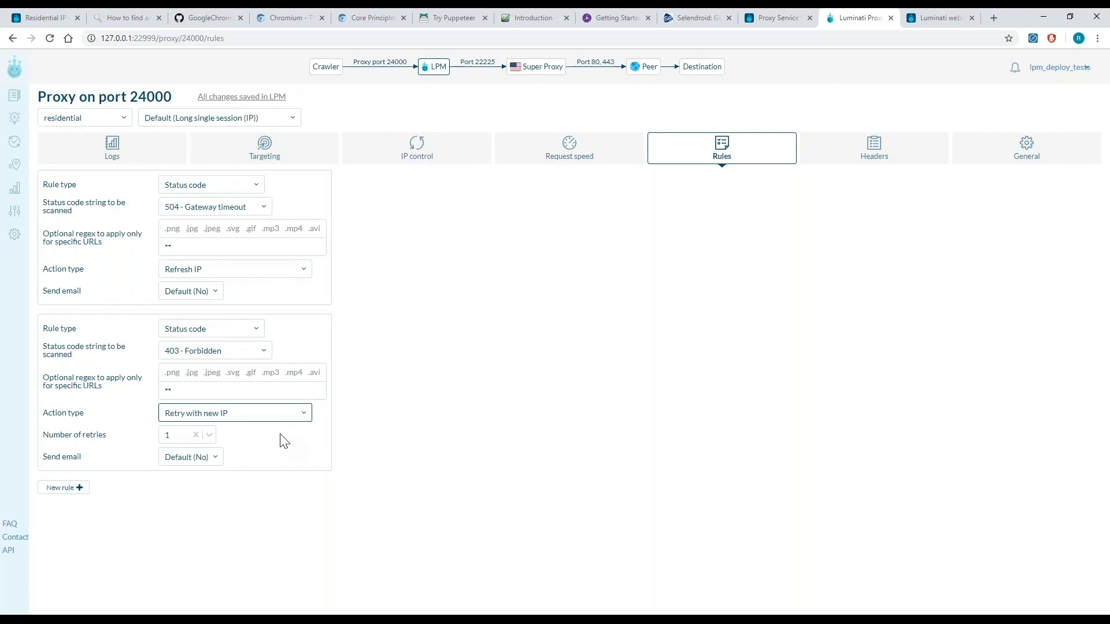
mouse_move(1039, 162)
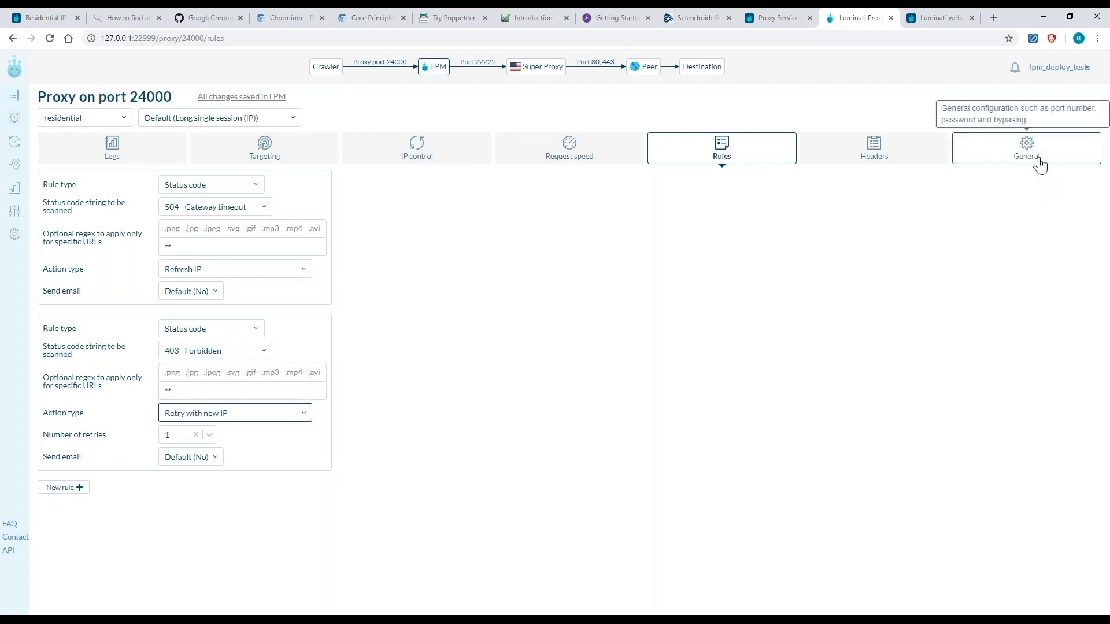
left_click(1027, 148)
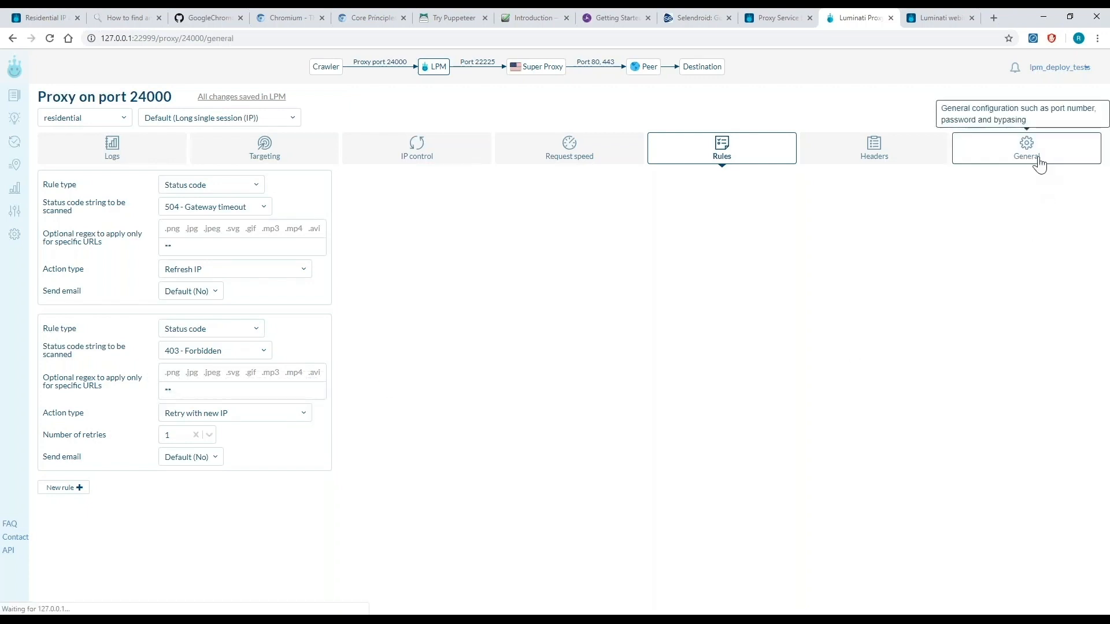
Show port 24000's General settings: port 24000, SSL logging on, default routing.
left_click(1026, 148)
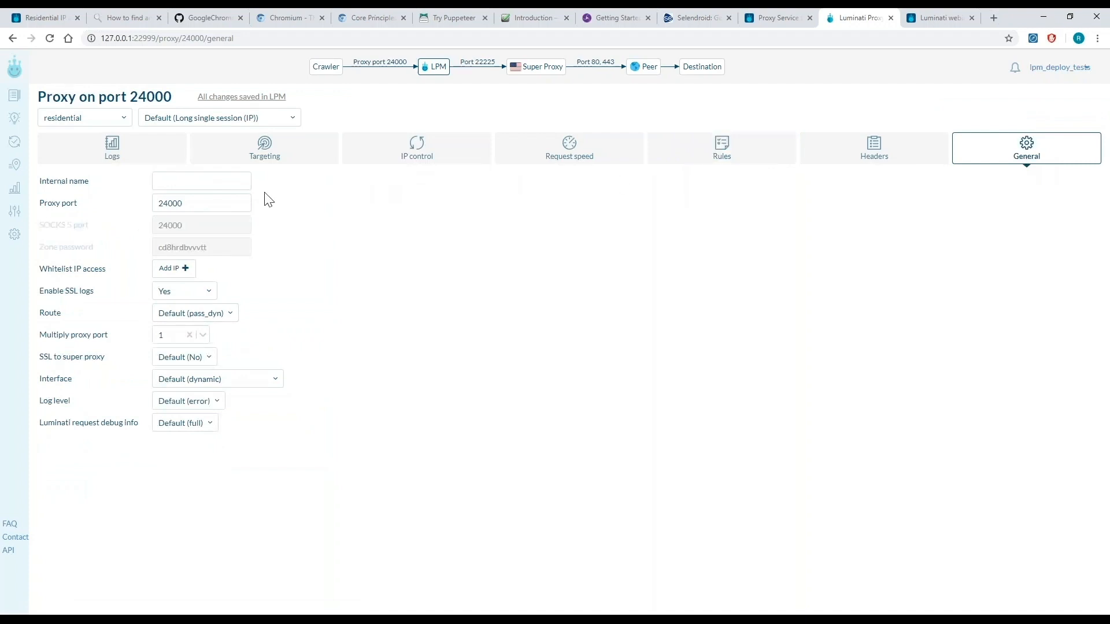
mouse_move(86, 291)
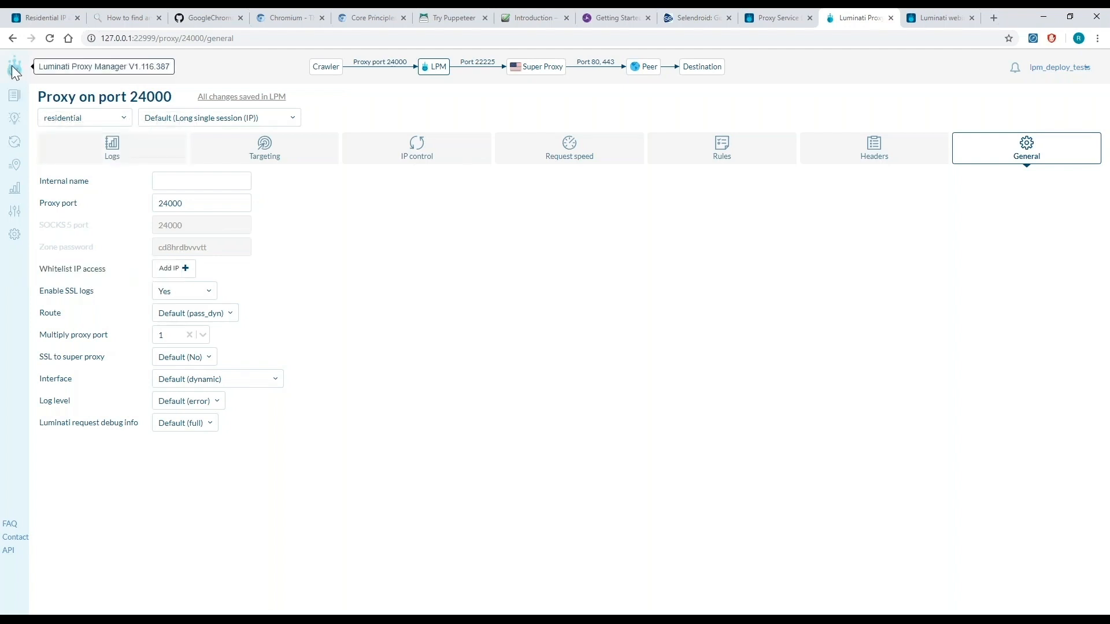
mouse_move(328, 215)
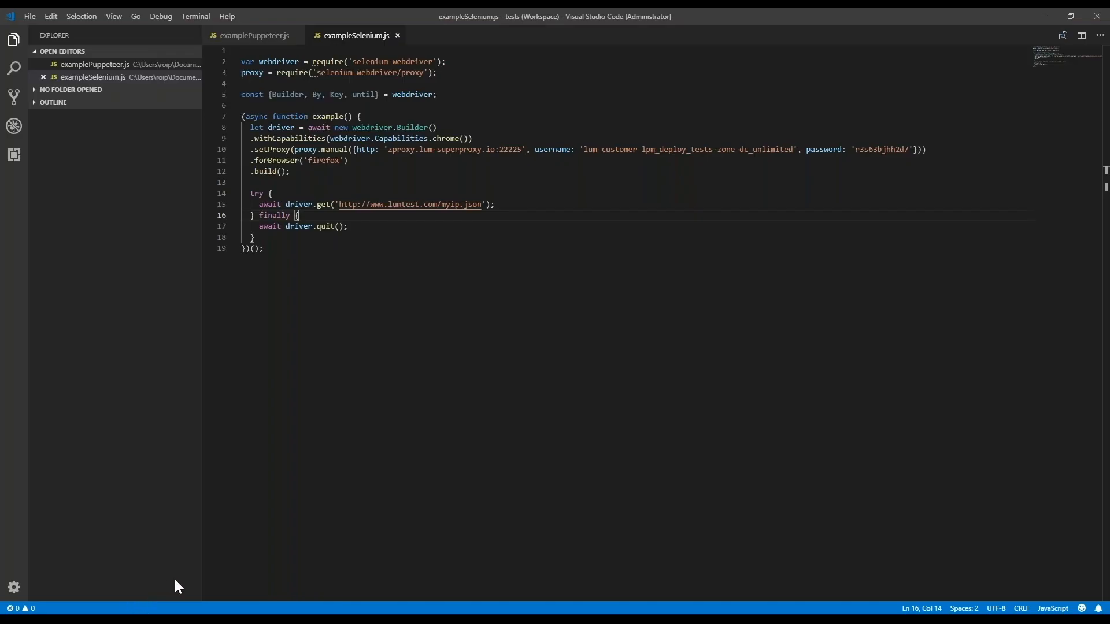
mouse_move(279, 457)
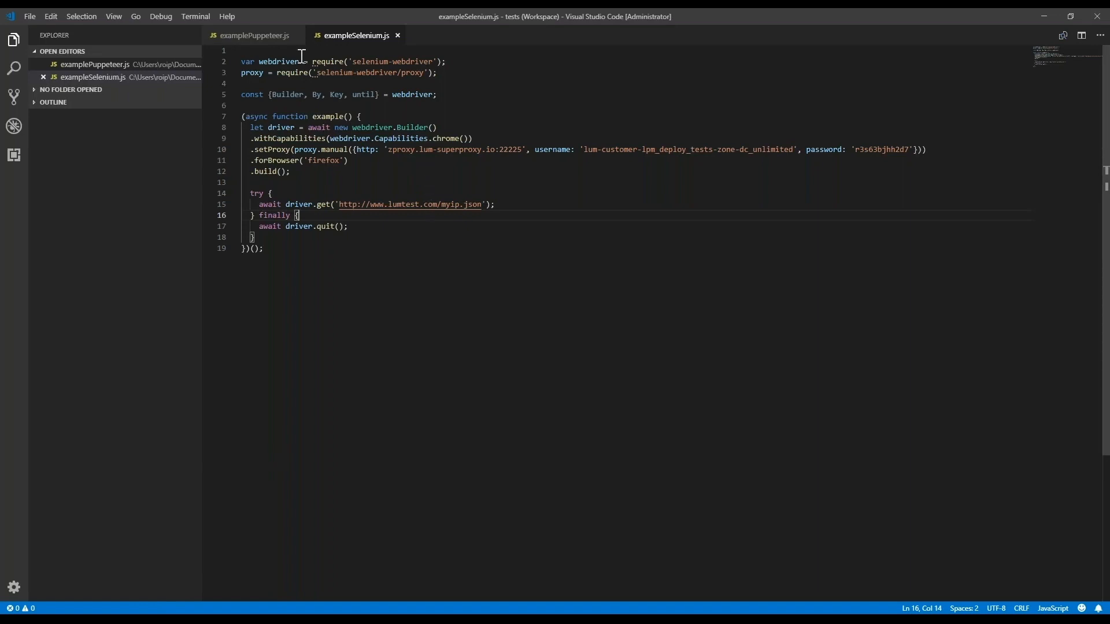
Change the Puppeteer script's proxy server to 127.0.0.1:24000.
left_click(252, 35)
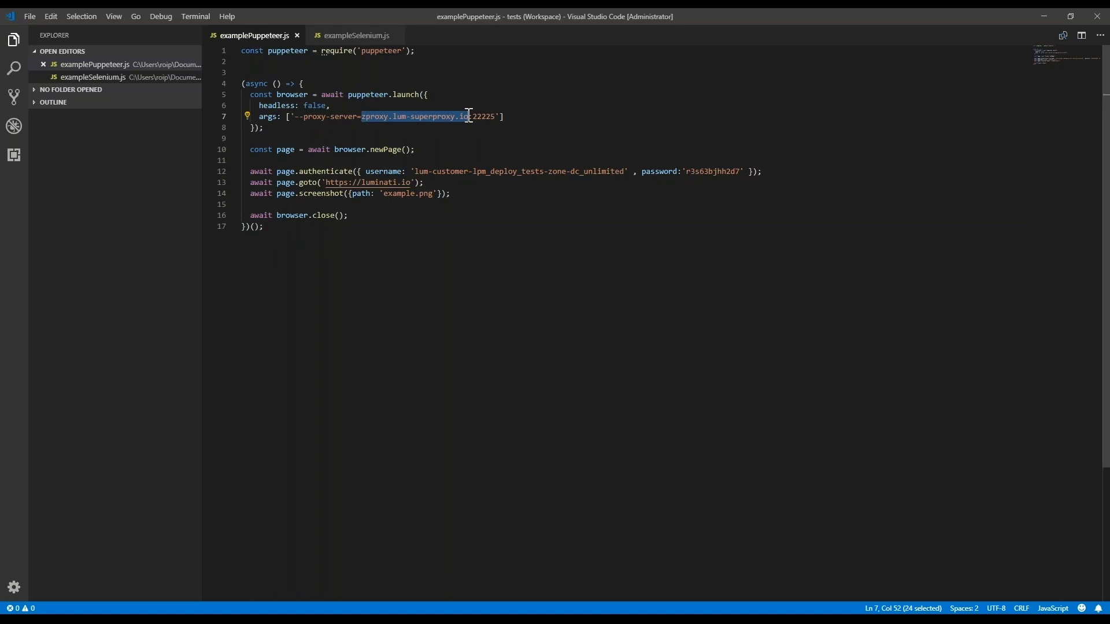
key("Delete")
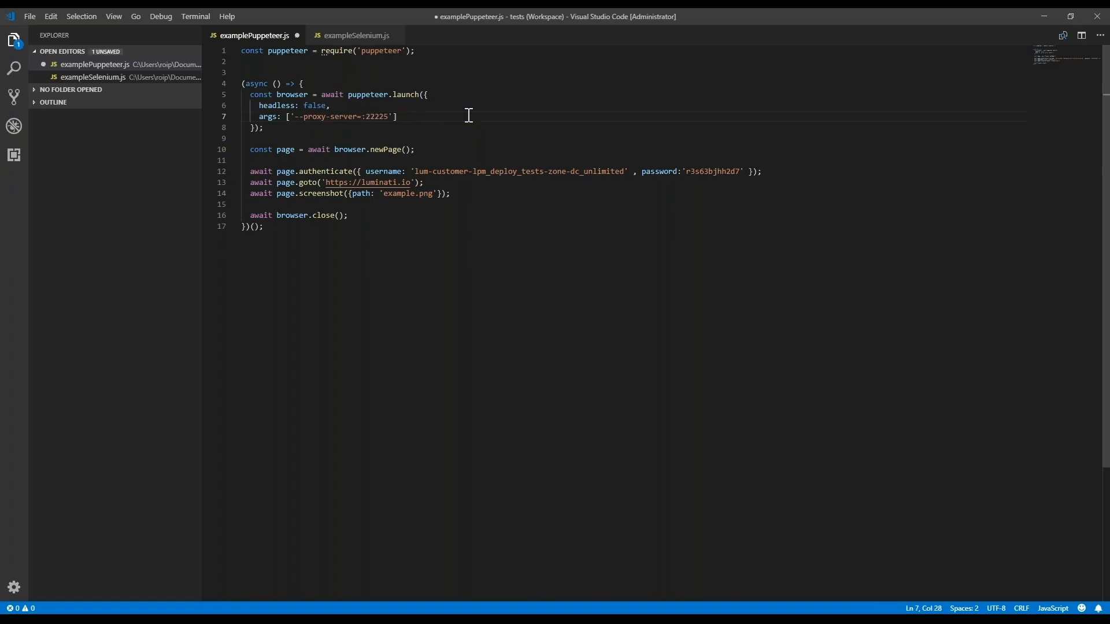
key("BackSpace")
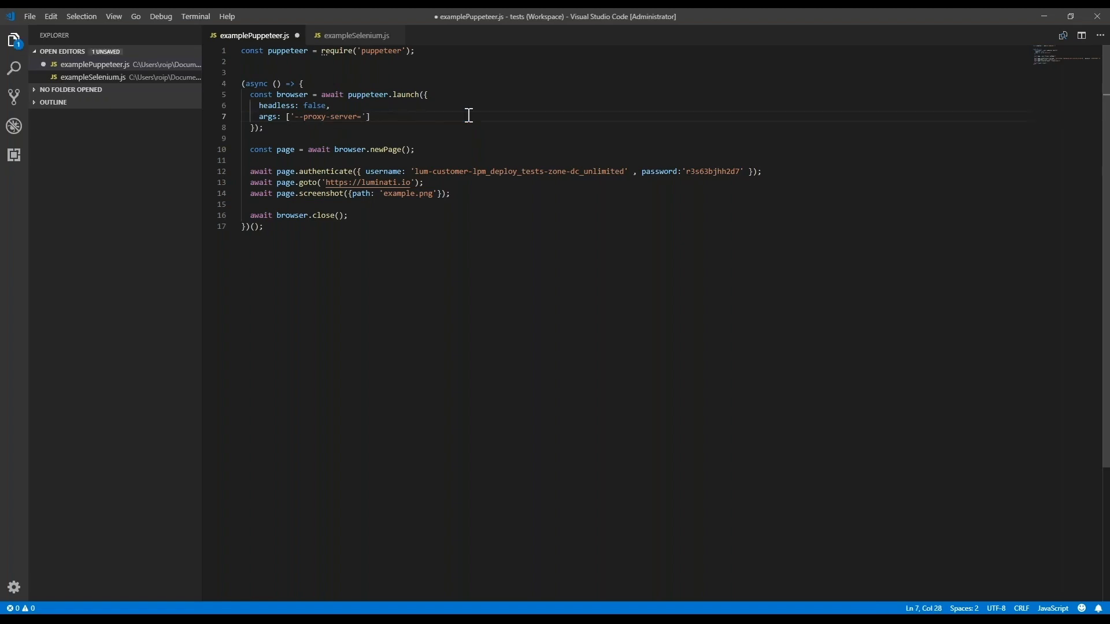
type("127.0.0.1:24000")
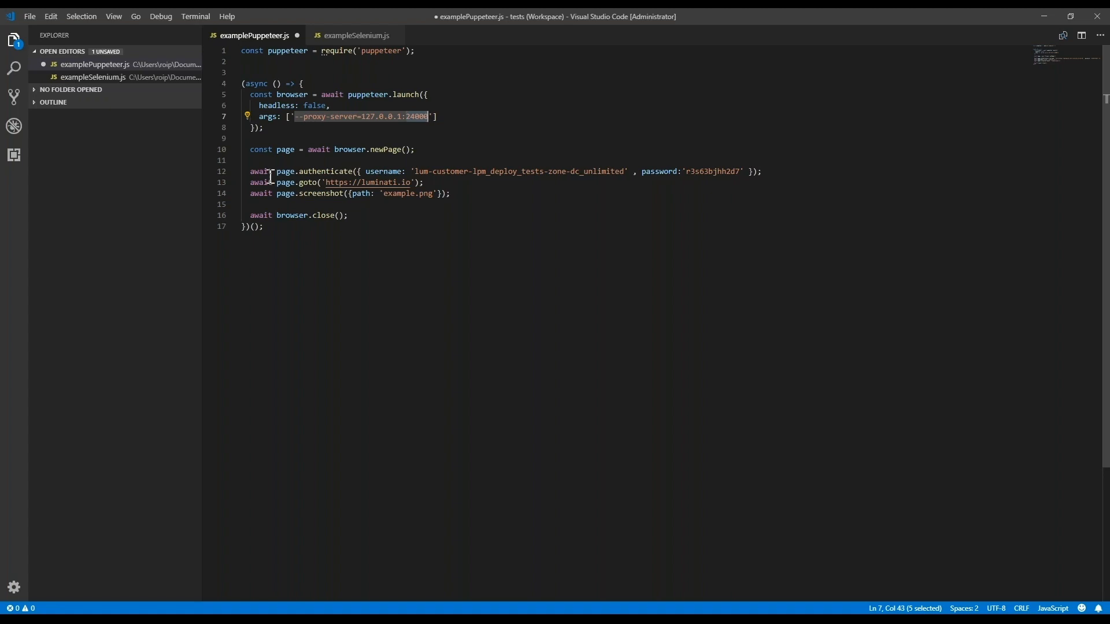
Comment out the page.authenticate line in examplePuppeteer.js.
left_click(249, 171)
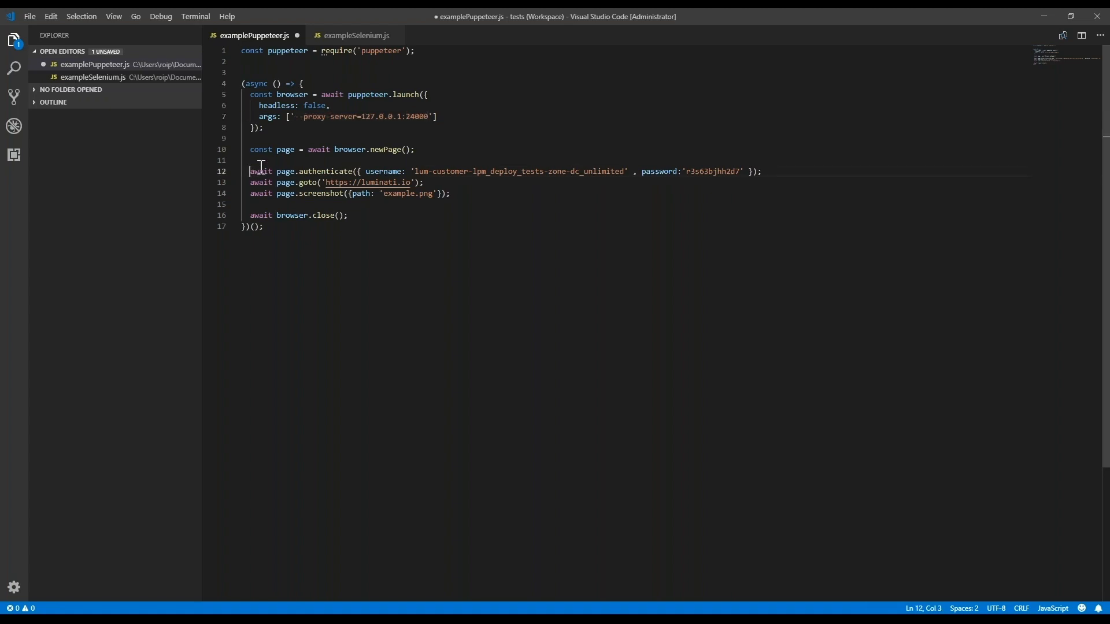
type("qd")
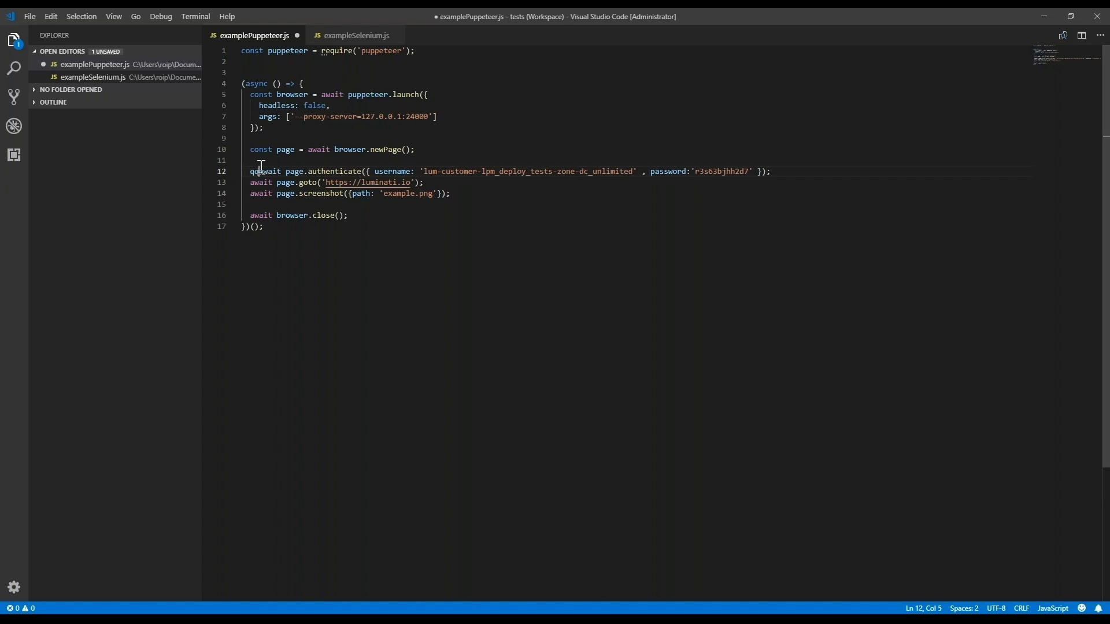
key("Backspace")
type("//")
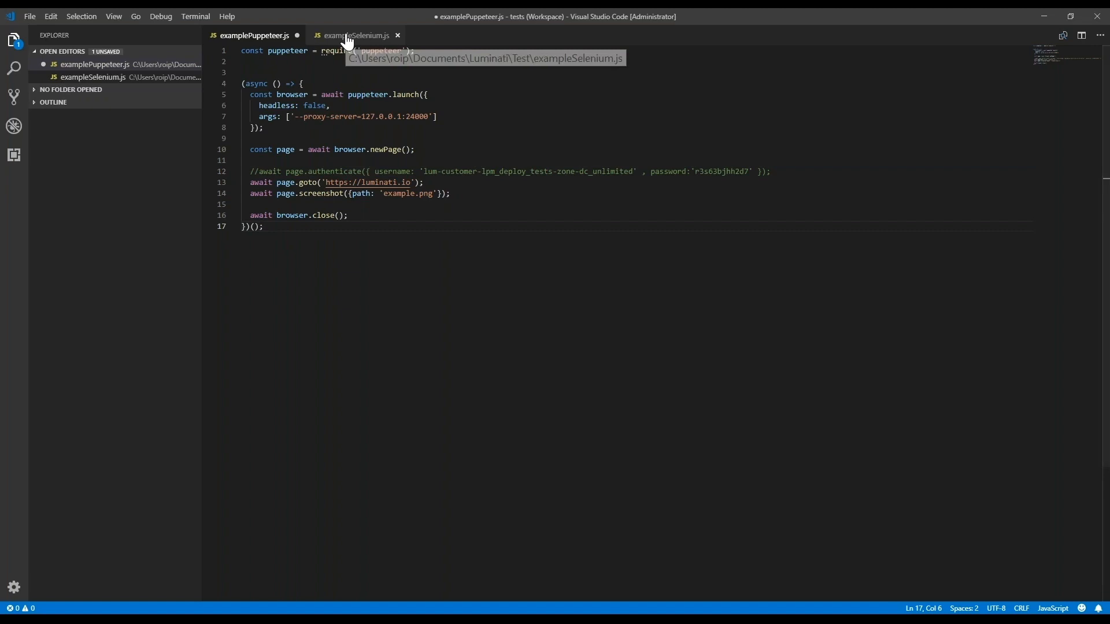
Set exampleSelenium.js proxy to 127.0.0.1:24000 and delete the username/password arguments.
left_click(357, 35)
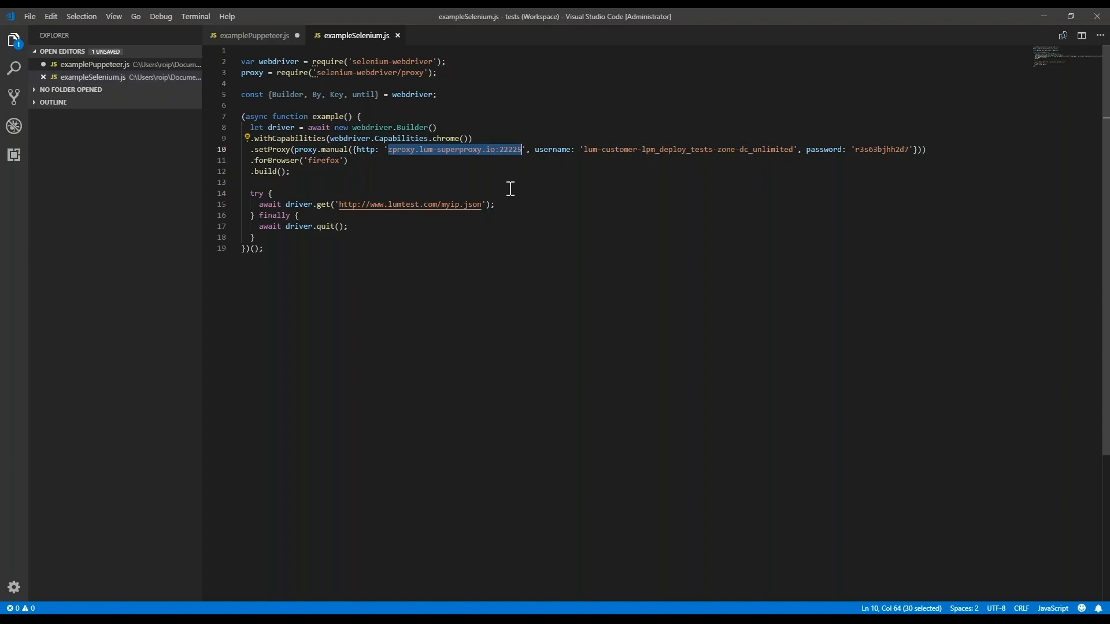
type("127.0.0.1:24000")
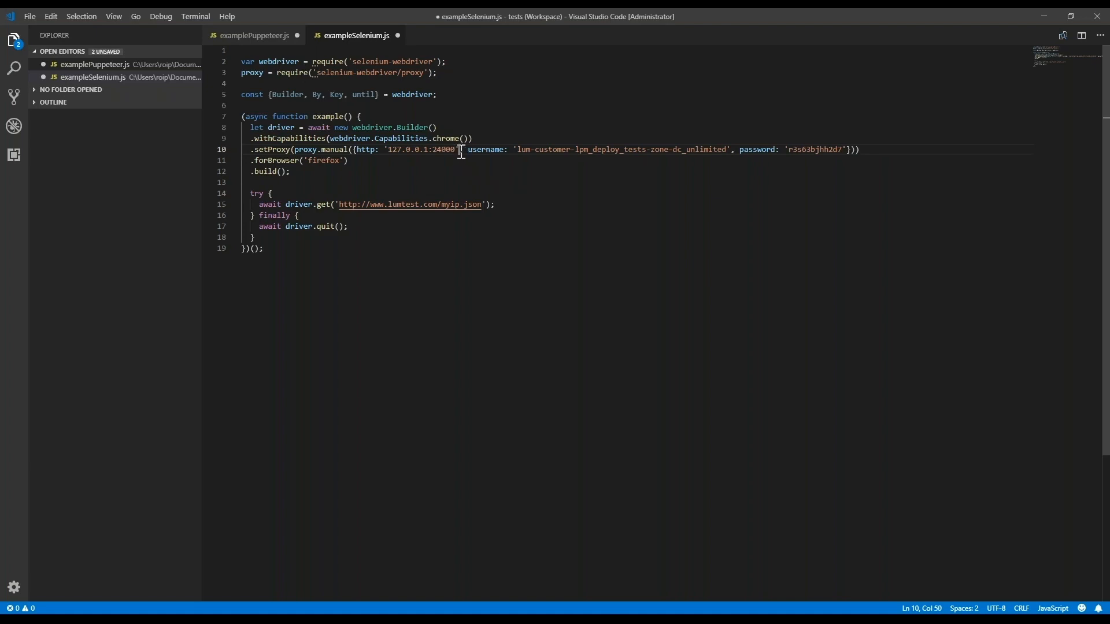
left_click_drag(460, 149, 552, 160)
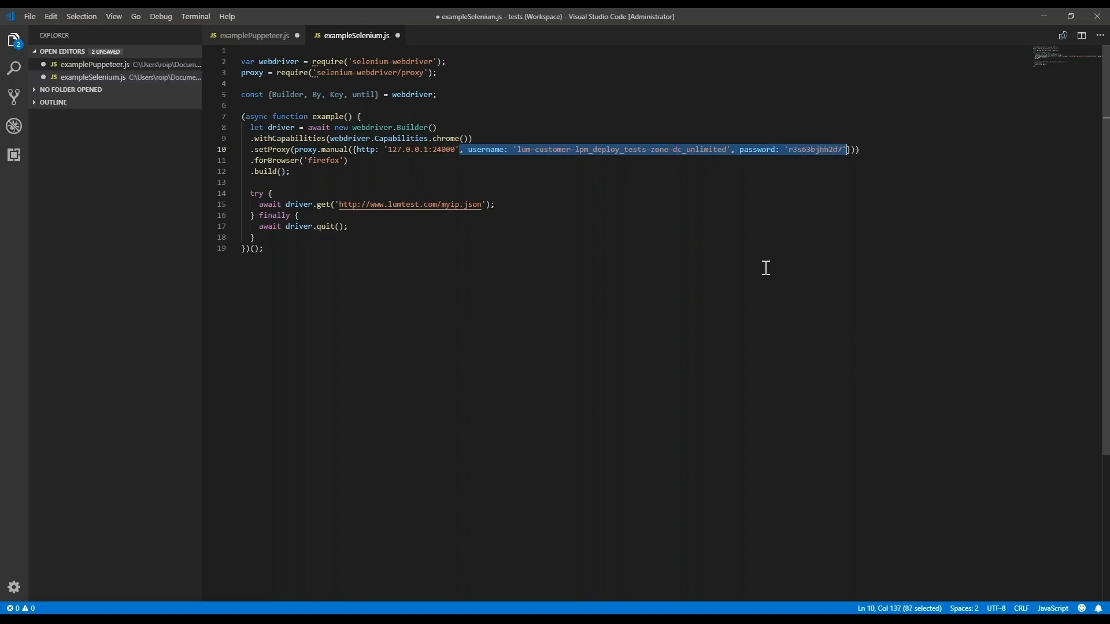
key("Delete")
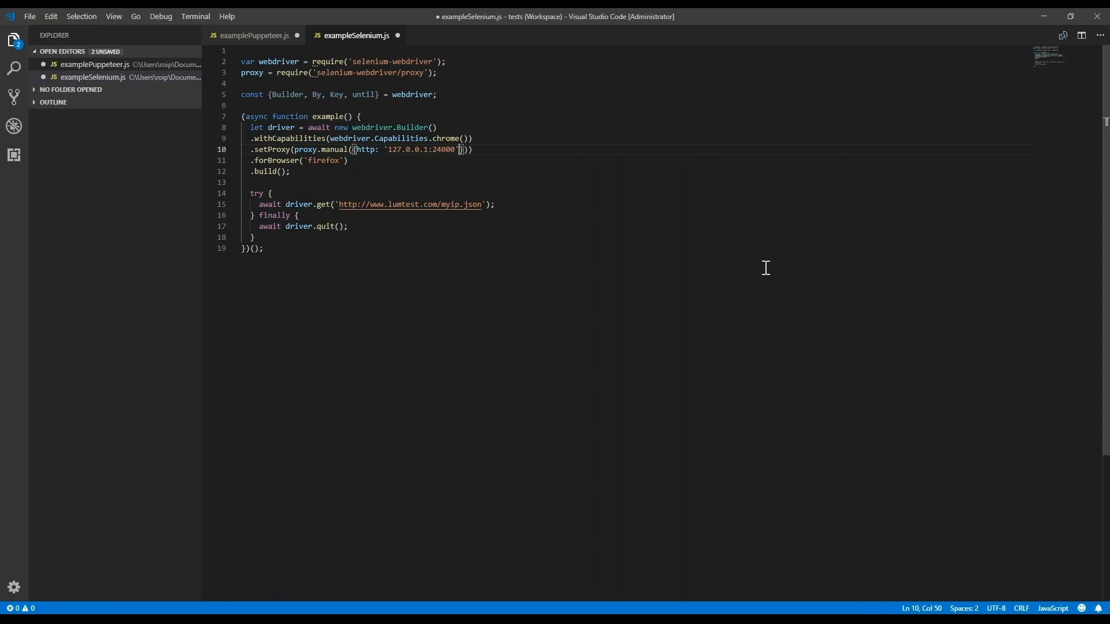
mouse_move(706, 297)
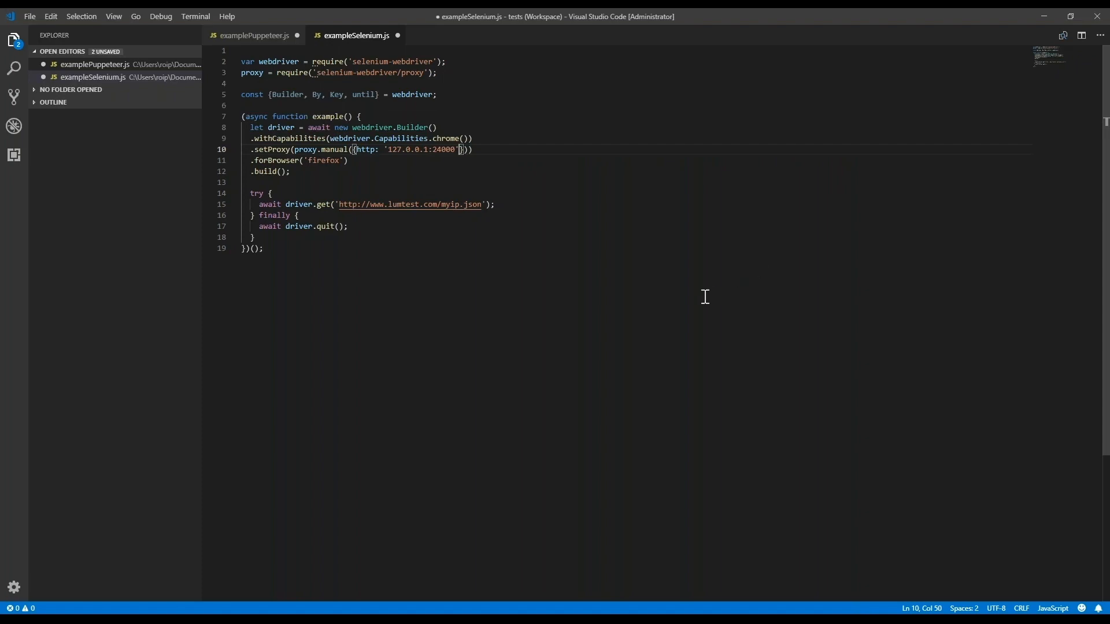
mouse_move(393, 316)
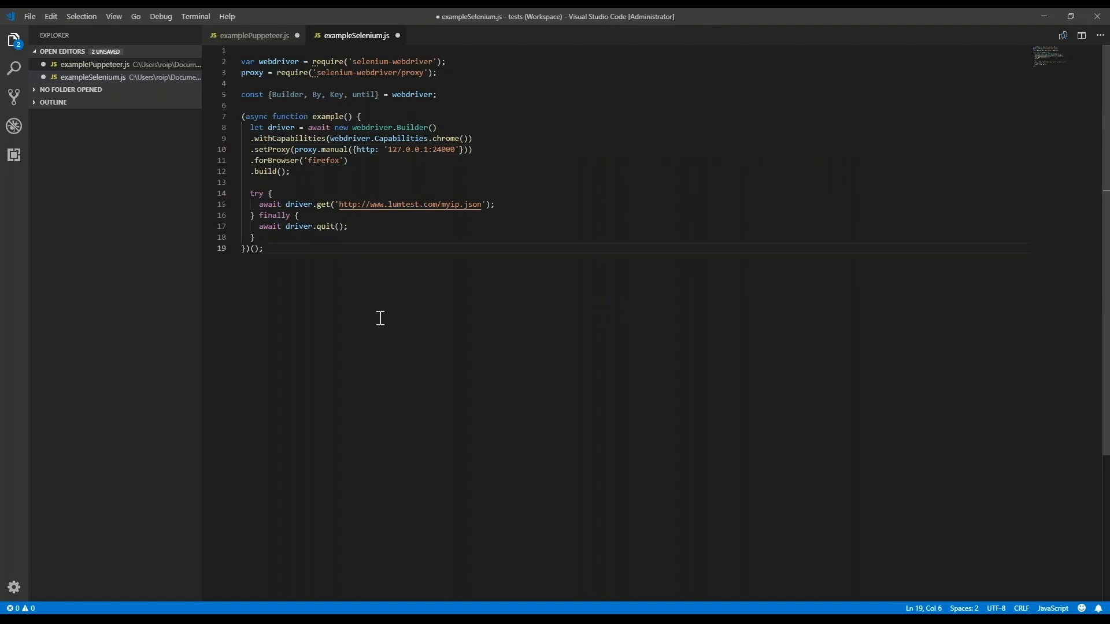
mouse_move(275, 376)
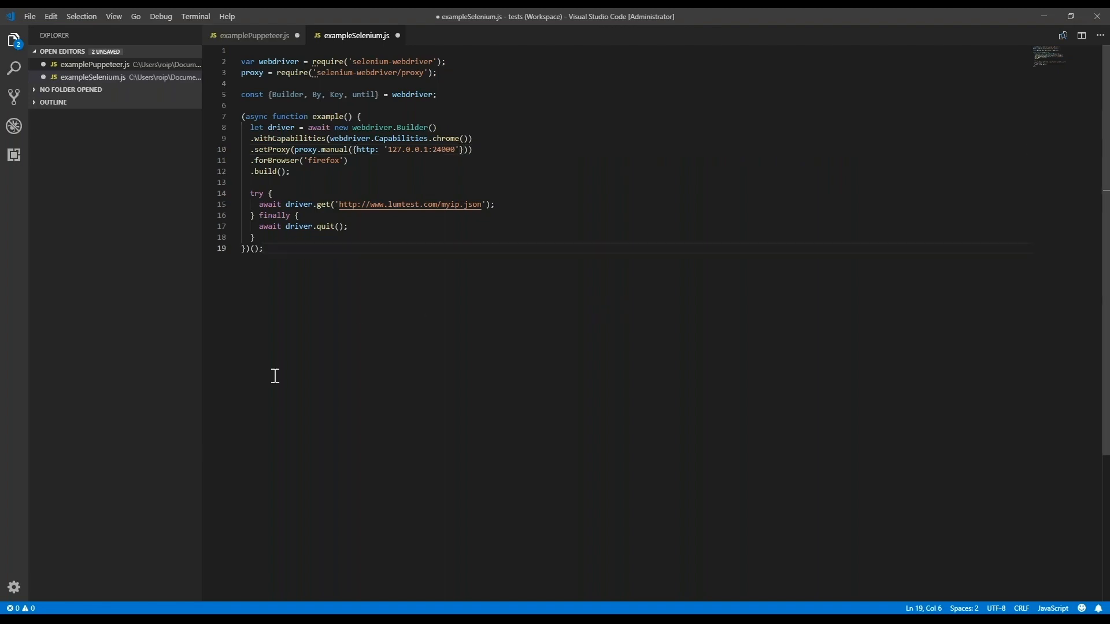
mouse_move(112, 603)
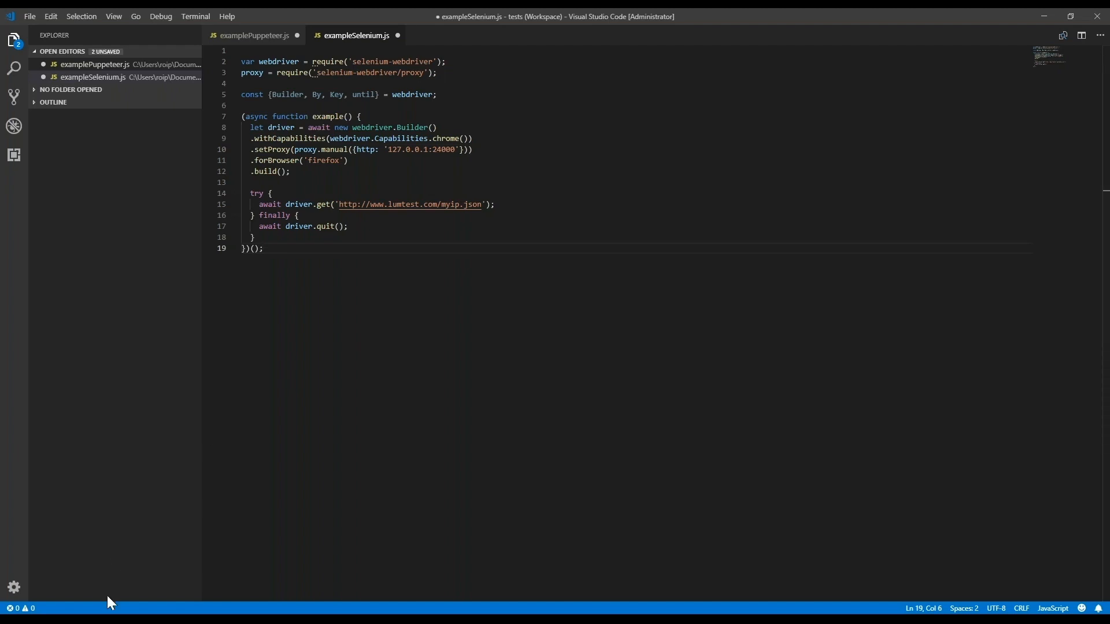
mouse_move(111, 603)
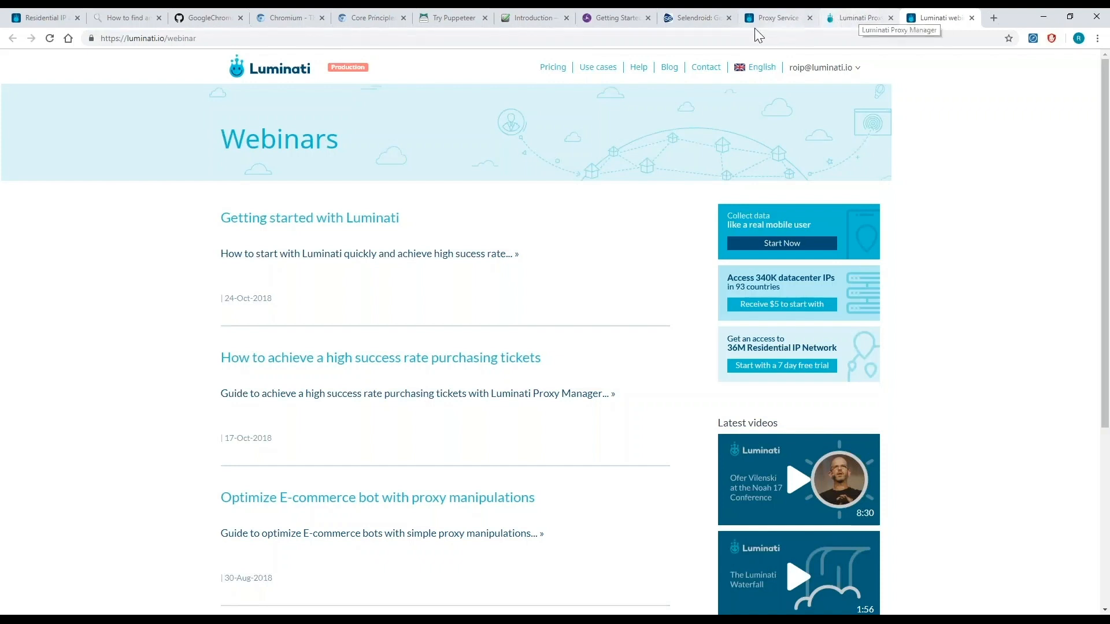
mouse_move(636, 80)
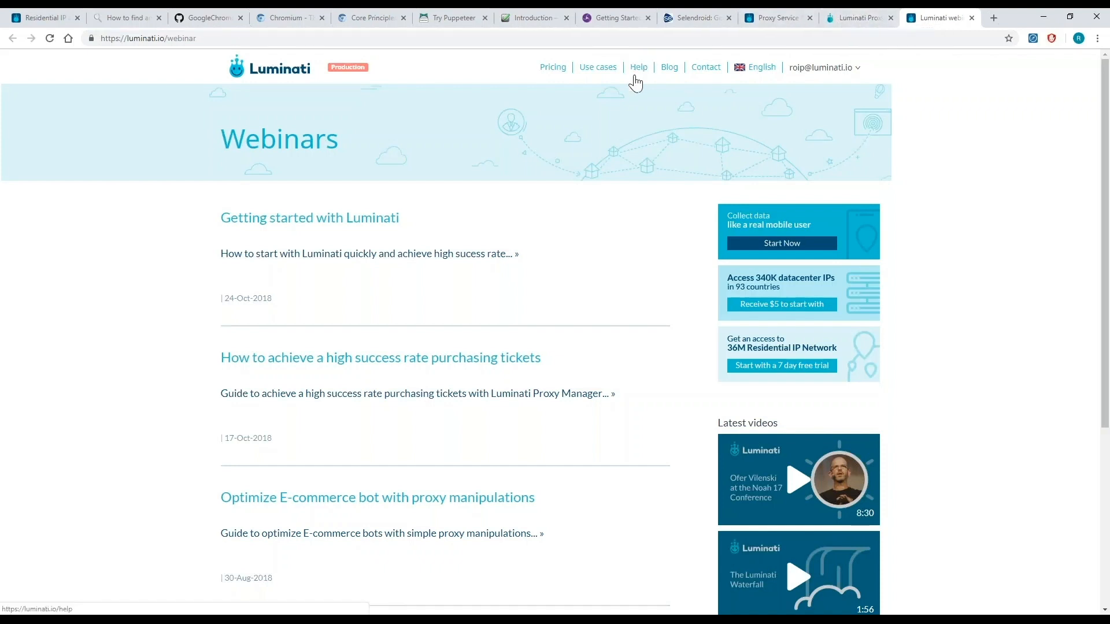
Open Help > Webinars, page forward to page 3, then back to page 1.
left_click(639, 66)
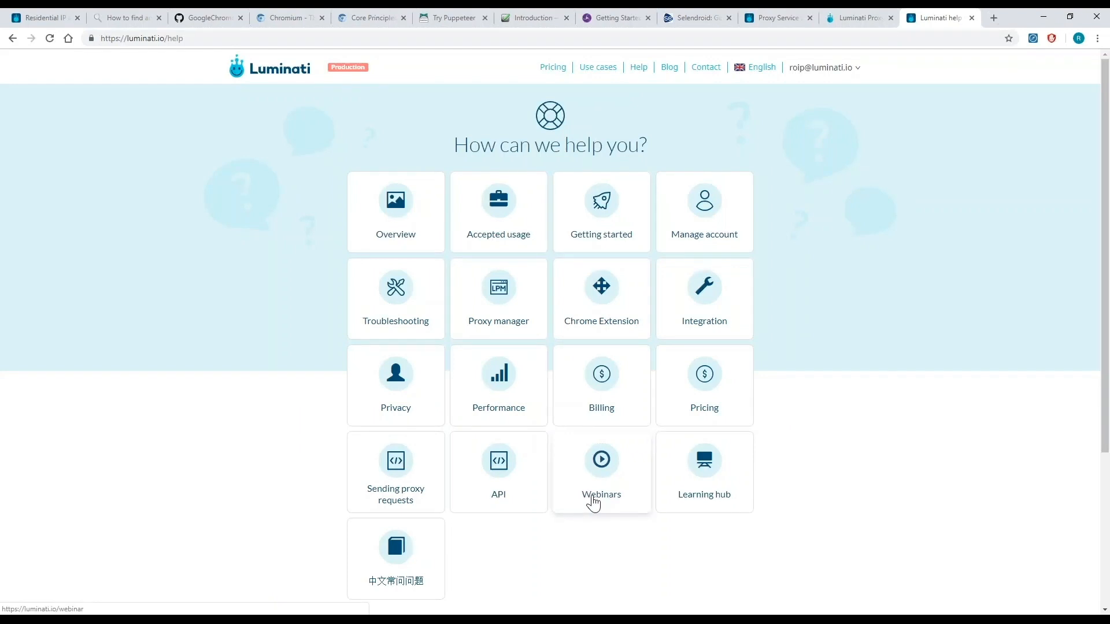
mouse_move(589, 518)
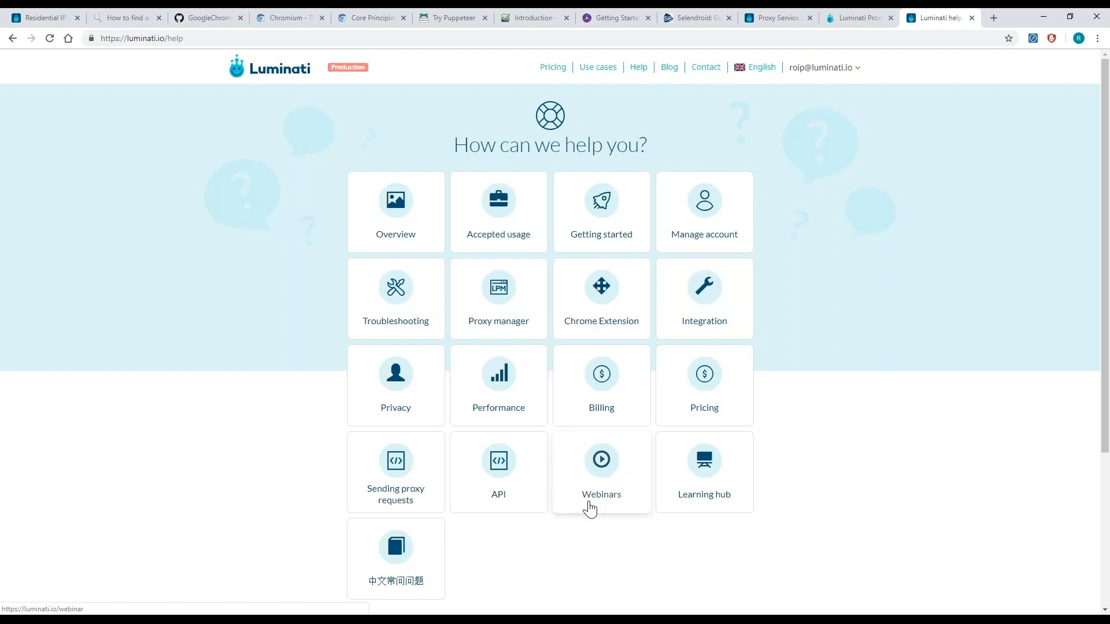
left_click(601, 460)
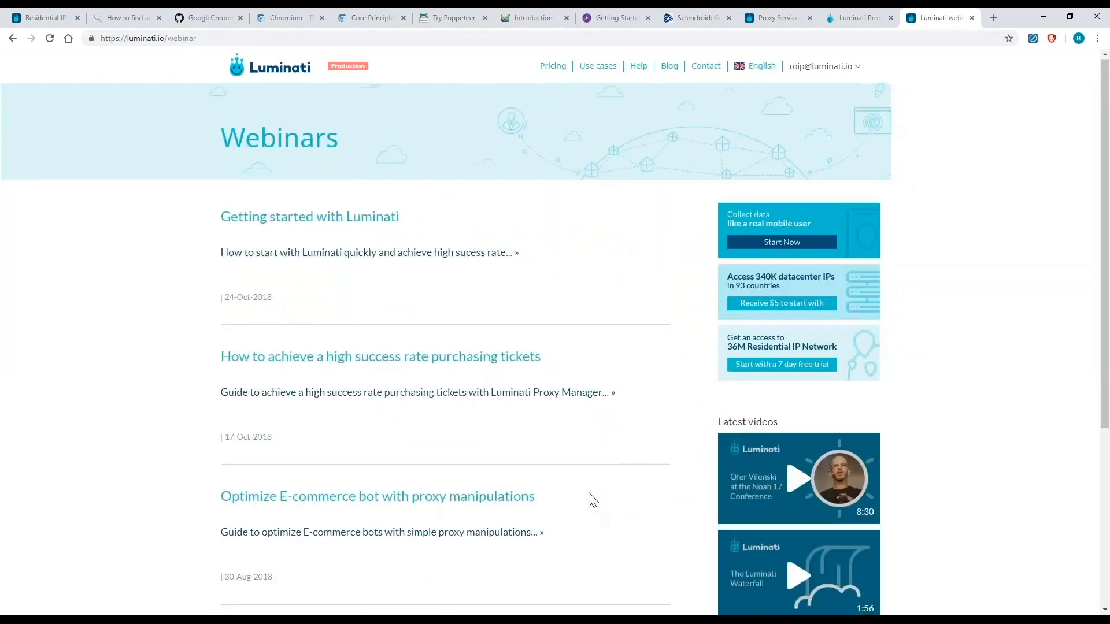
left_click(627, 520)
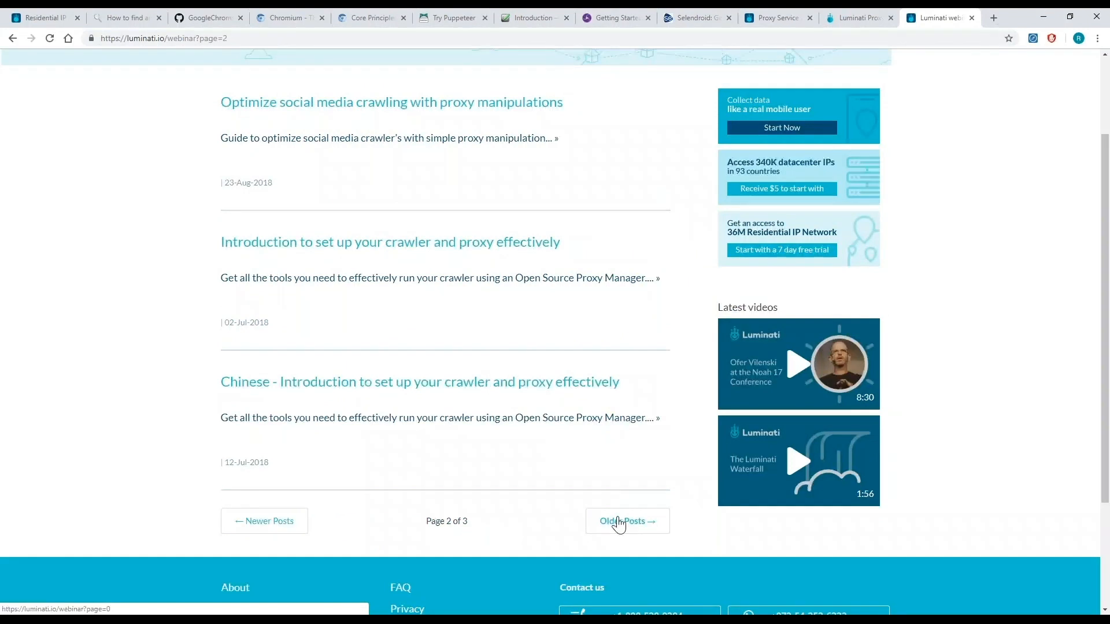
left_click(627, 521)
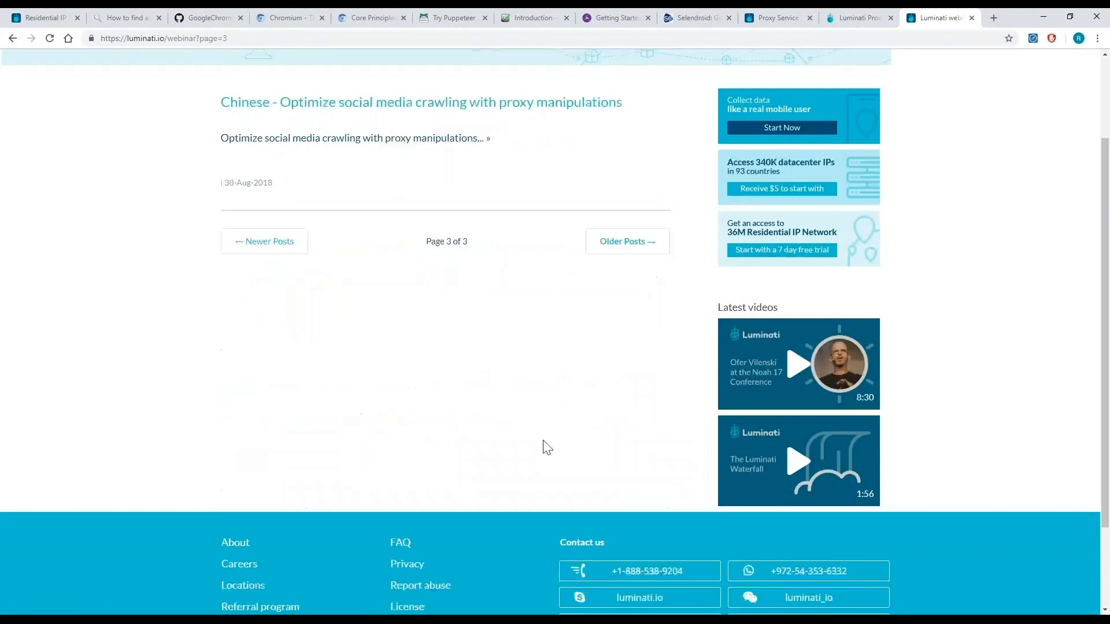
left_click(264, 241)
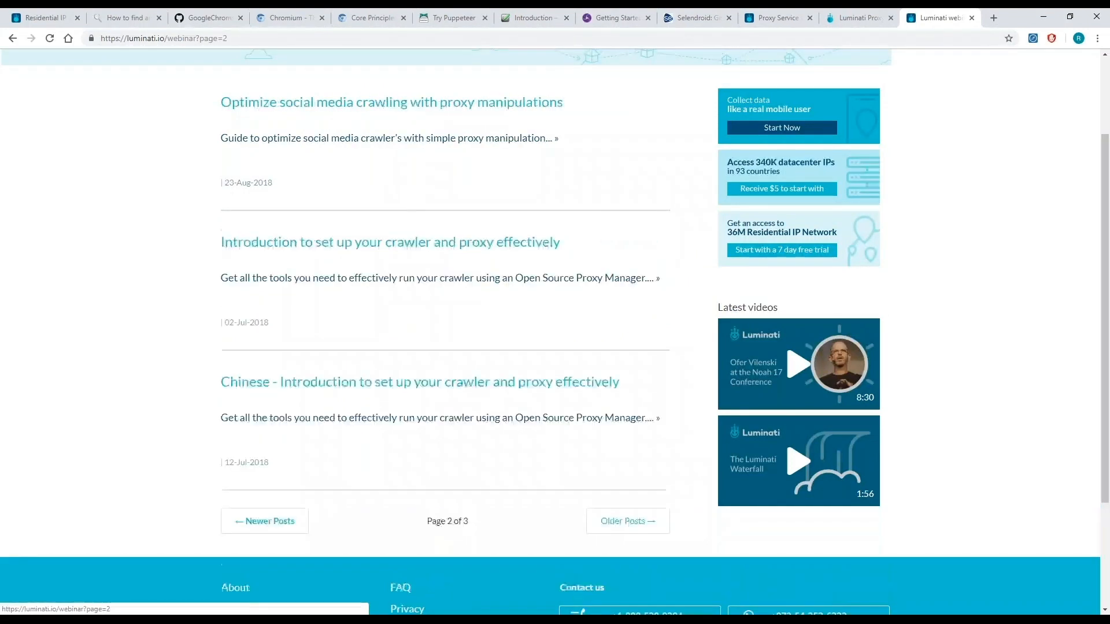
left_click(264, 521)
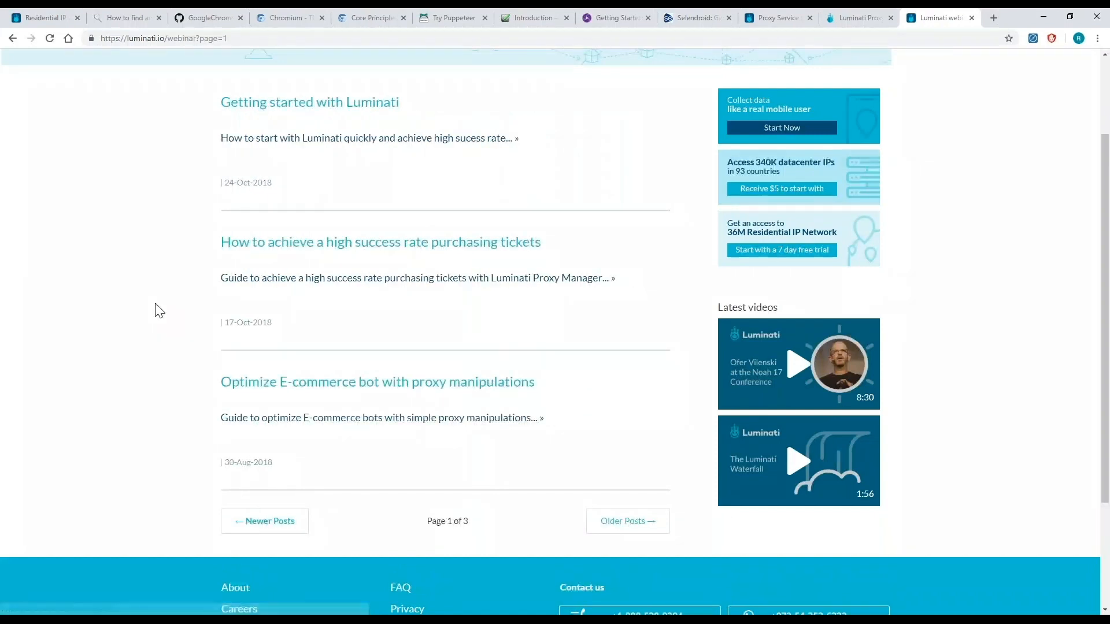